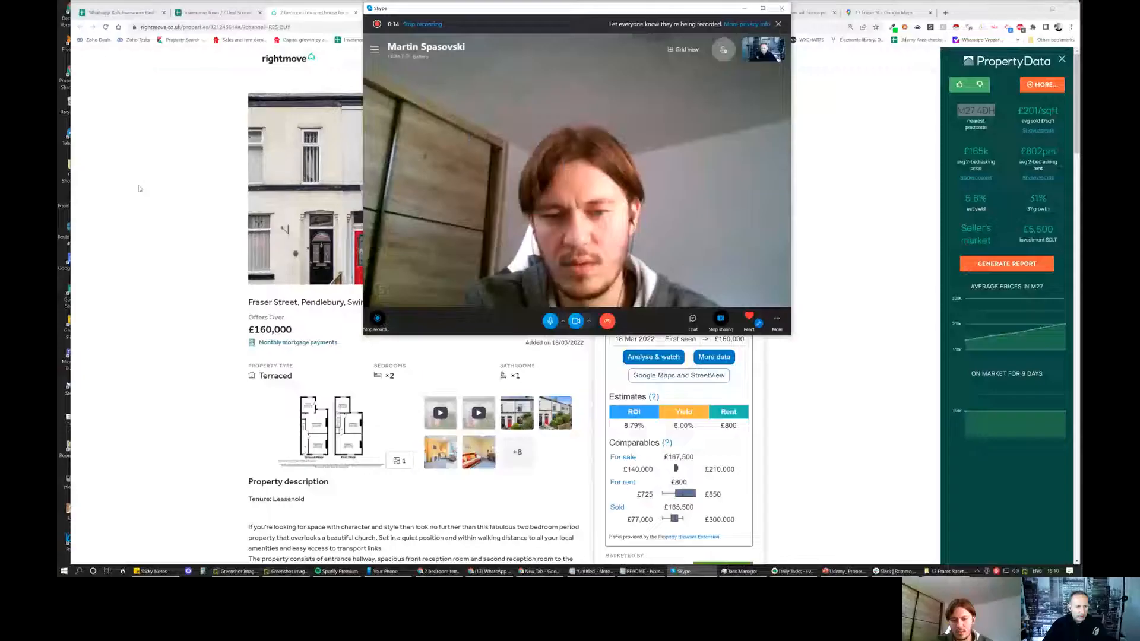
left_click(779, 8)
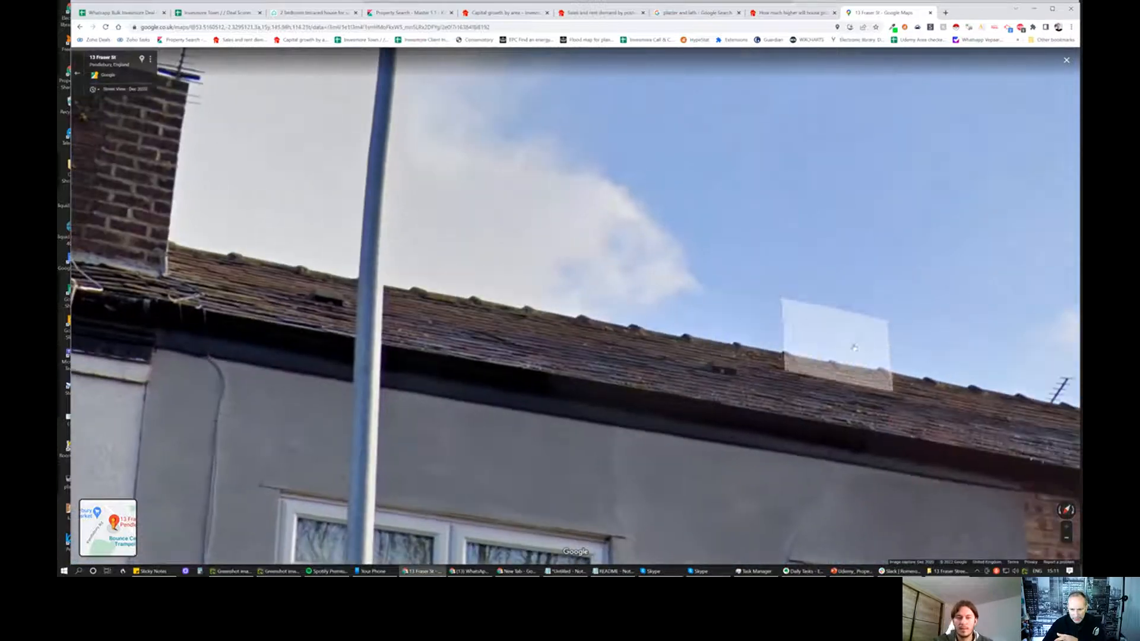
- Pan the 3D aerial view around the terrace row, church and nearby greenery
left_click_drag(854, 348, 978, 443)
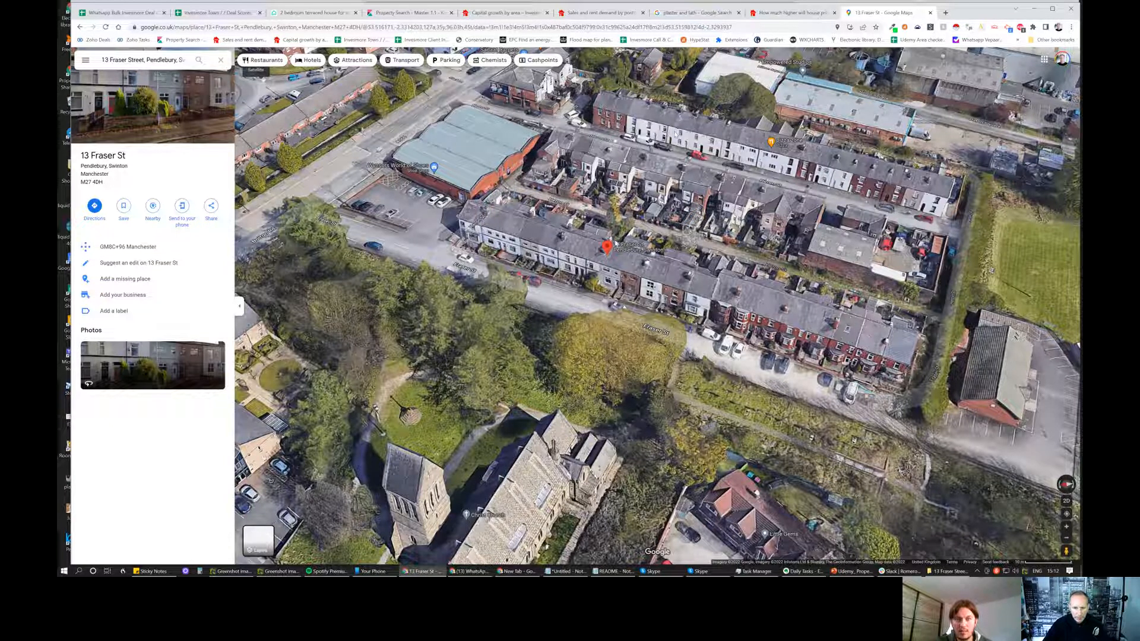
mouse_move(539, 227)
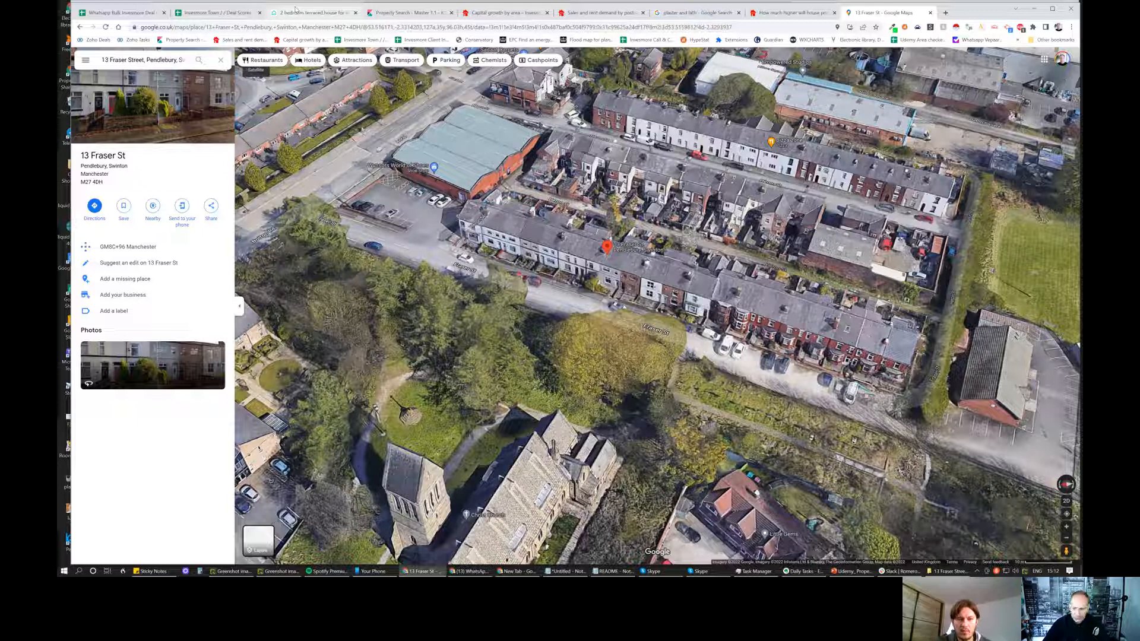
- Return to the Rightmove listing and advance the photo gallery to the orange-walled living room
left_click(312, 12)
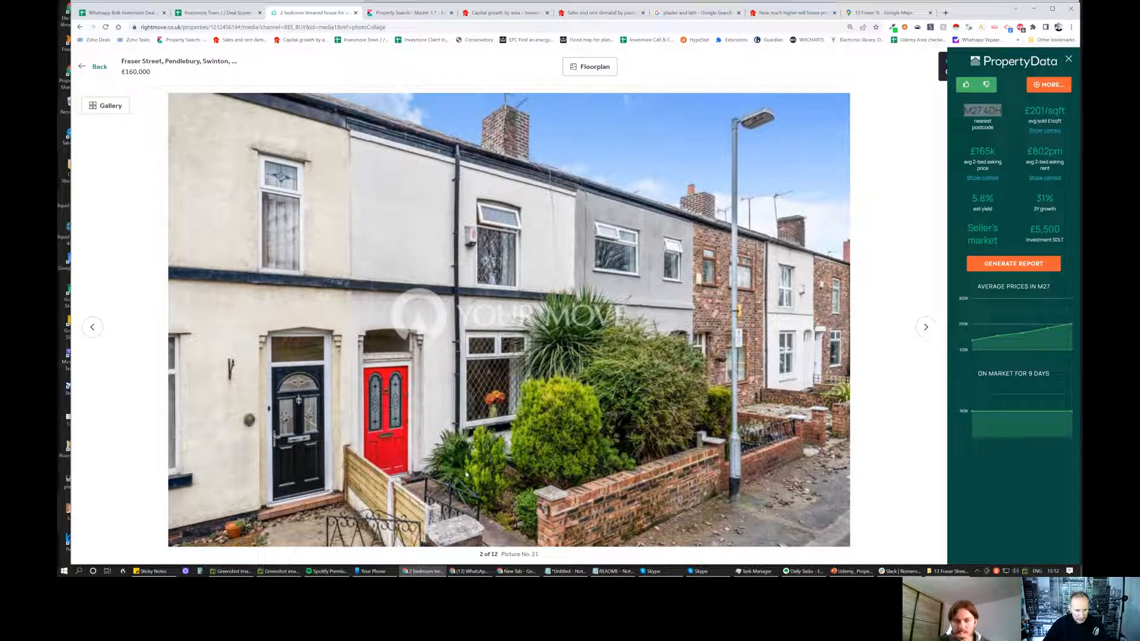
mouse_move(390, 467)
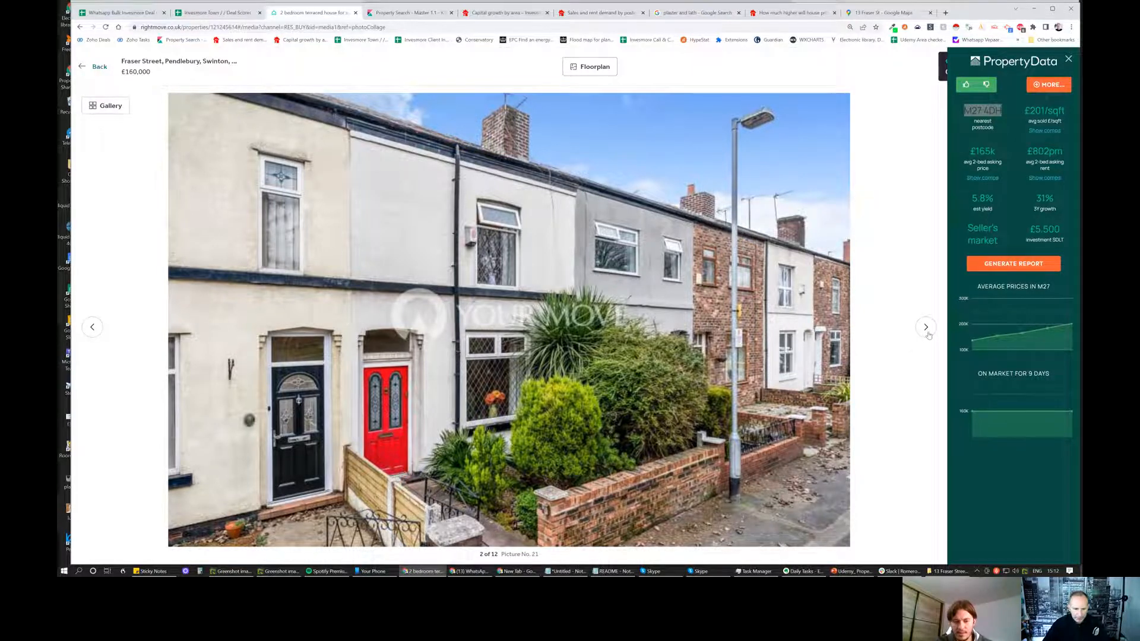
left_click(925, 327)
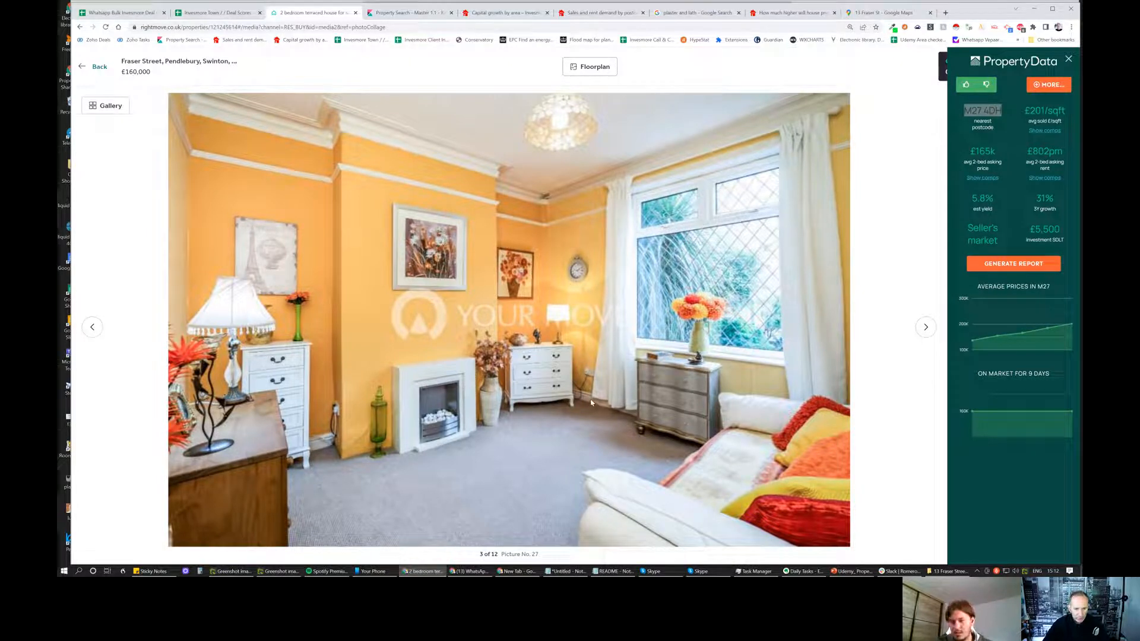
mouse_move(457, 486)
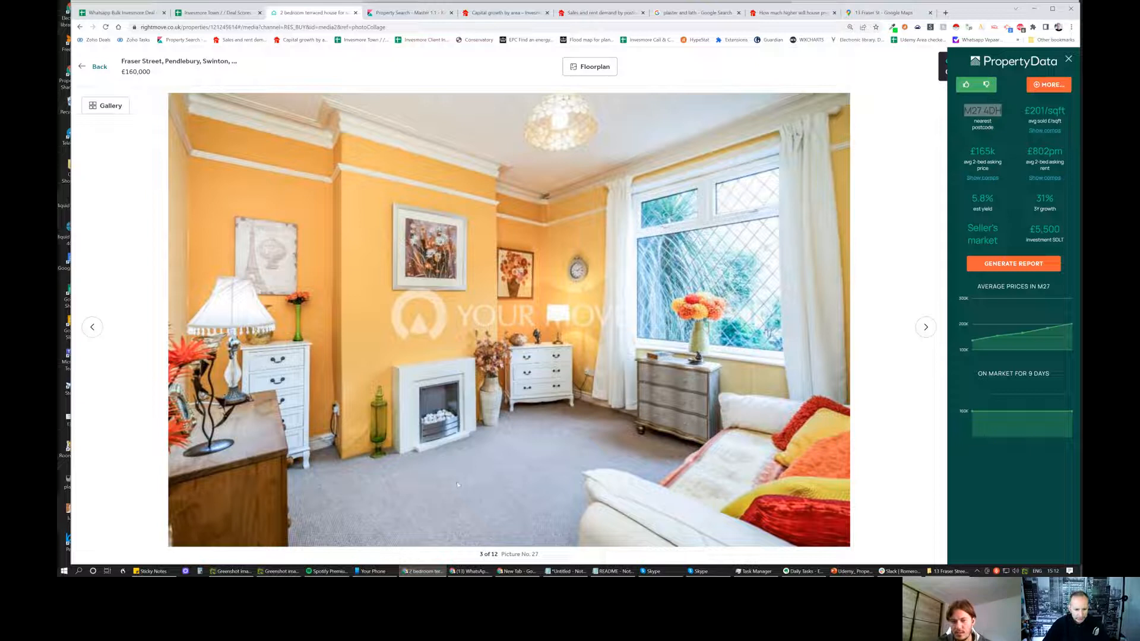
mouse_move(408, 496)
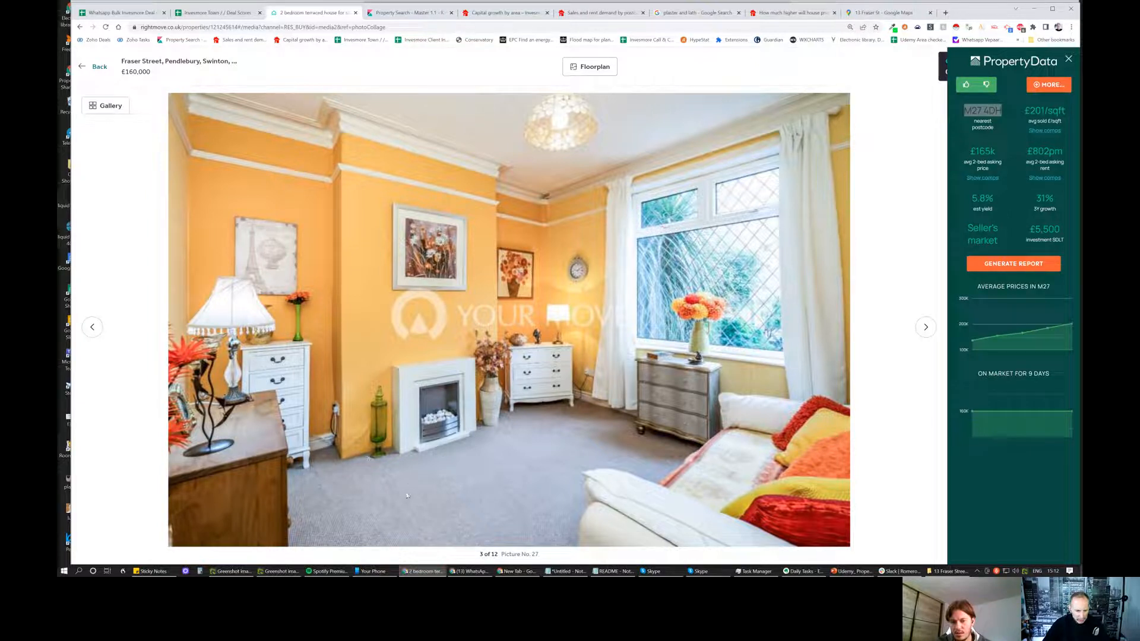
mouse_move(387, 454)
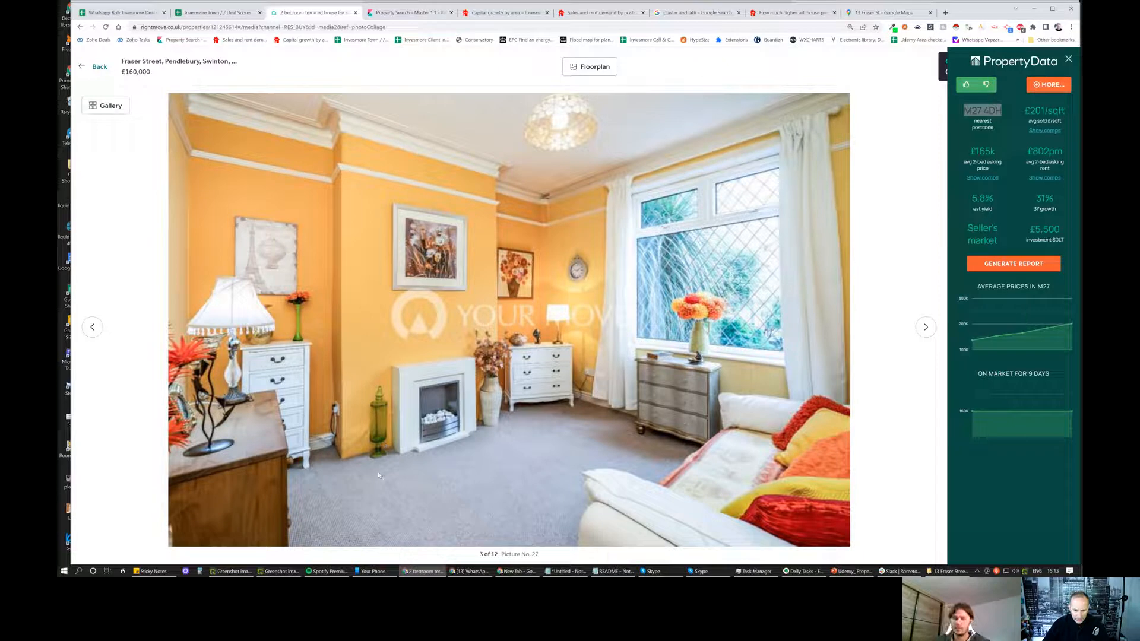
mouse_move(589, 424)
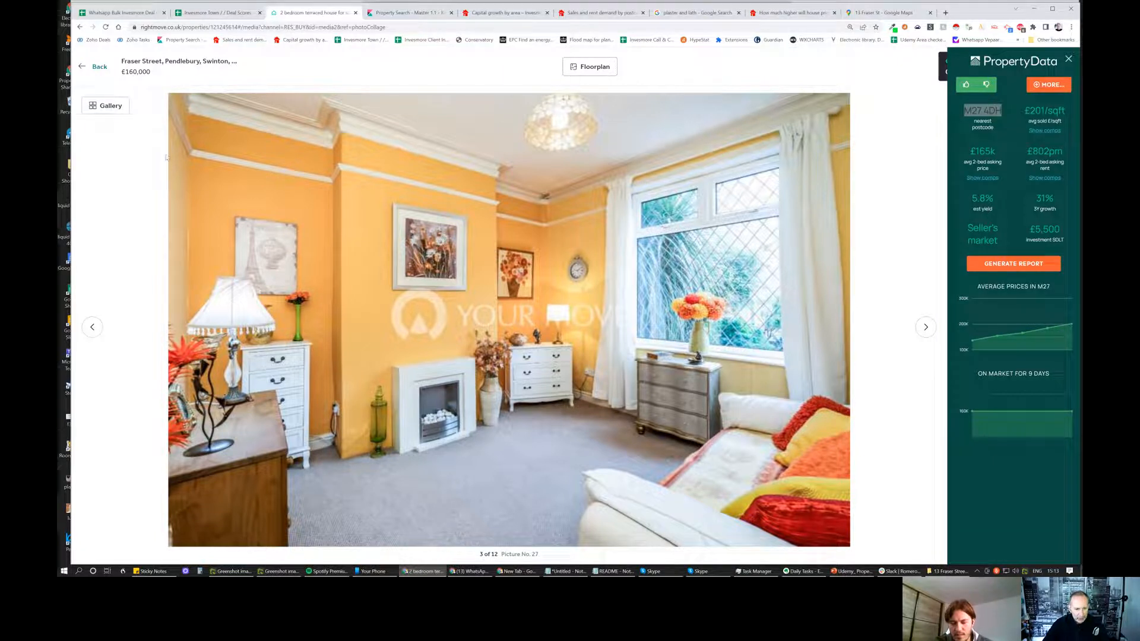
mouse_move(520, 173)
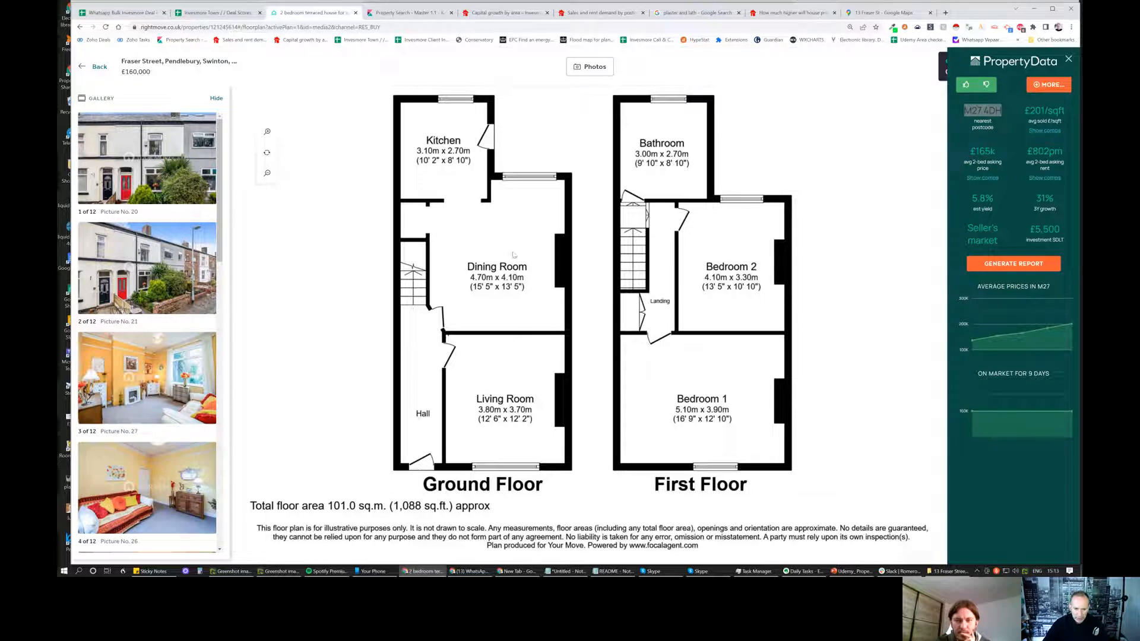
mouse_move(254, 455)
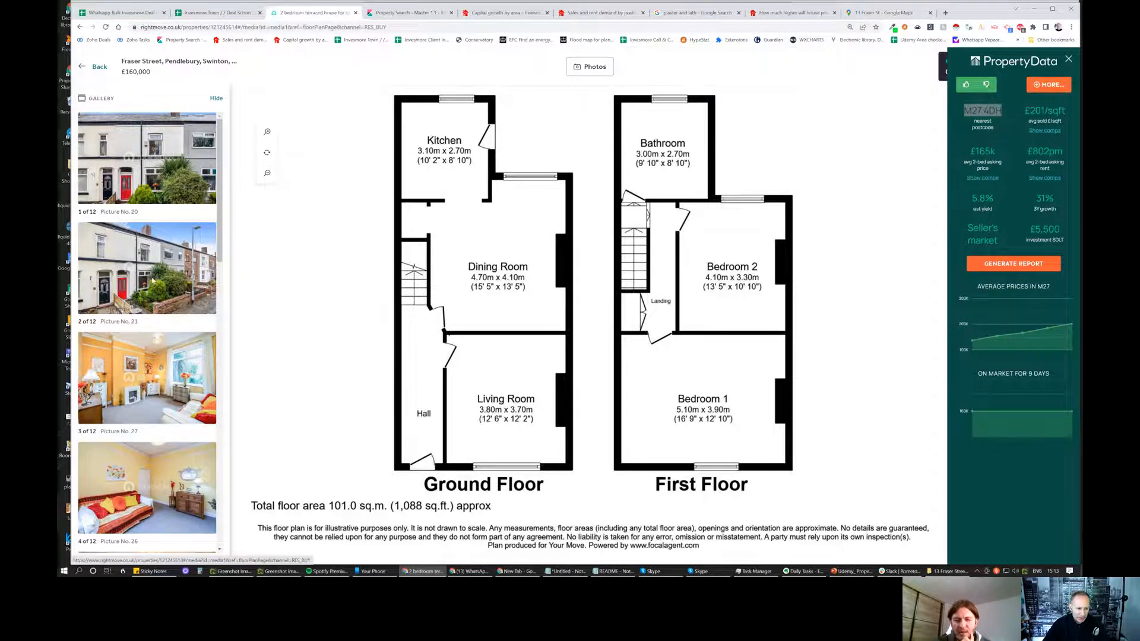
- Return from the floorplan to Photos and advance the viewer to the Virtual tours page
left_click(590, 66)
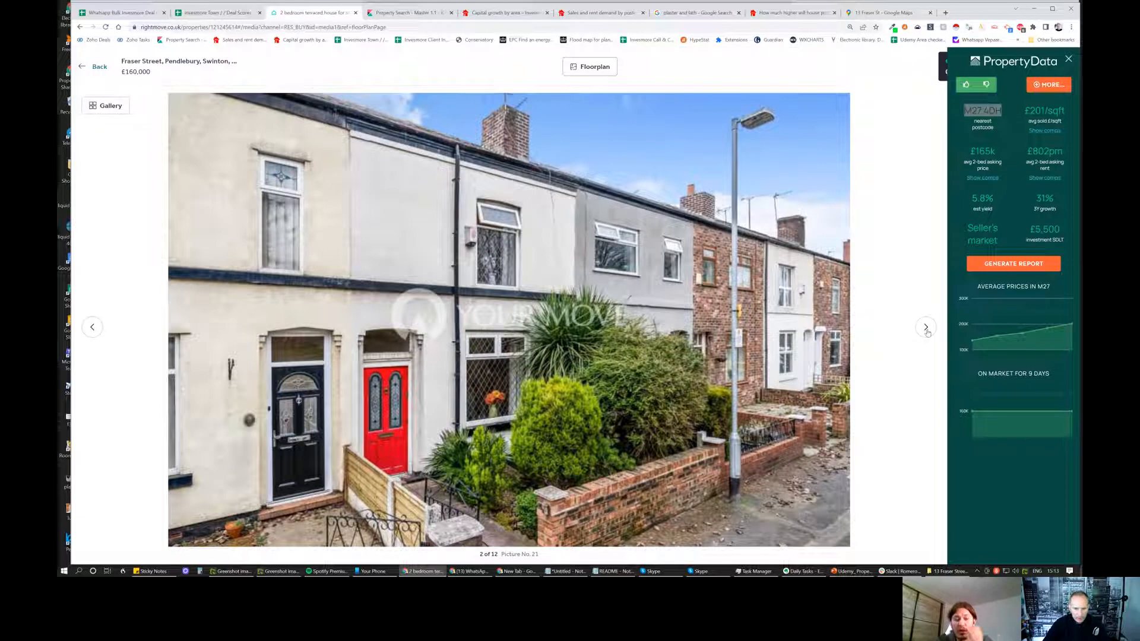
left_click(925, 327)
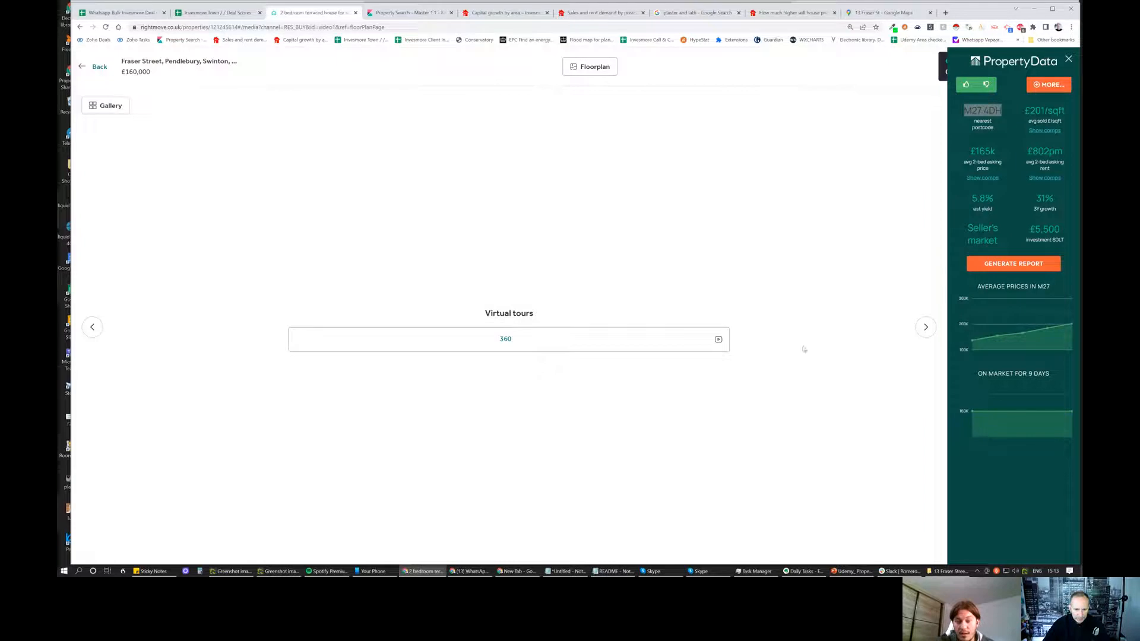
- Launch the 360 Matterport tour, view its floor plan and jump into the yellow-walled room
left_click(506, 339)
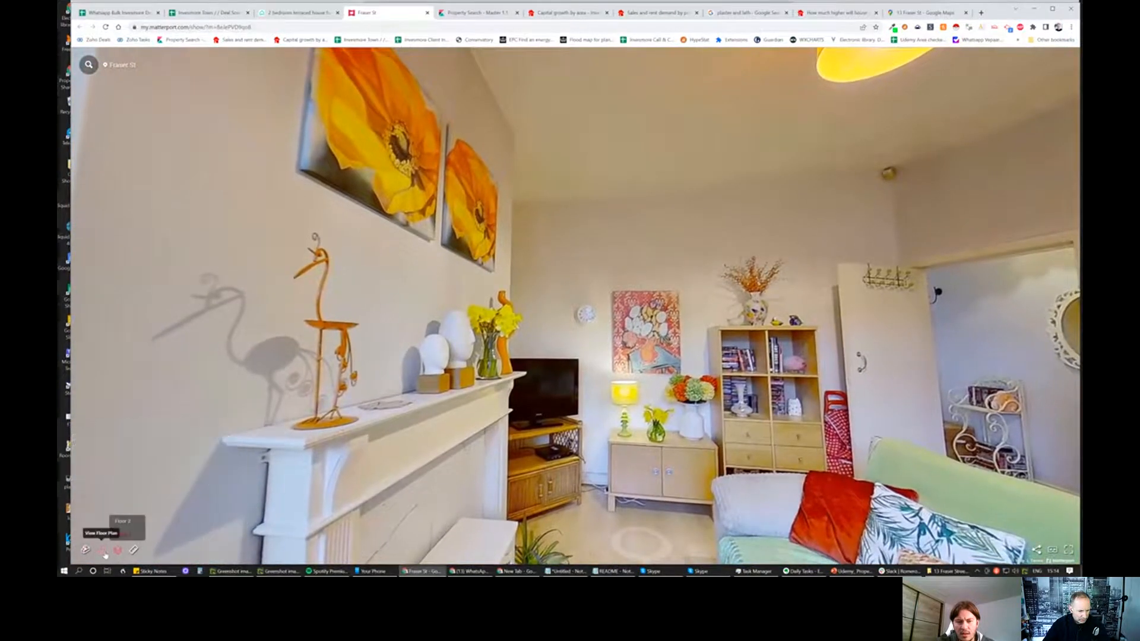
left_click(101, 550)
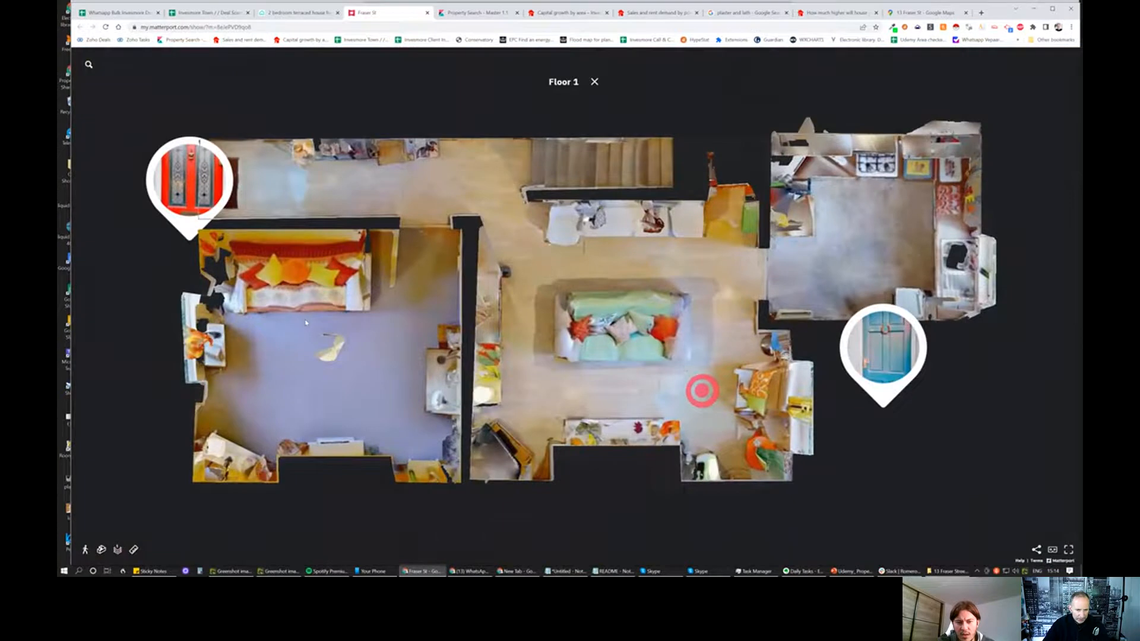
left_click(701, 391)
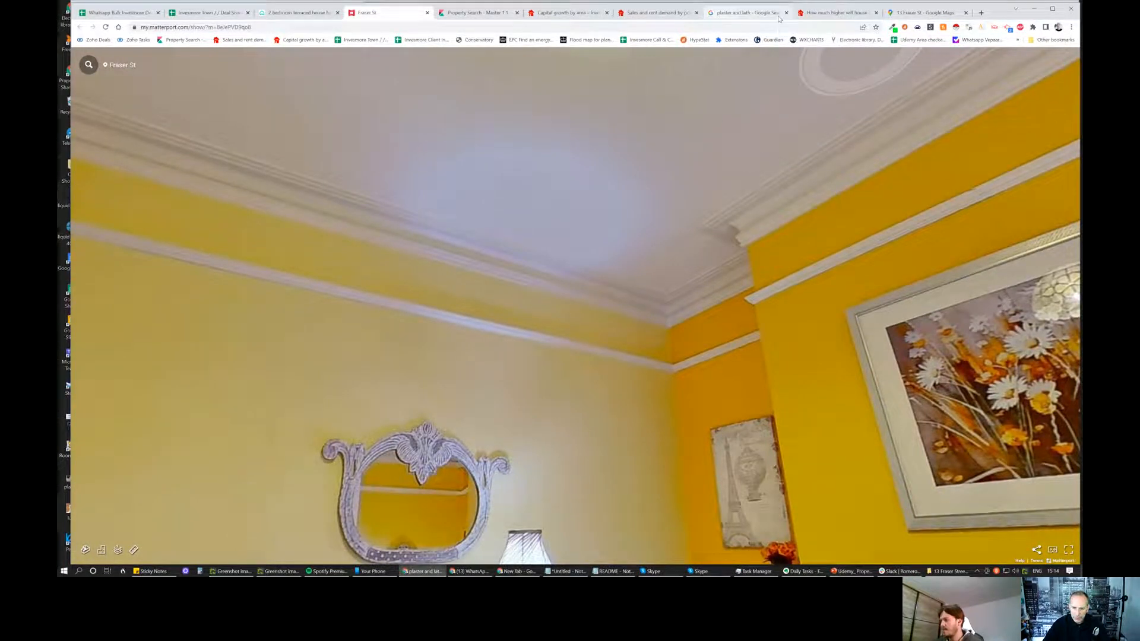
- View a plaster and lath example on Google Images, then return to the Rightmove listing
left_click(741, 12)
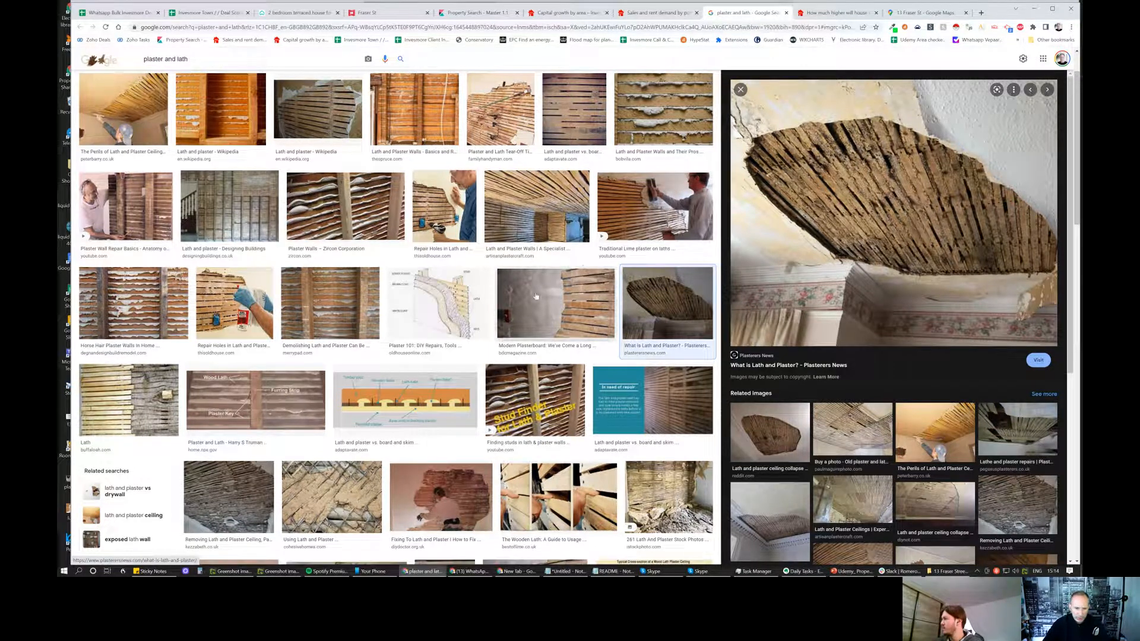
left_click(329, 303)
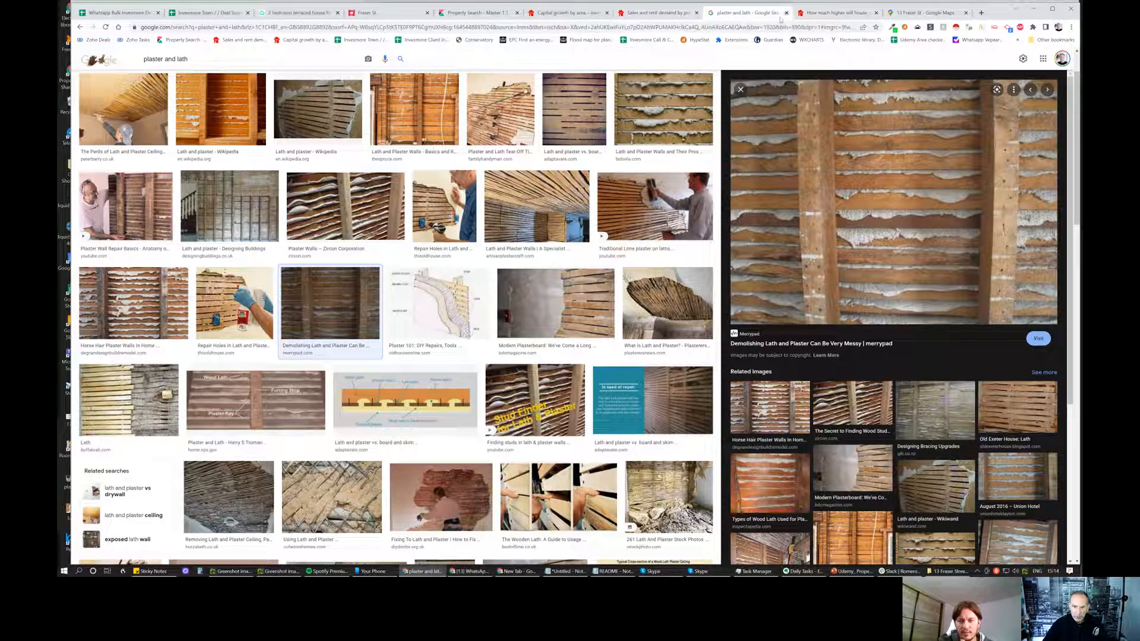
left_click(298, 12)
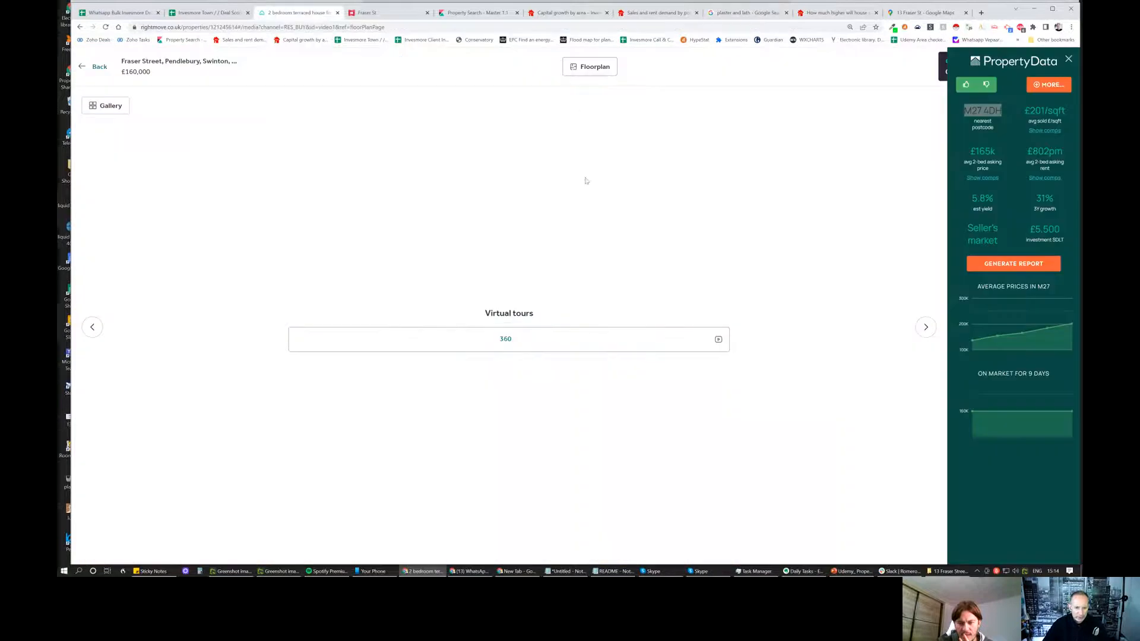
- Reopen the 360 tour and move around the yellow-walled room toward the door, sideboard and drawers
left_click(506, 338)
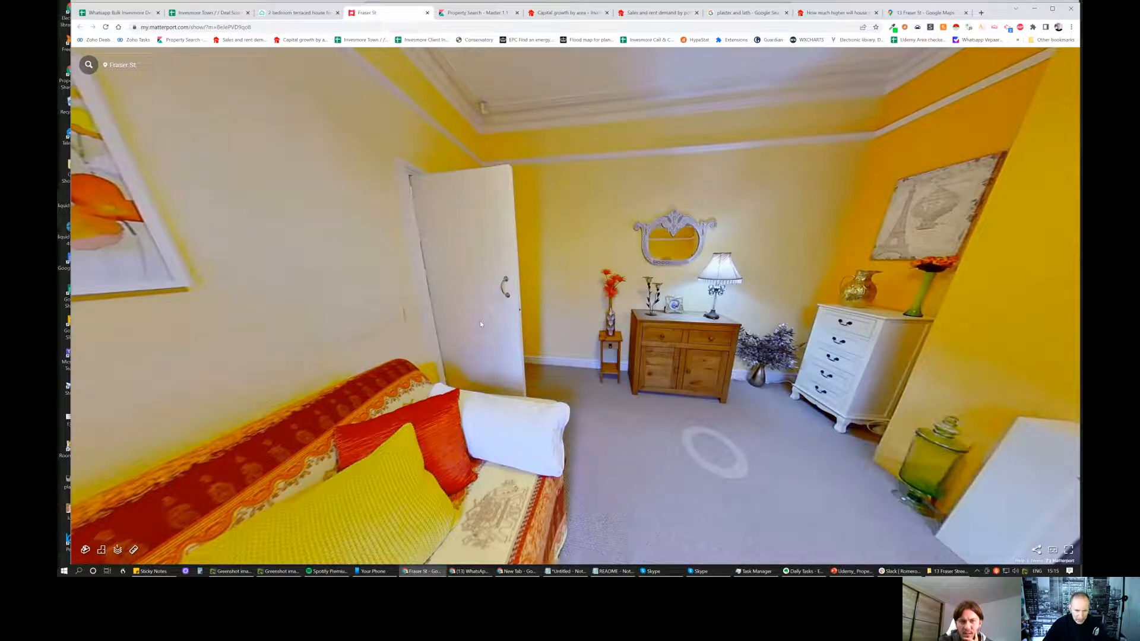
left_click(516, 311)
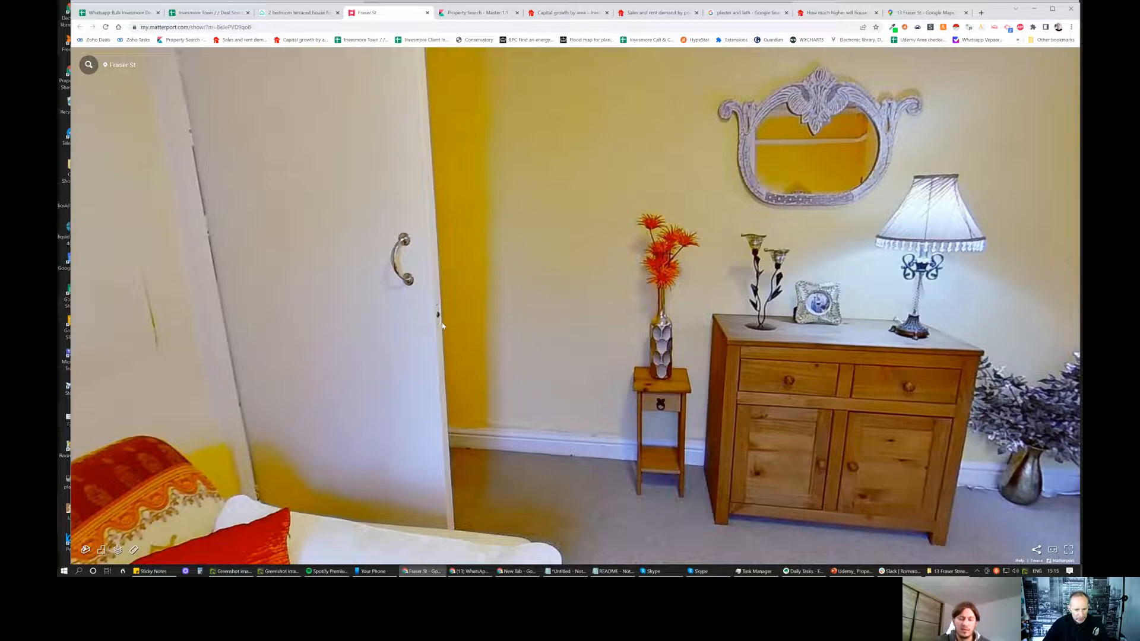
left_click(530, 350)
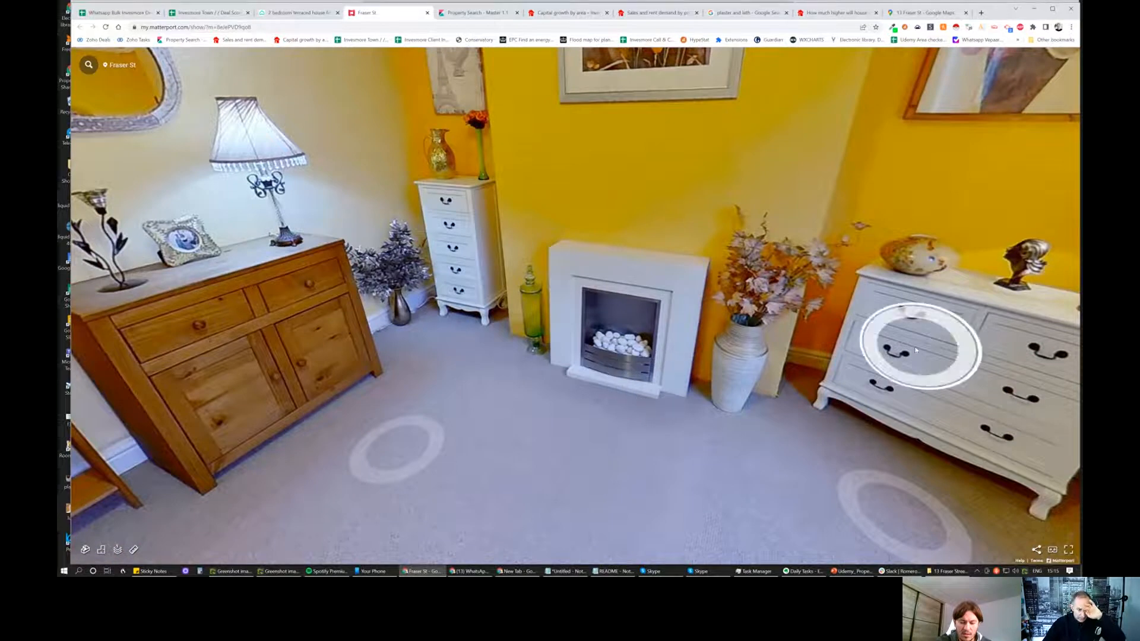
left_click(919, 349)
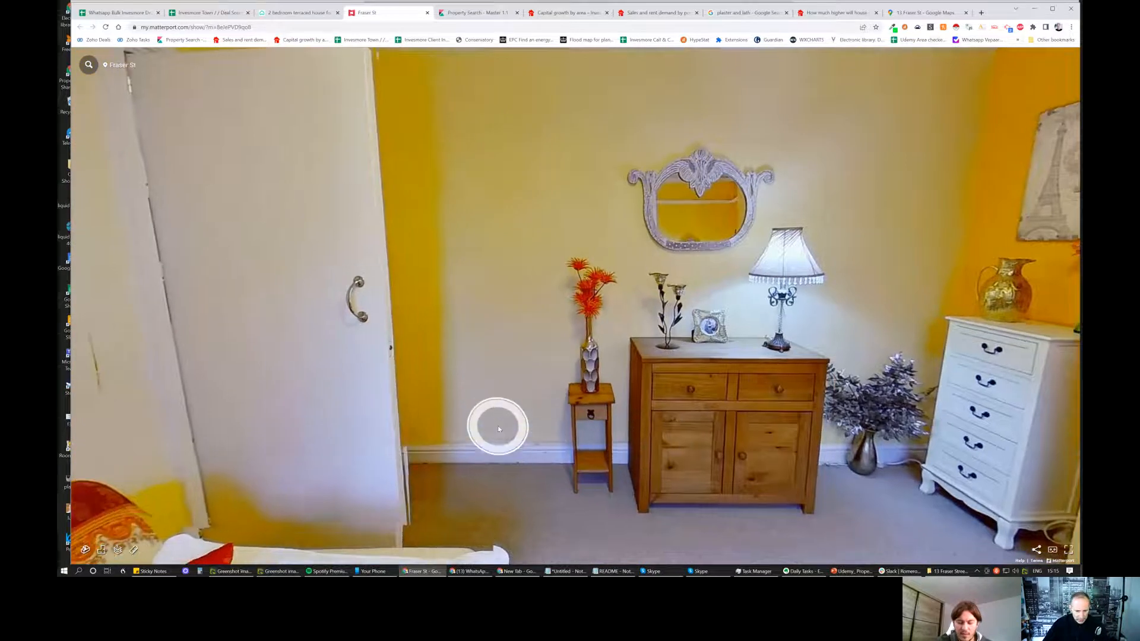
- Walk through the hallway, up the stairs to look around the landing, then into the living room
left_click(498, 427)
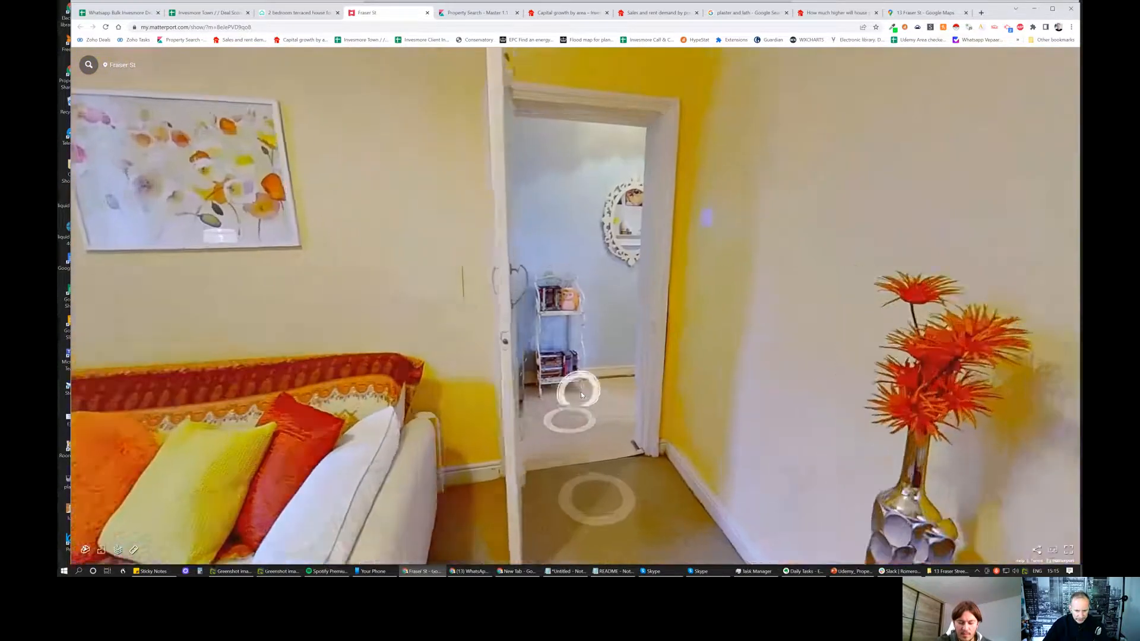
left_click(582, 393)
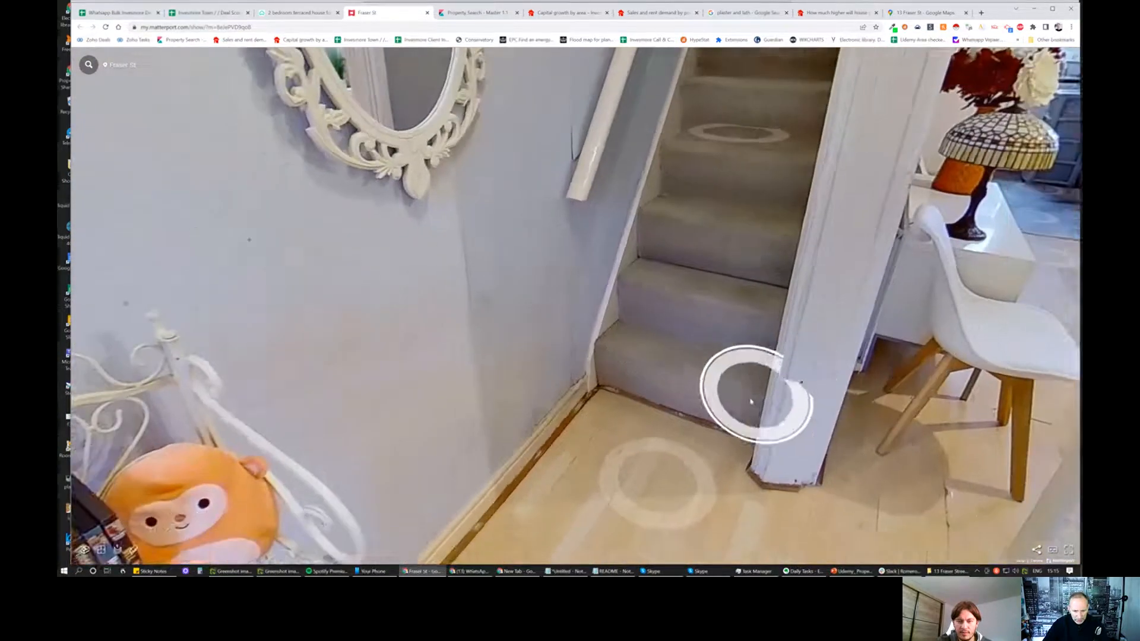
left_click(750, 400)
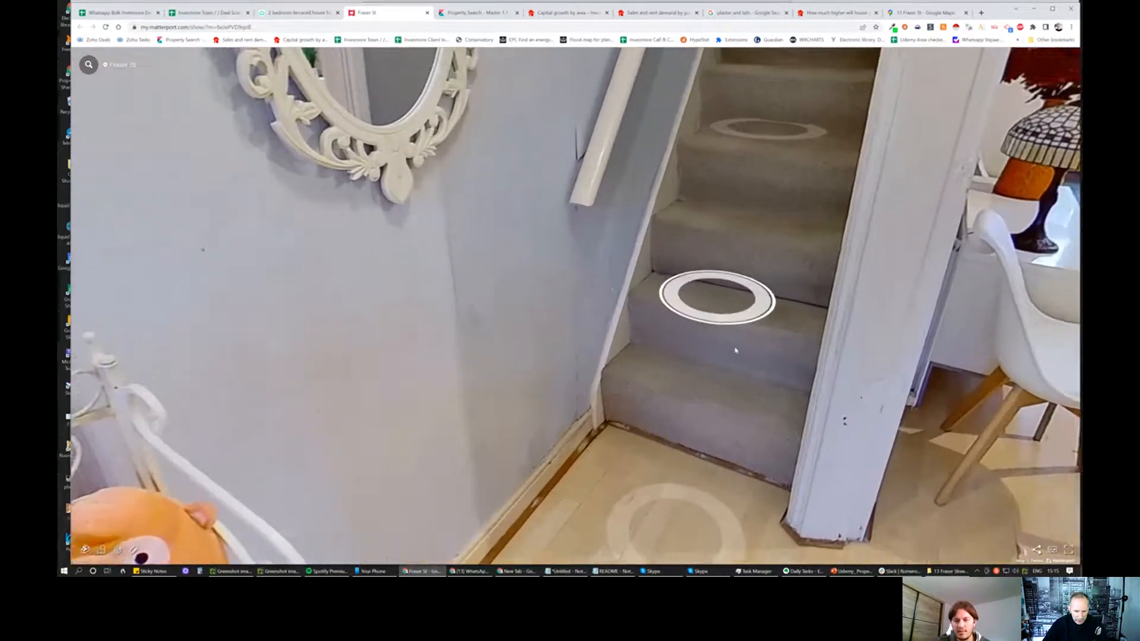
left_click(716, 298)
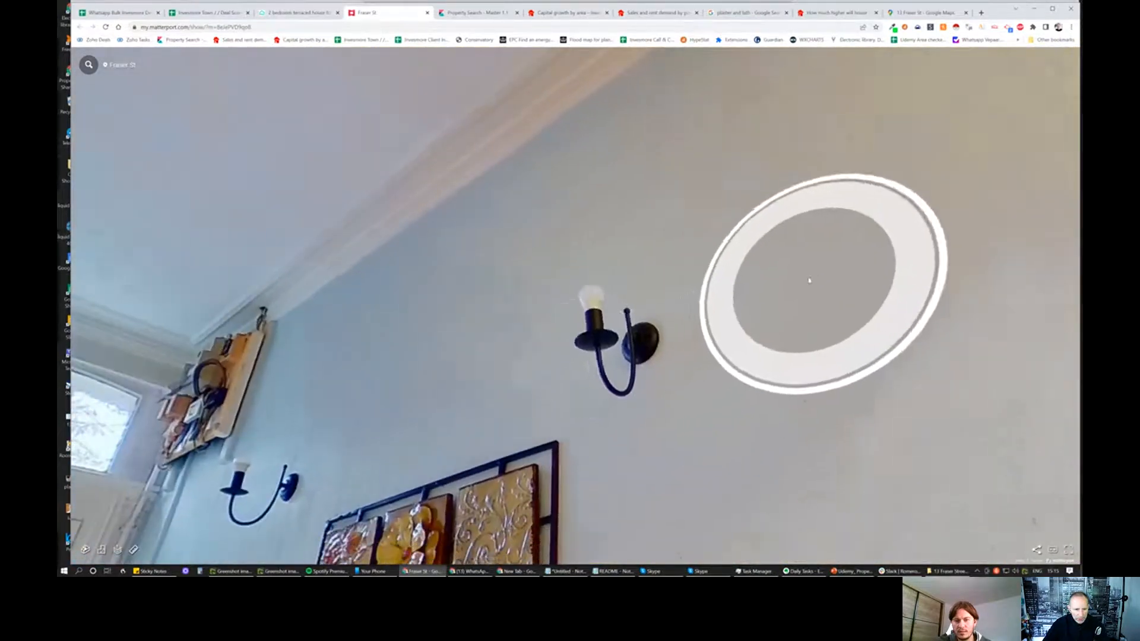
left_click_drag(809, 281, 700, 335)
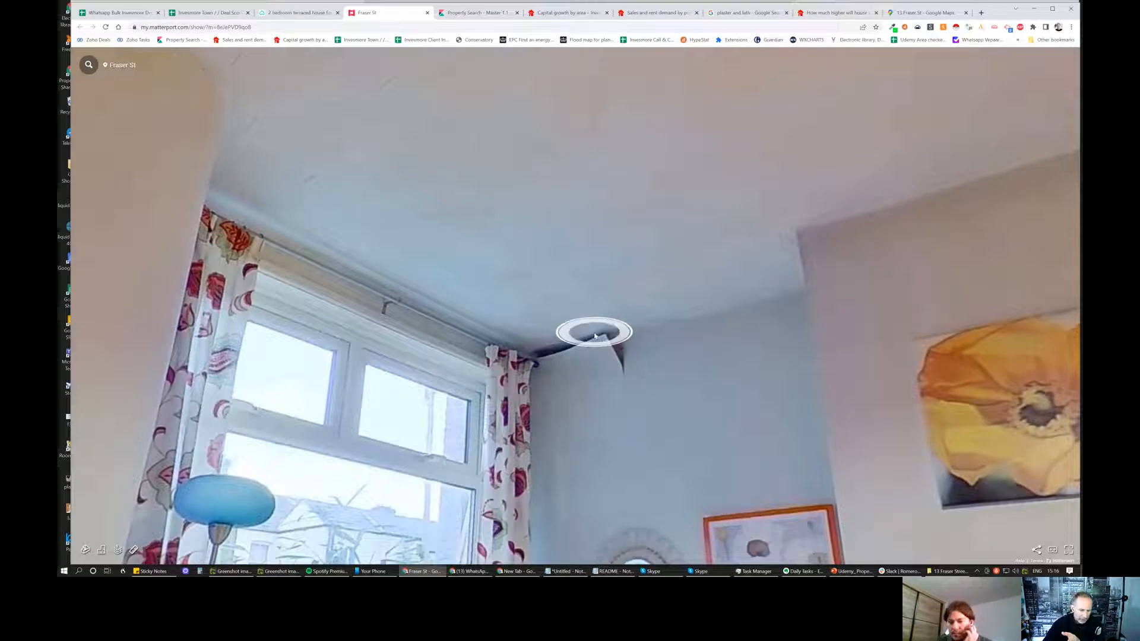
left_click(594, 335)
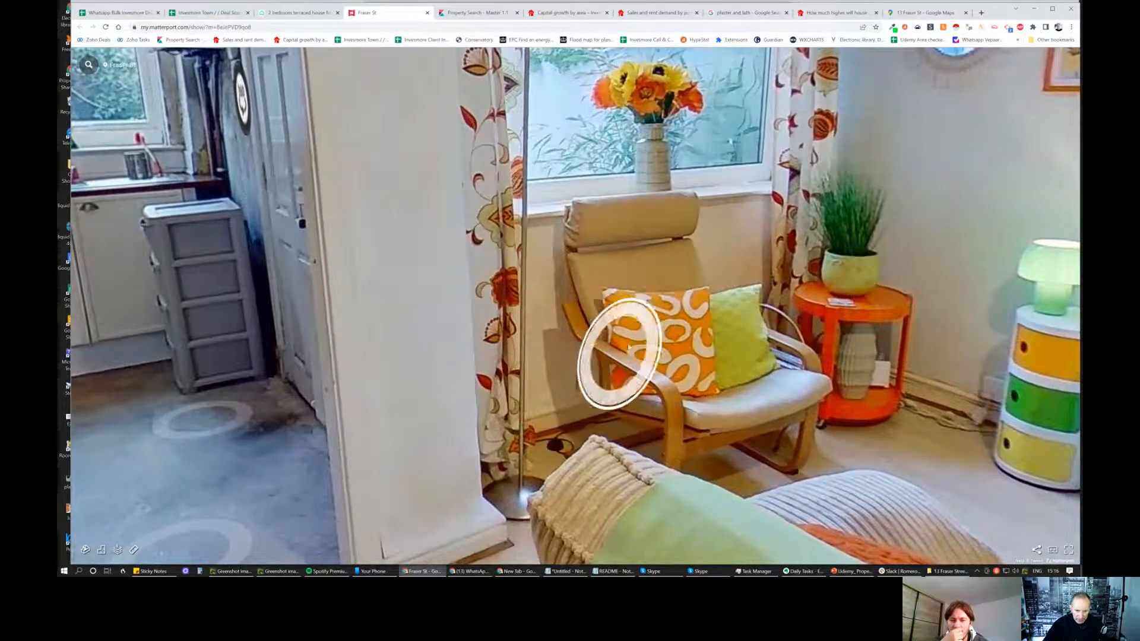
- Tour the back kitchen by the washing machine, return through the living room and continue to the bathroom
left_click(621, 356)
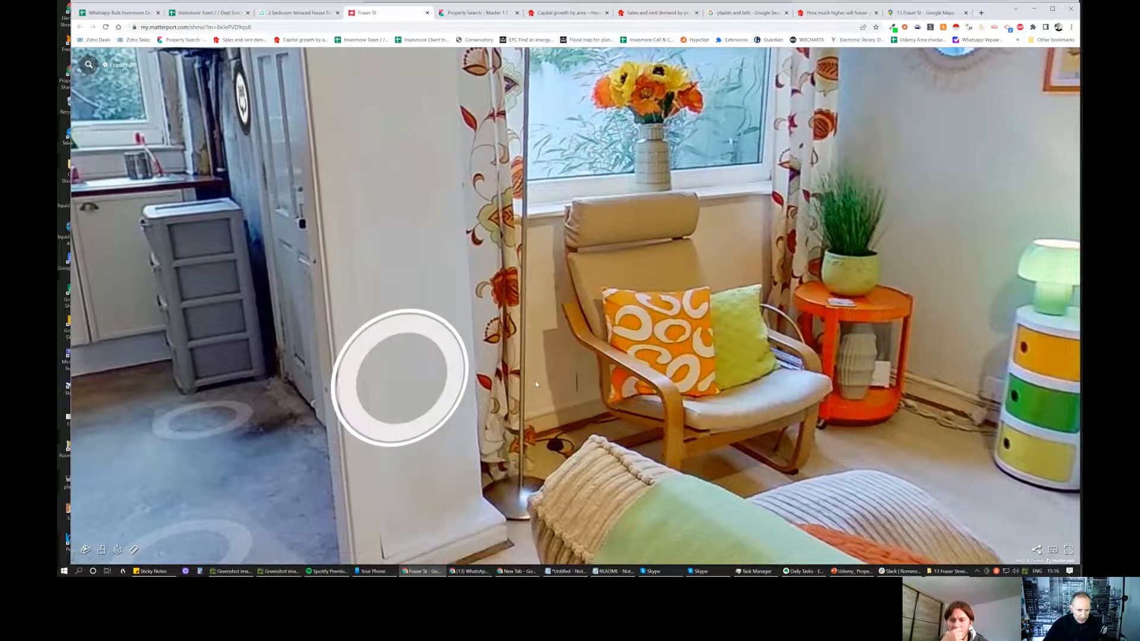
left_click(399, 378)
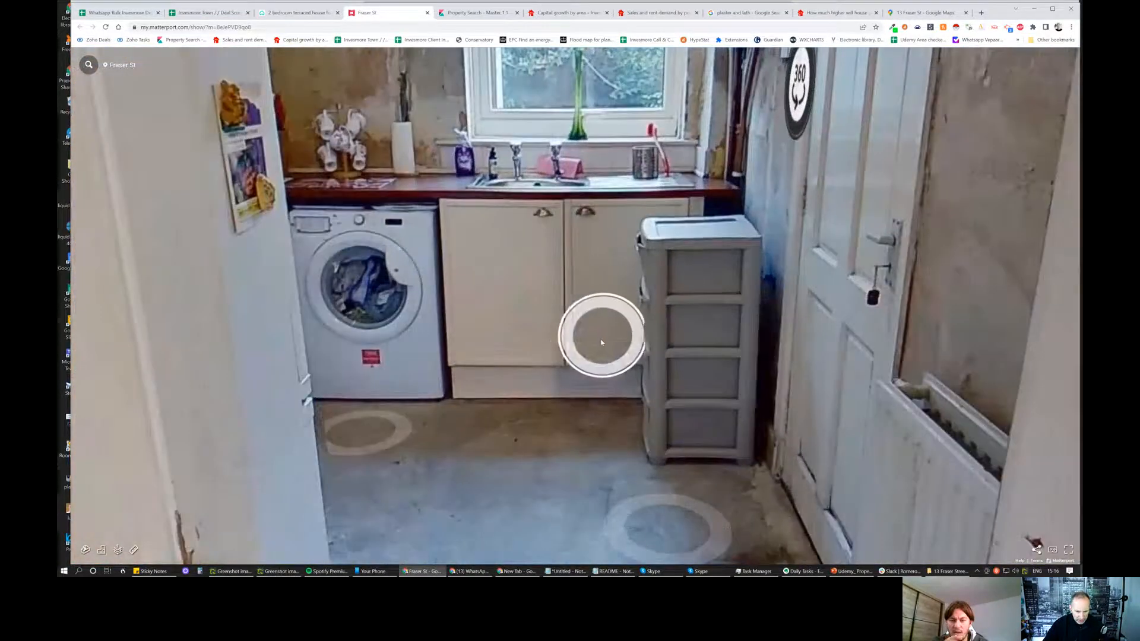
left_click(601, 336)
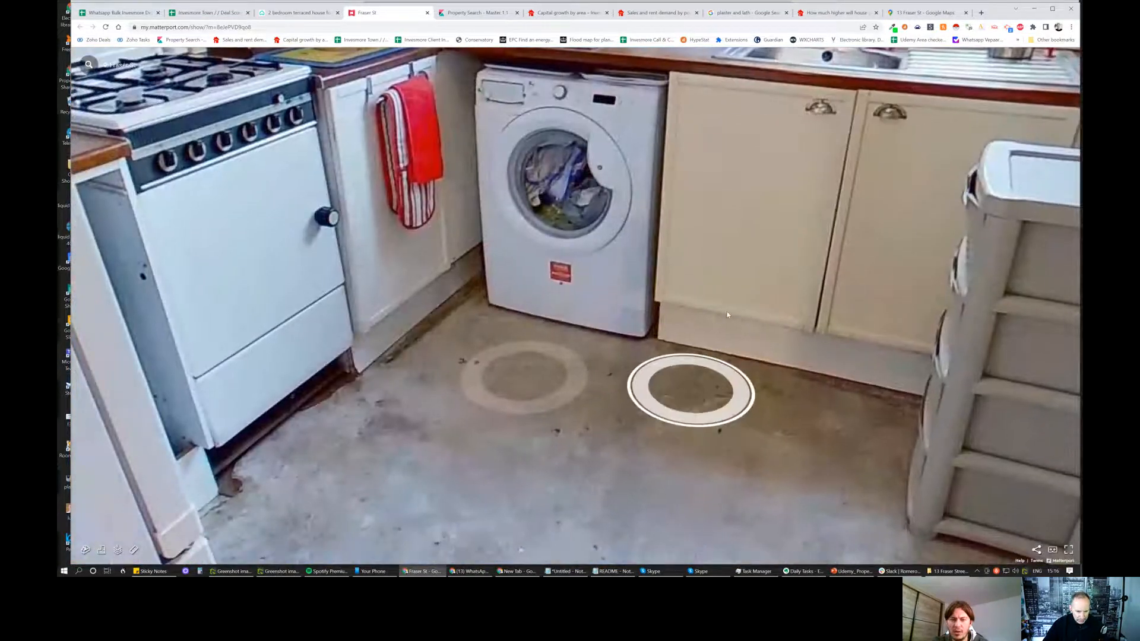
left_click(691, 393)
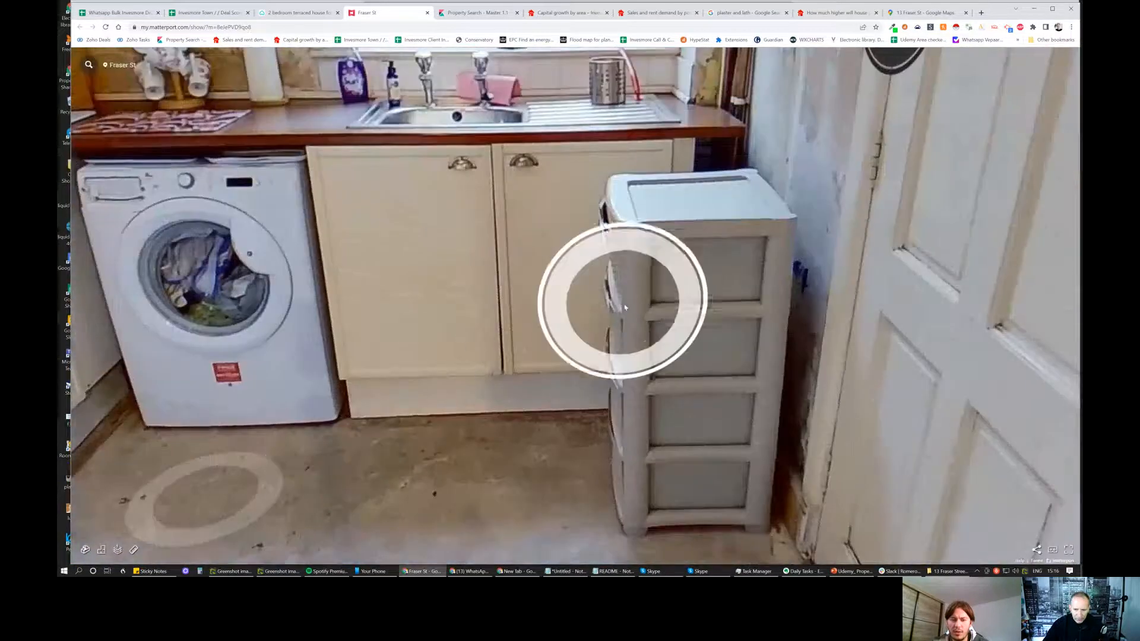
left_click(621, 302)
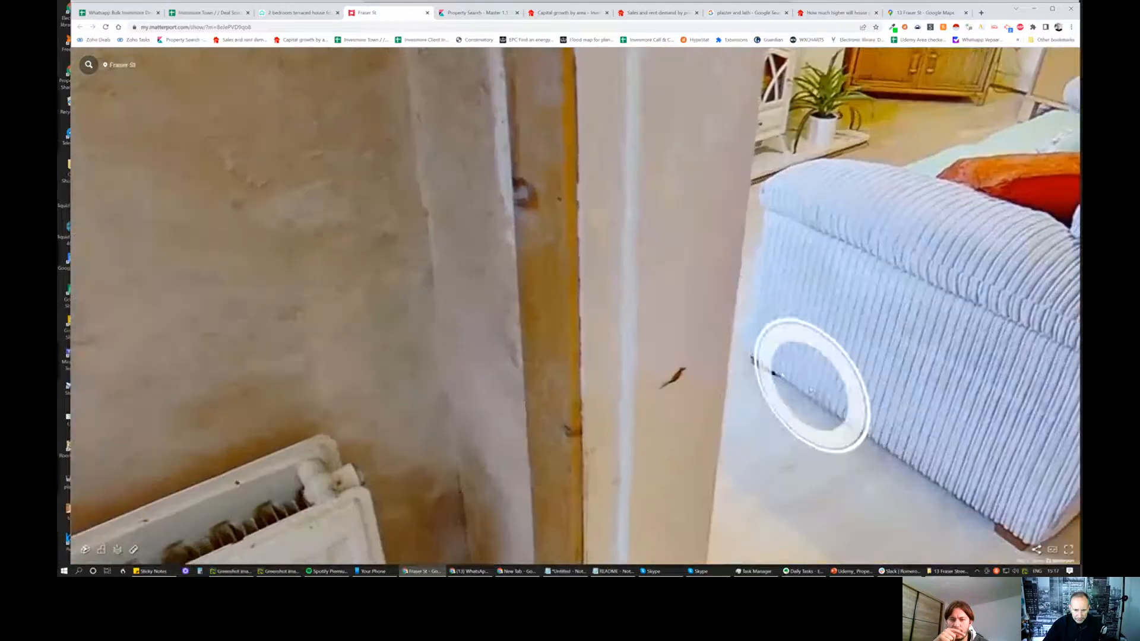
left_click(803, 389)
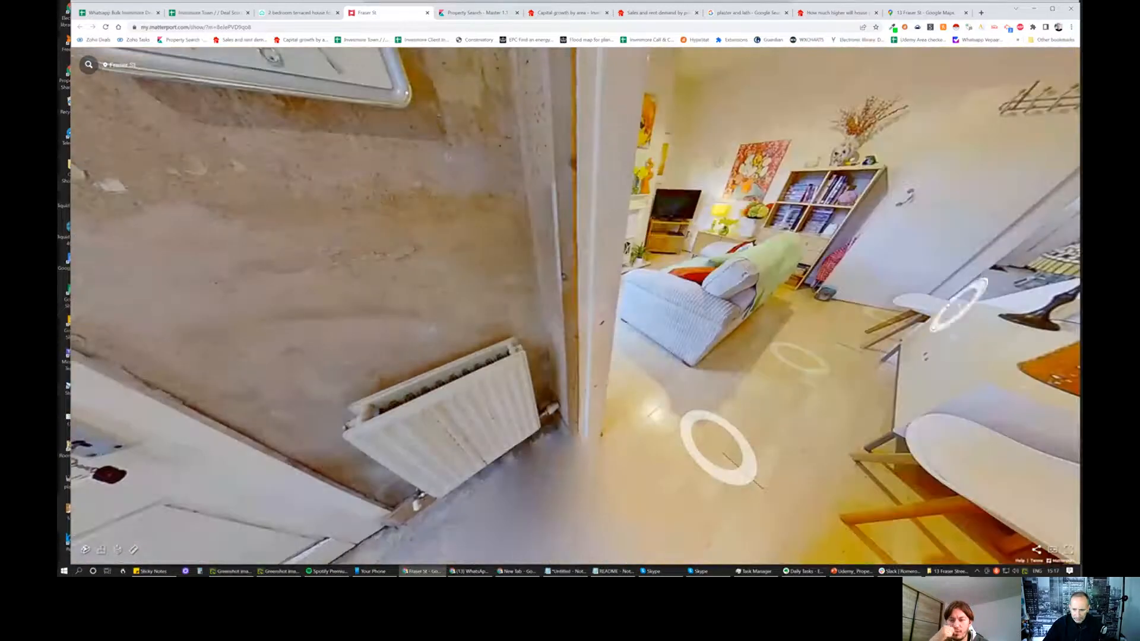
left_click(734, 452)
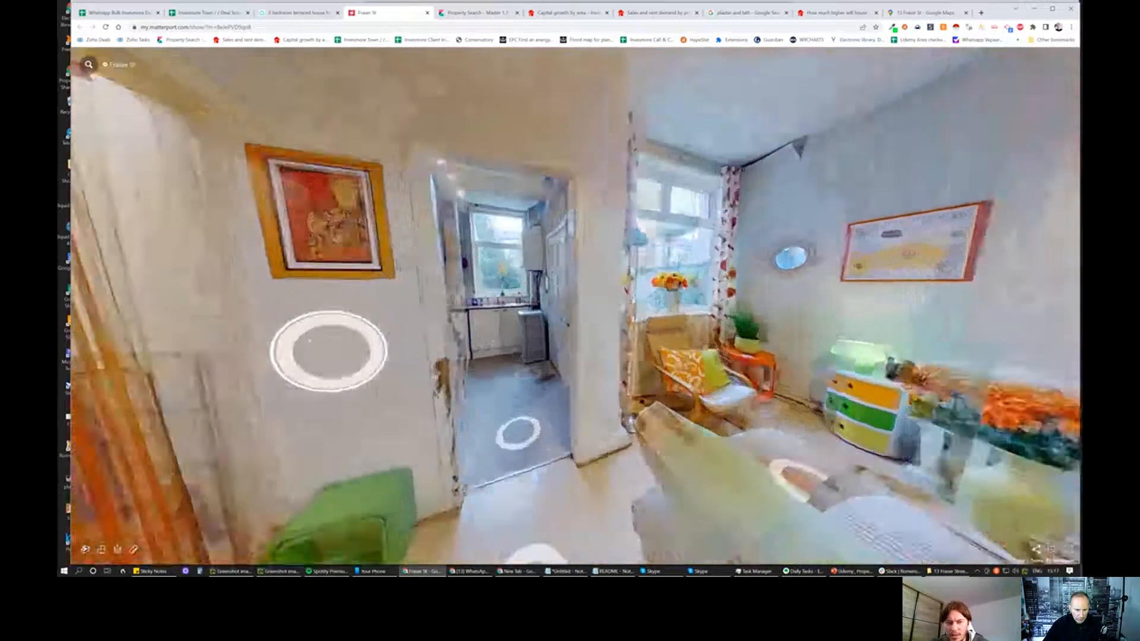
left_click(517, 428)
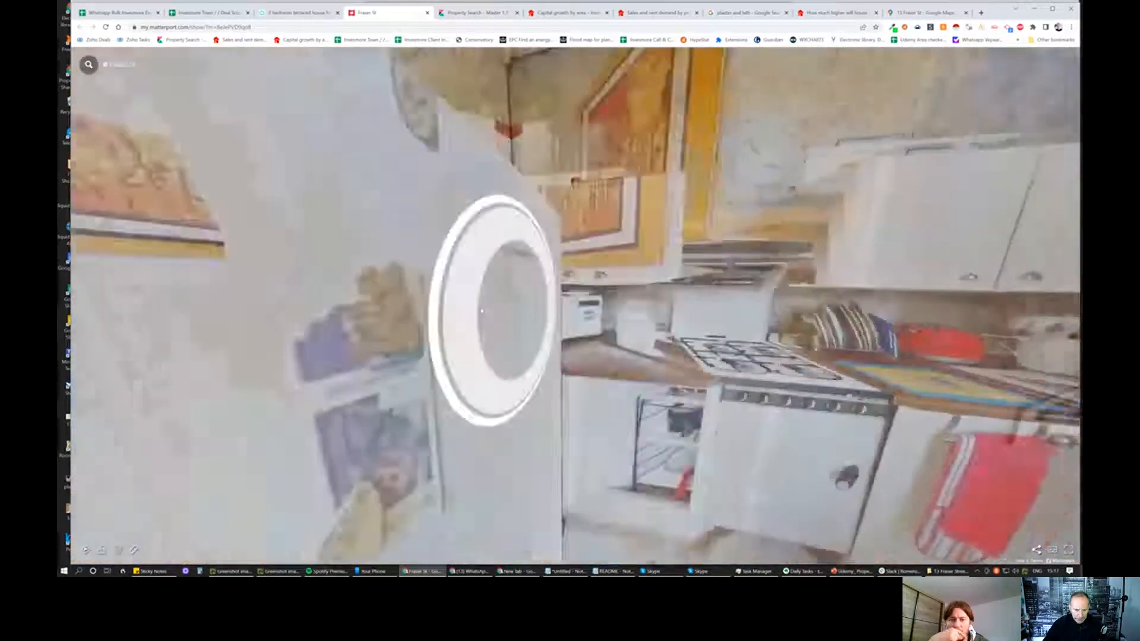
left_click(483, 311)
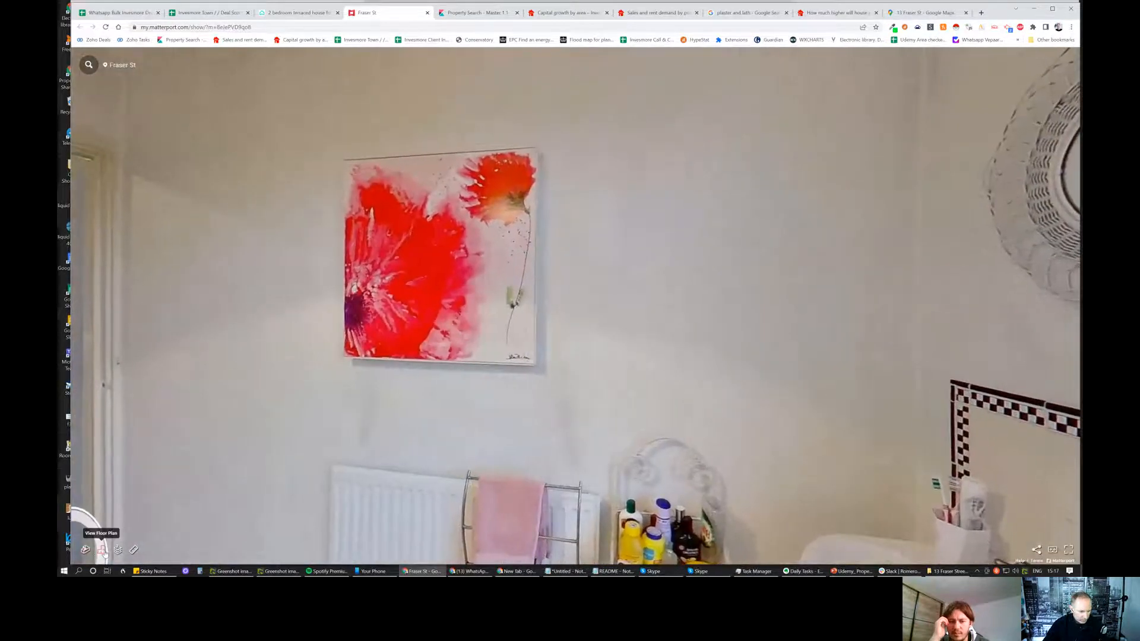
- Explore the kitchen, fridge side and sink-and-boiler corner, then return to the Rightmove listing
left_click(101, 549)
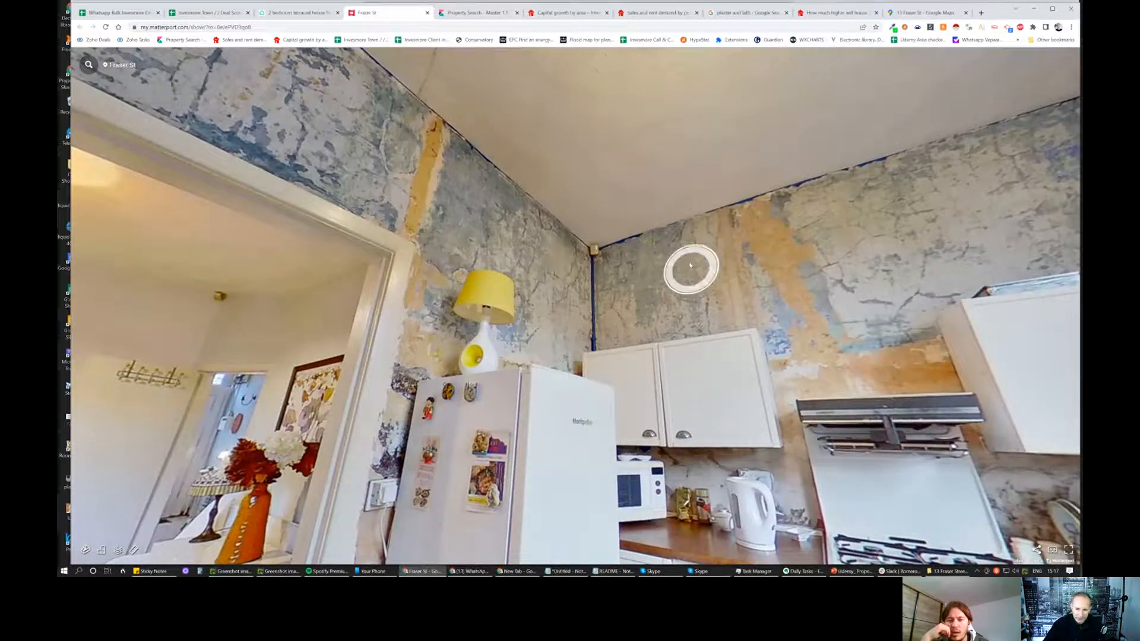
left_click(691, 264)
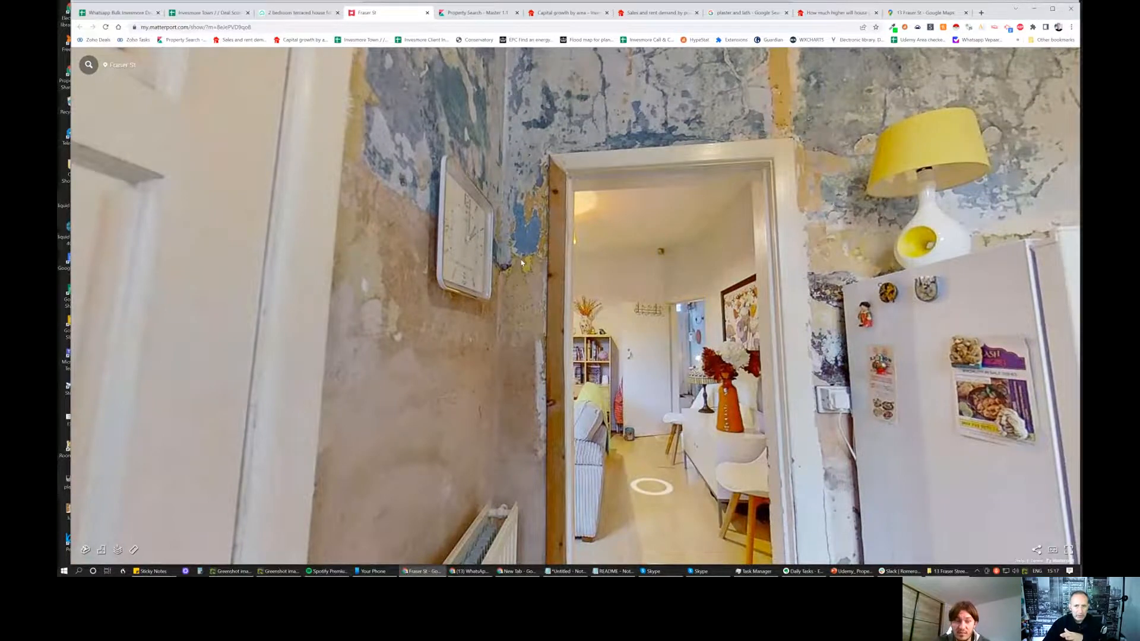
mouse_move(520, 260)
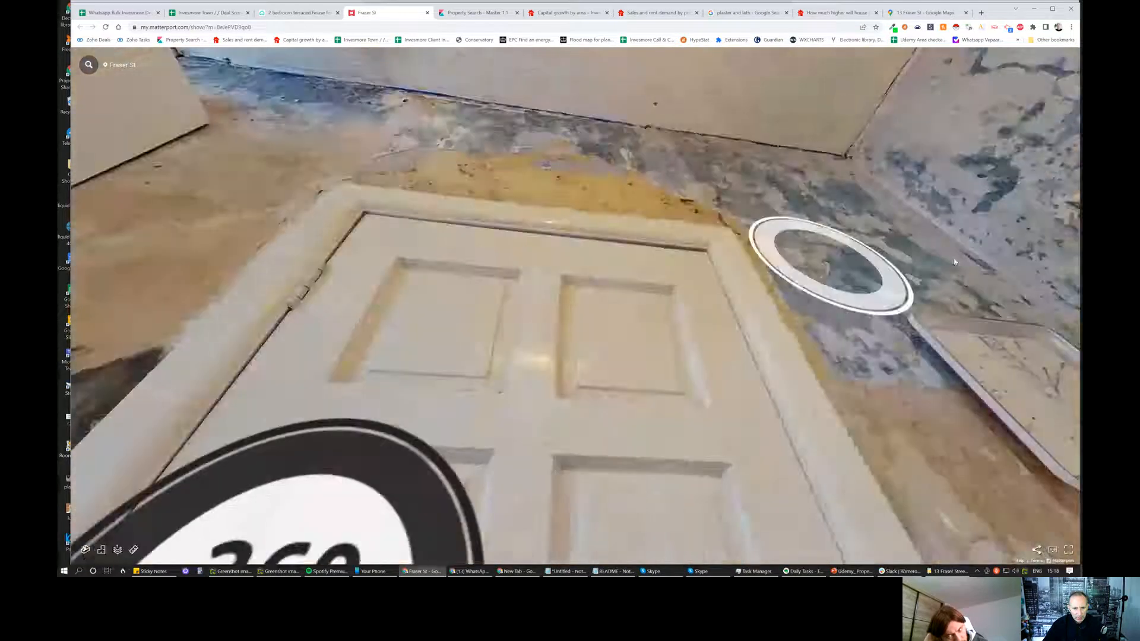
left_click(829, 261)
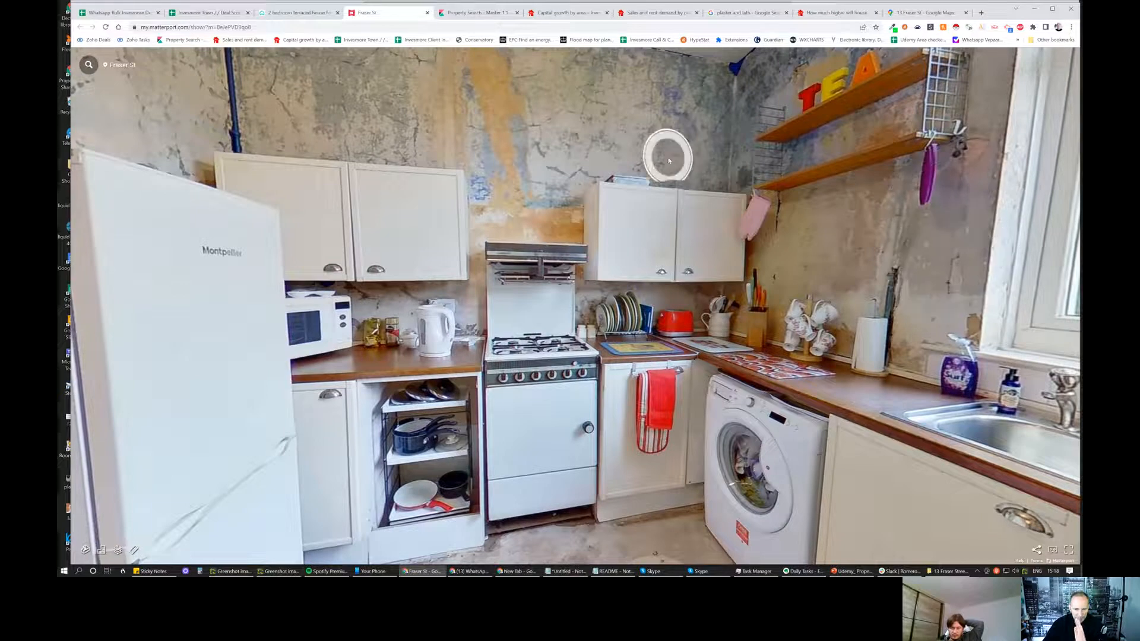
mouse_move(691, 196)
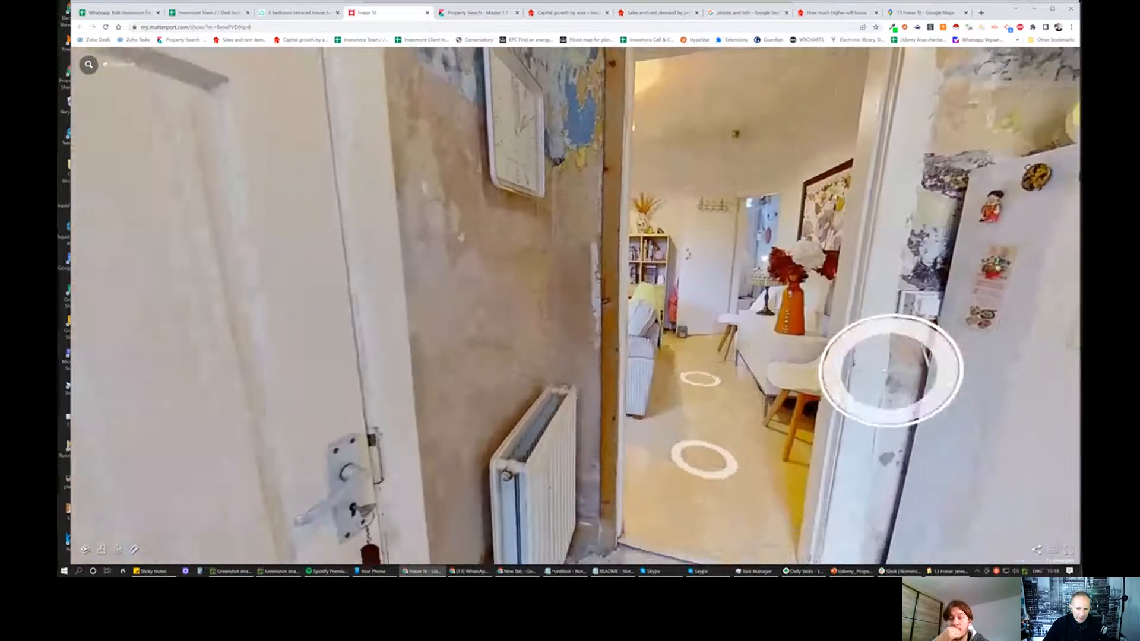
left_click(890, 367)
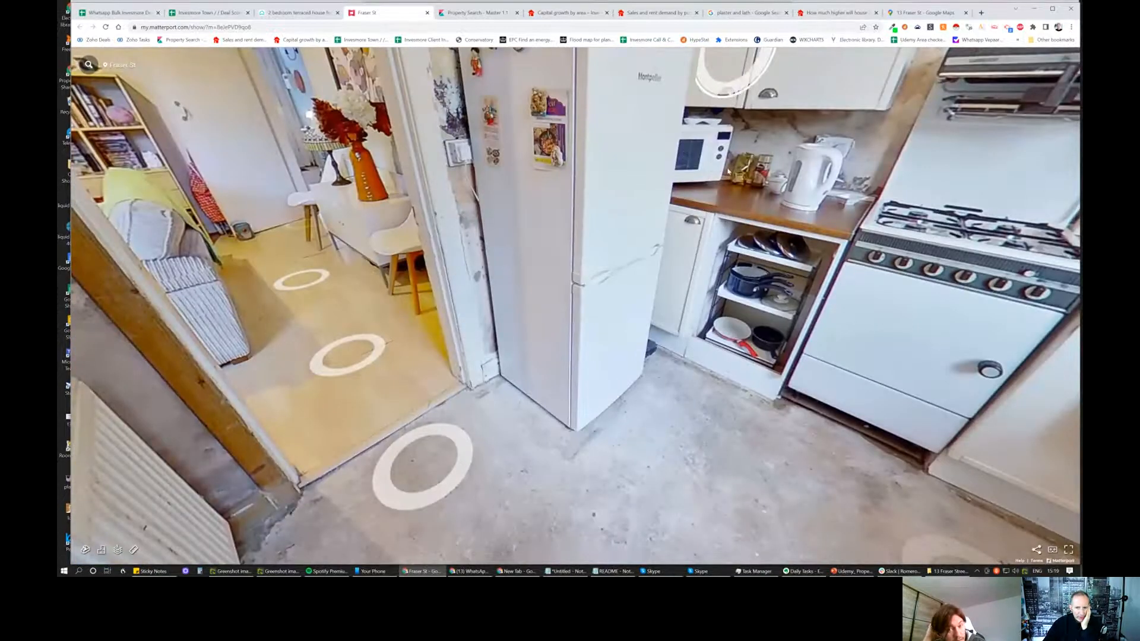
left_click(691, 443)
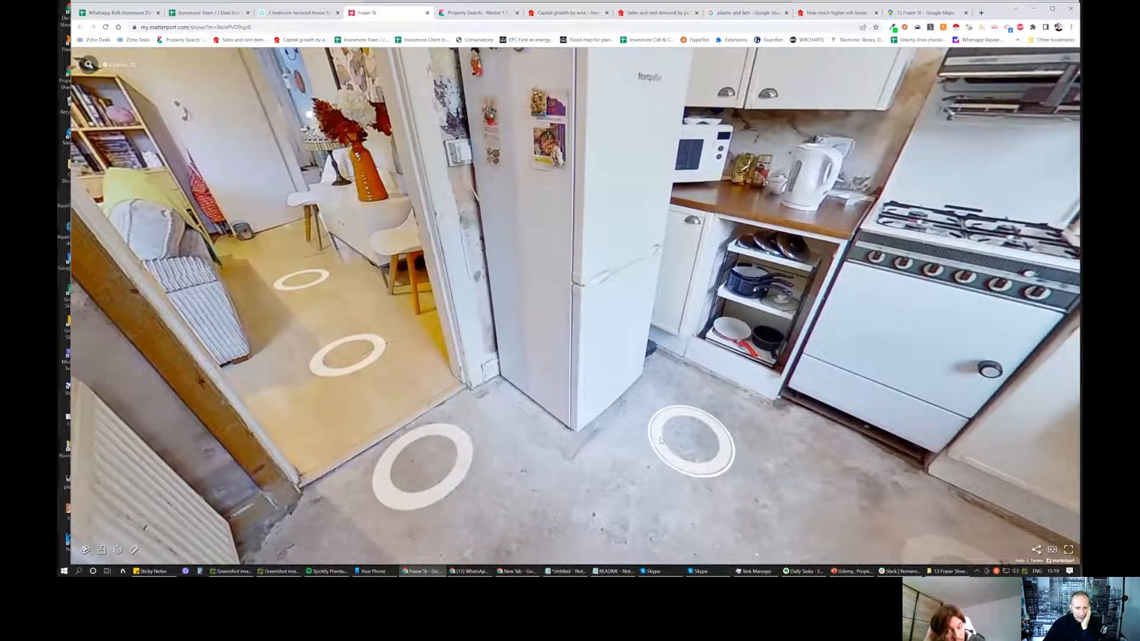
left_click(691, 443)
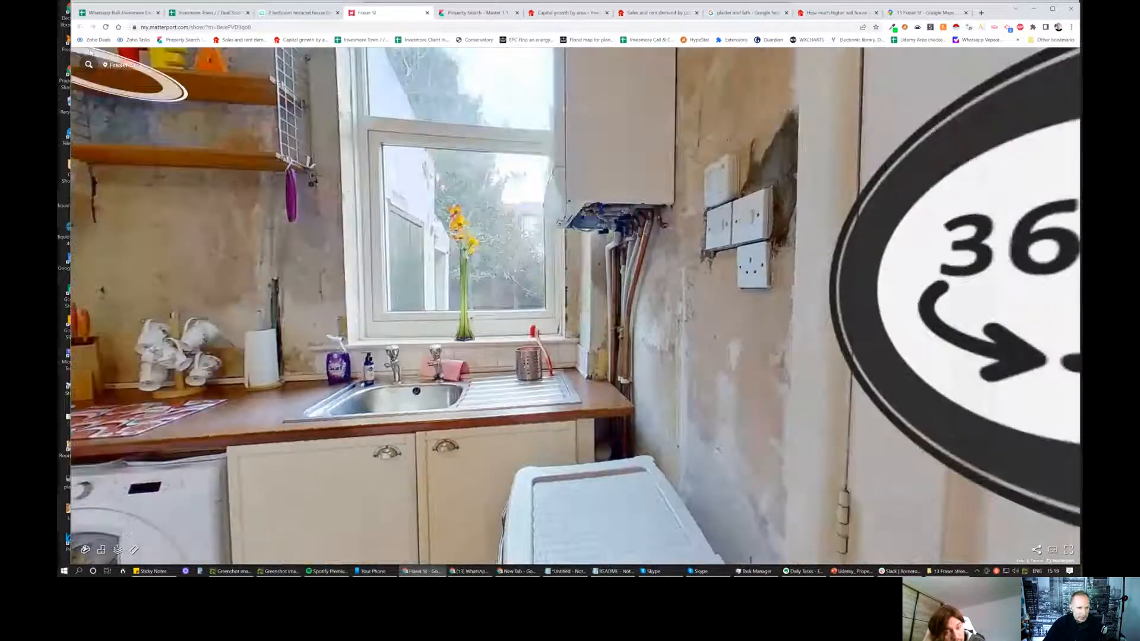
left_click(298, 12)
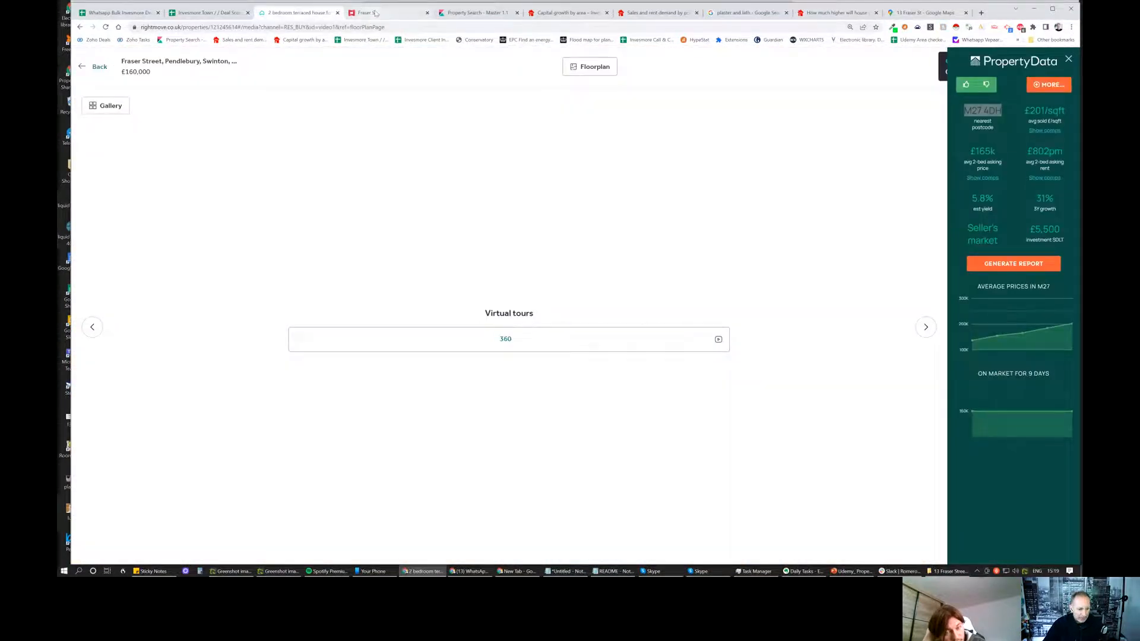
- Reopen the 360 Matterport tour from the Virtual tours page
left_click(505, 338)
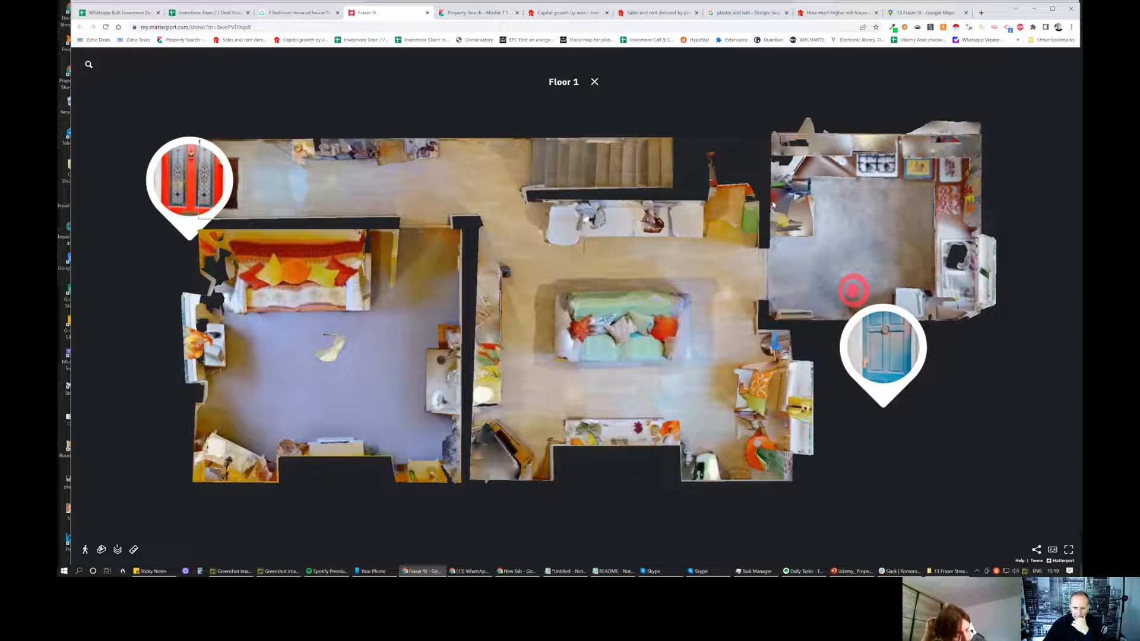
mouse_move(123, 487)
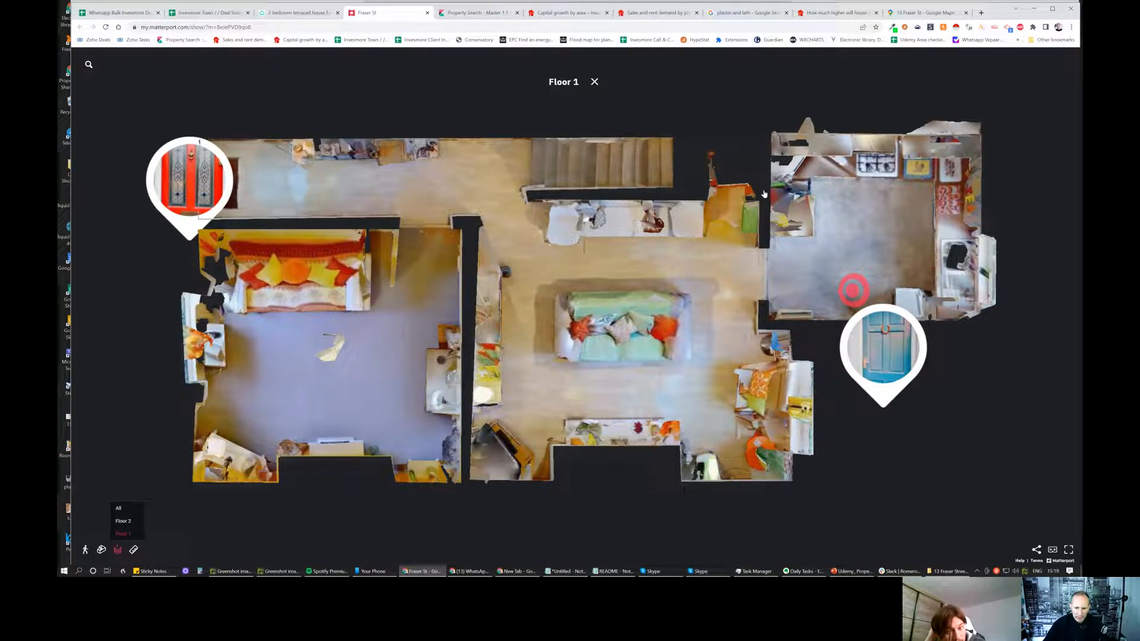
mouse_move(764, 193)
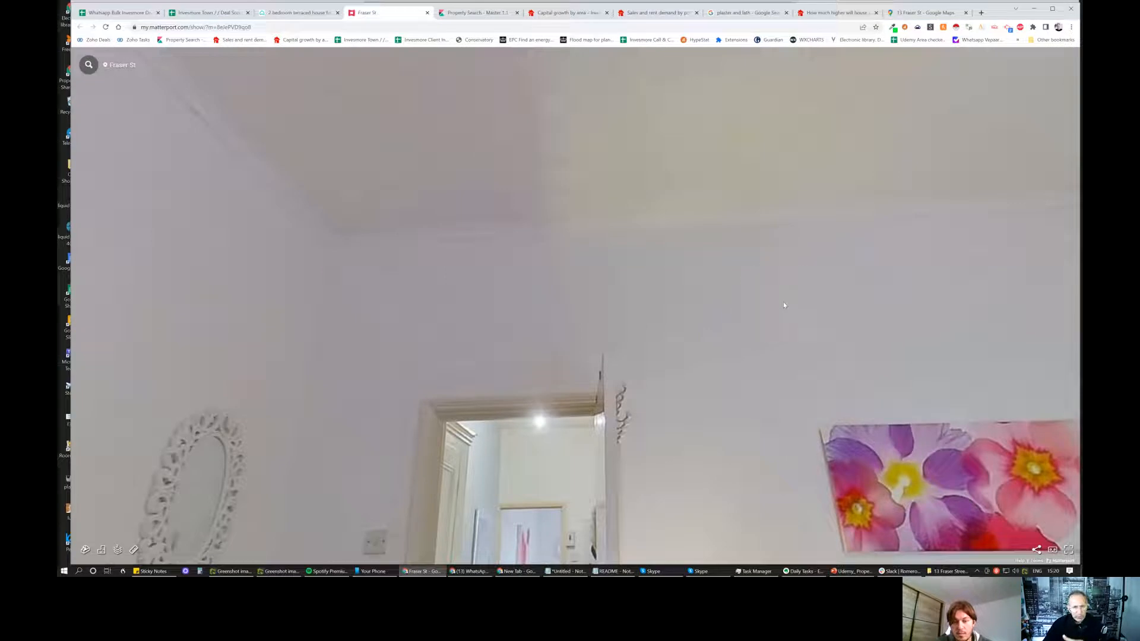
- Walk out onto the upstairs landing, past the peacock print and into the pink bedroom
left_click(678, 258)
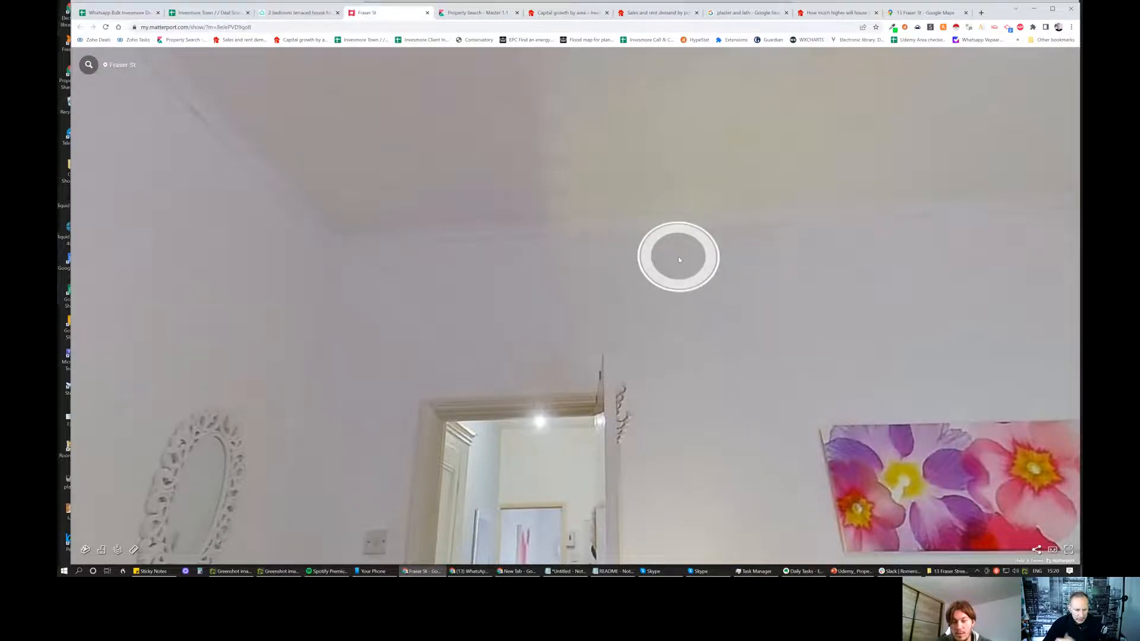
left_click(678, 258)
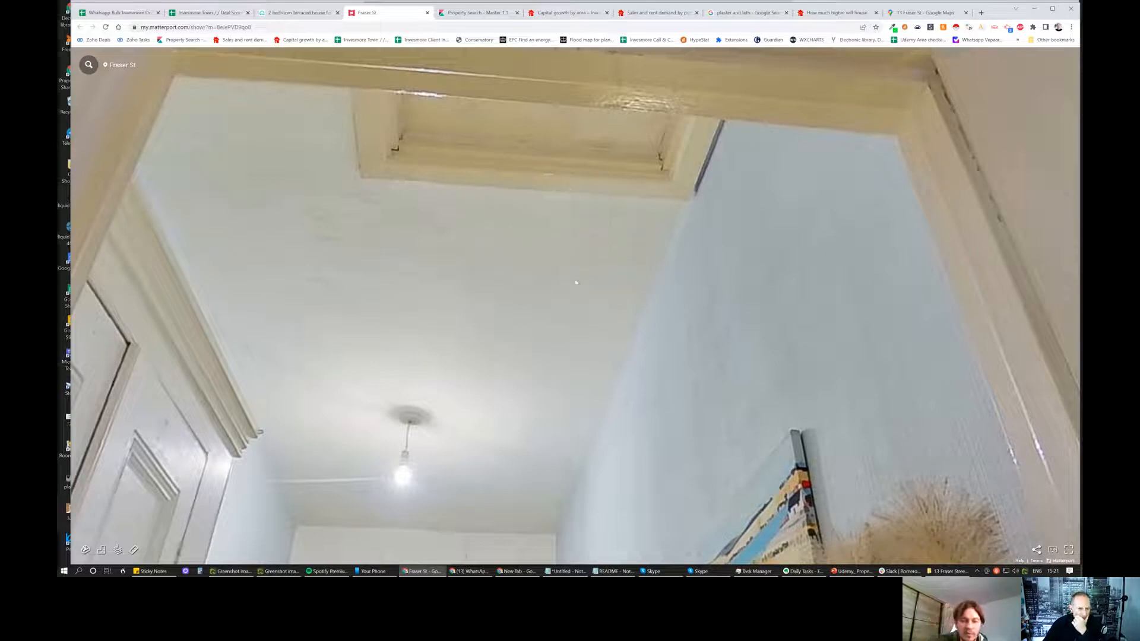
left_click(607, 517)
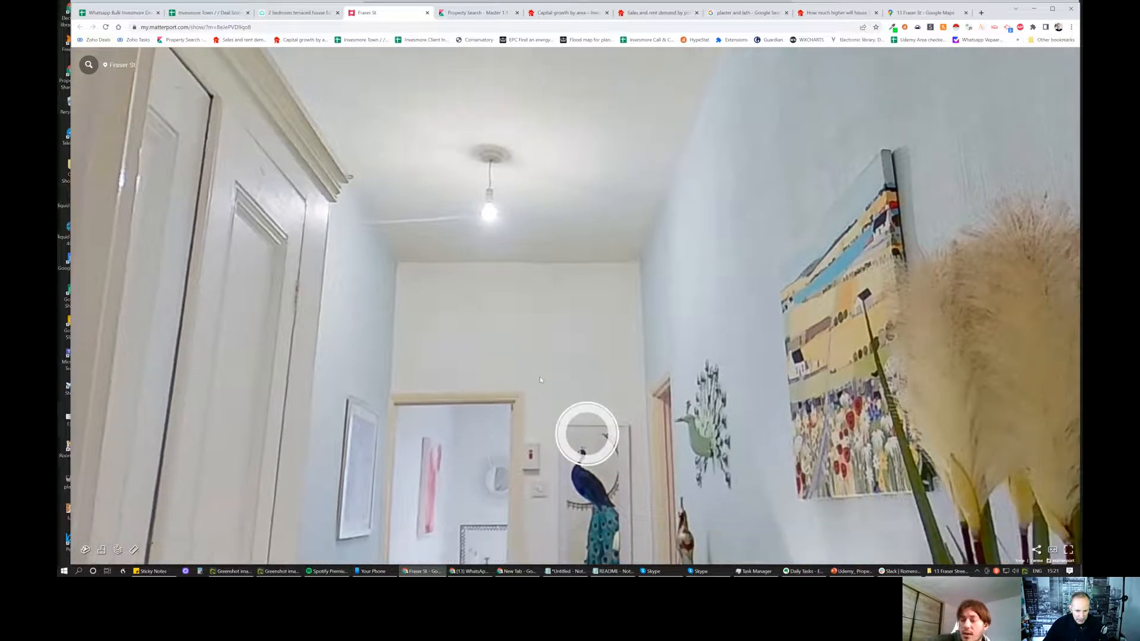
left_click(587, 435)
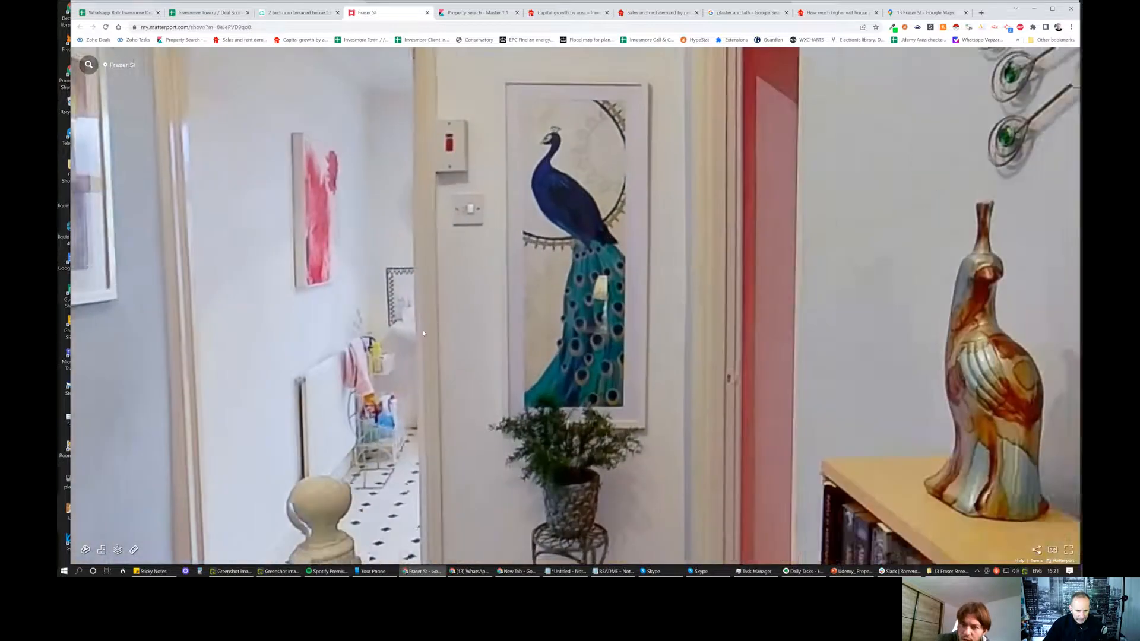
left_click(876, 287)
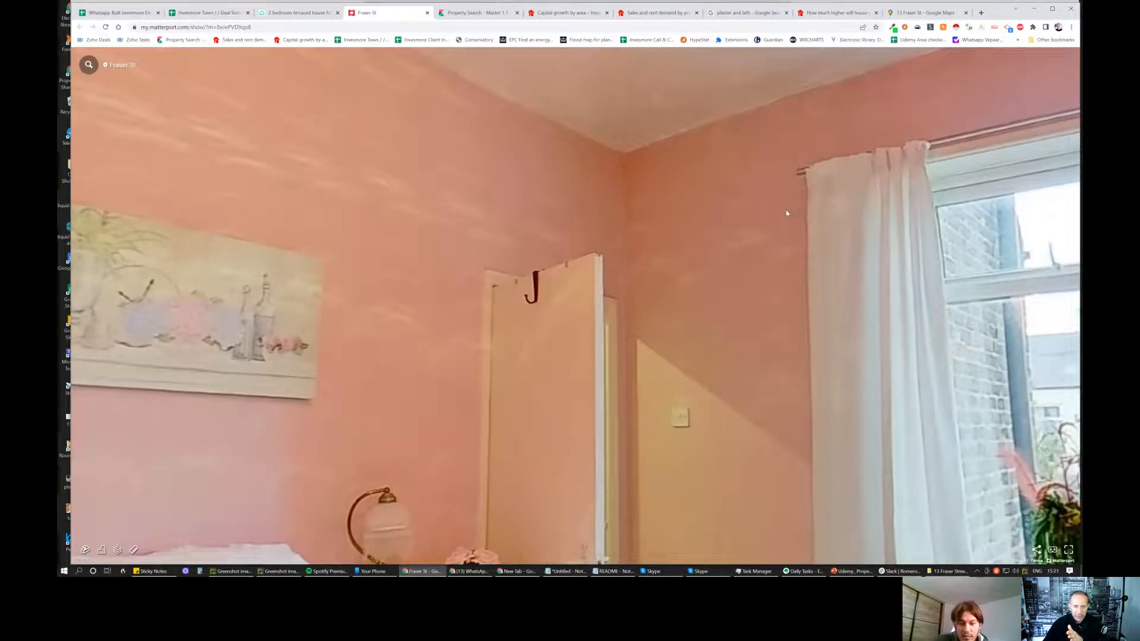
- Look around the pink bedroom and step back out to the landing by the white banister
left_click(715, 283)
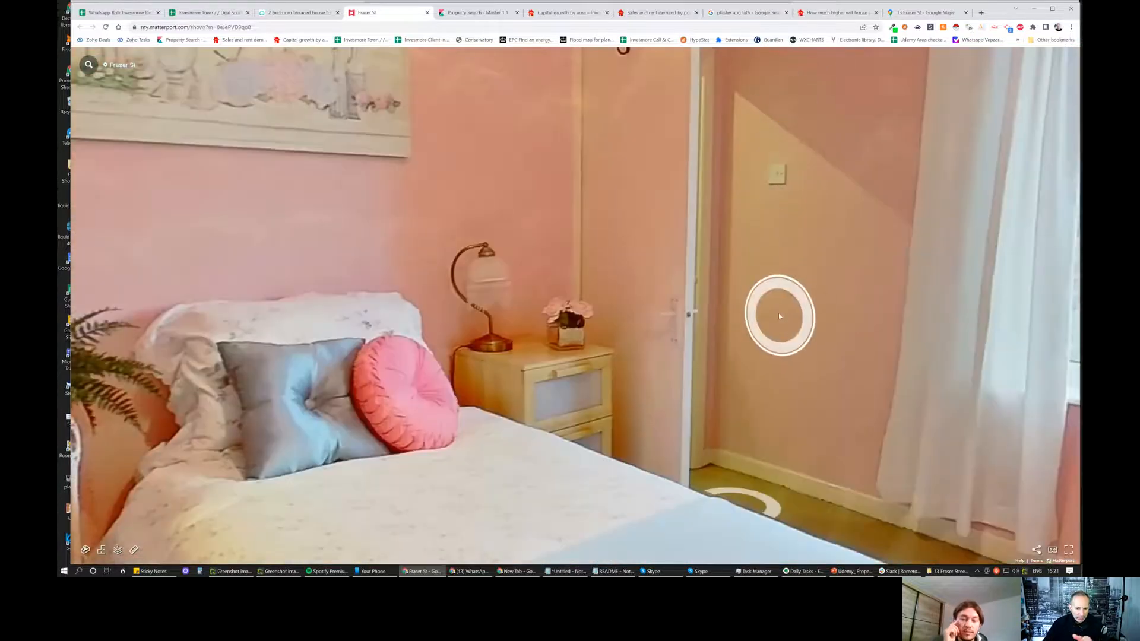
left_click(779, 315)
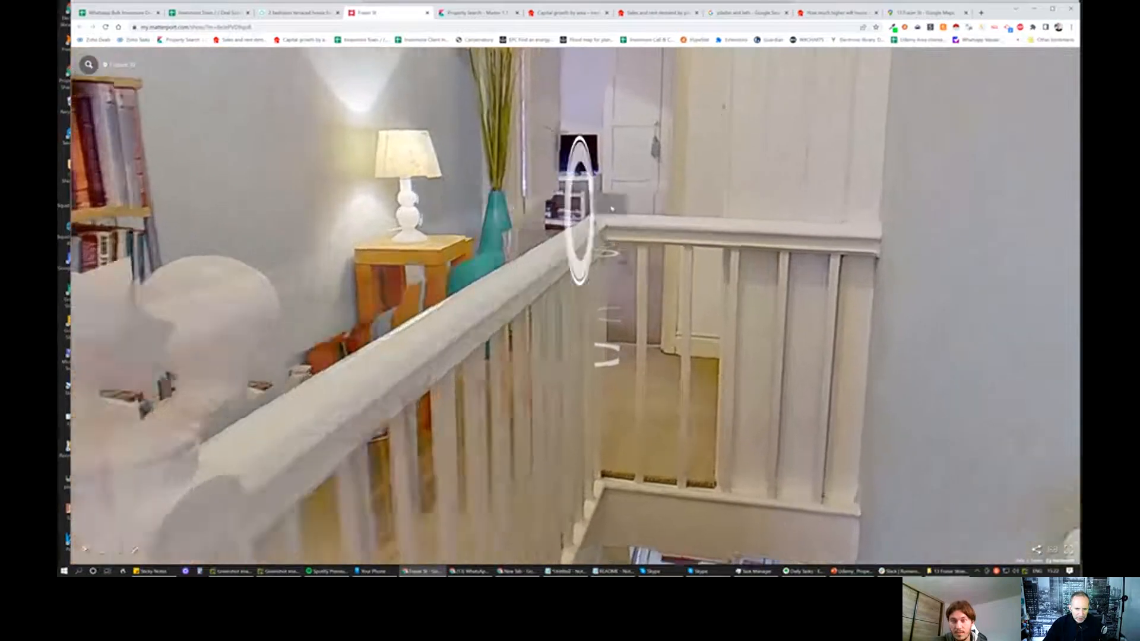
- Step into the front bedroom and look around it toward the window and doorway
left_click(578, 212)
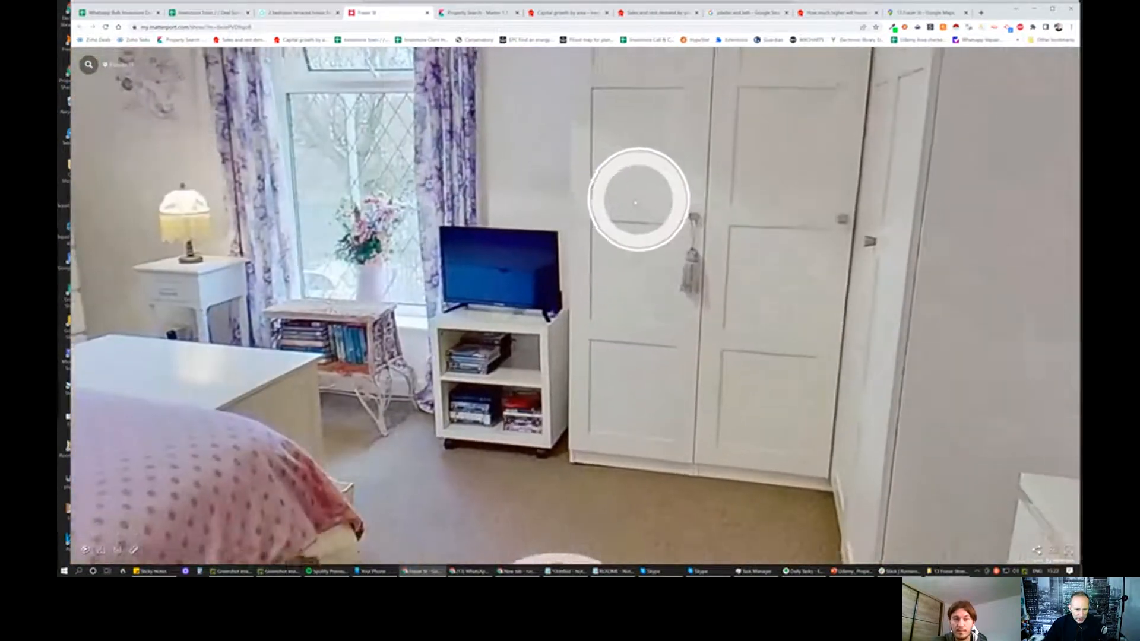
left_click_drag(636, 200, 619, 264)
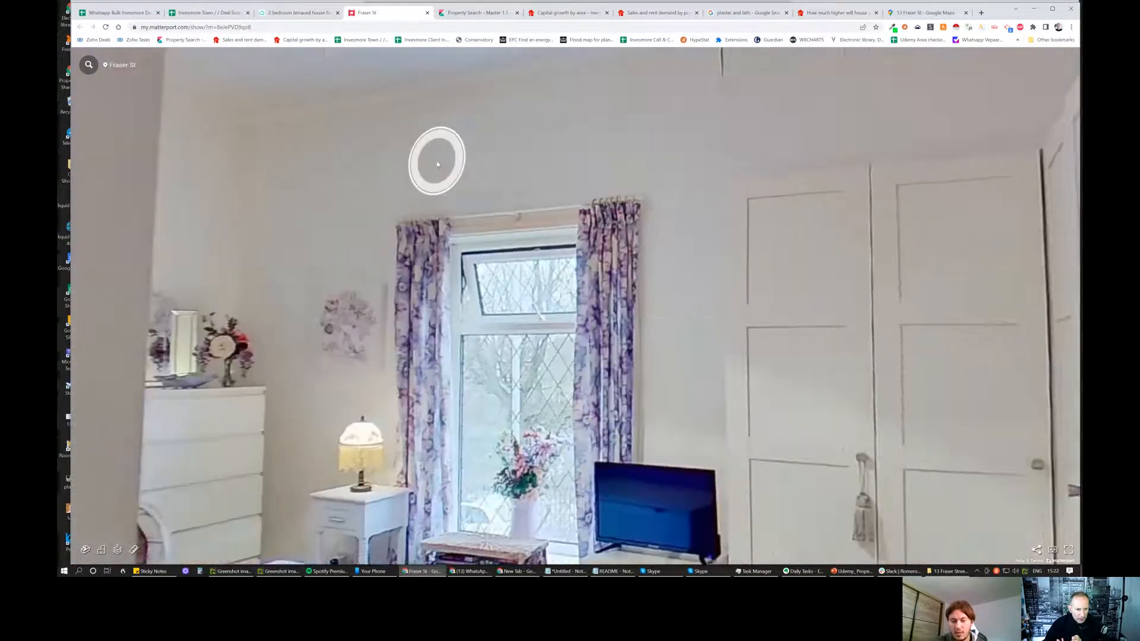
left_click(436, 160)
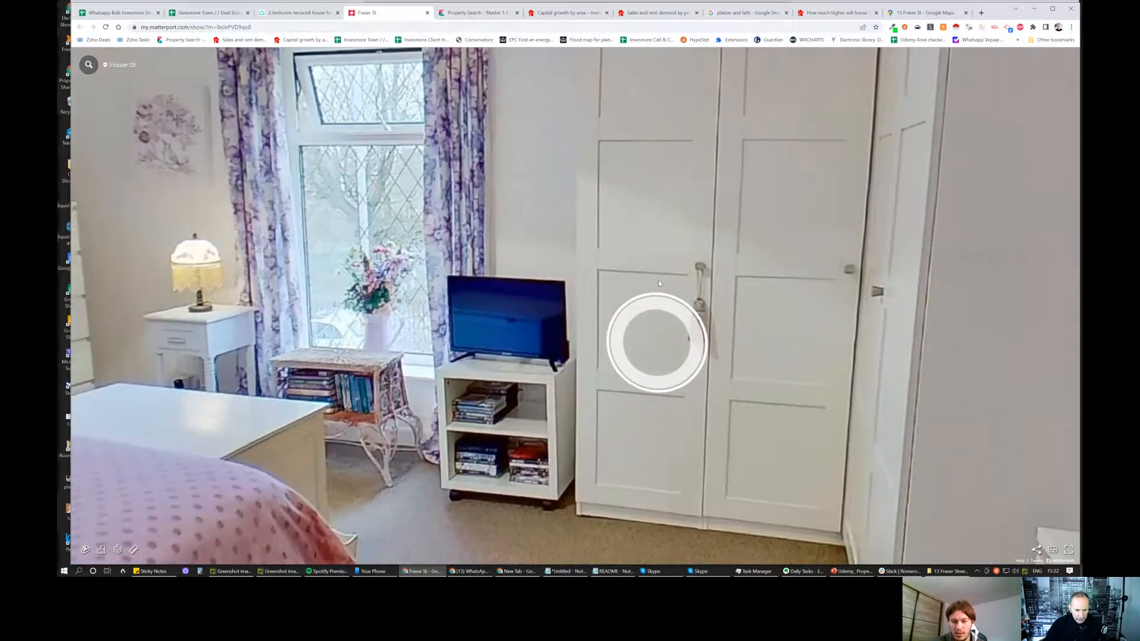
left_click(656, 342)
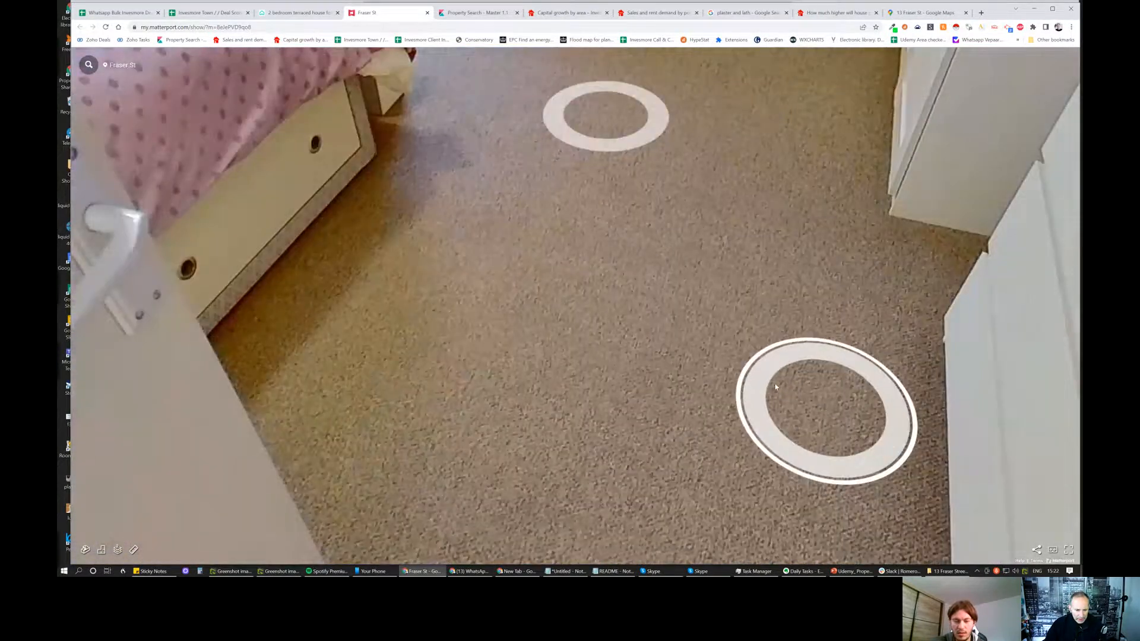
left_click(827, 418)
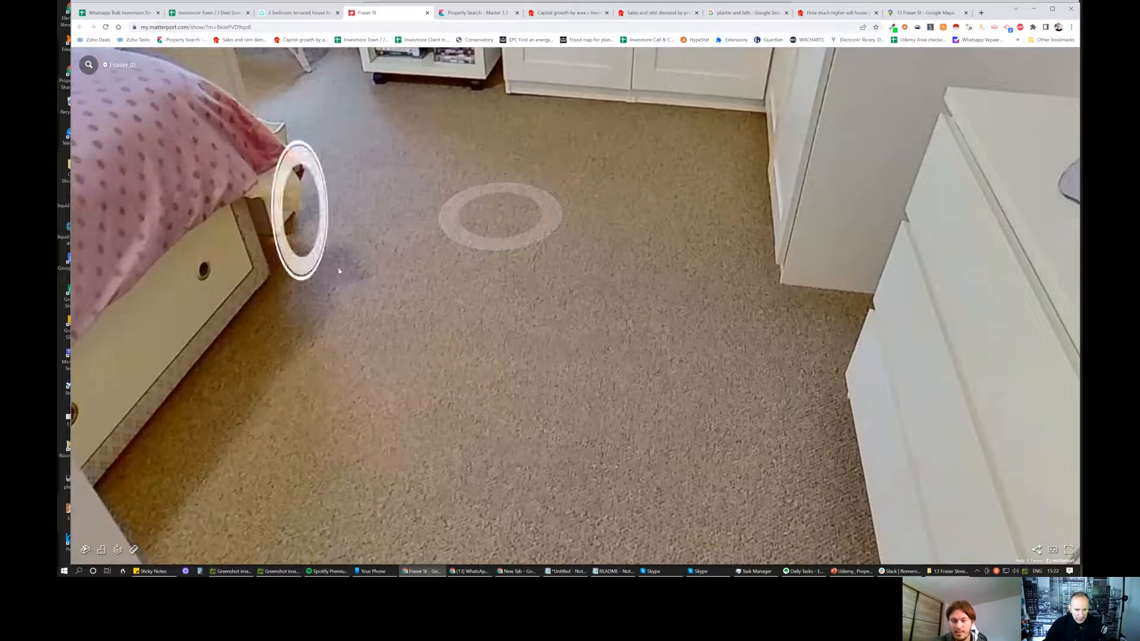
left_click(298, 218)
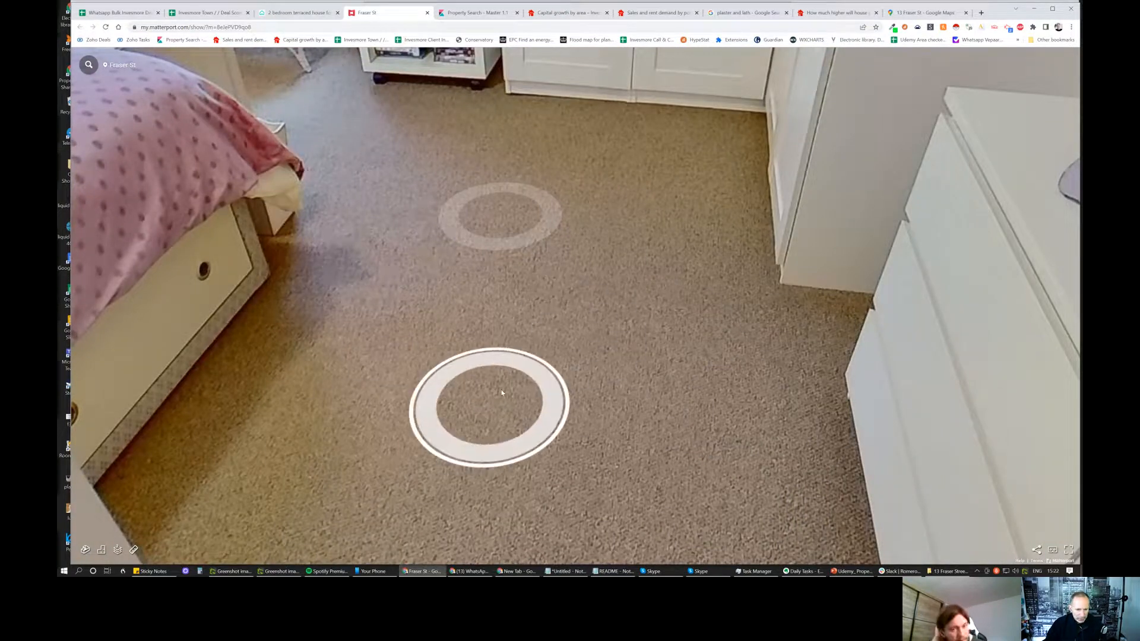
- Walk out and along the landing beside the stairs to the peacock print and doorway
left_click(487, 404)
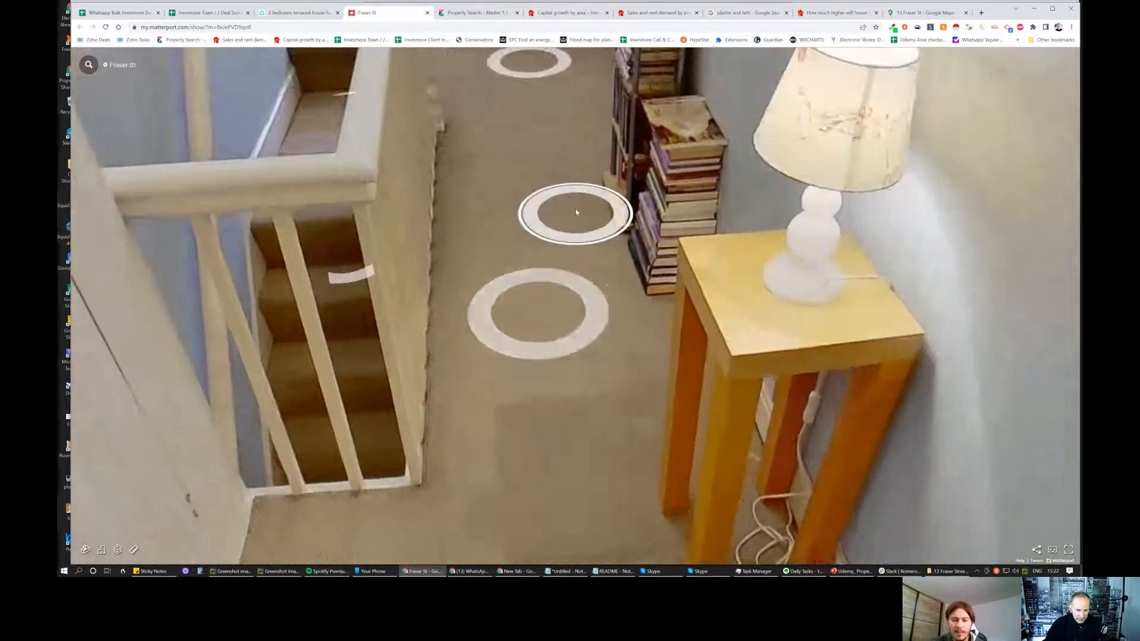
left_click(576, 213)
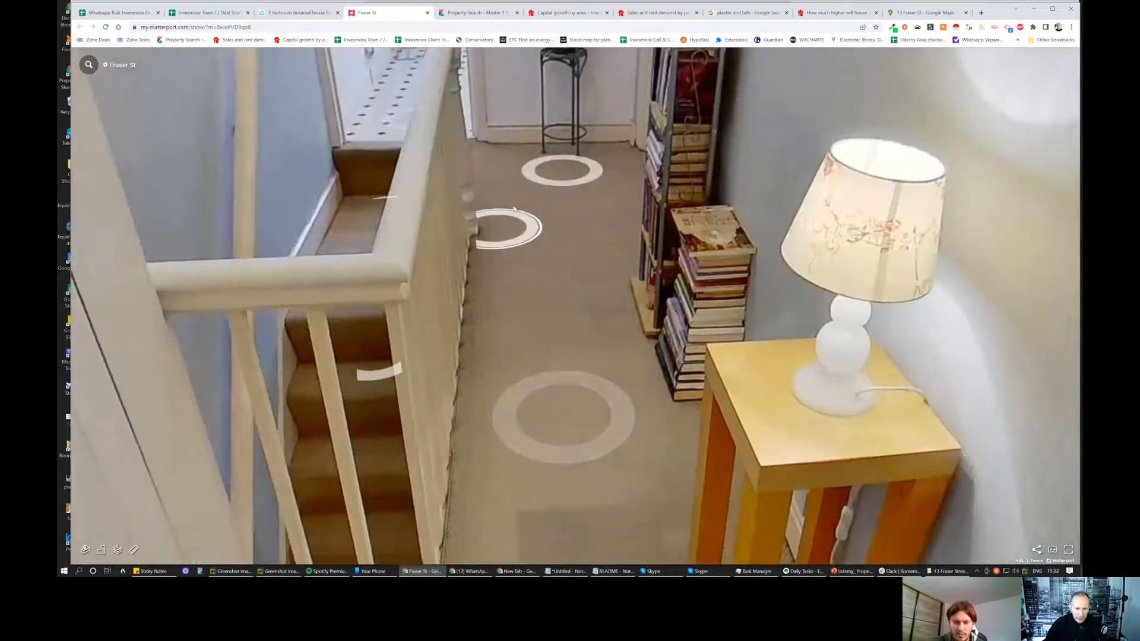
left_click(509, 229)
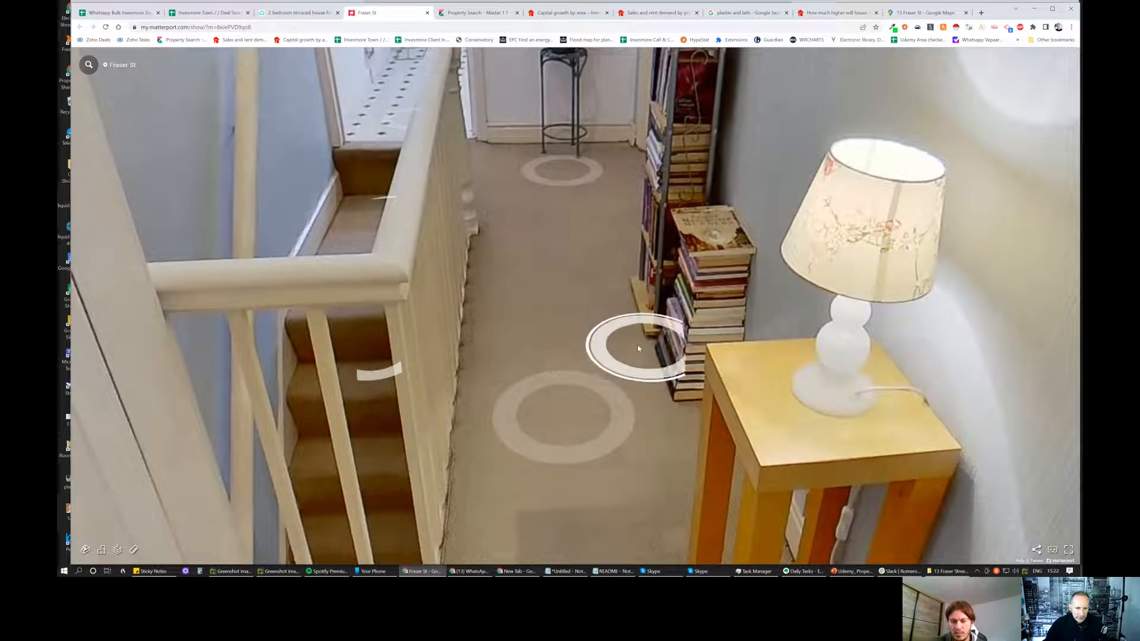
left_click(637, 349)
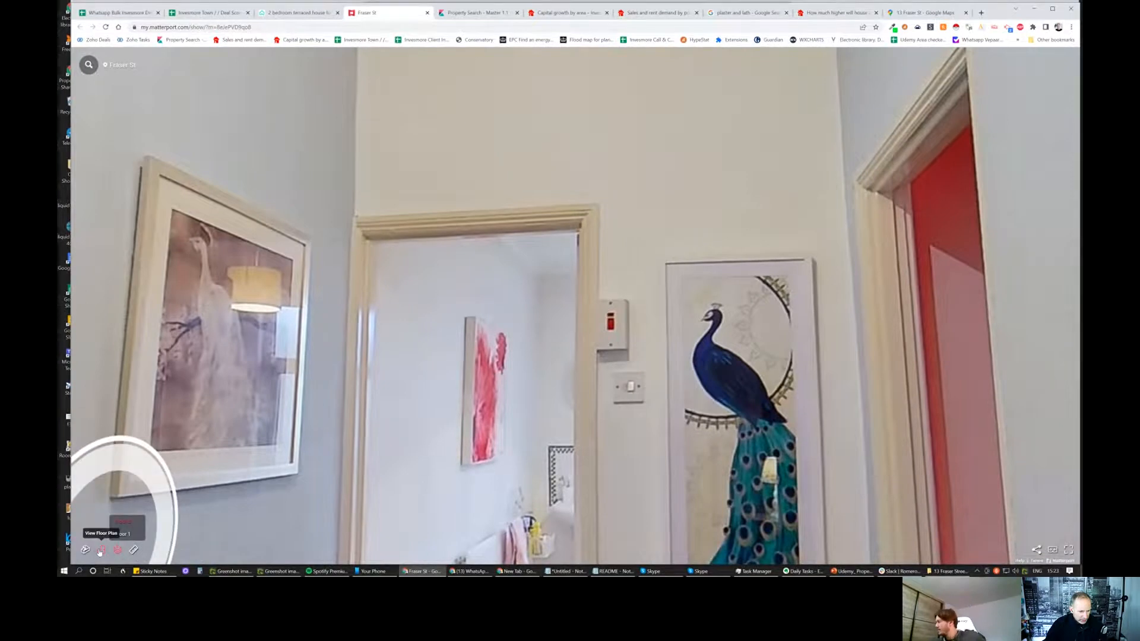
- Show the top-down floor plan of the upstairs rooms, then switch to the Fraser Street media folder
left_click(100, 550)
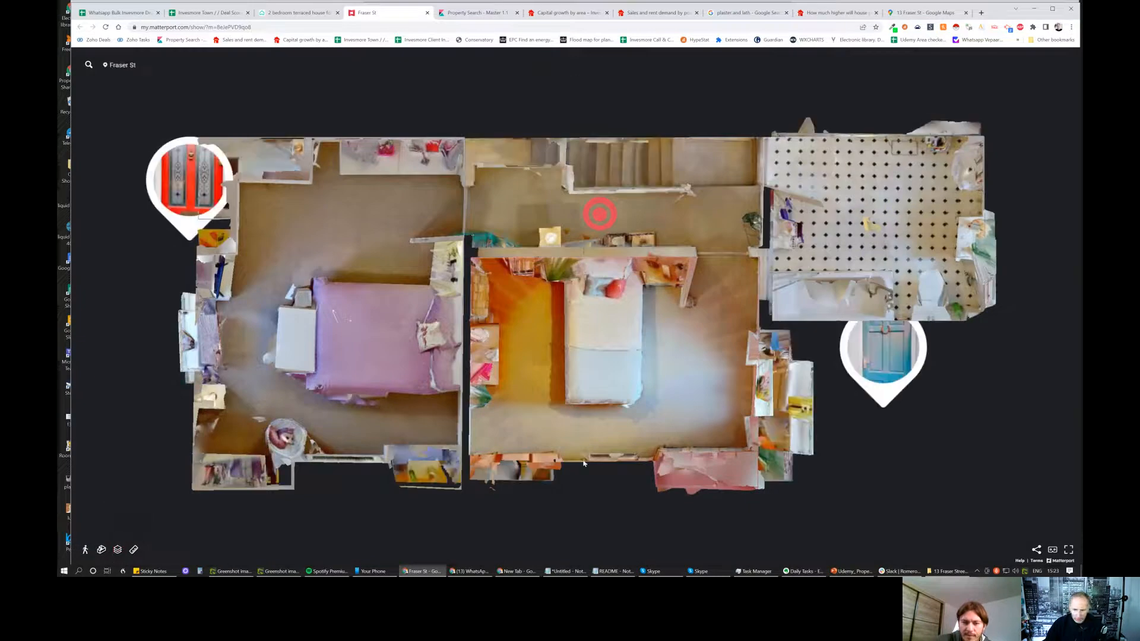
left_click(599, 214)
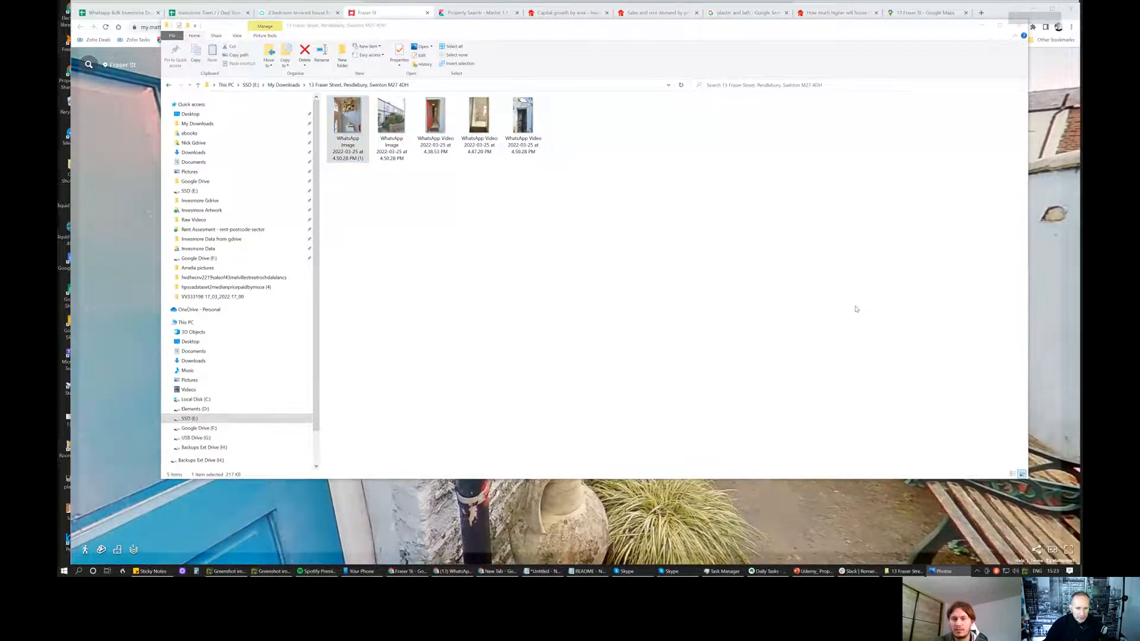
- View the first WhatsApp photo, the fuse board and house front, then advance to the hallway video
double_click(347, 117)
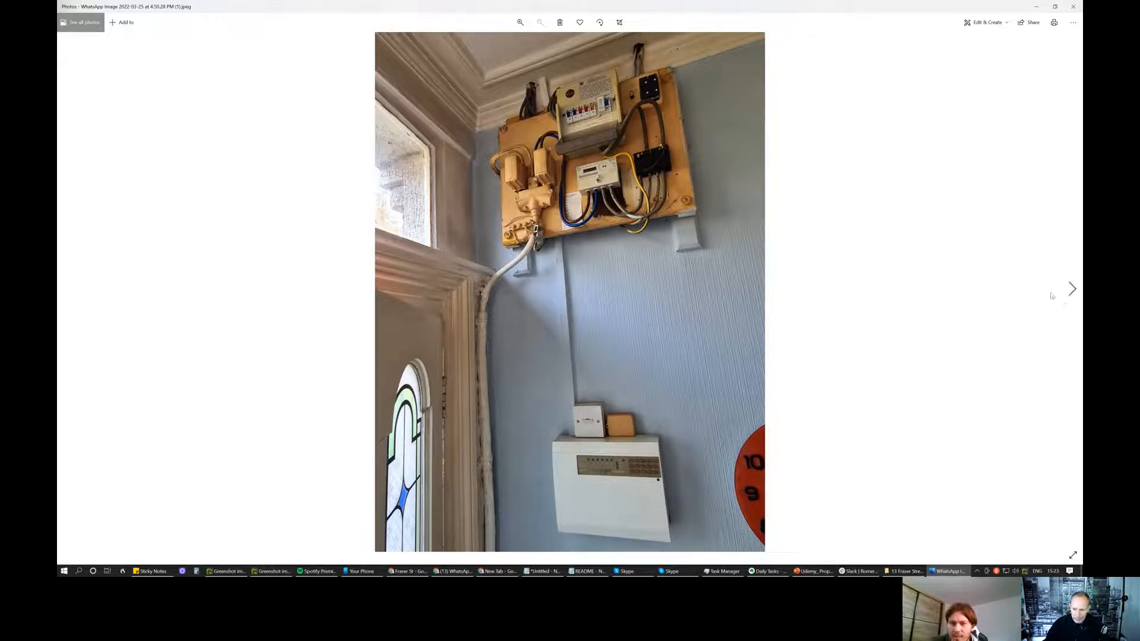
left_click(1071, 289)
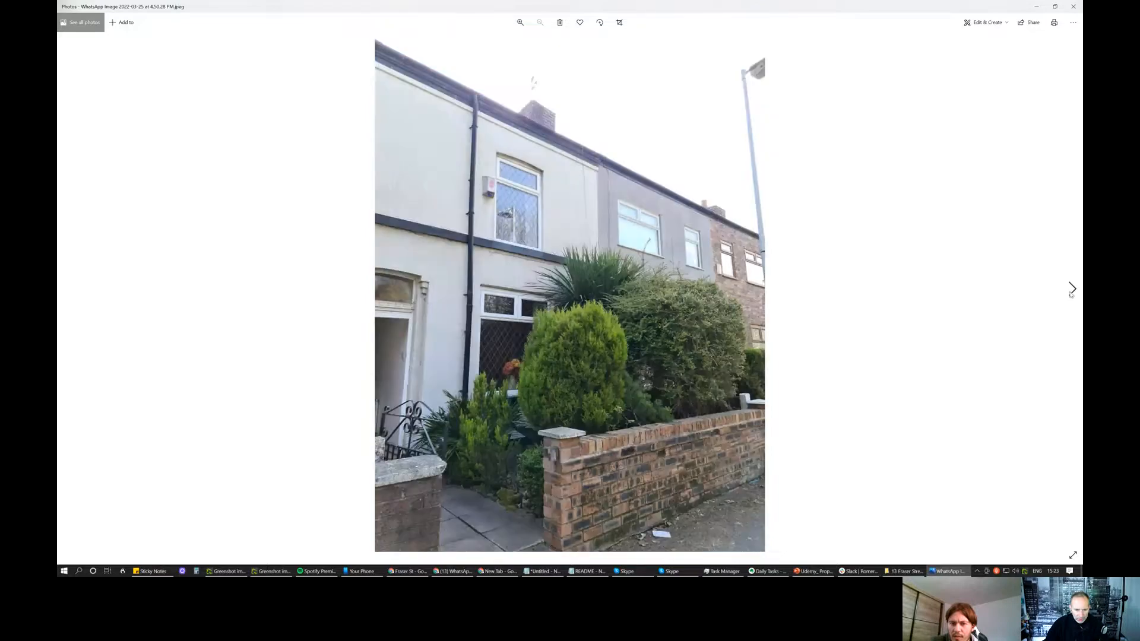
left_click(1071, 288)
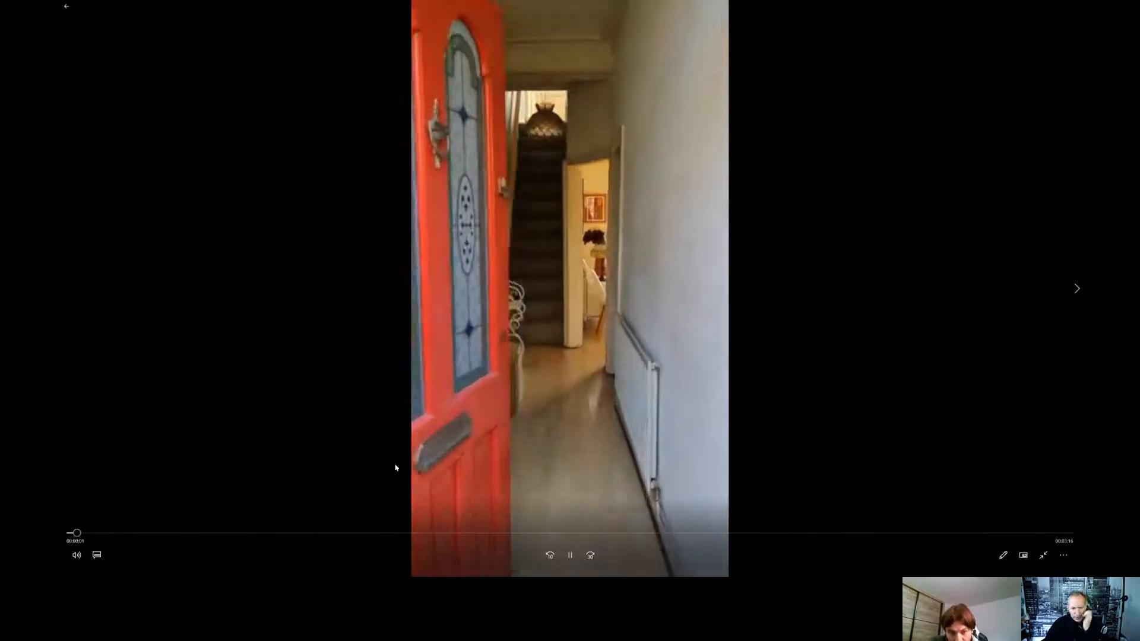
- Pause and resume the hallway walkthrough video until it reaches the yellow living room
left_click(570, 555)
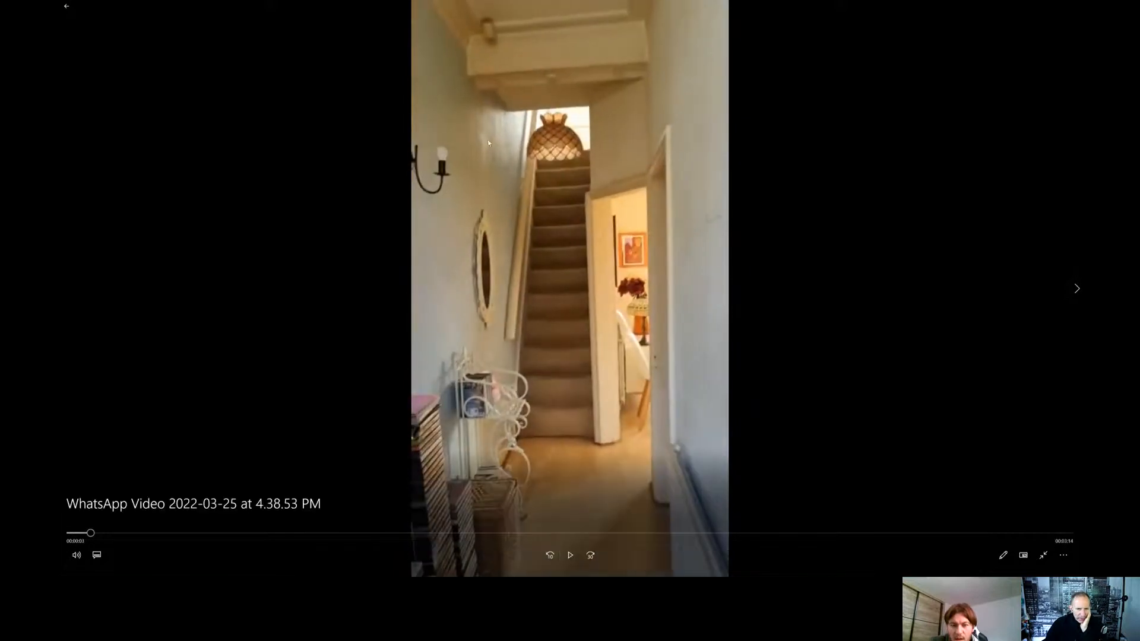
left_click(572, 555)
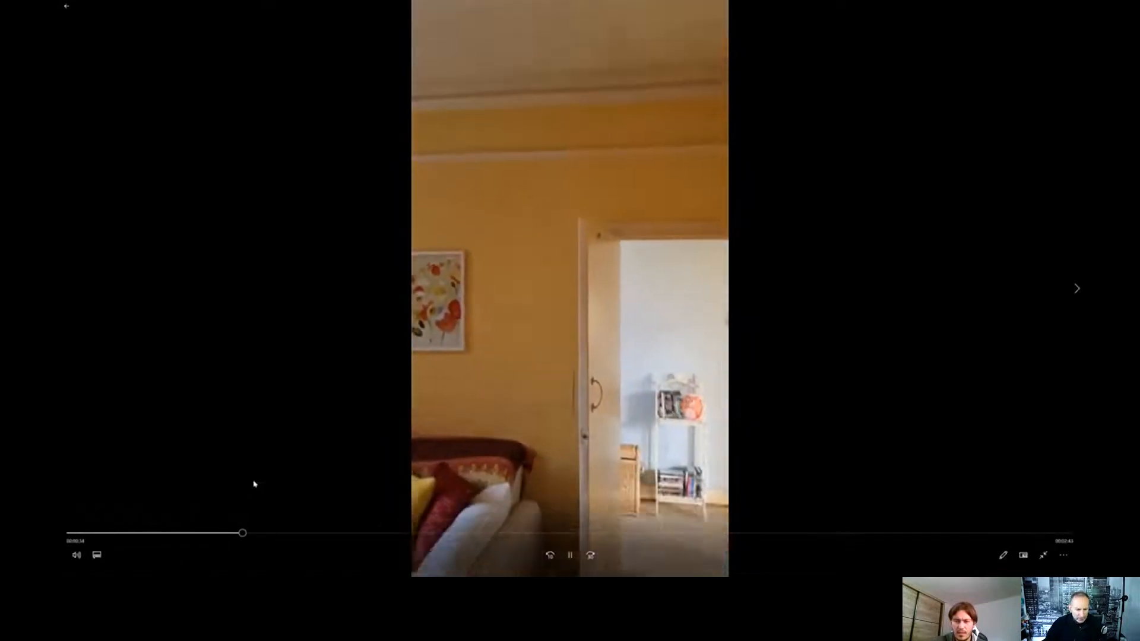
- Skip ahead in the walkthrough video to the upstairs landing with the teal vase
left_click_drag(242, 534, 254, 533)
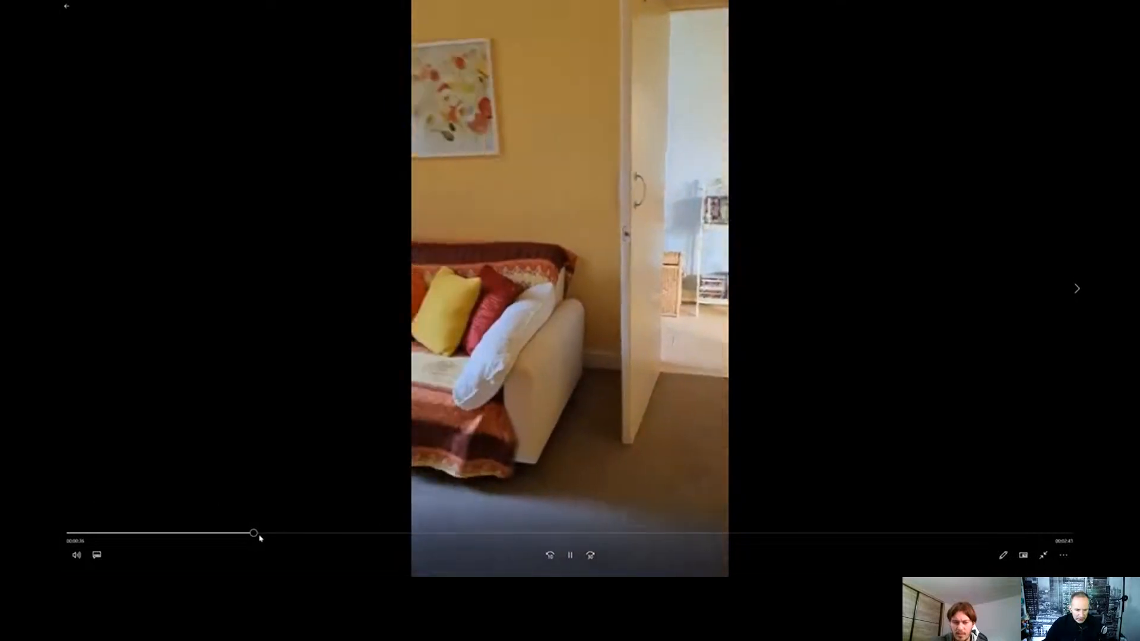
left_click_drag(254, 533, 384, 533)
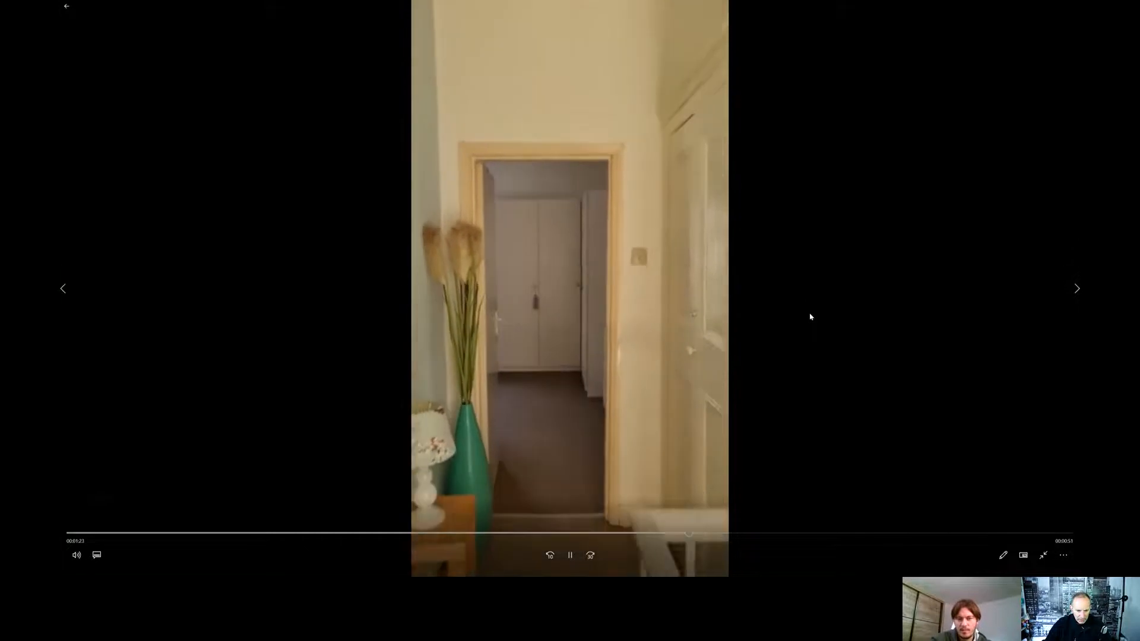
- Jump ahead in the 4.47 PM WhatsApp video and pause it near the end
left_click_drag(689, 533, 791, 533)
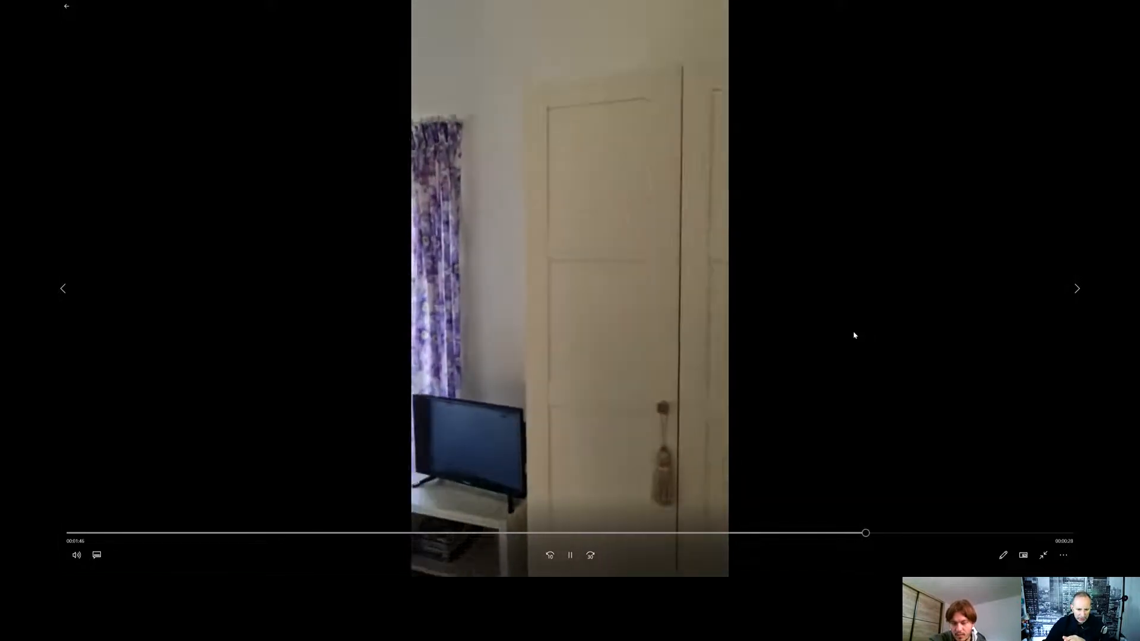
left_click(570, 555)
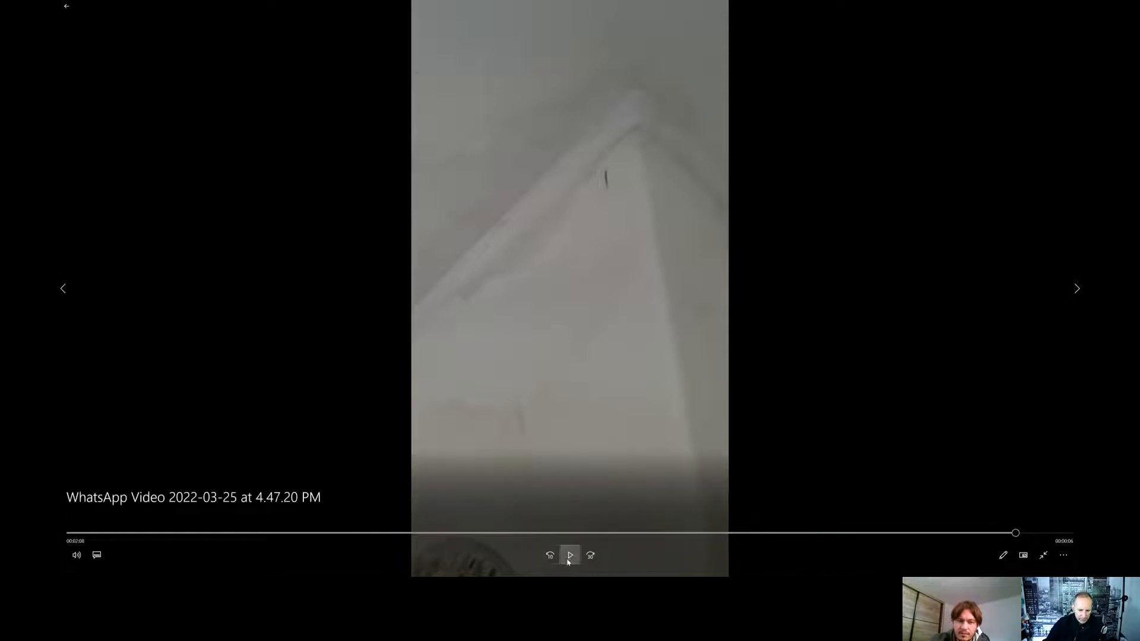
- Play the rest of the 4.47 PM video and return to the WhatsApp media folder
left_click(570, 554)
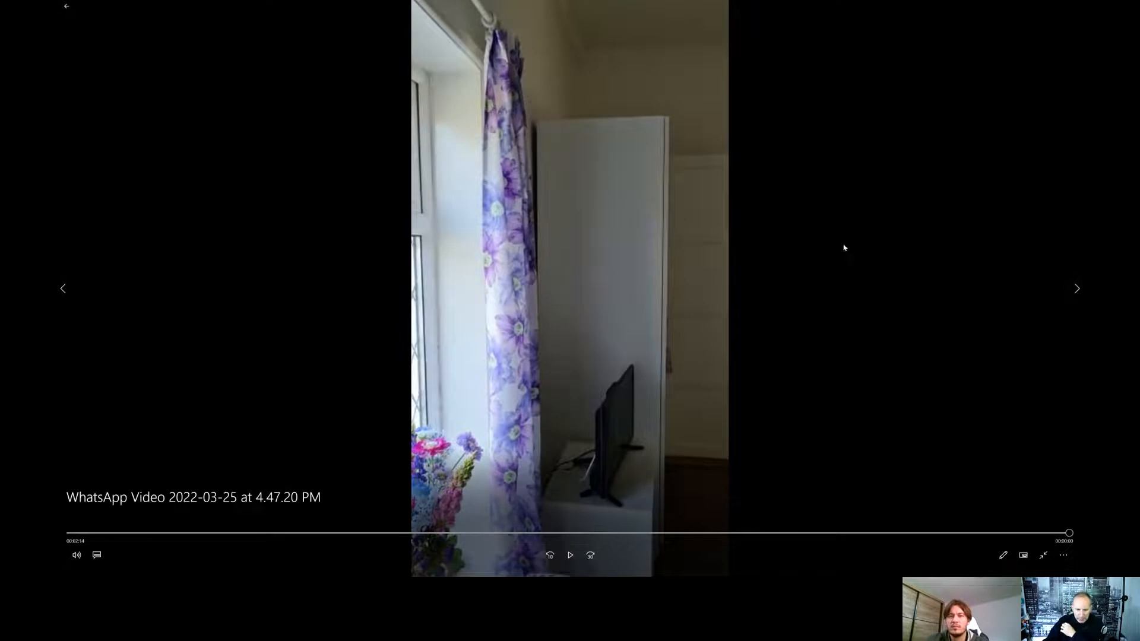
left_click(1077, 287)
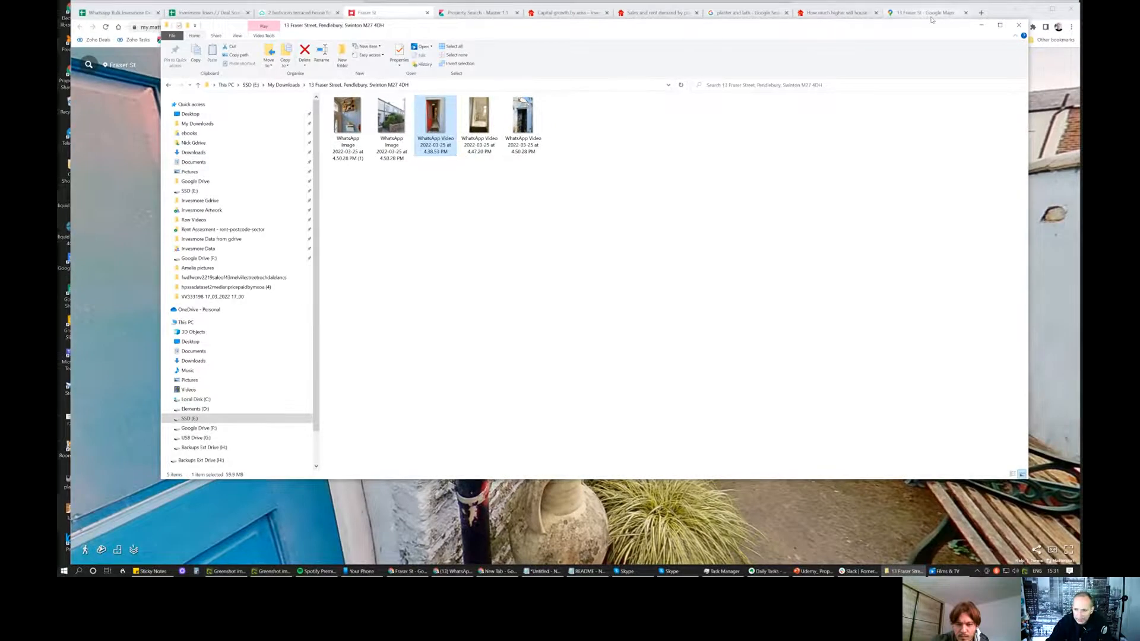
- Bring up the Google Maps 3D aerial view of 13 Fraser St
left_click(924, 12)
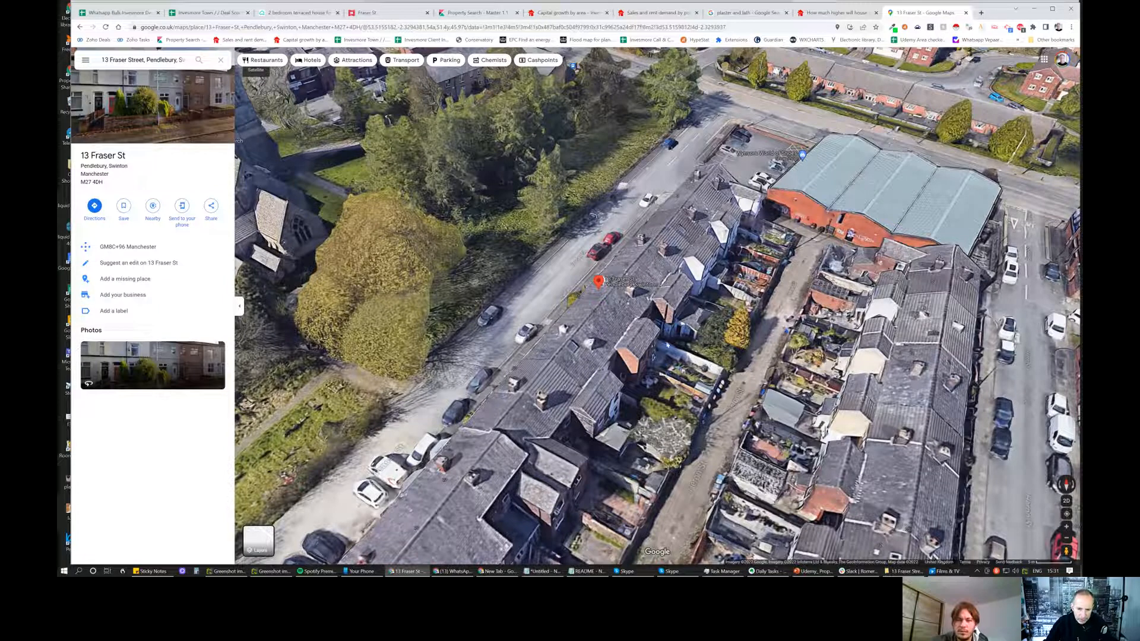
mouse_move(646, 394)
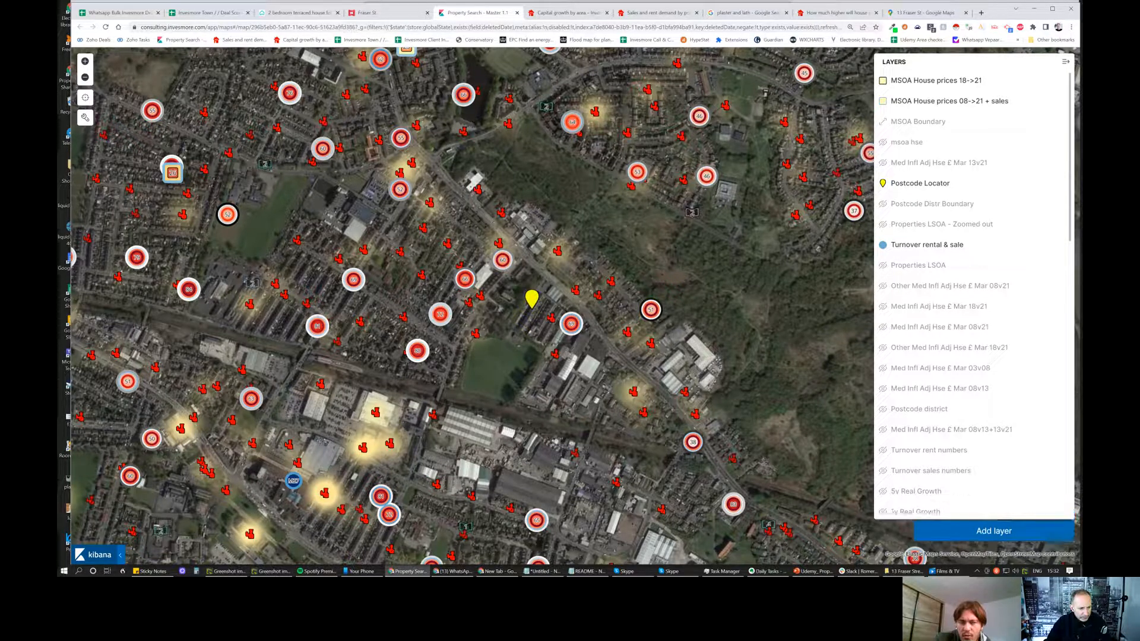
- Return from the Invesmore map to the Rightmove floorplan of the Fraser Street house
left_click(434, 12)
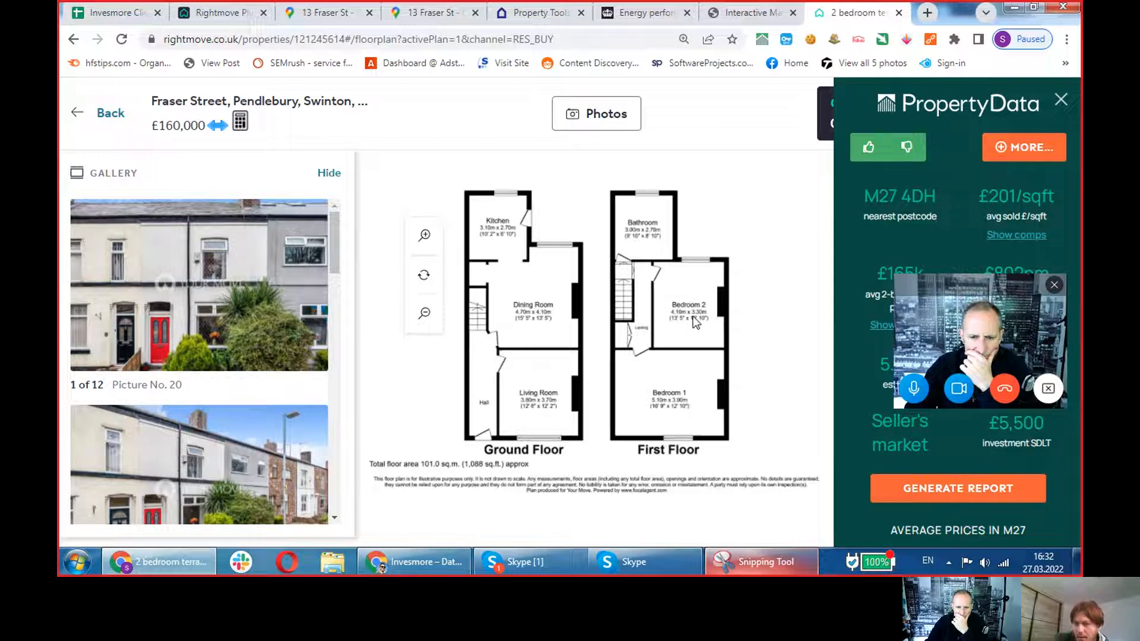
mouse_move(689, 322)
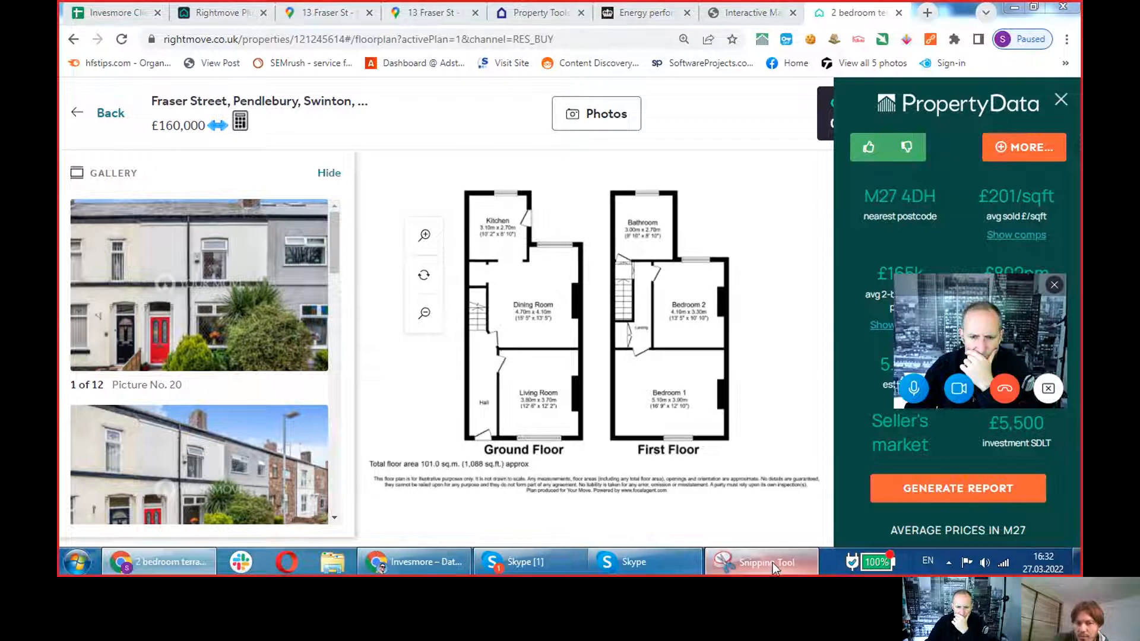
- Snip the floorplan and sketch a dividing line inside Bedroom 1, then mark it in blue pen
left_click(760, 562)
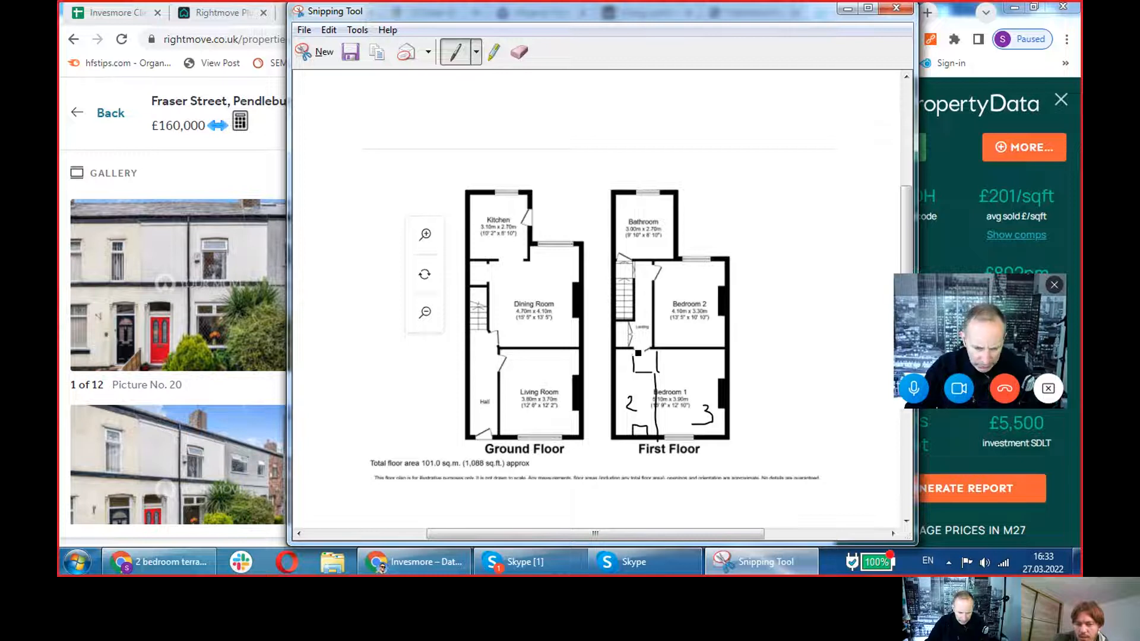
left_click_drag(634, 349, 658, 377)
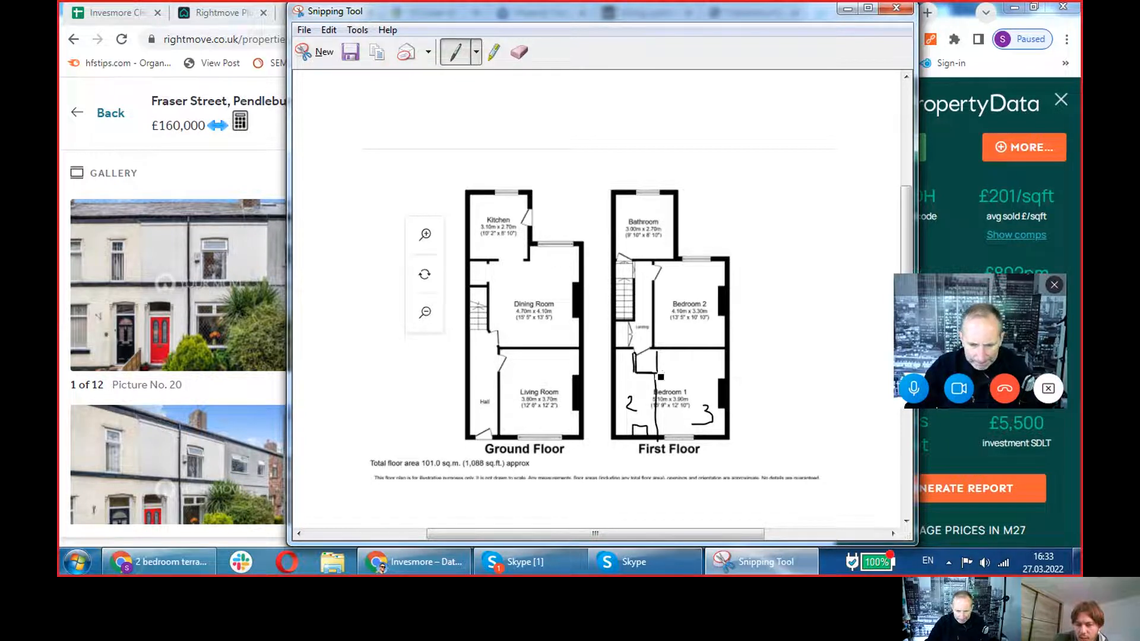
left_click_drag(640, 356, 658, 429)
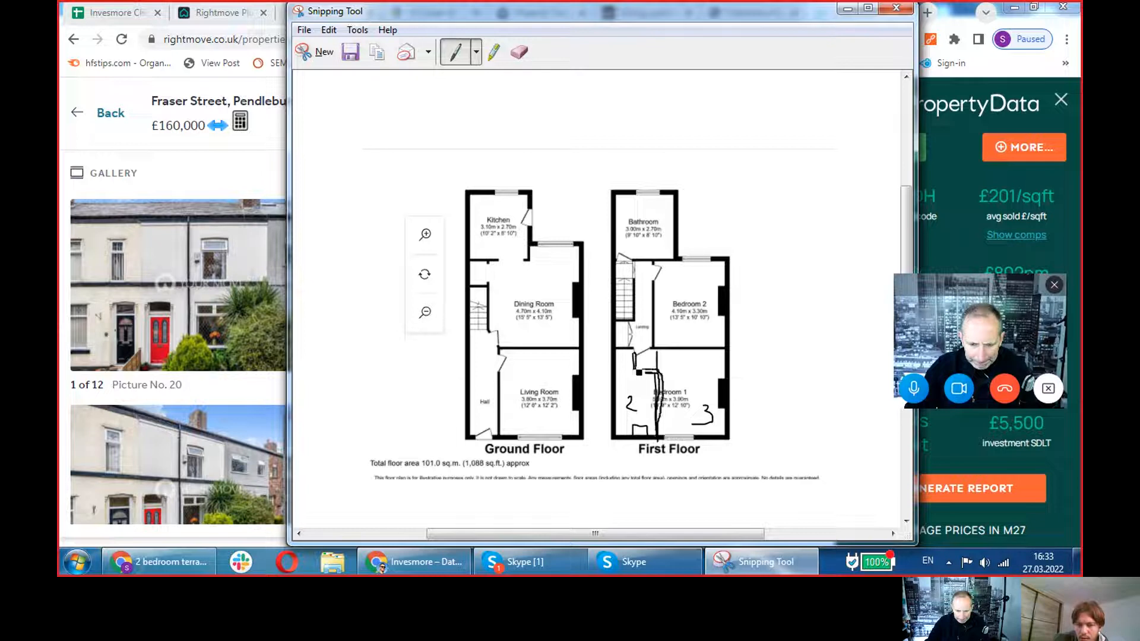
left_click(475, 51)
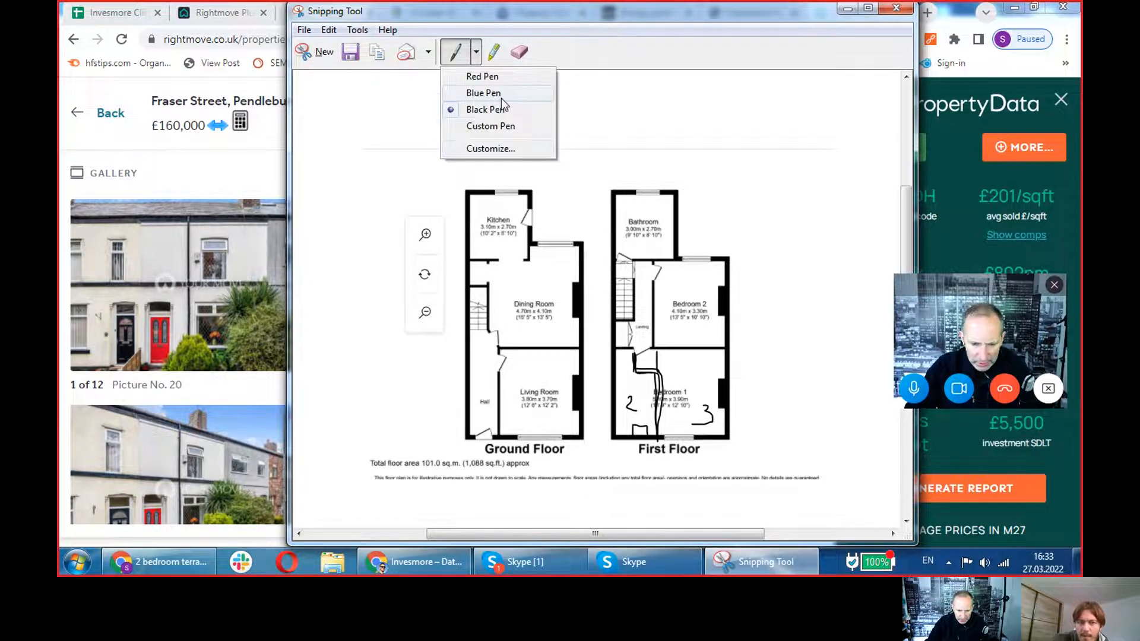
left_click(483, 92)
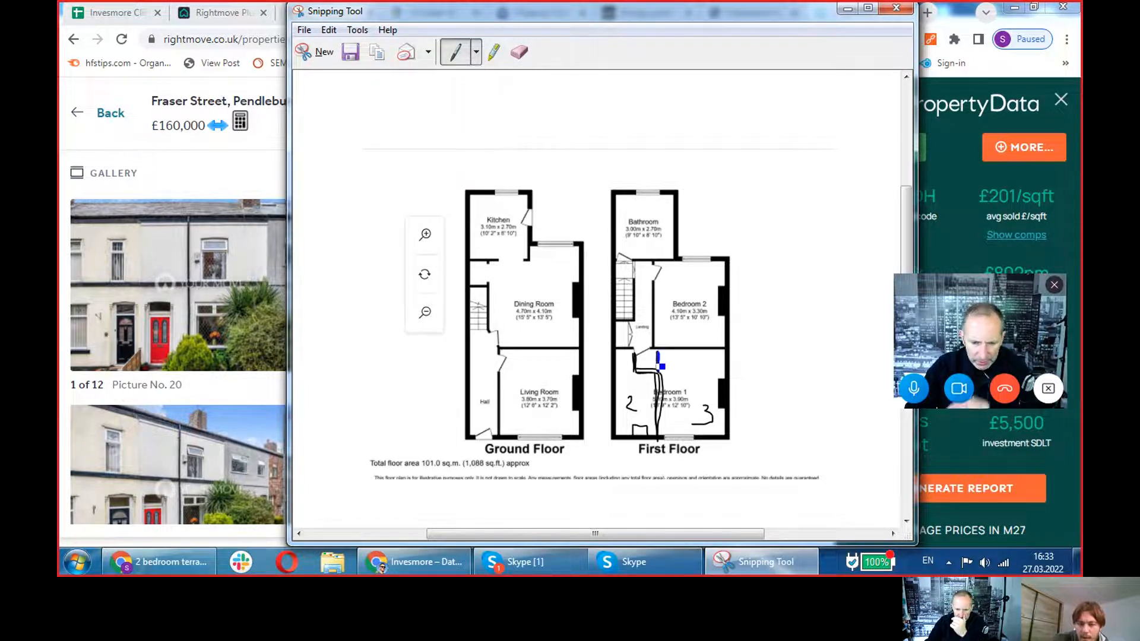
left_click_drag(662, 367, 643, 381)
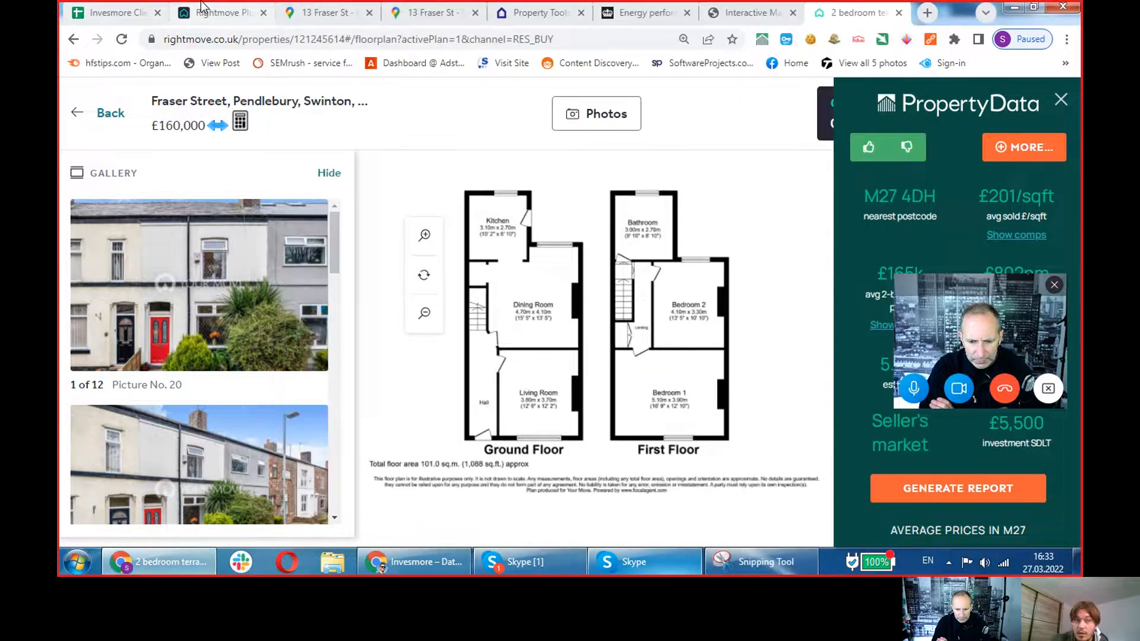
left_click(323, 12)
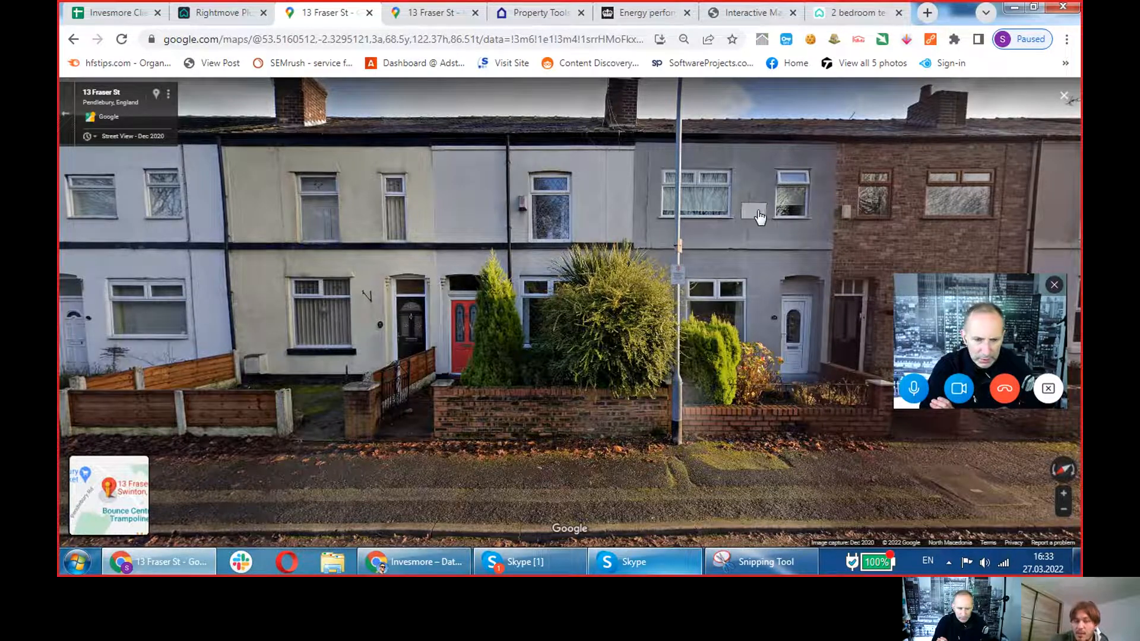
mouse_move(456, 202)
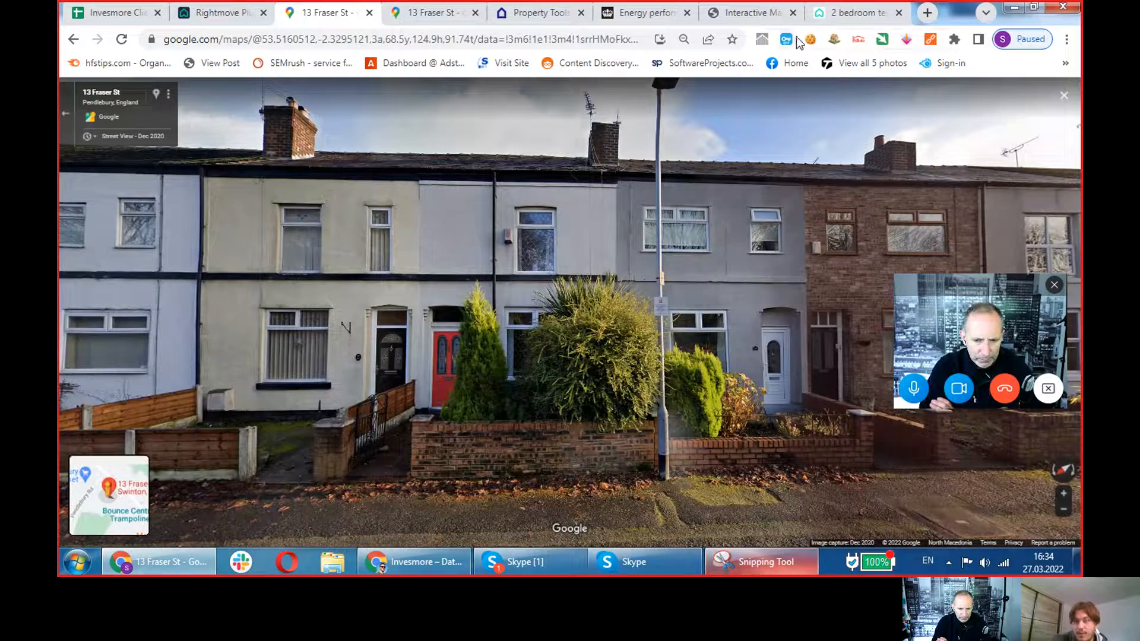
left_click(642, 12)
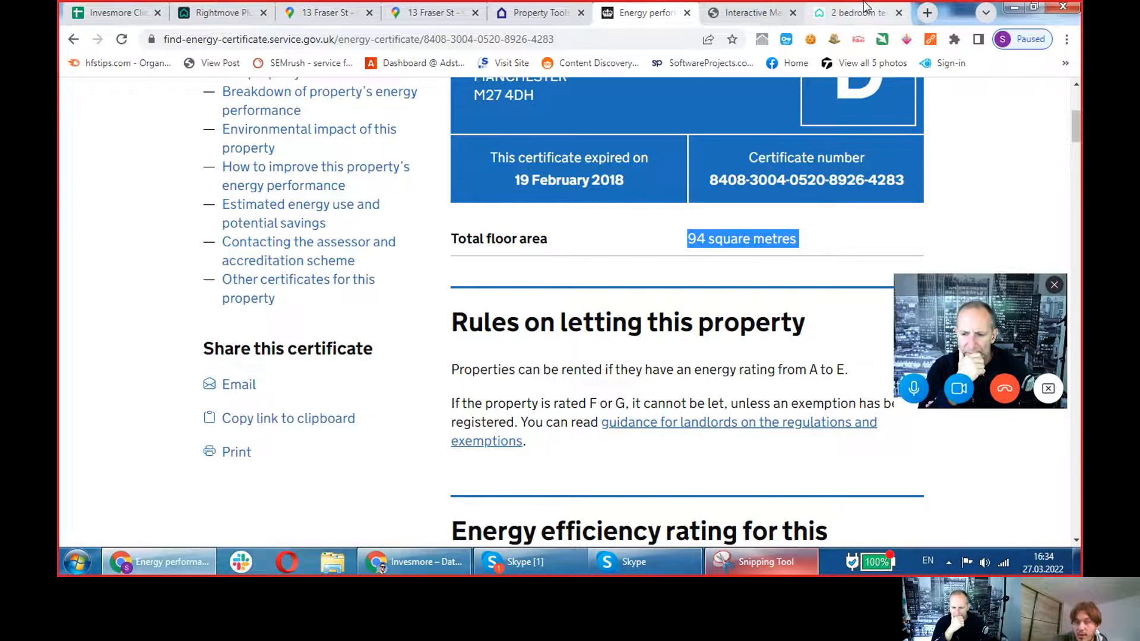
- Discard the old snip and draw a blue line down through Bedroom 1 on a fresh floorplan snip
left_click(850, 12)
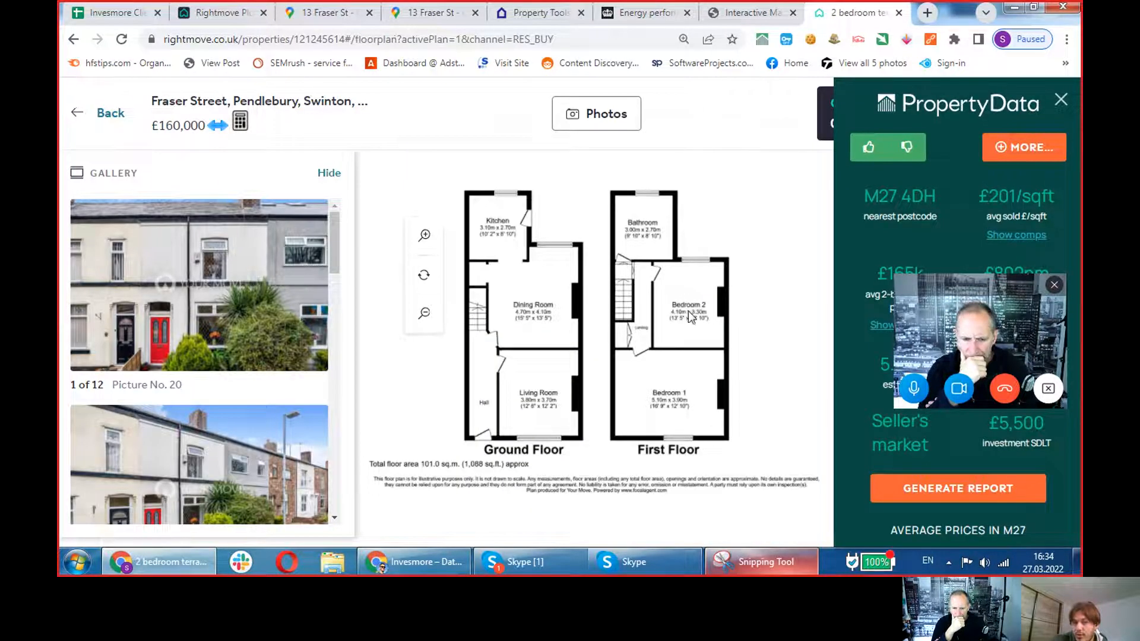
mouse_move(702, 328)
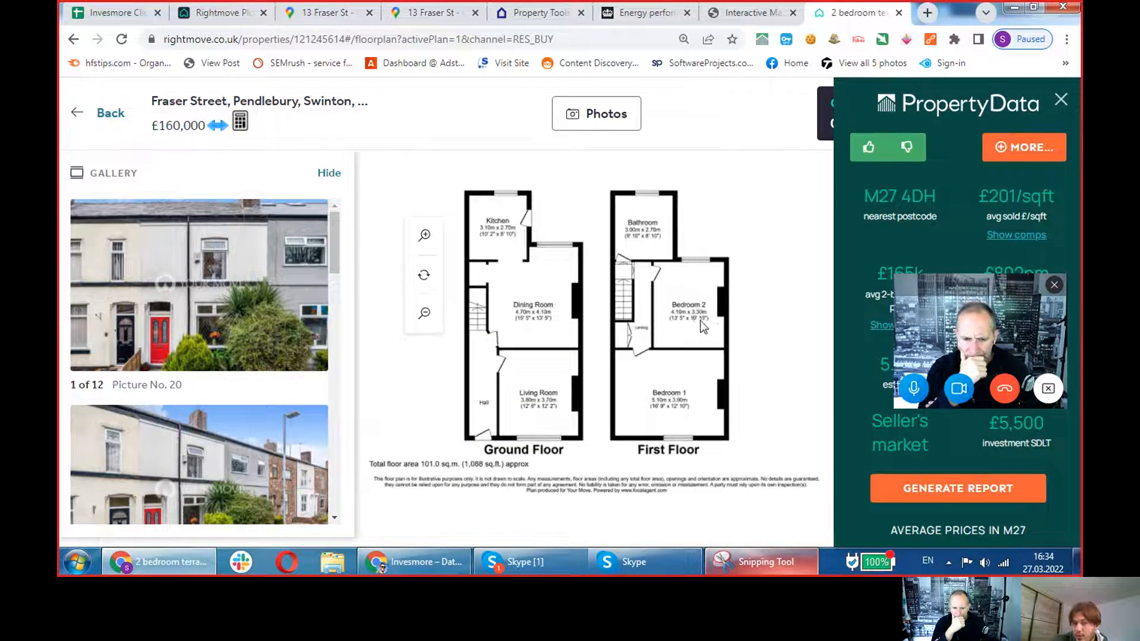
mouse_move(689, 381)
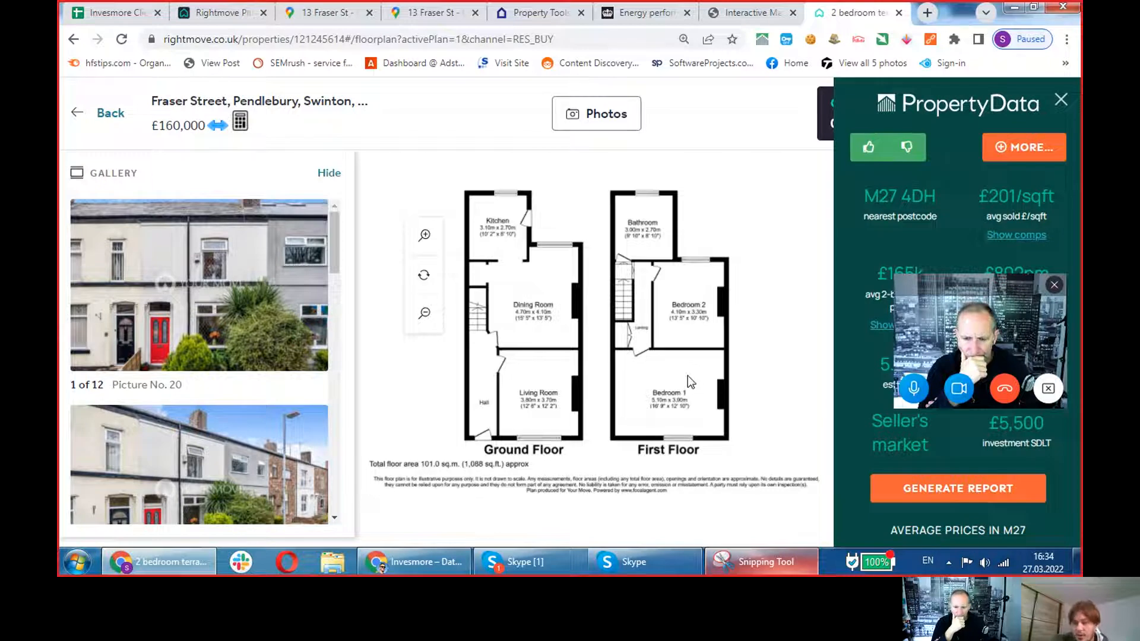
mouse_move(665, 403)
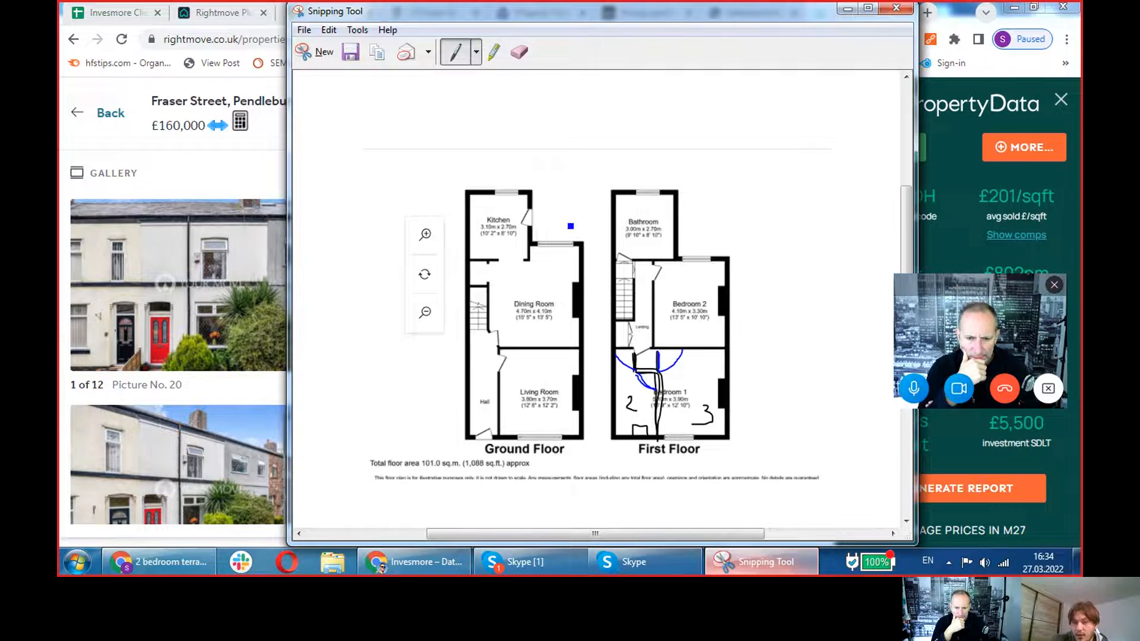
left_click(895, 11)
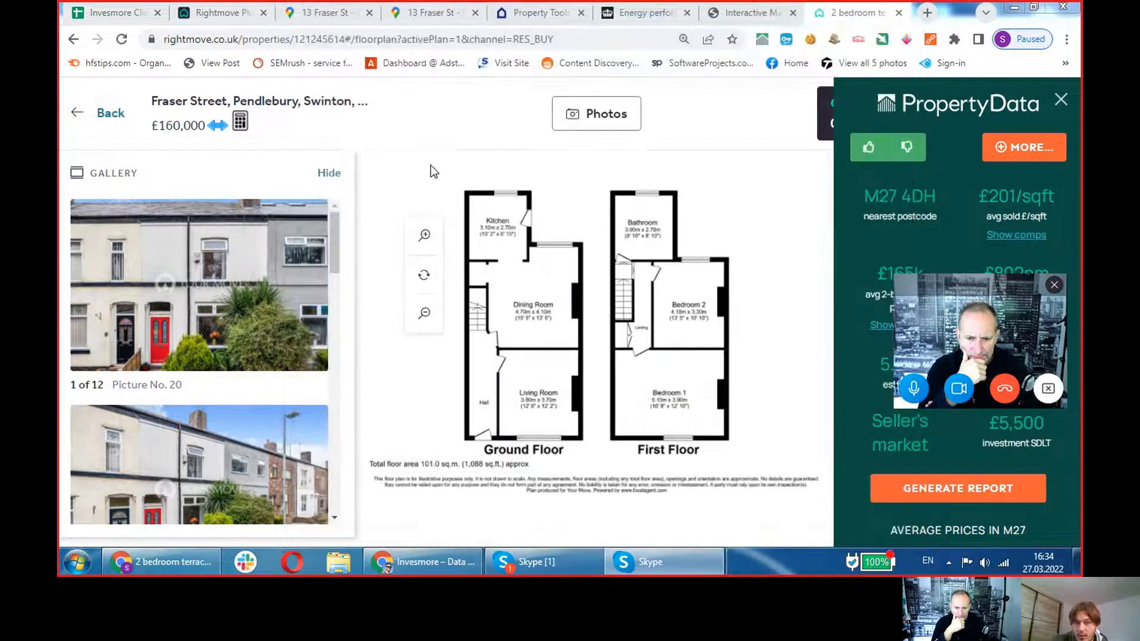
left_click(759, 562)
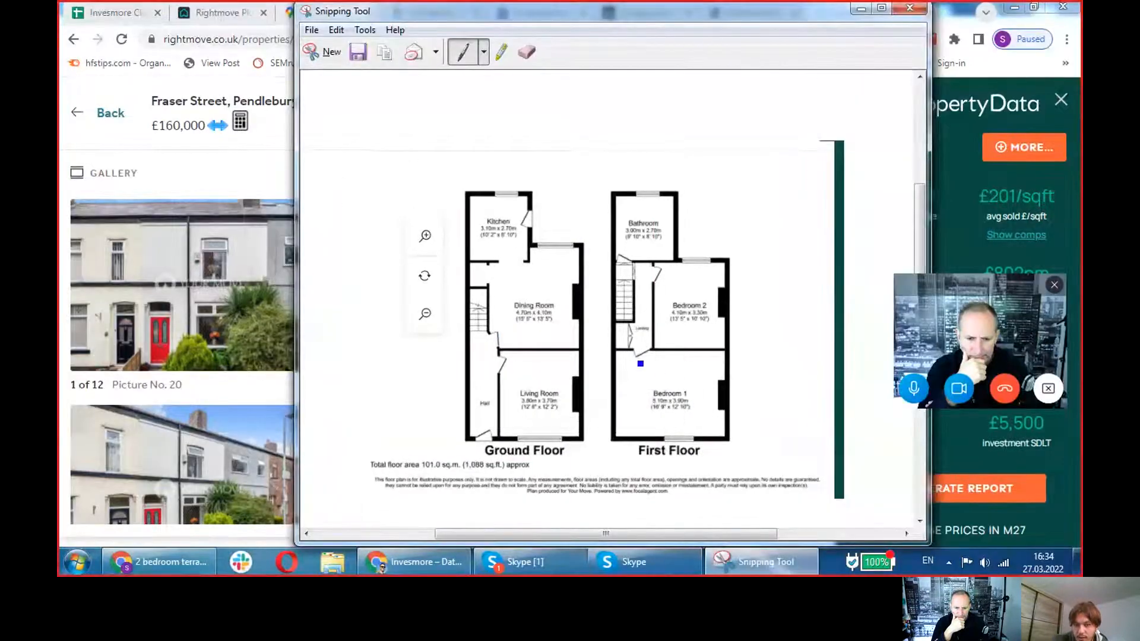
left_click_drag(640, 363, 662, 377)
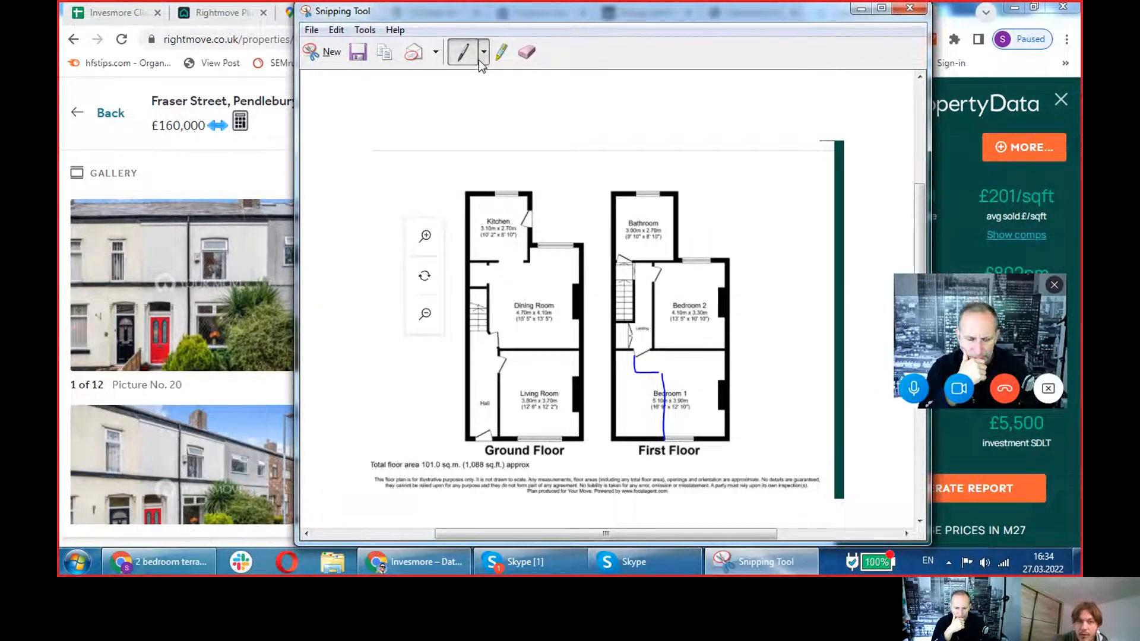
left_click(636, 377)
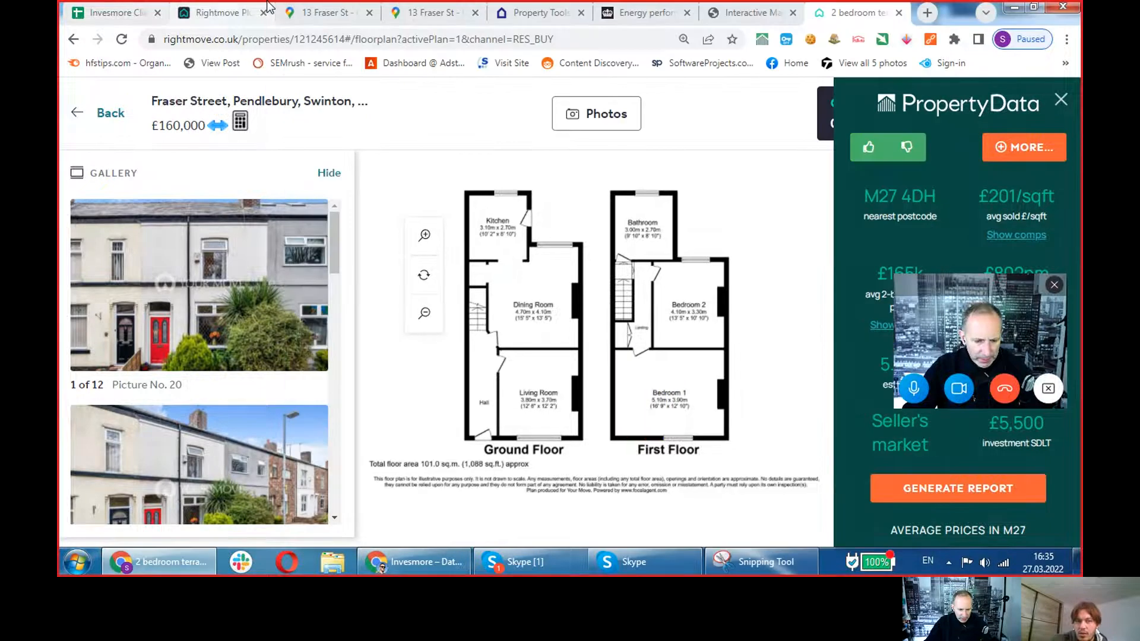
- Switch to the Invesmore Kibana map showing the area's 2011 census figures
left_click(325, 12)
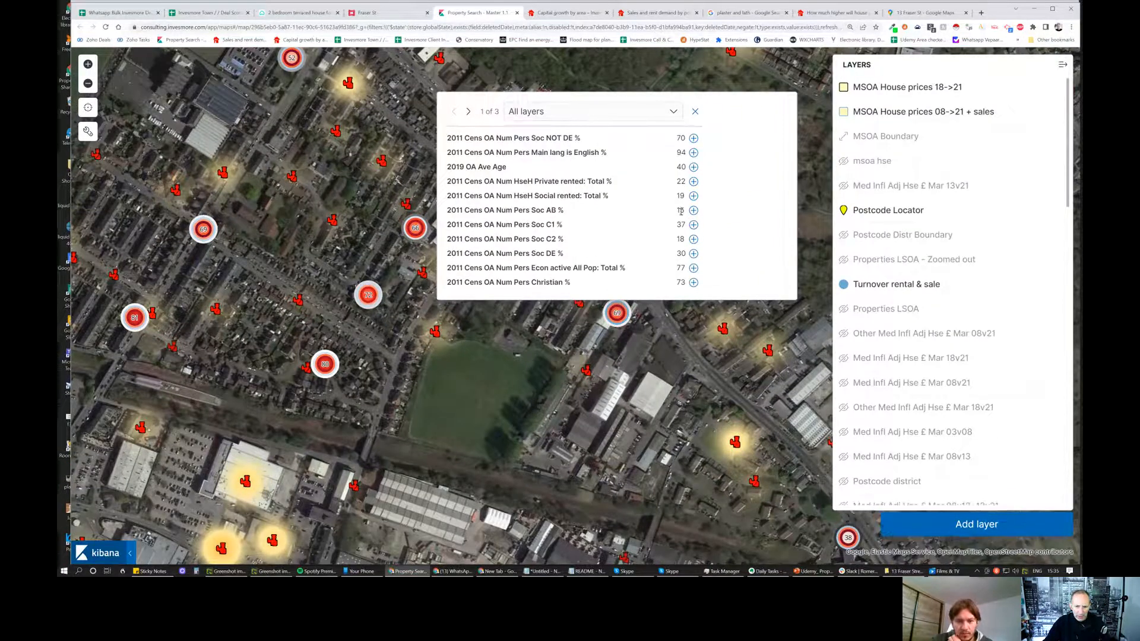
- Show MSOA boundaries and view the area's median house prices, £170,000 for June 2021
left_click(695, 112)
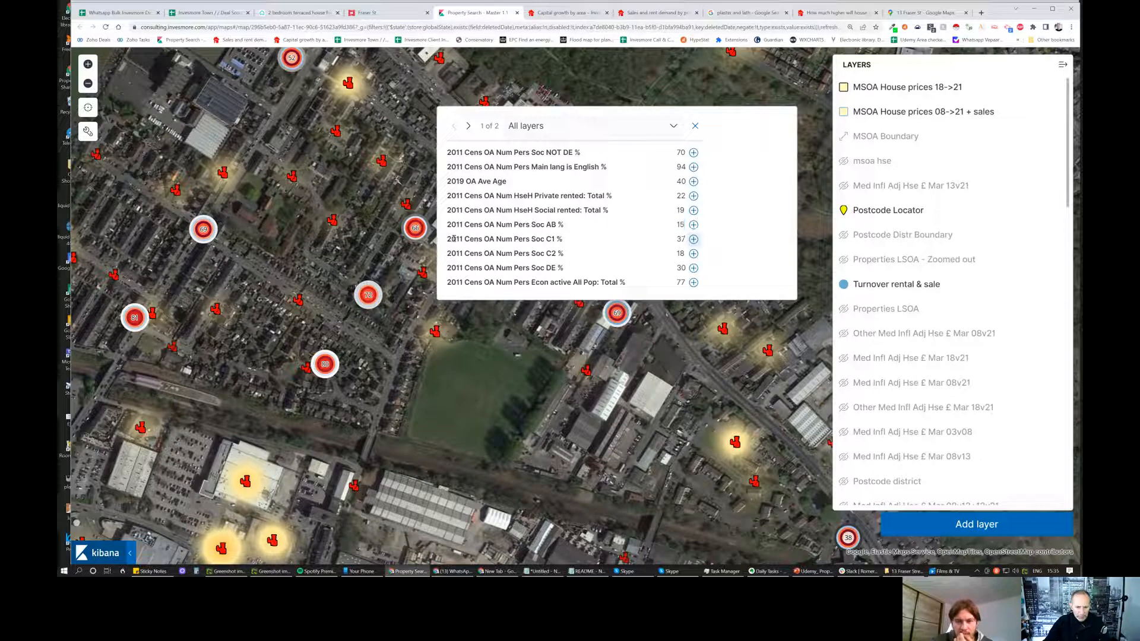
left_click(505, 239)
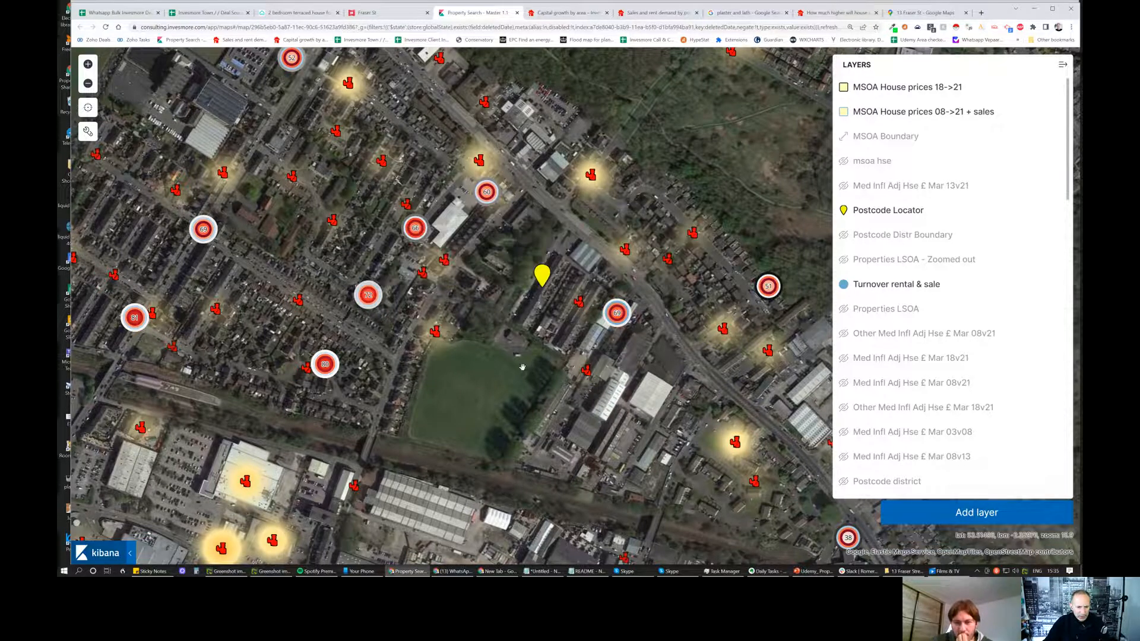
left_click(543, 274)
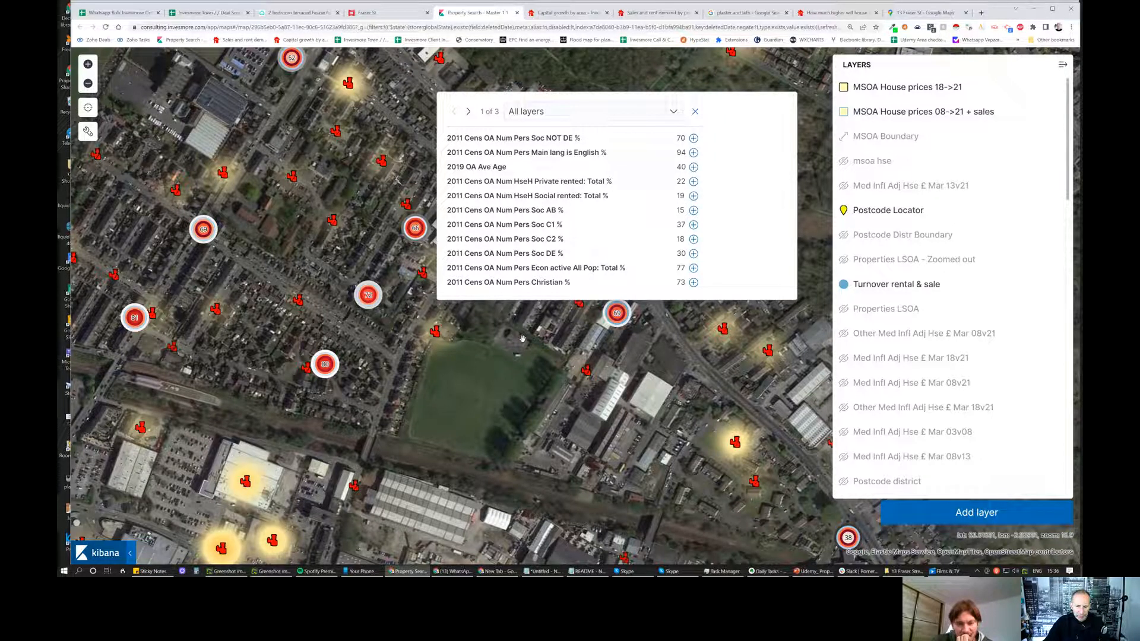
left_click(693, 112)
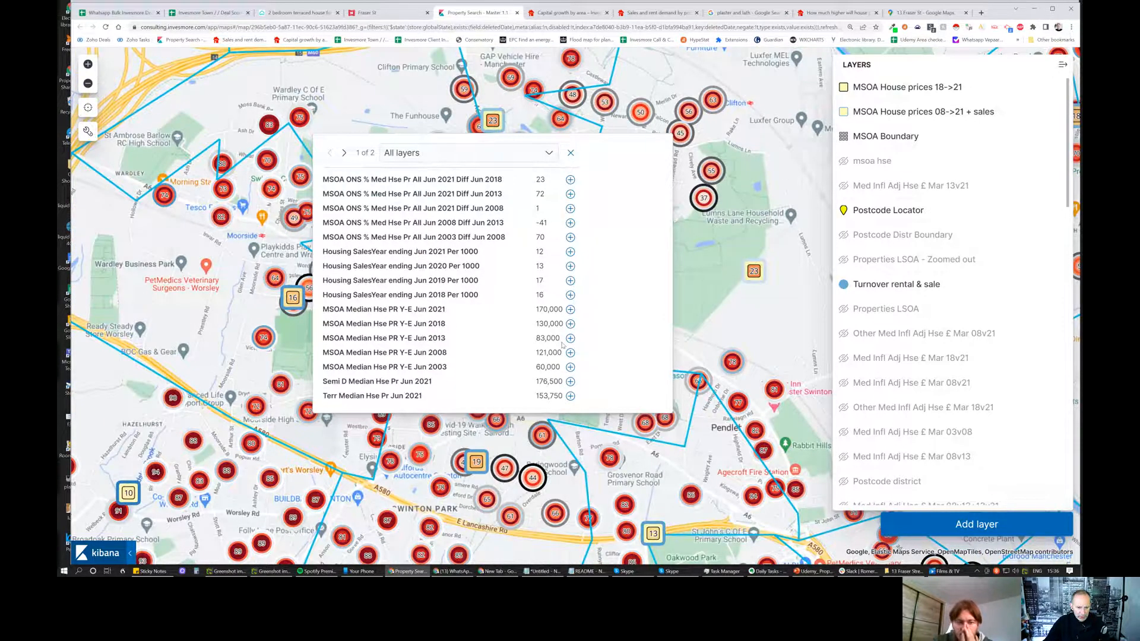
- Compare the neighbouring MSOA's figures, then view the capital growth tables ranking M27
double_click(548, 308)
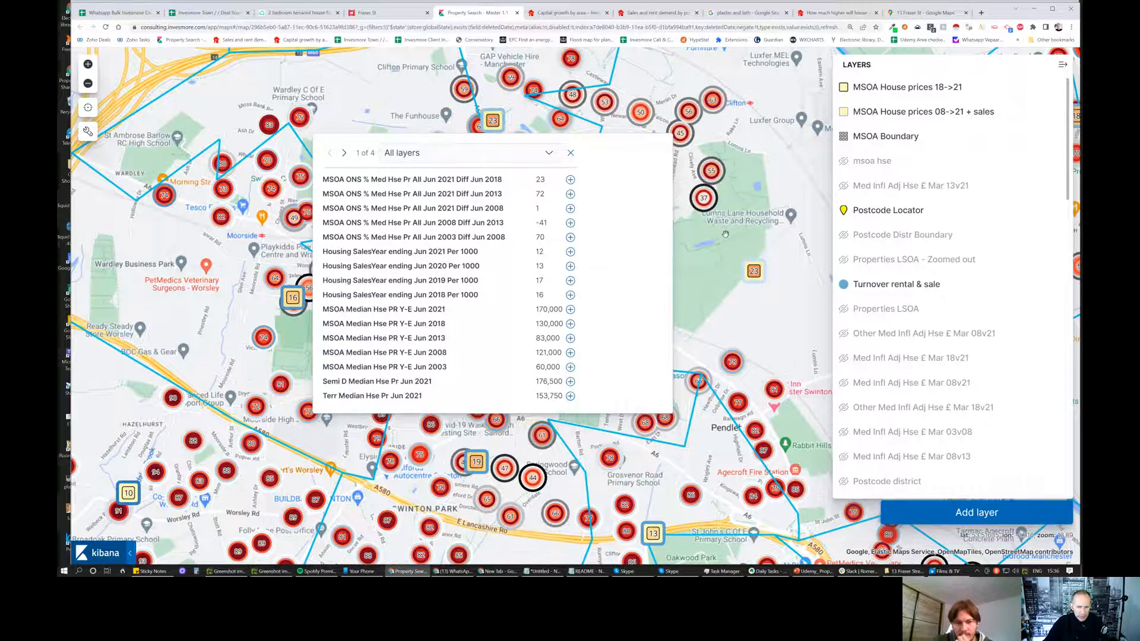
left_click(570, 153)
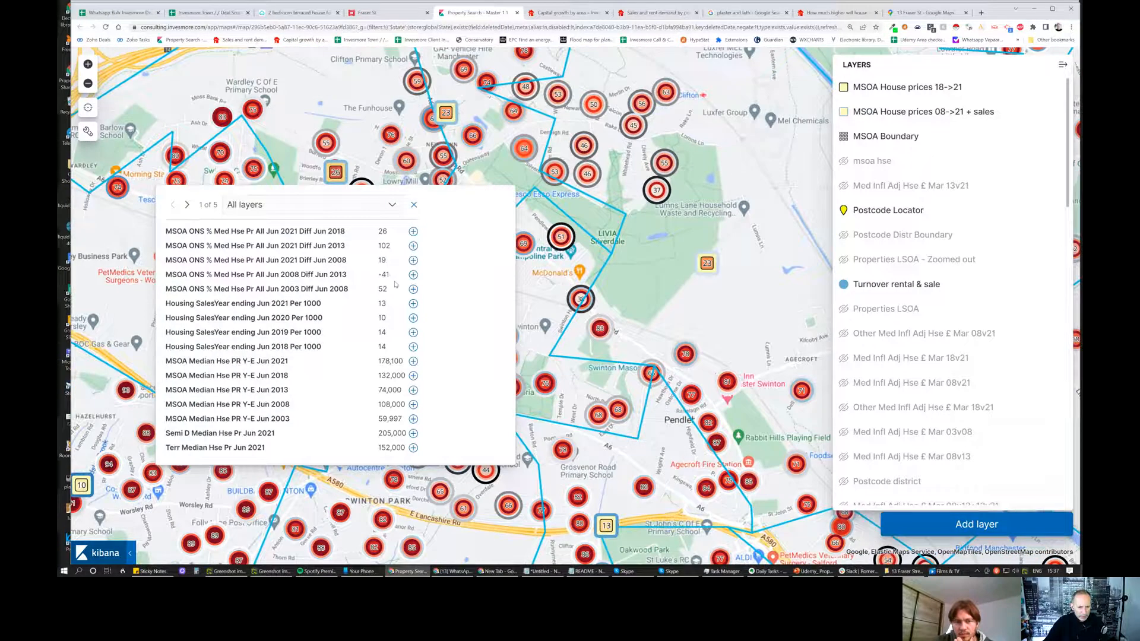
mouse_move(395, 284)
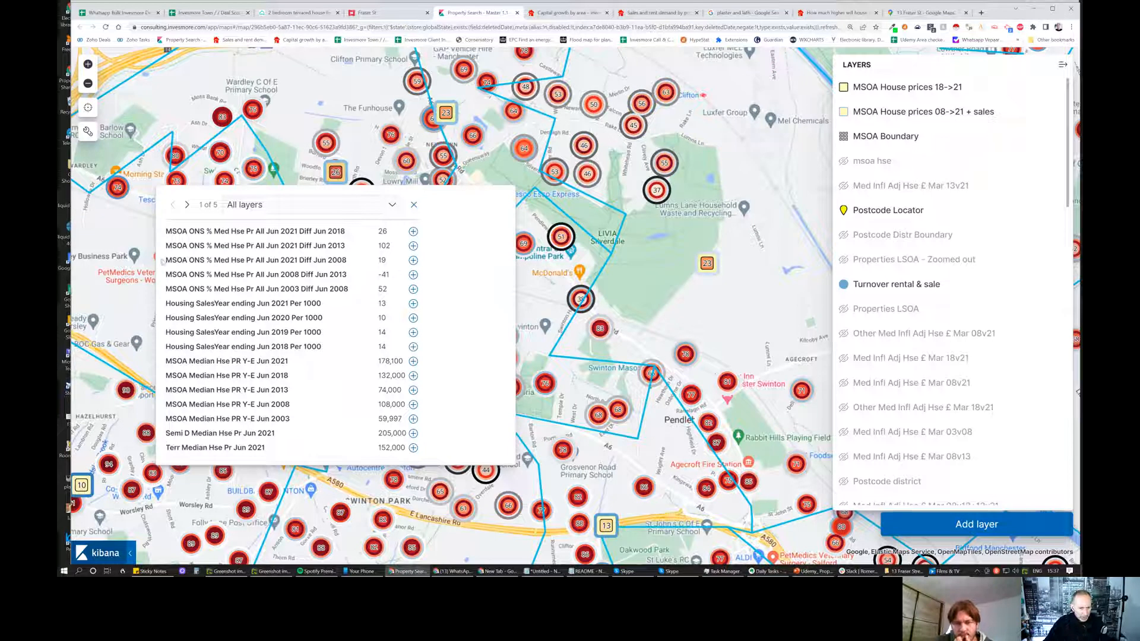
double_click(254, 260)
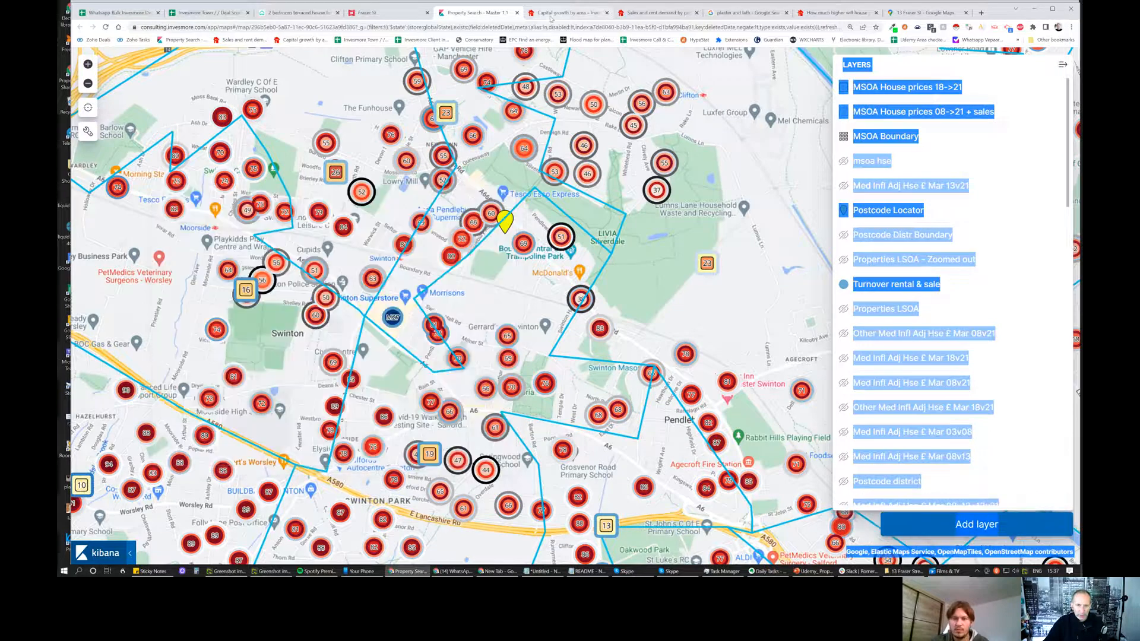
left_click(568, 12)
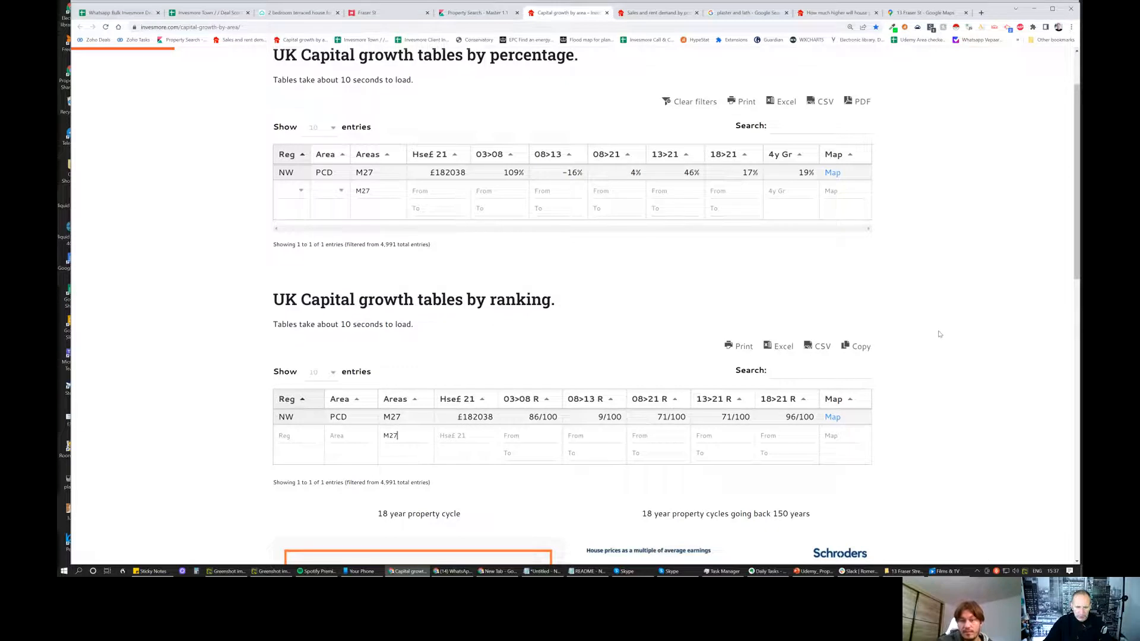
- Review the M27 capital growth tables, then return to the Rightmove Plus listing details
scroll("down", 3)
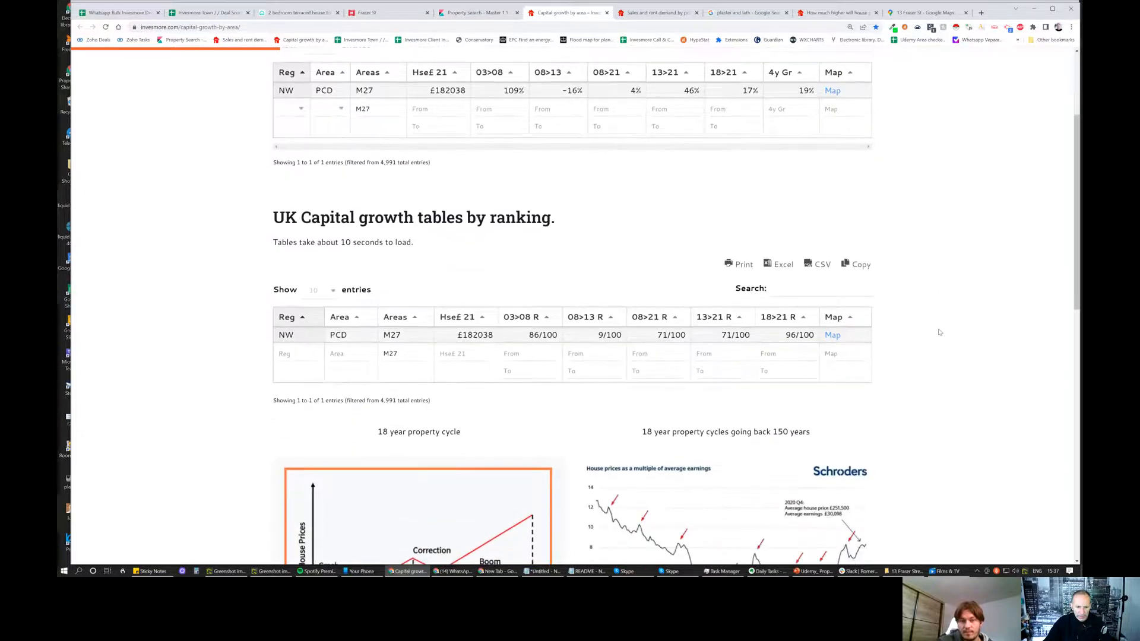
scroll("down", 3)
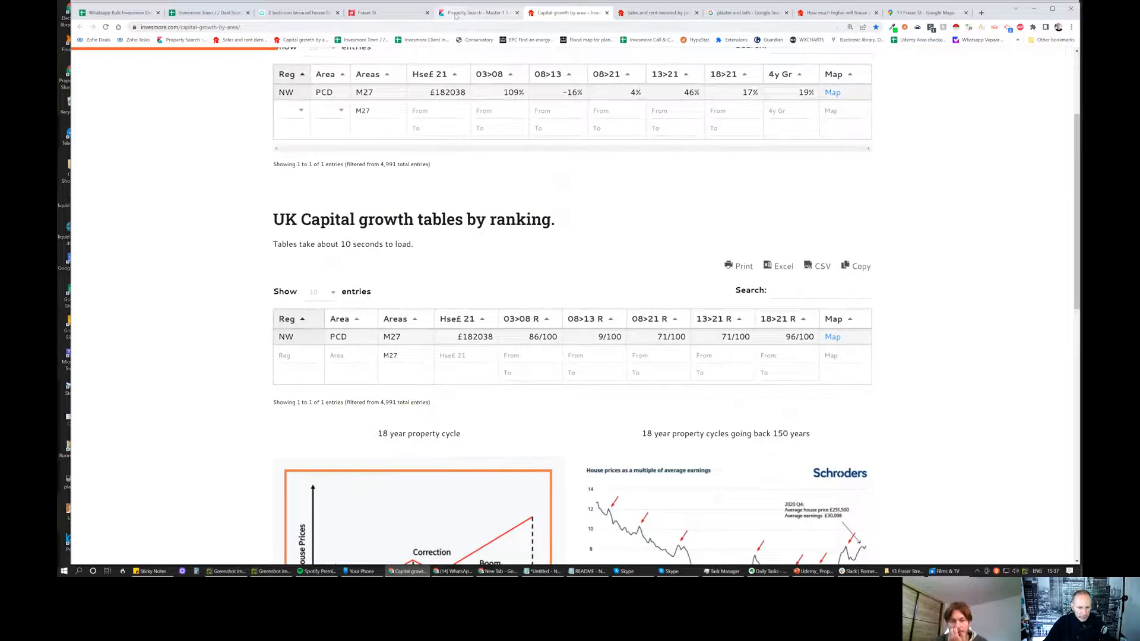
left_click(476, 12)
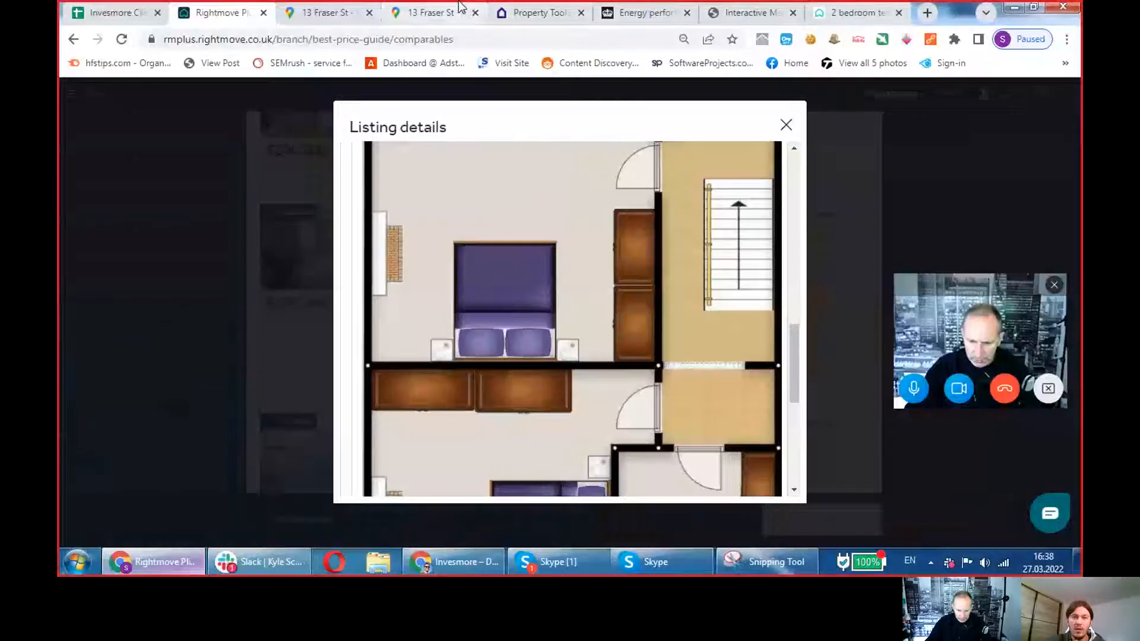
left_click(323, 12)
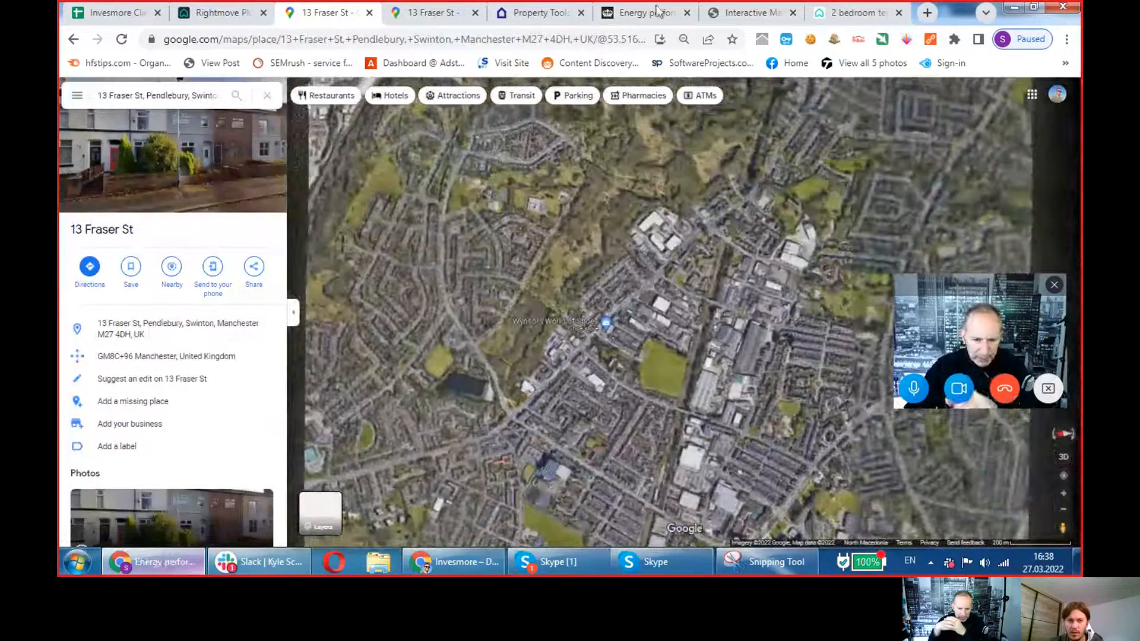
- Review the EPC certificate for 13 Fraser Street and highlight the roof's Poor rating
left_click(642, 12)
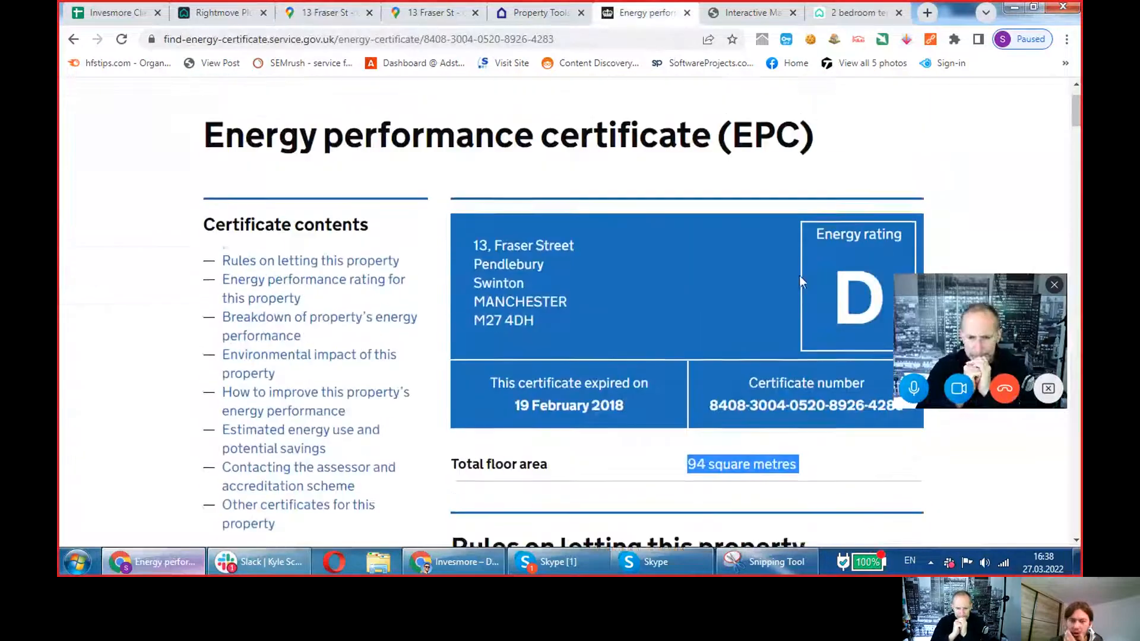
scroll("down", 3)
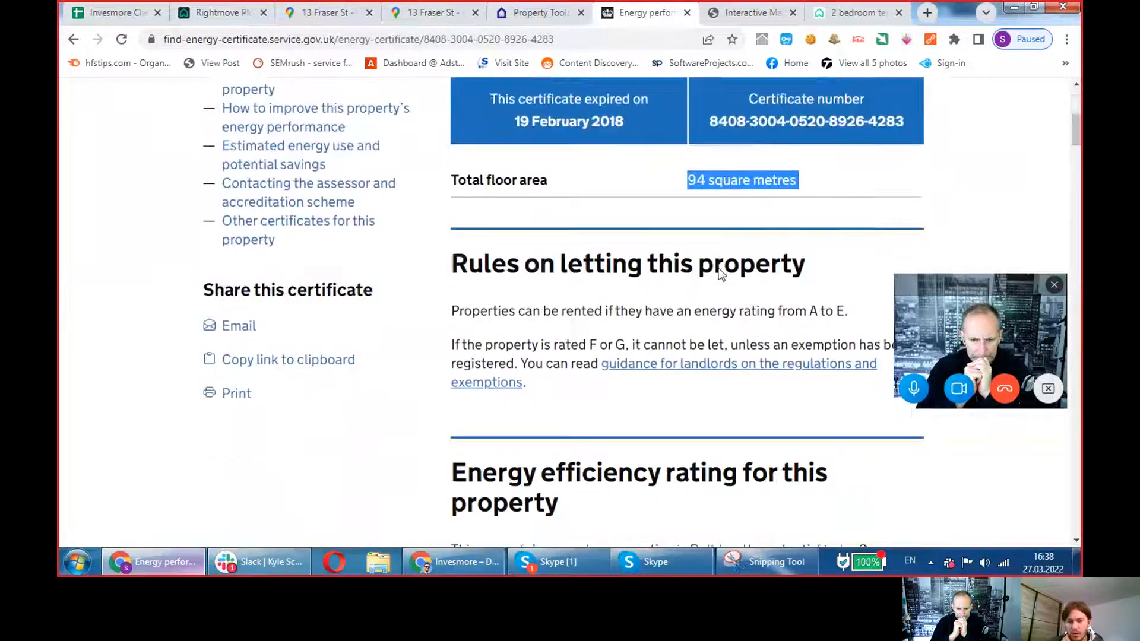
scroll("down", 3)
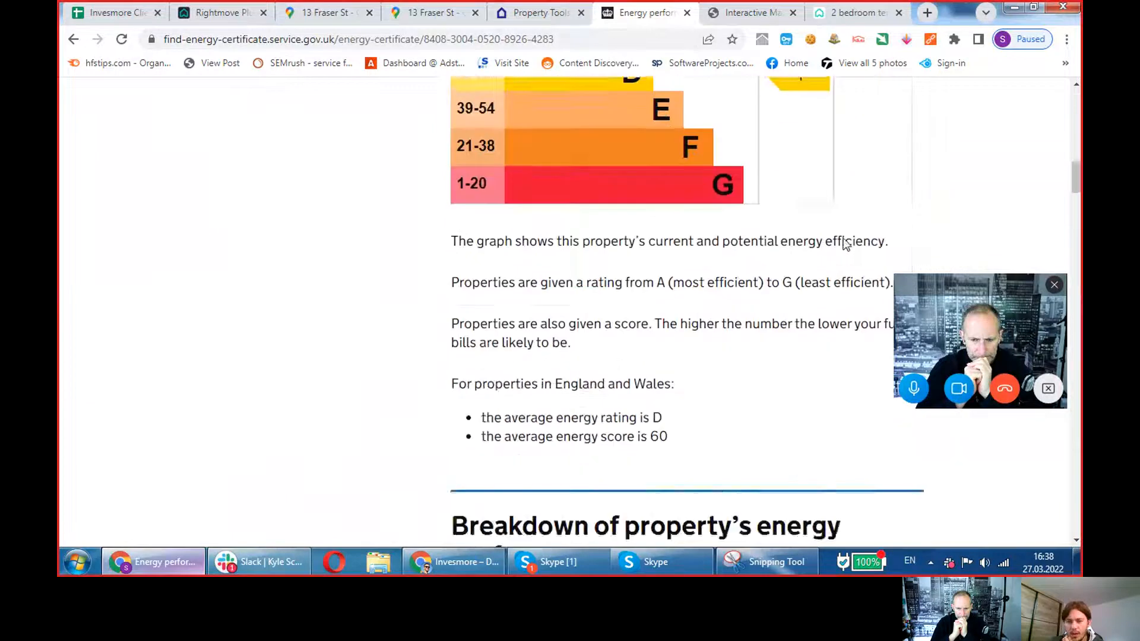
scroll("down", 3)
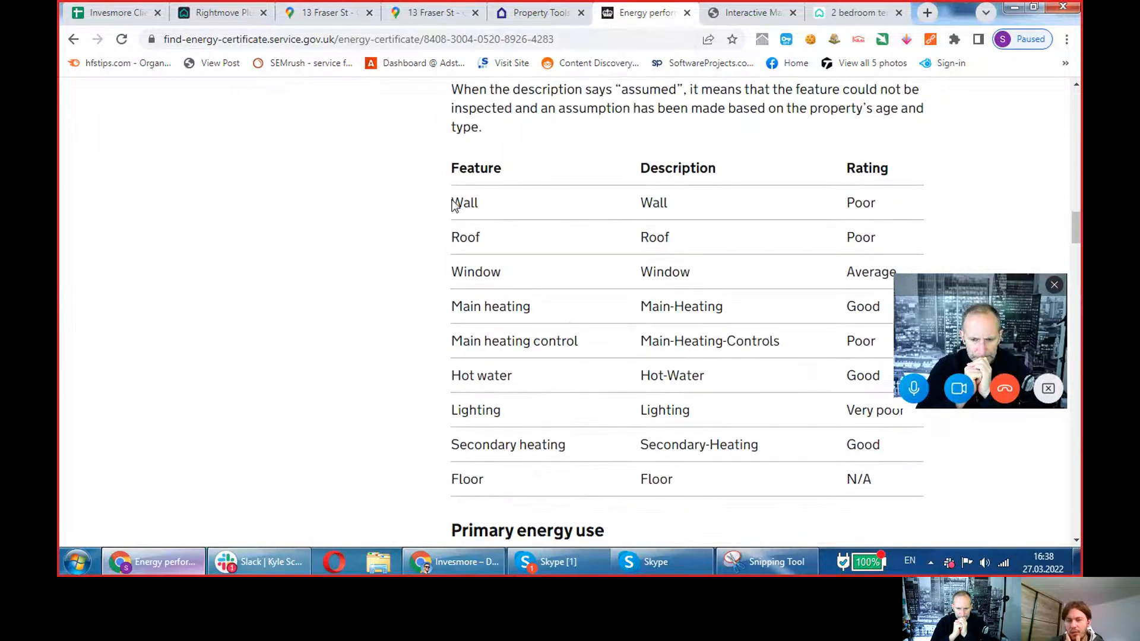
double_click(861, 237)
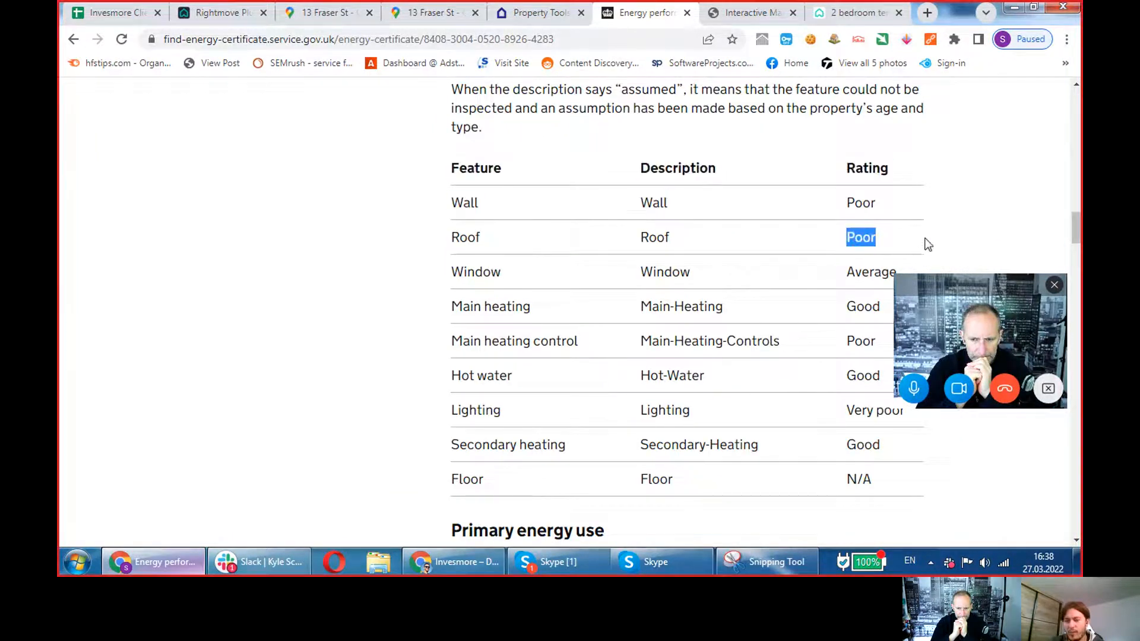
- Highlight the potential 77 | C rating in the improvement recommendations
scroll("down", 3)
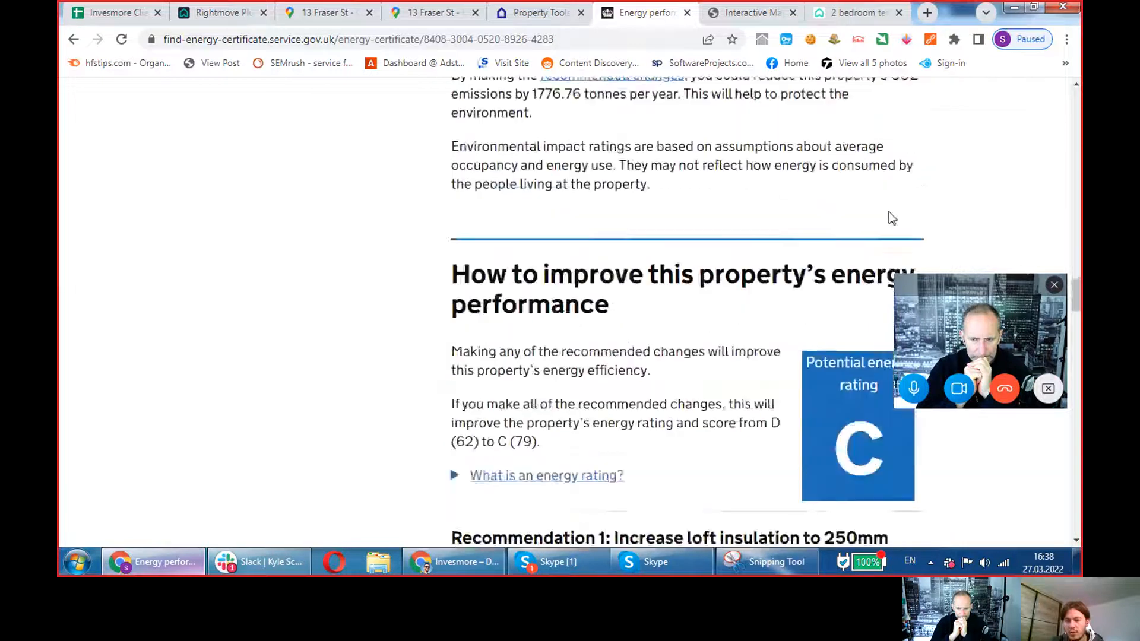
scroll("down", 3)
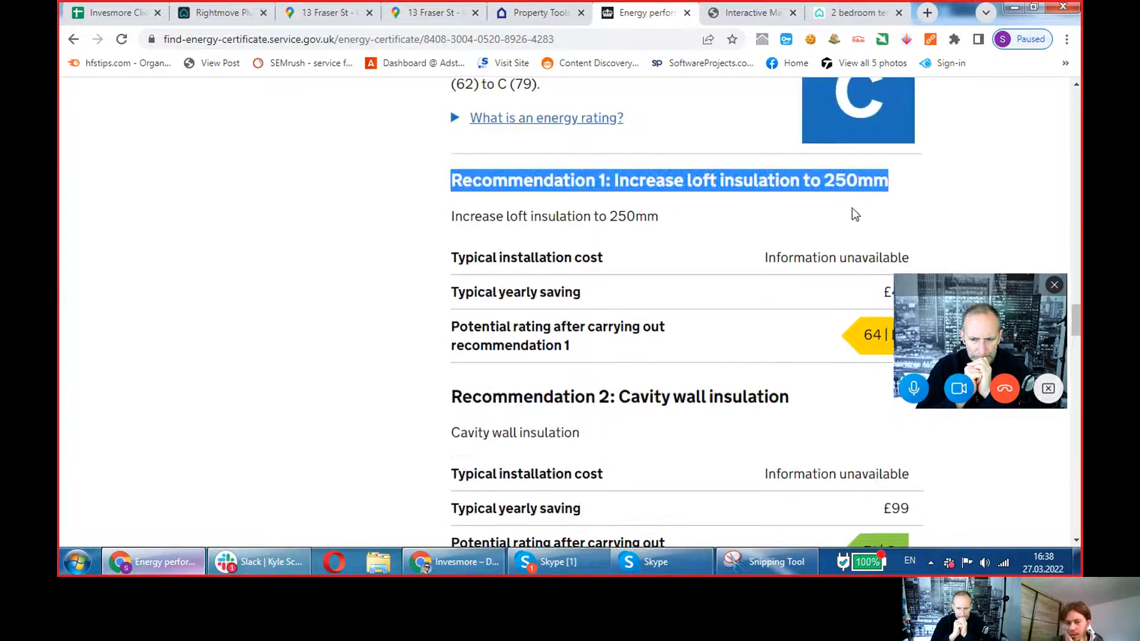
scroll("down", 3)
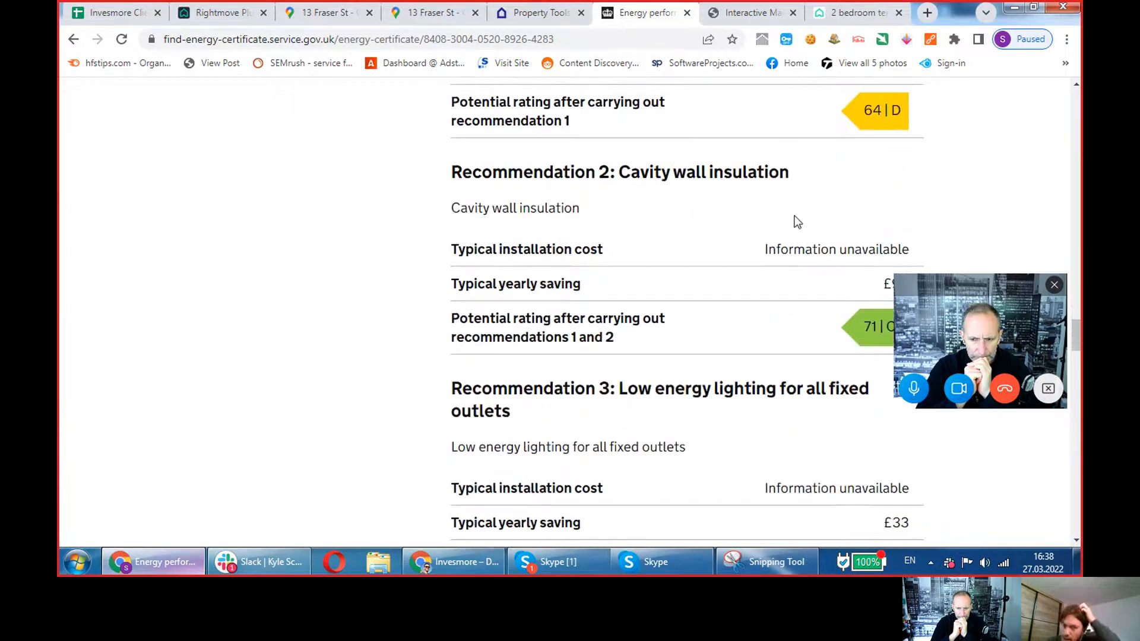
scroll("down", 3)
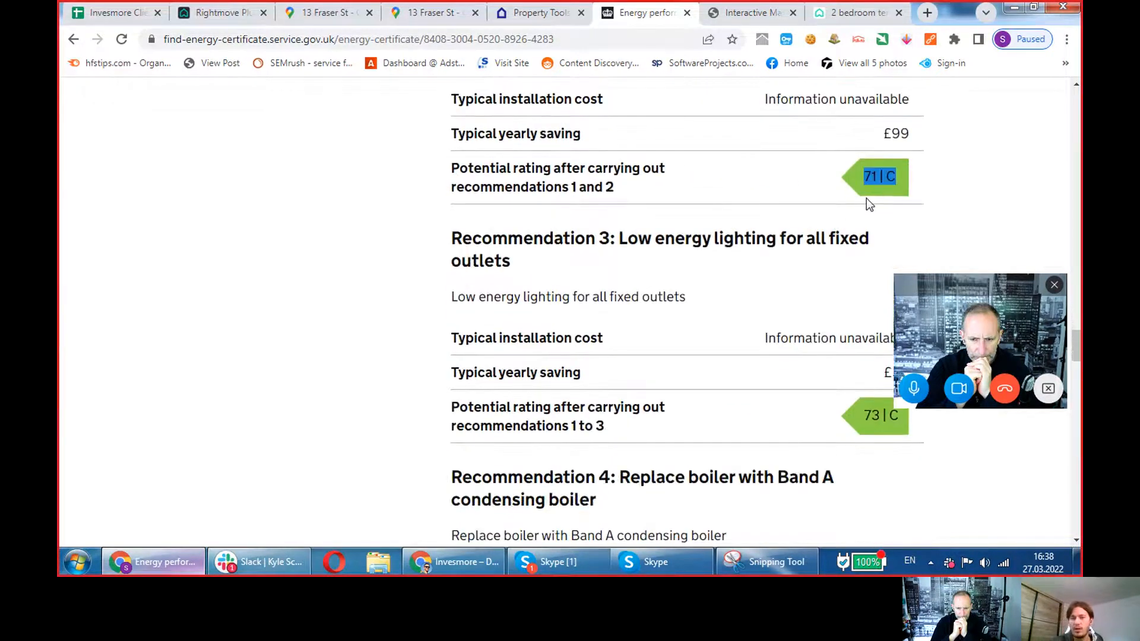
scroll("down", 3)
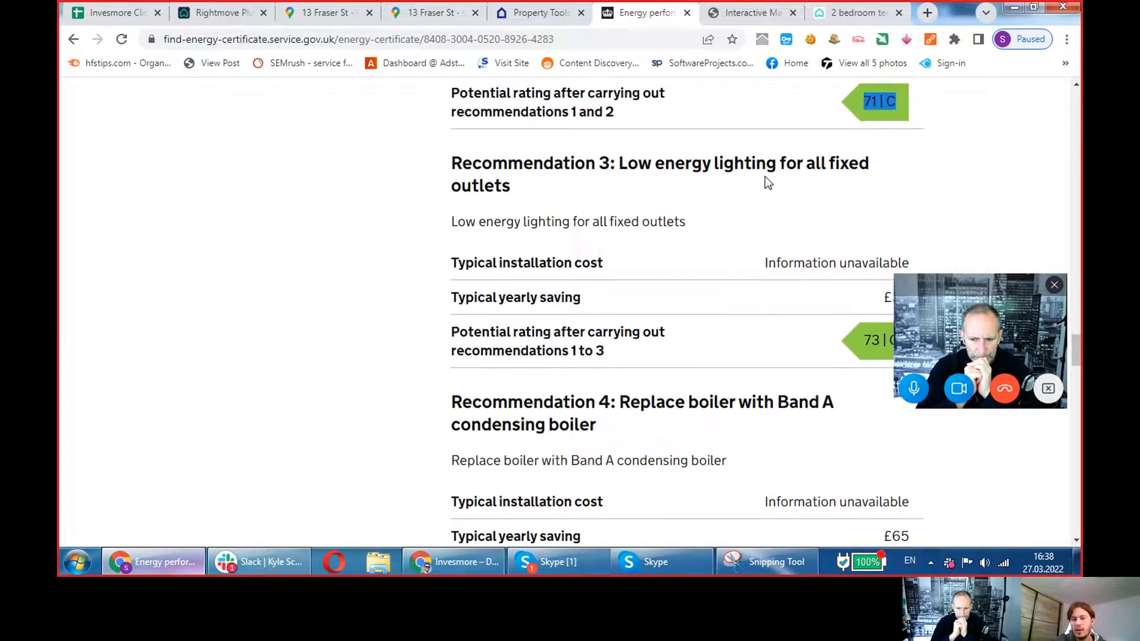
scroll("down", 3)
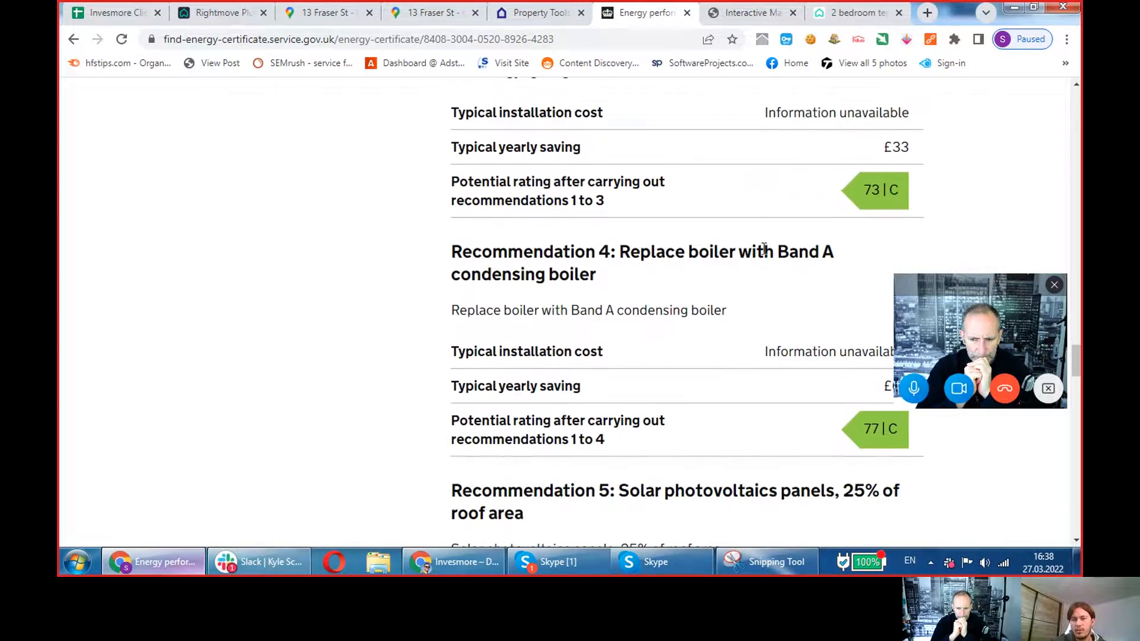
scroll("down", 3)
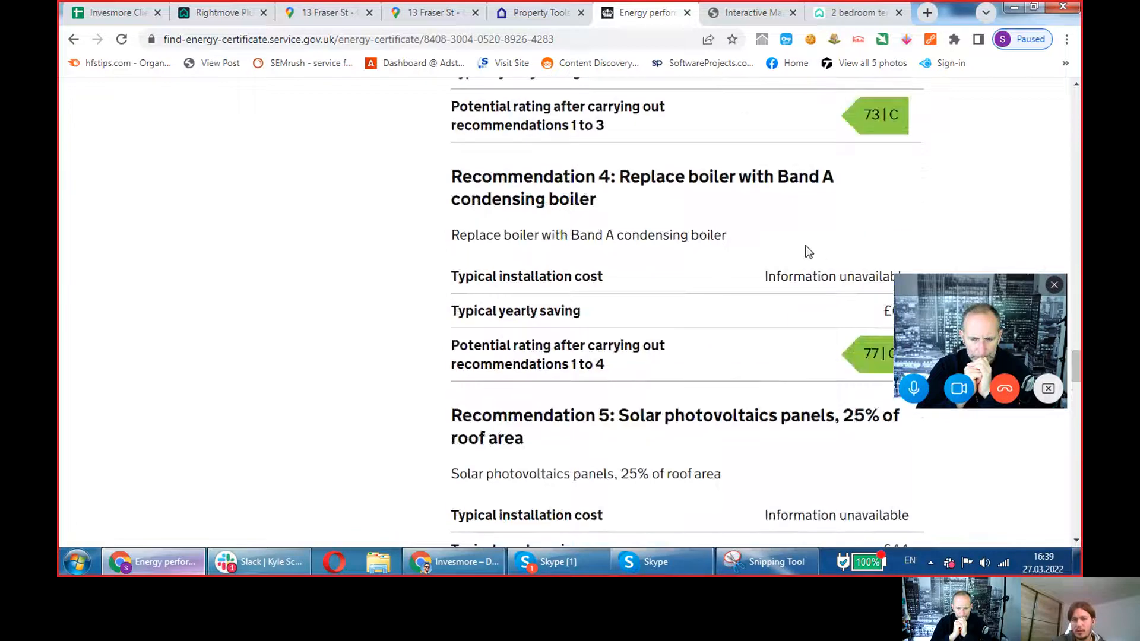
left_click_drag(981, 338, 252, 258)
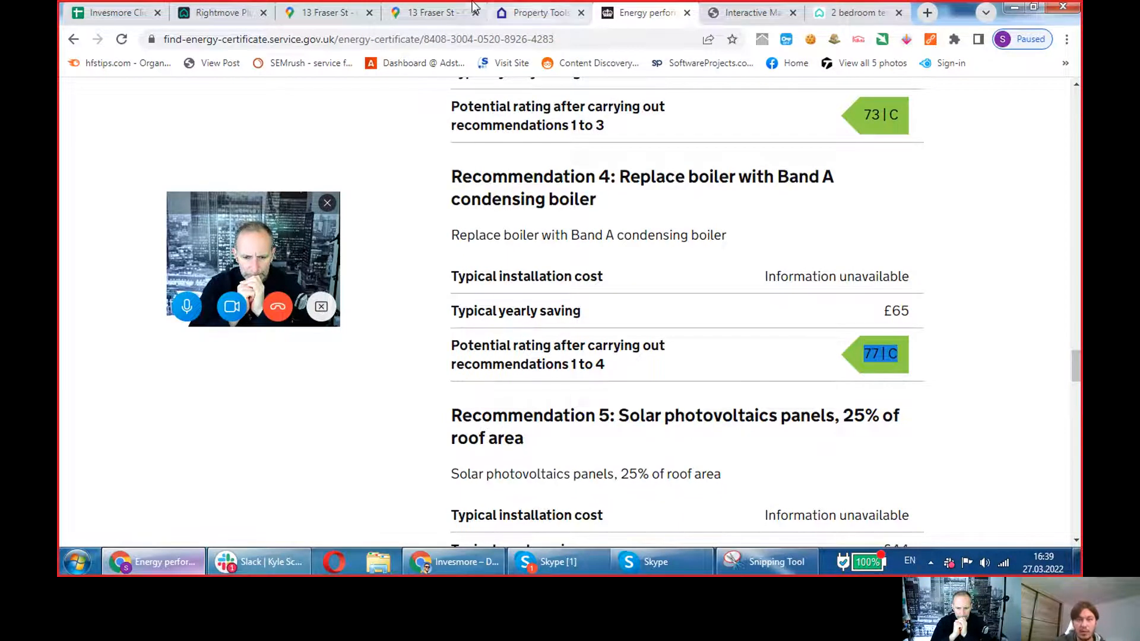
left_click(429, 12)
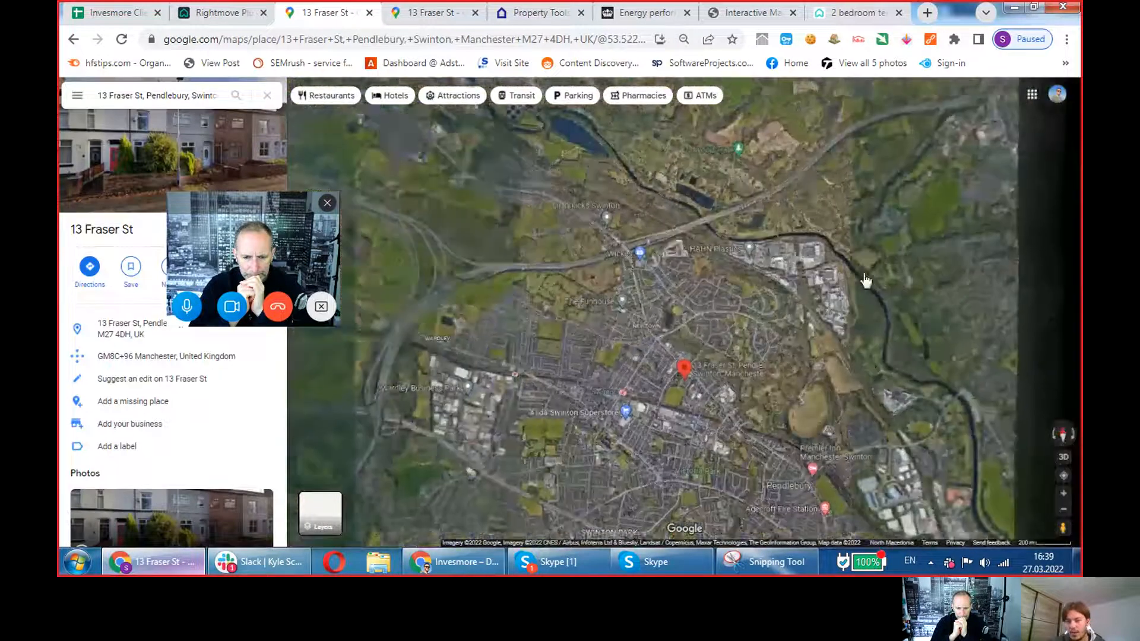
scroll("down", 3)
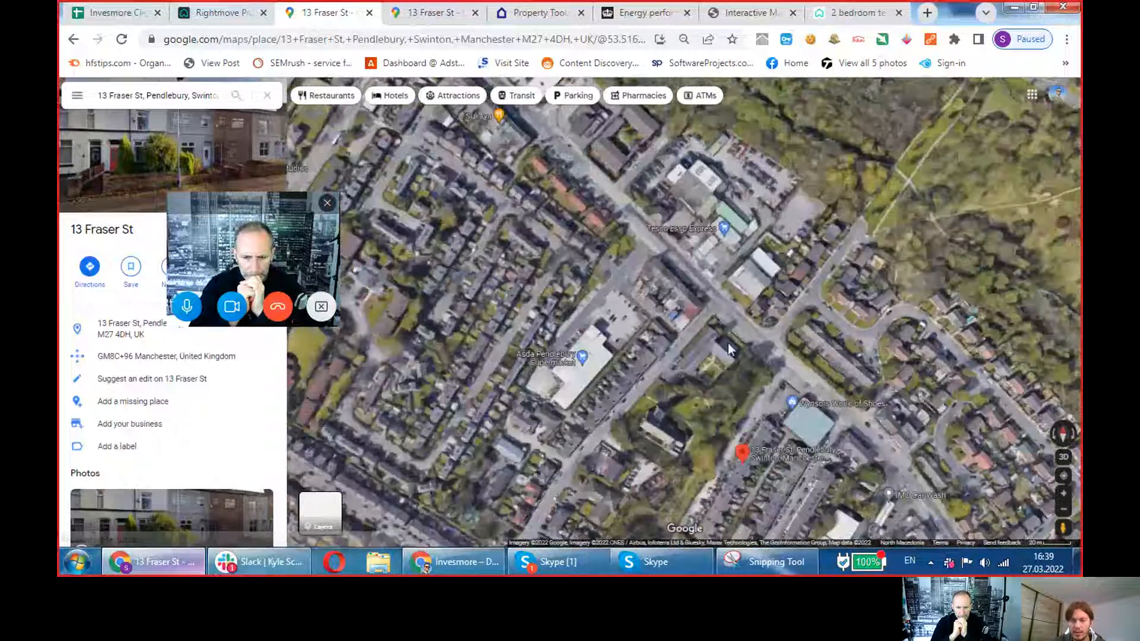
left_click_drag(731, 349, 723, 283)
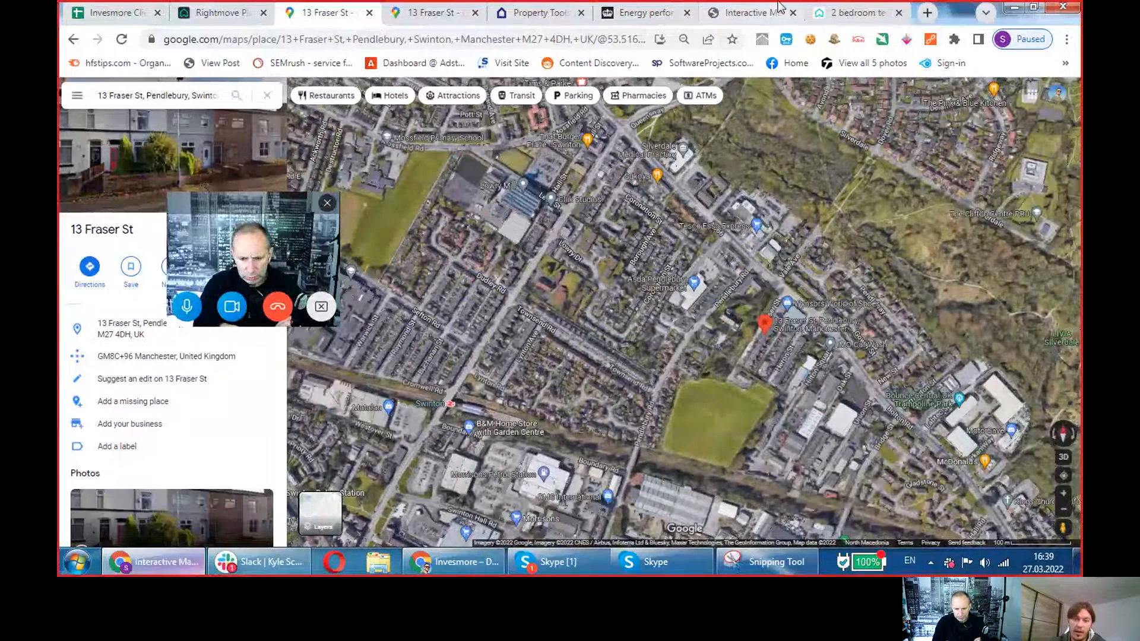
- Glance at the Coal Authority mining map for M27 4DH, then return to the satellite view
left_click(750, 12)
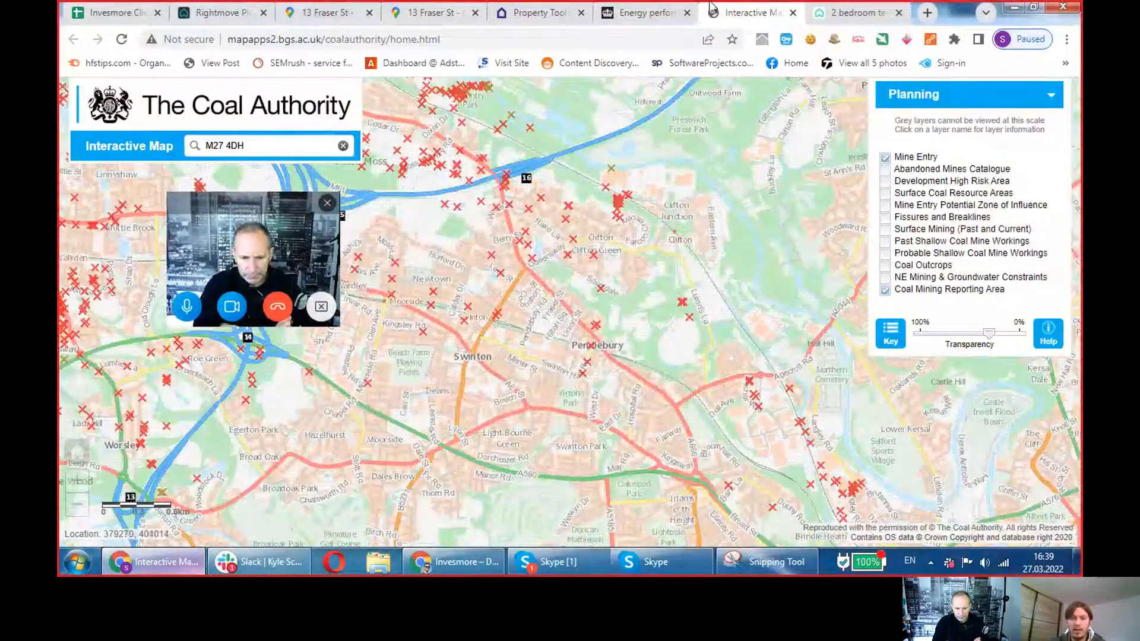
left_click(642, 12)
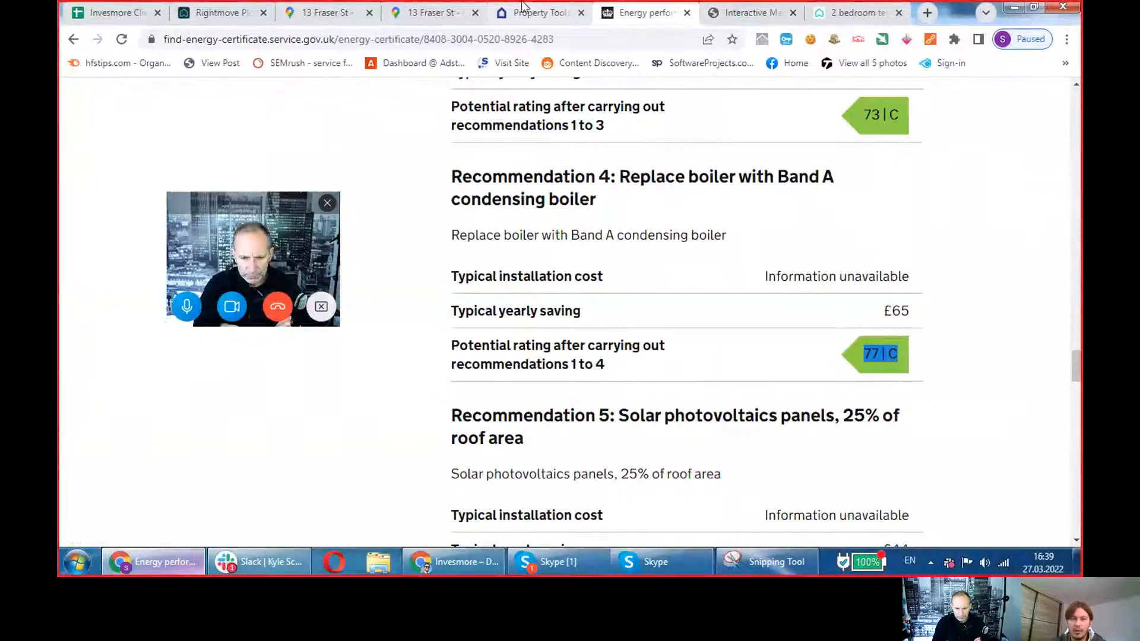
mouse_move(857, 12)
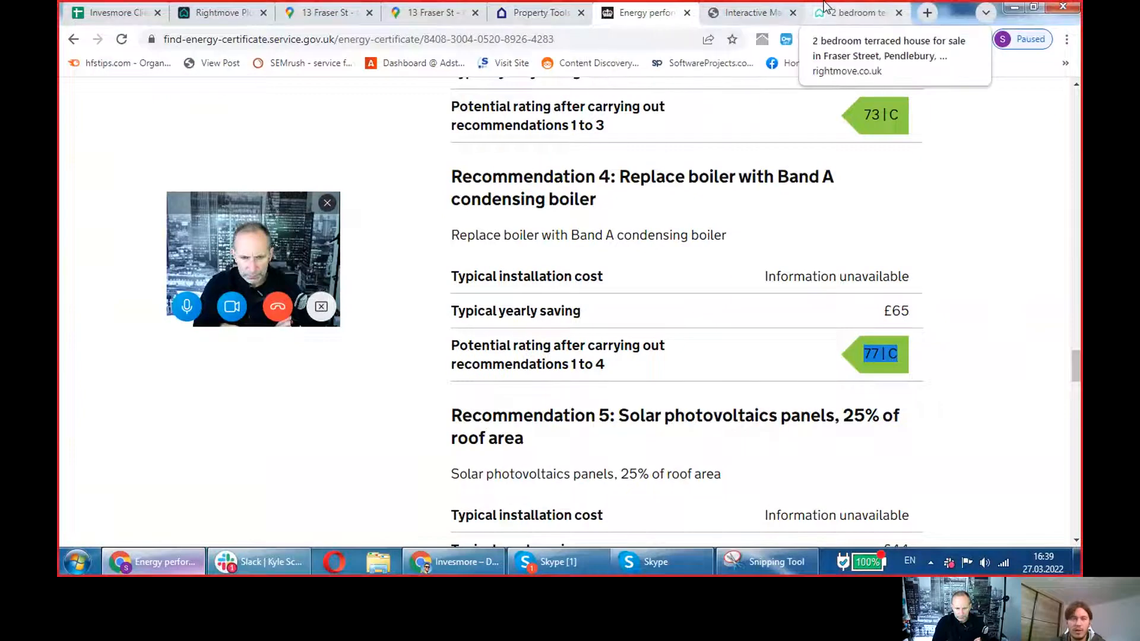
left_click(432, 12)
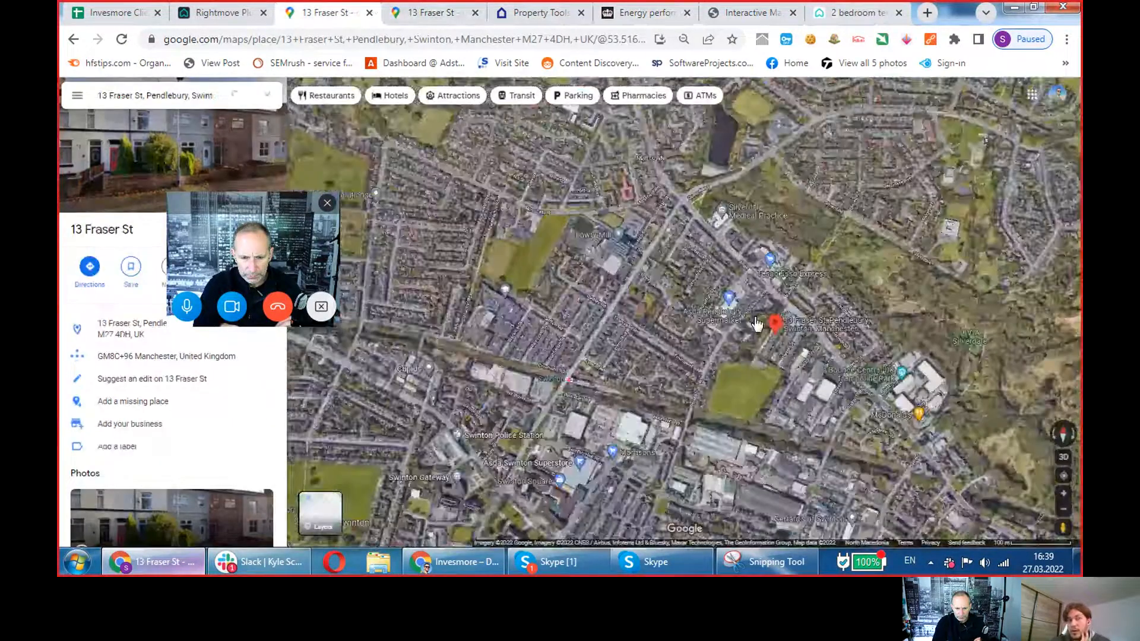
- Review the Rightmove Plus listing floorplans showing the bathroom and double bedroom by the stairs
left_click(219, 11)
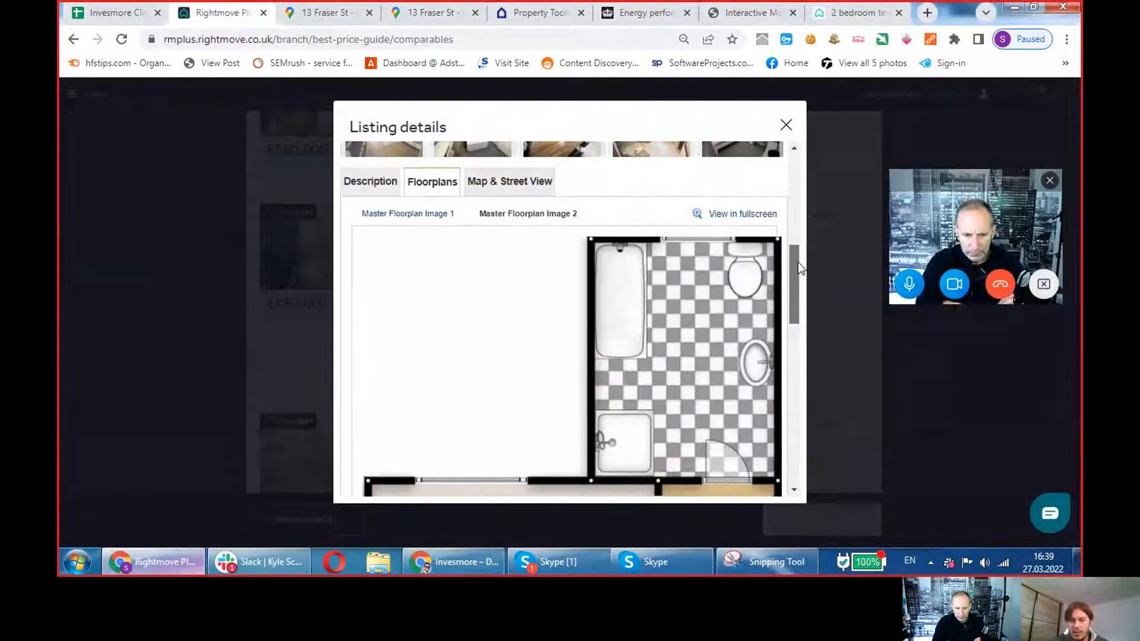
scroll("down", 3)
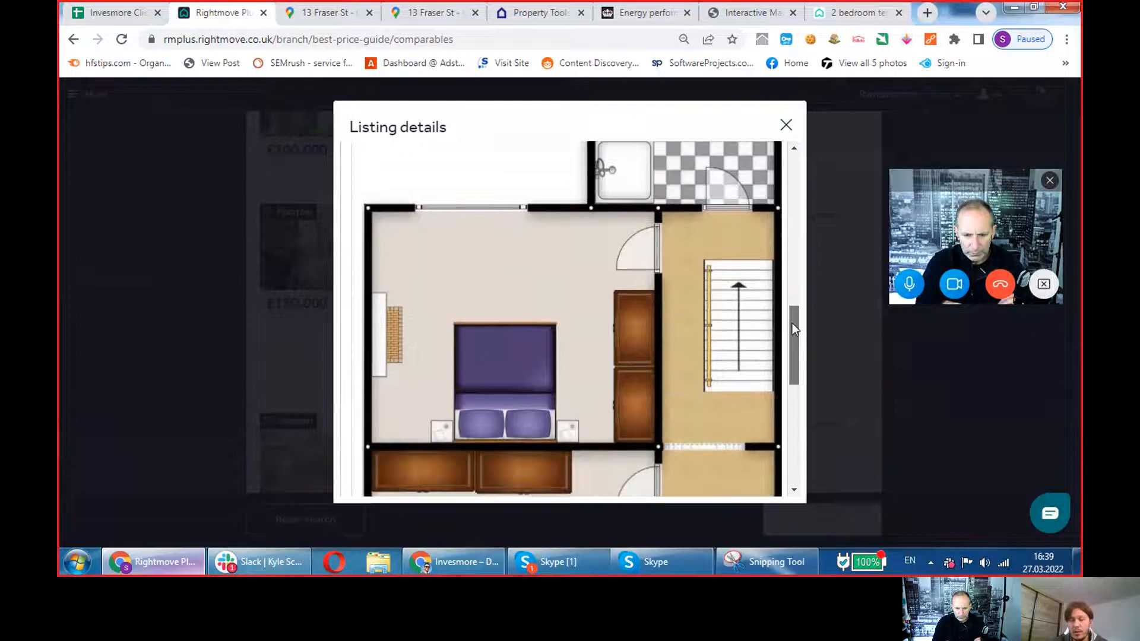
scroll("down", 3)
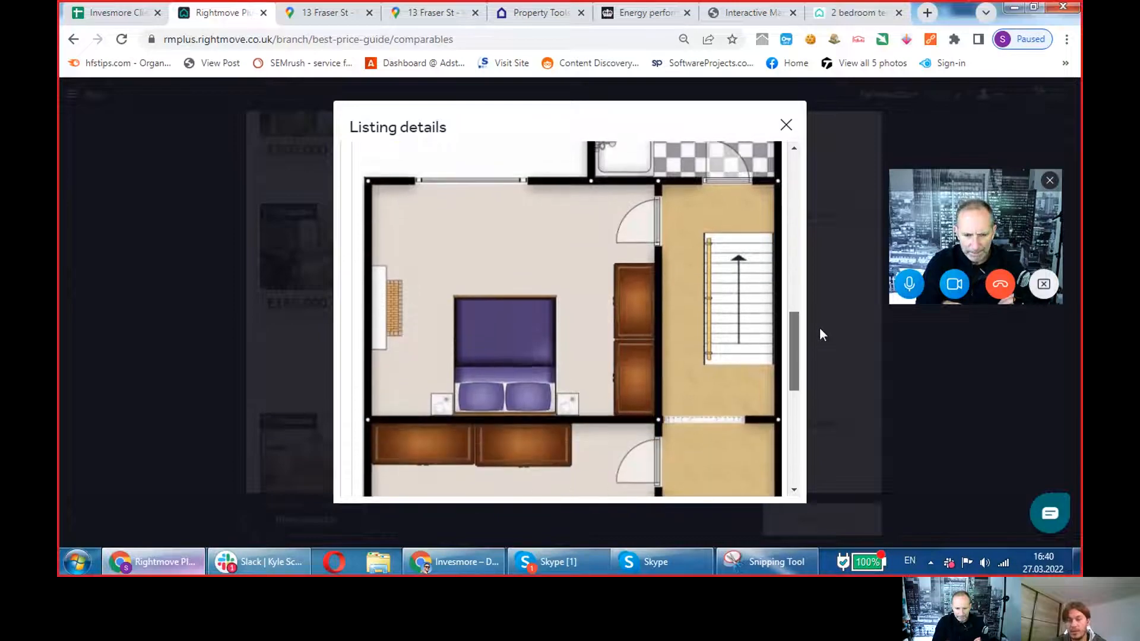
scroll("down", 3)
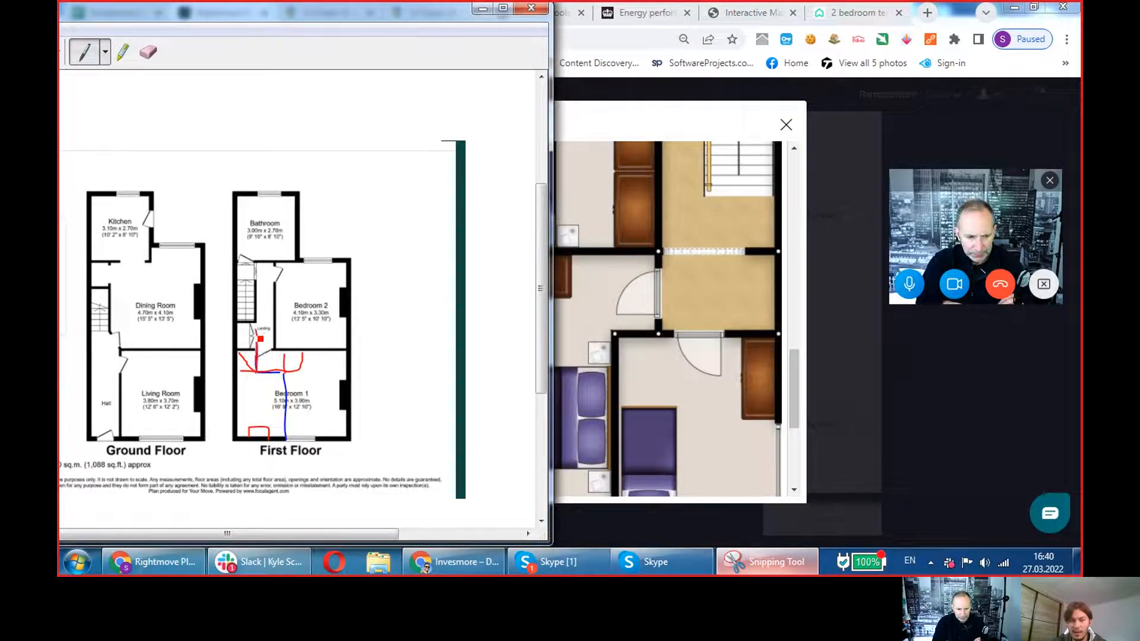
- Outline the first-floor stair area in red, then discard the snip without saving
left_click_drag(247, 327, 262, 371)
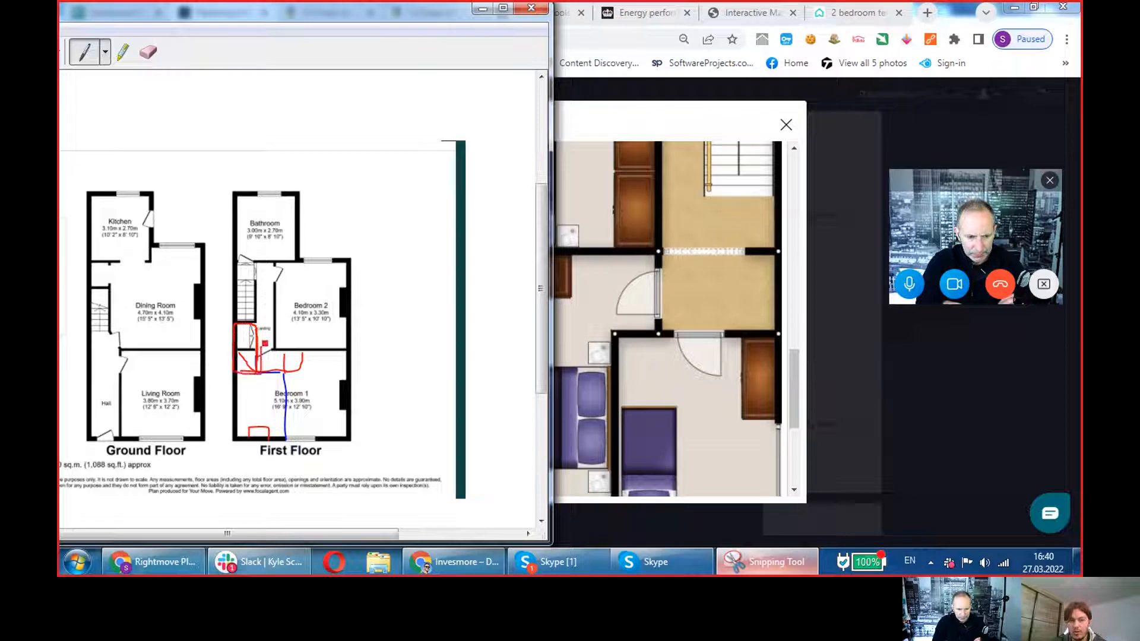
left_click(258, 355)
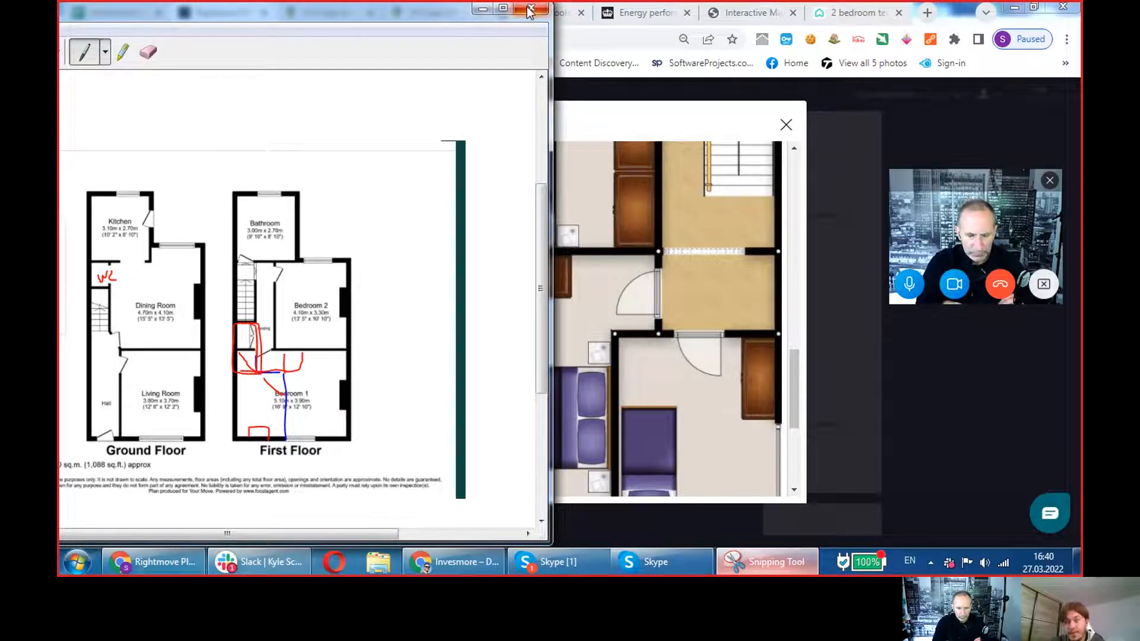
left_click(529, 9)
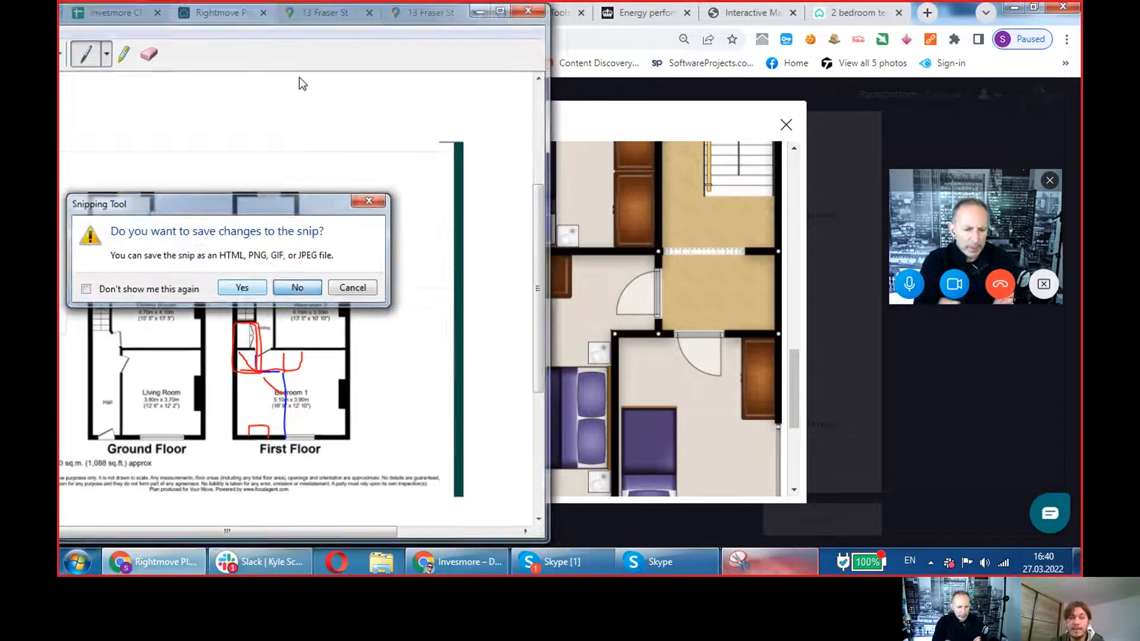
left_click(297, 288)
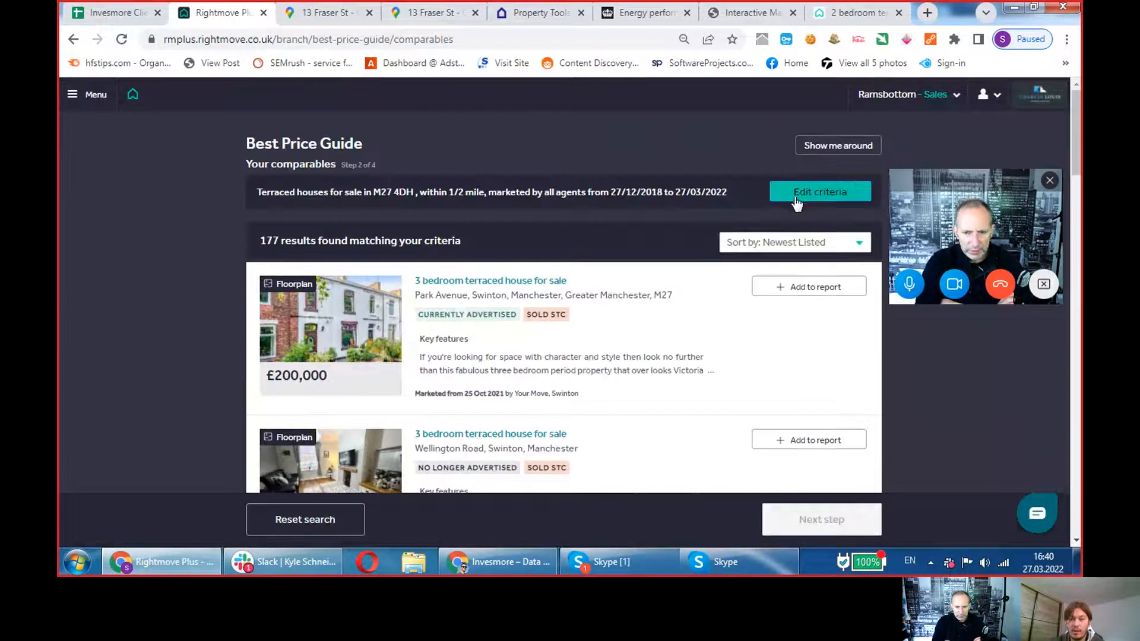
left_click(820, 191)
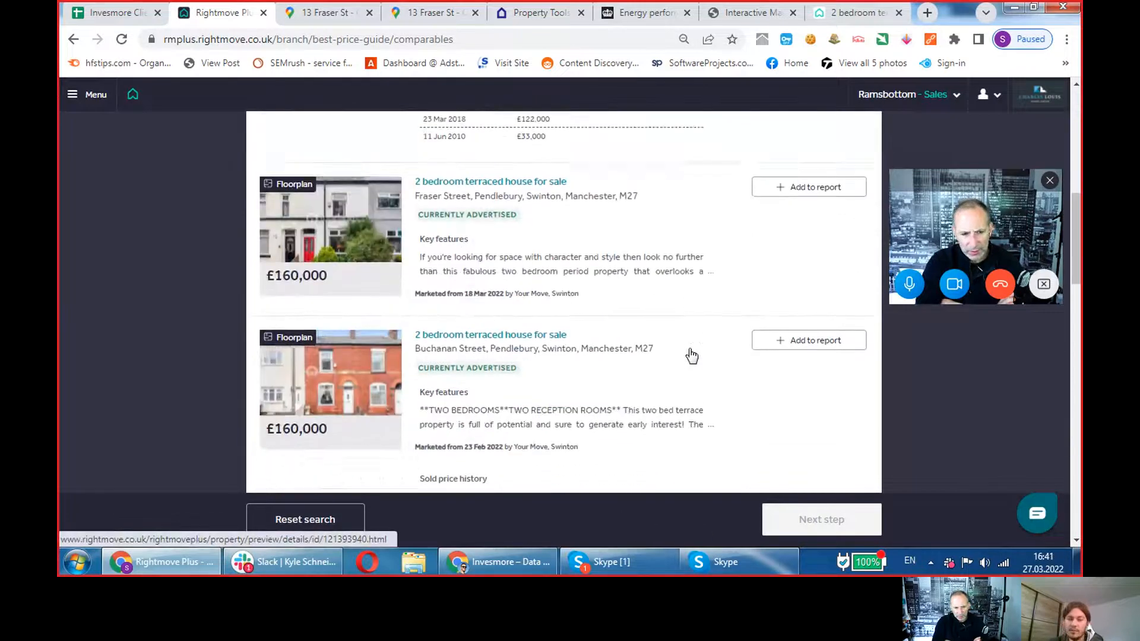
scroll("down", 3)
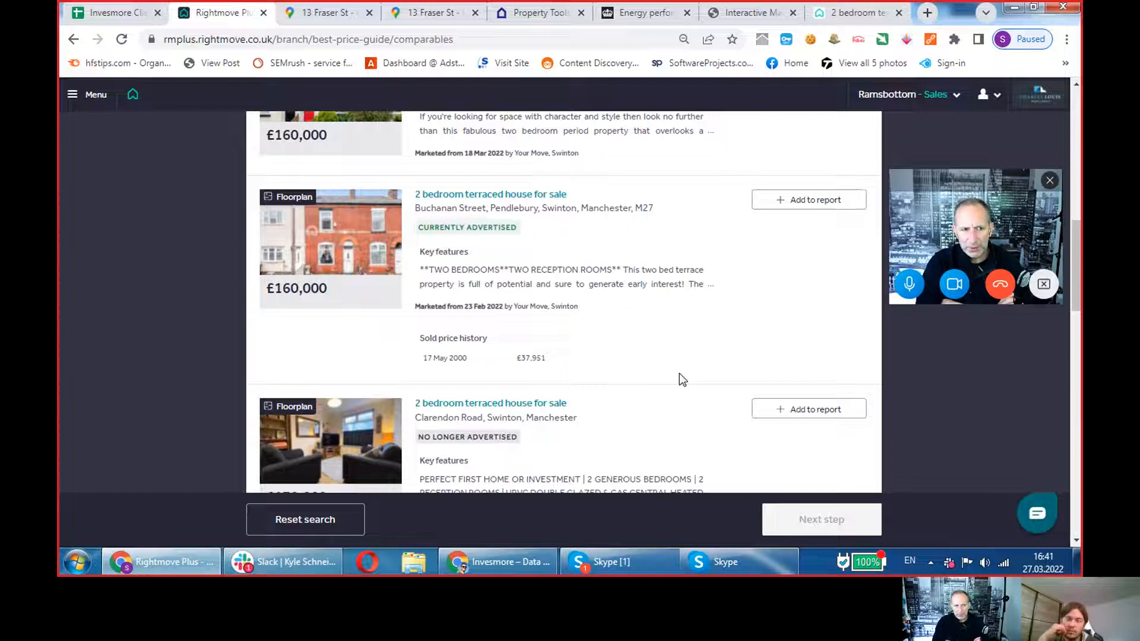
scroll("down", 3)
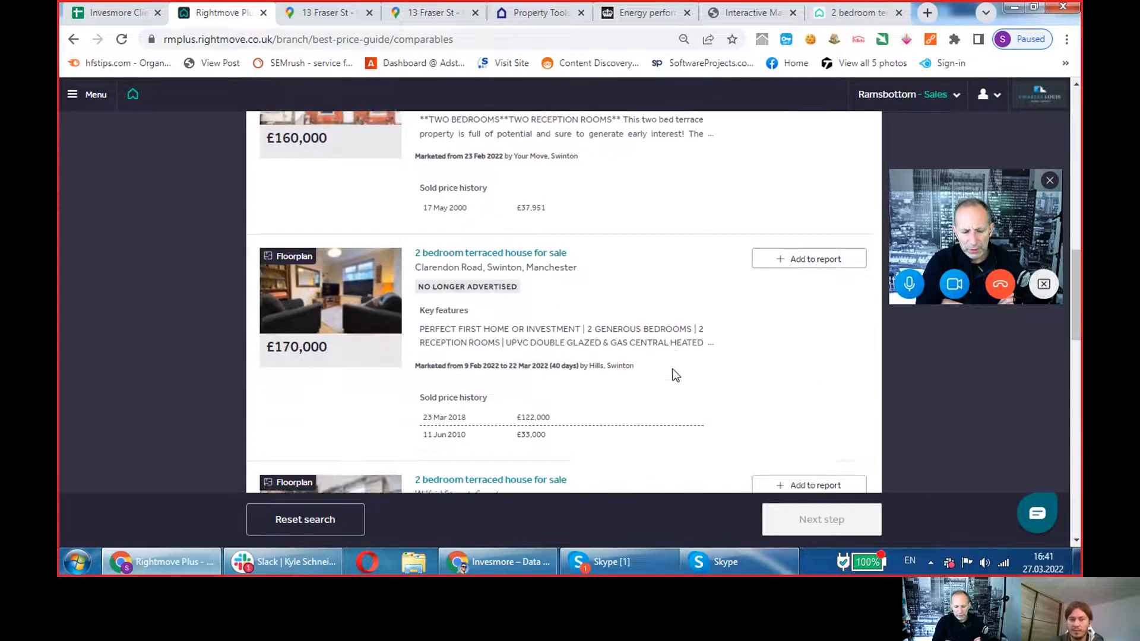
scroll("down", 3)
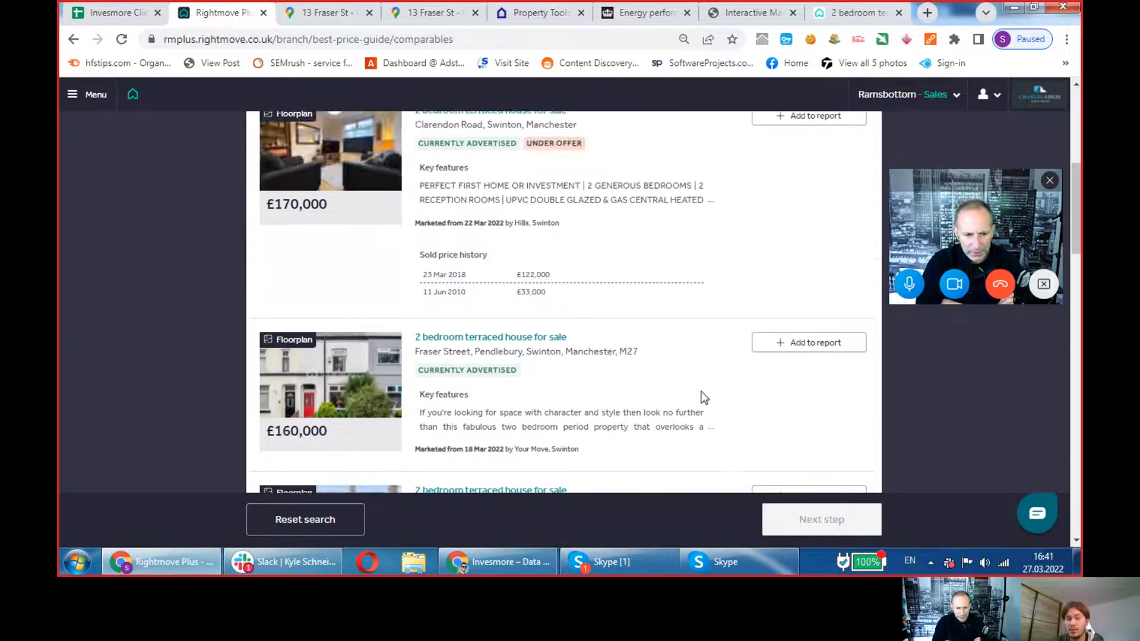
scroll("down", 3)
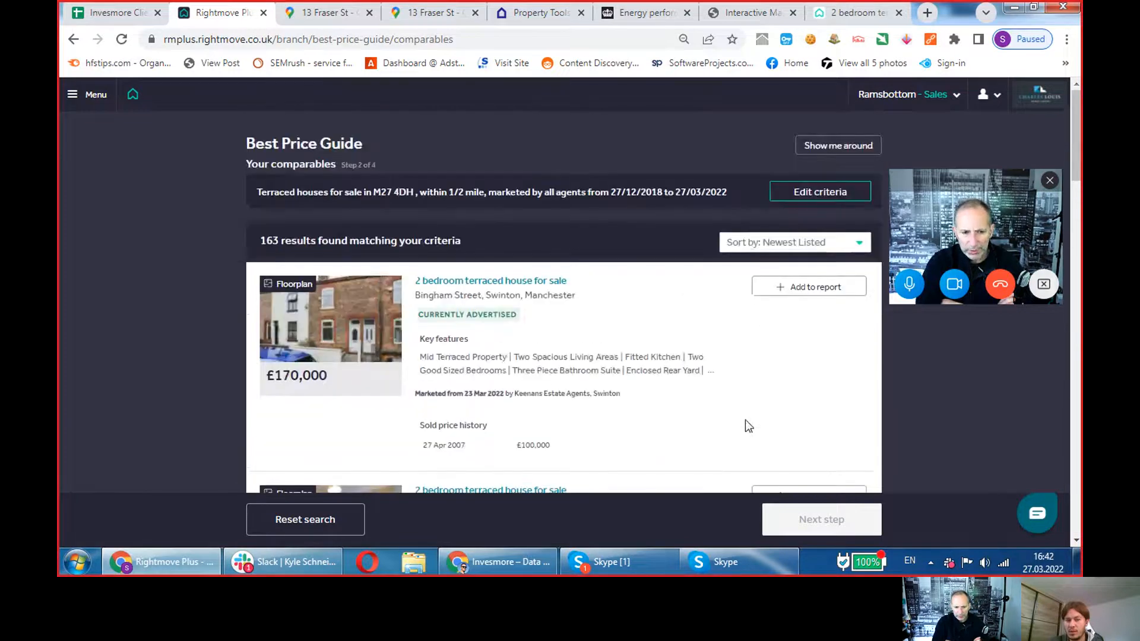
scroll("down", 3)
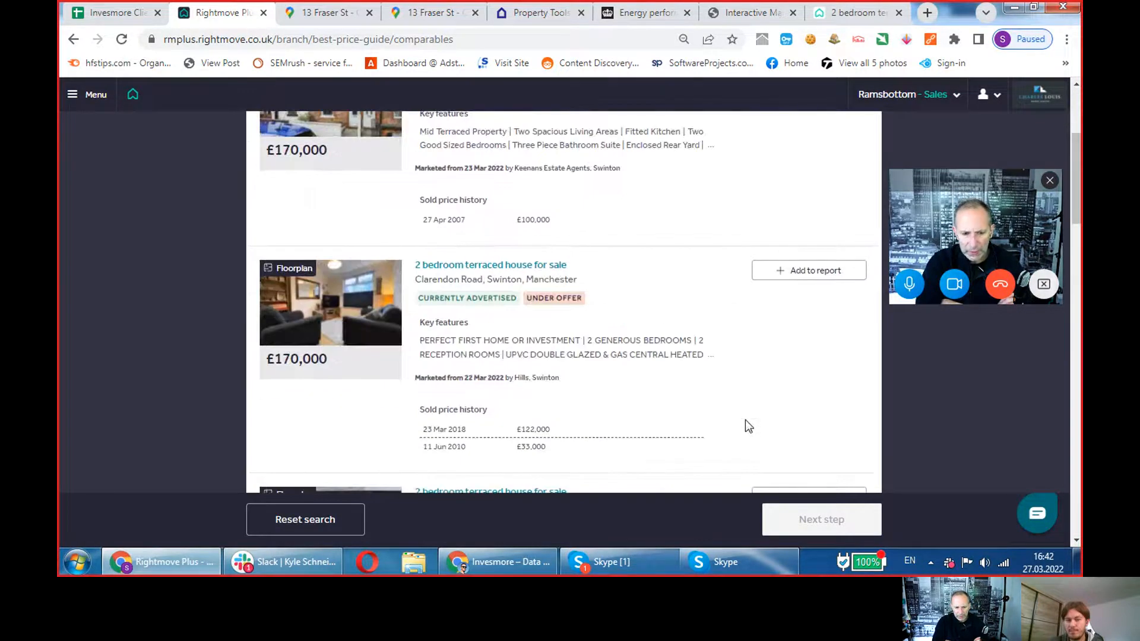
scroll("up", 3)
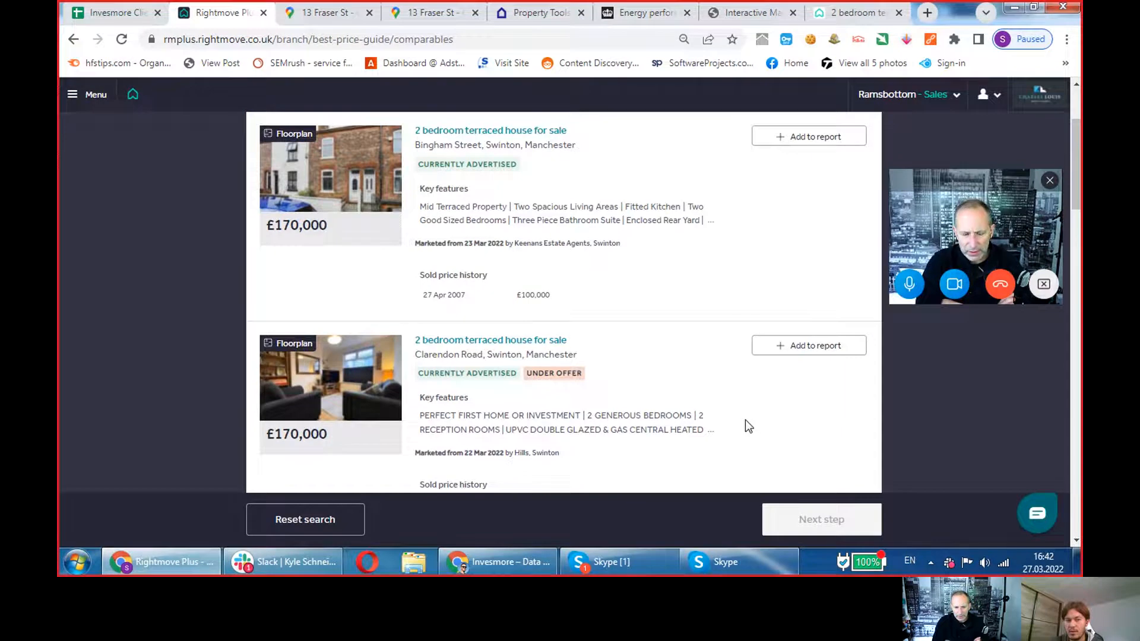
mouse_move(733, 402)
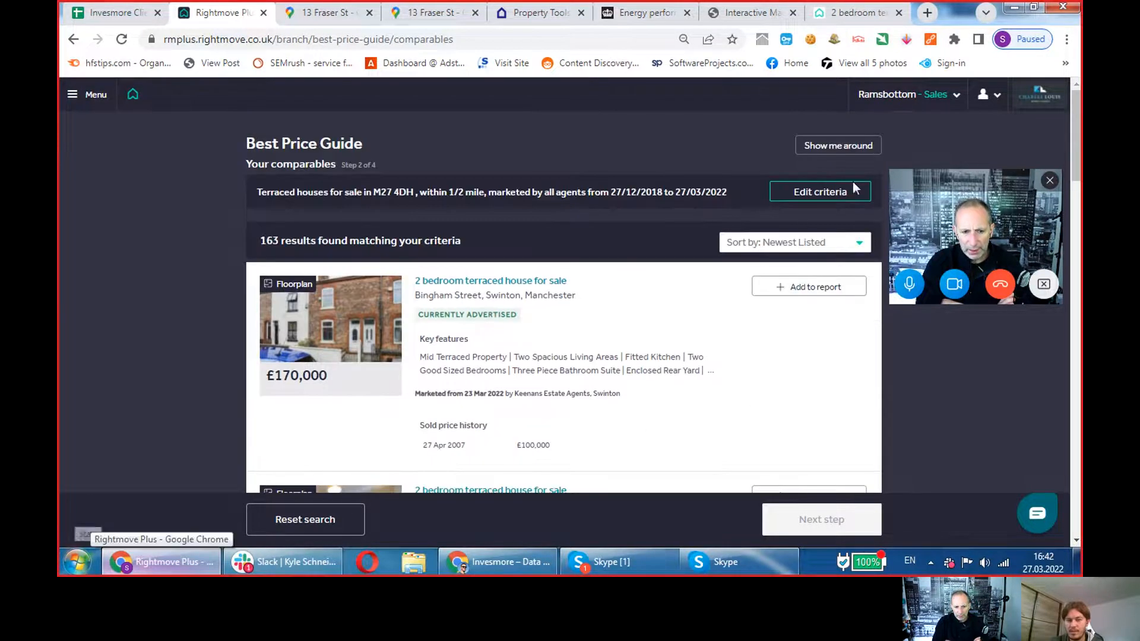
- Widen the comparables criteria to include three-bedroom houses and save the changes
left_click(820, 191)
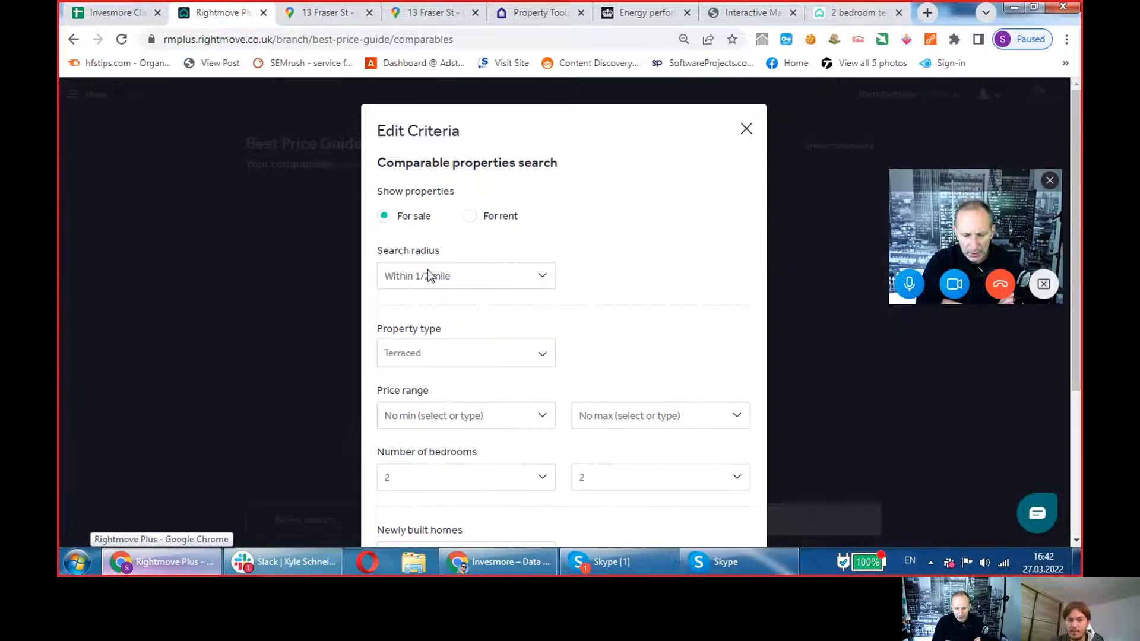
scroll("down", 3)
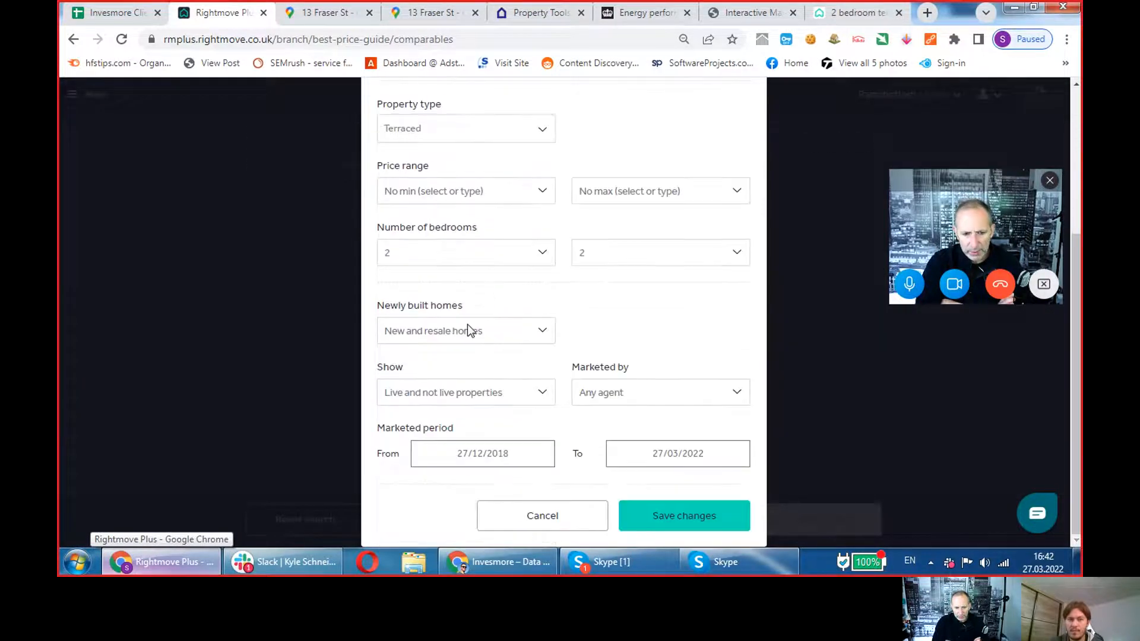
left_click(465, 252)
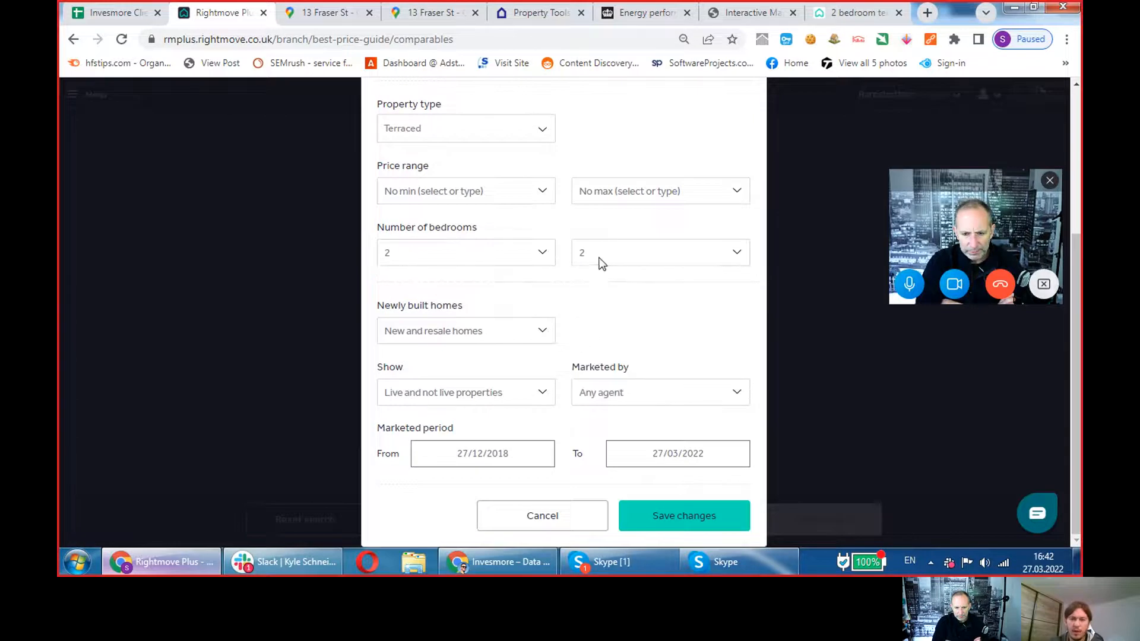
left_click(658, 251)
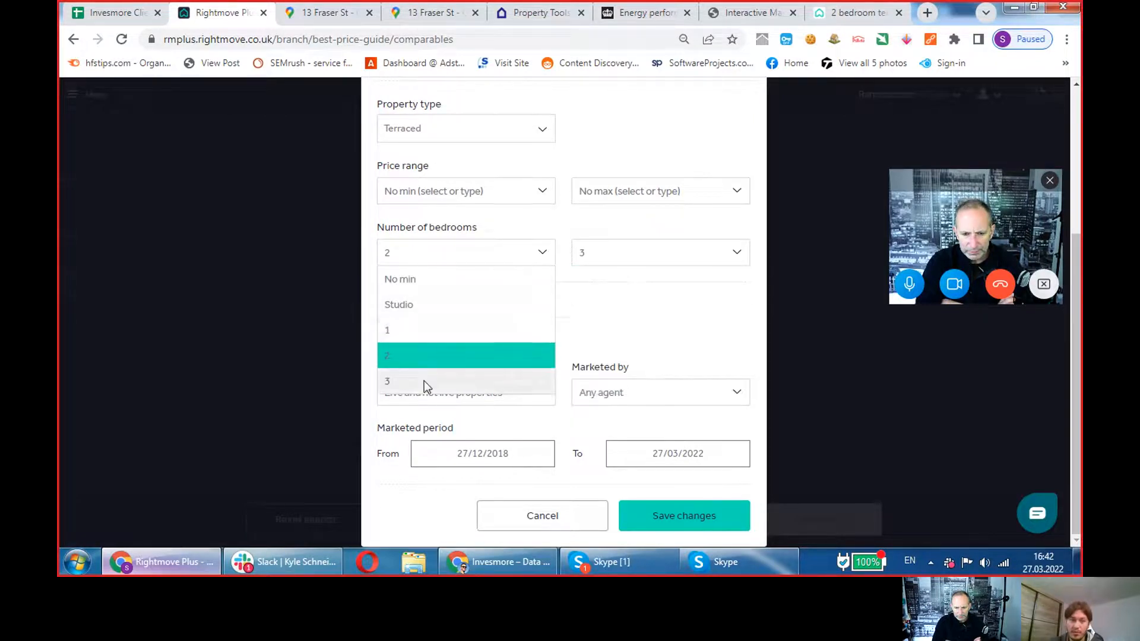
left_click(682, 516)
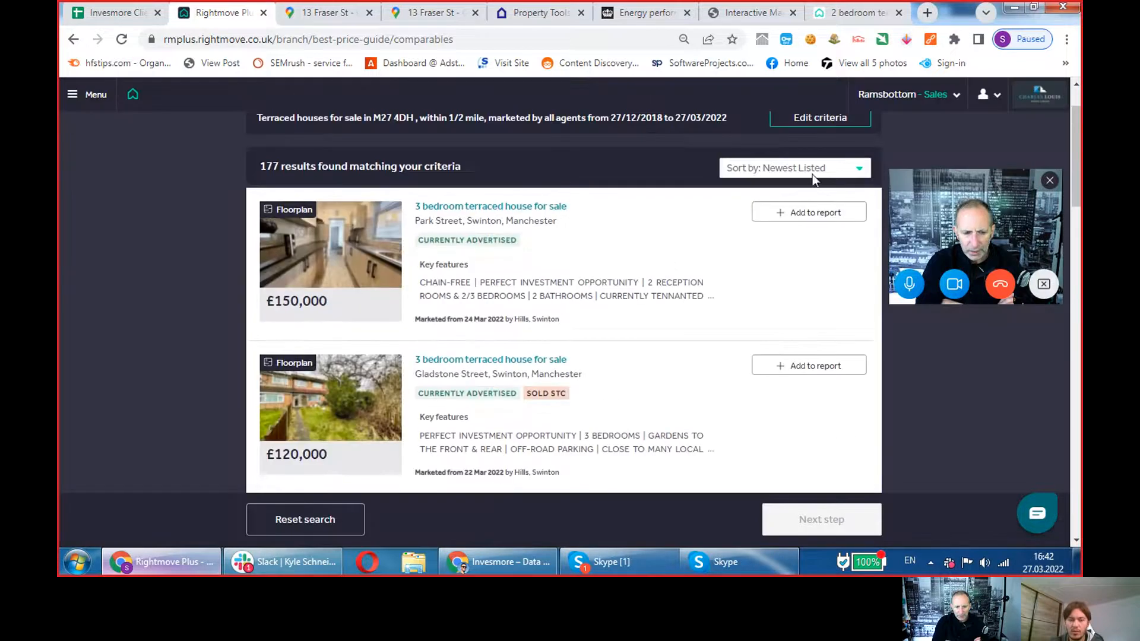
- Sort comparables by highest price and check the first listings' floorplans
left_click(793, 168)
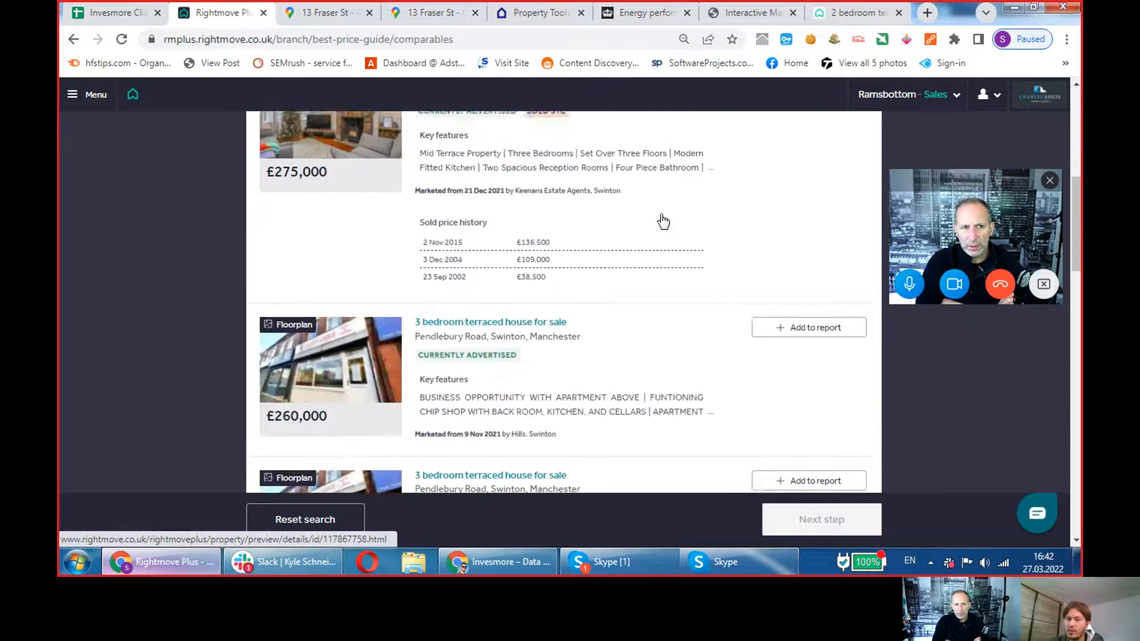
left_click(804, 462)
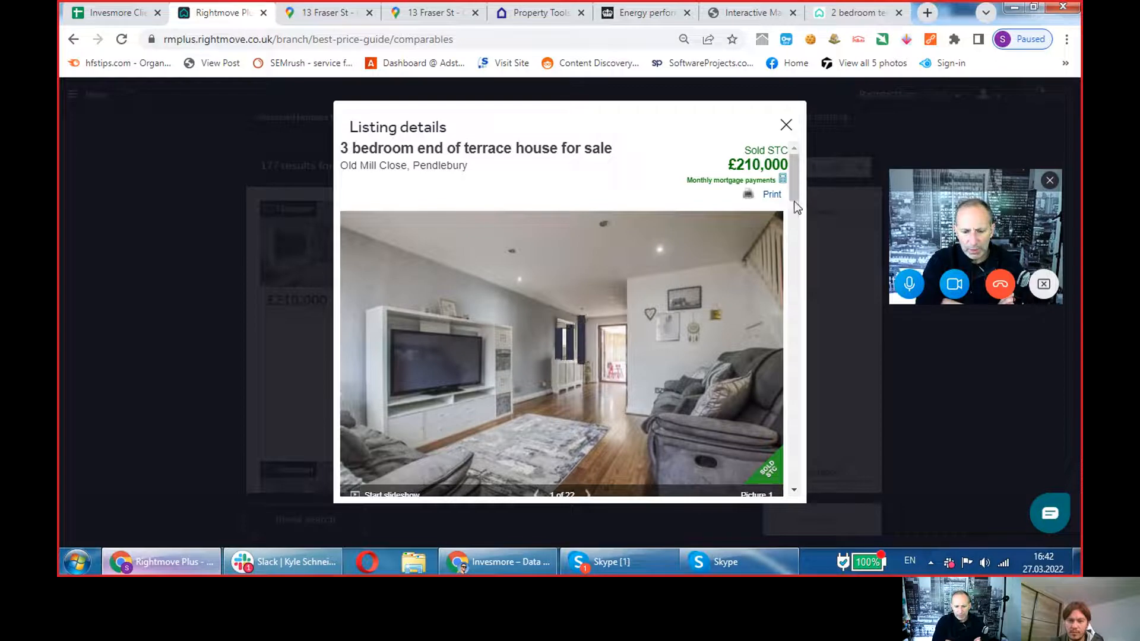
left_click(428, 176)
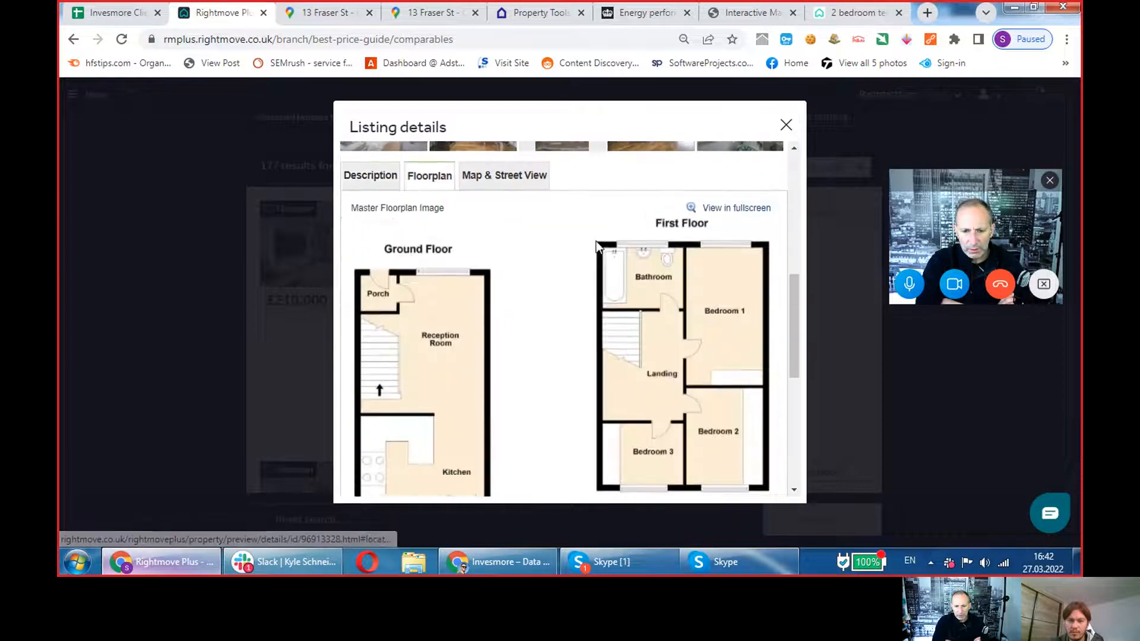
scroll("down", 3)
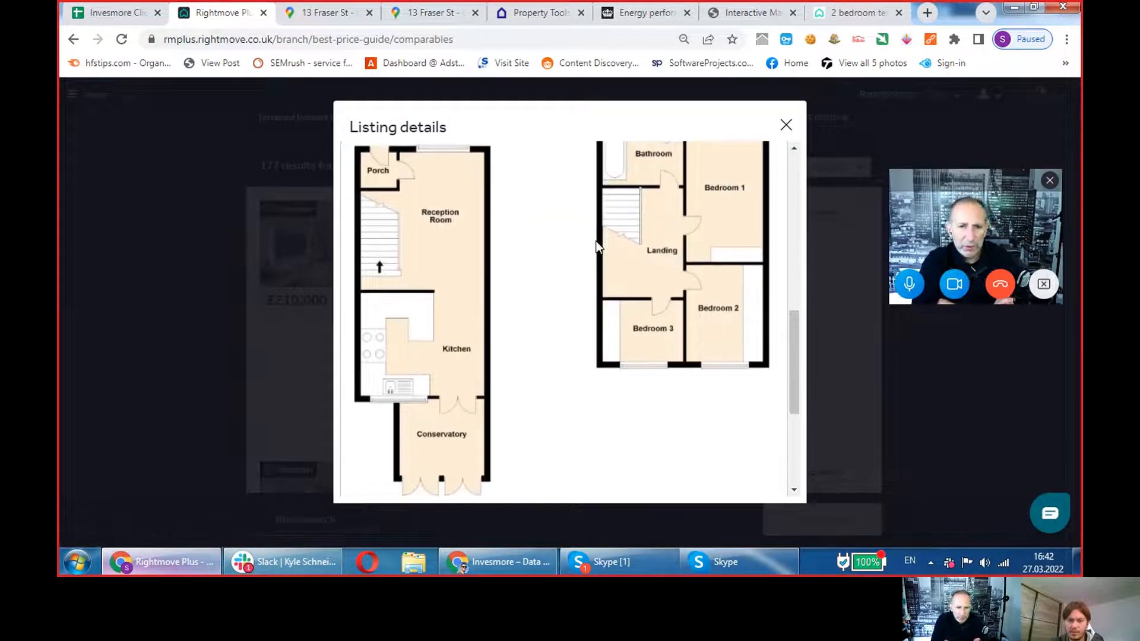
scroll("down", 3)
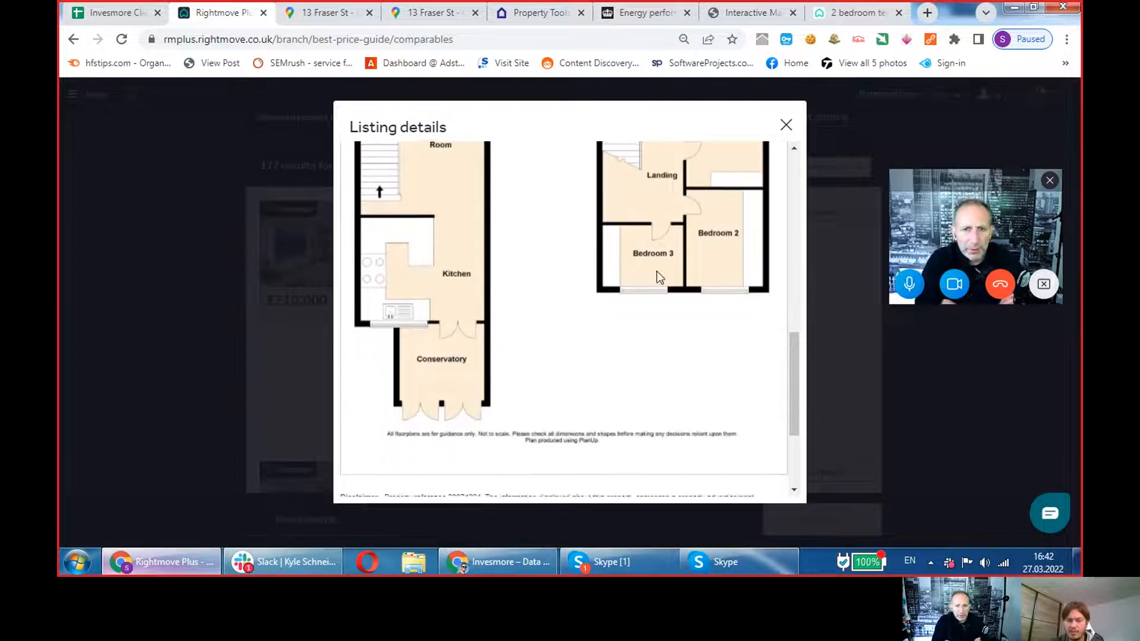
left_click(786, 125)
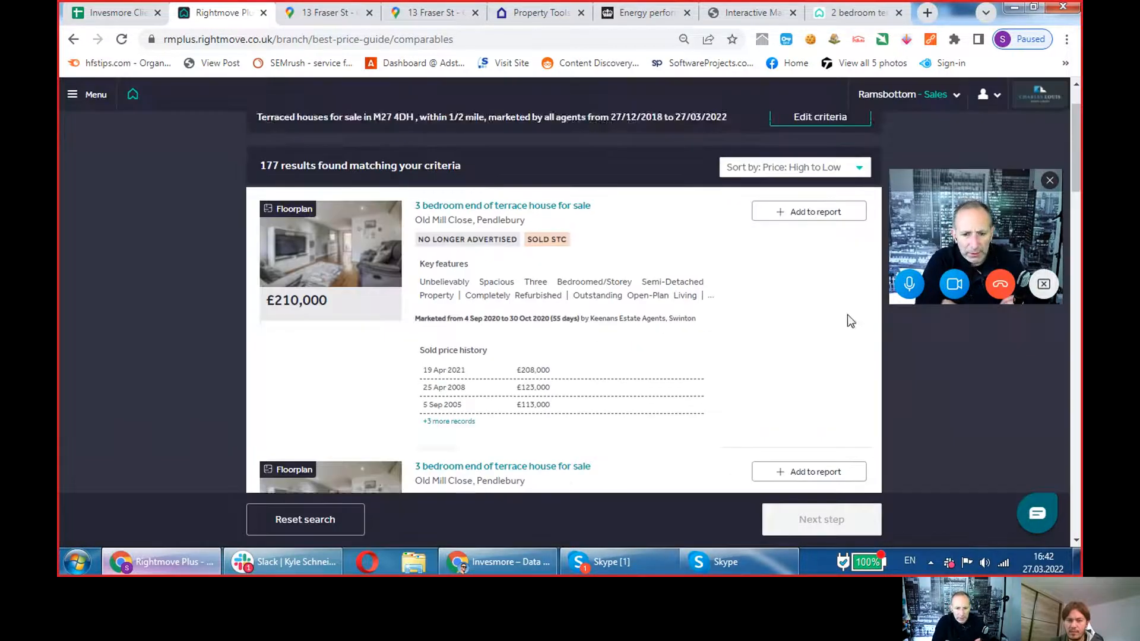
scroll("down", 3)
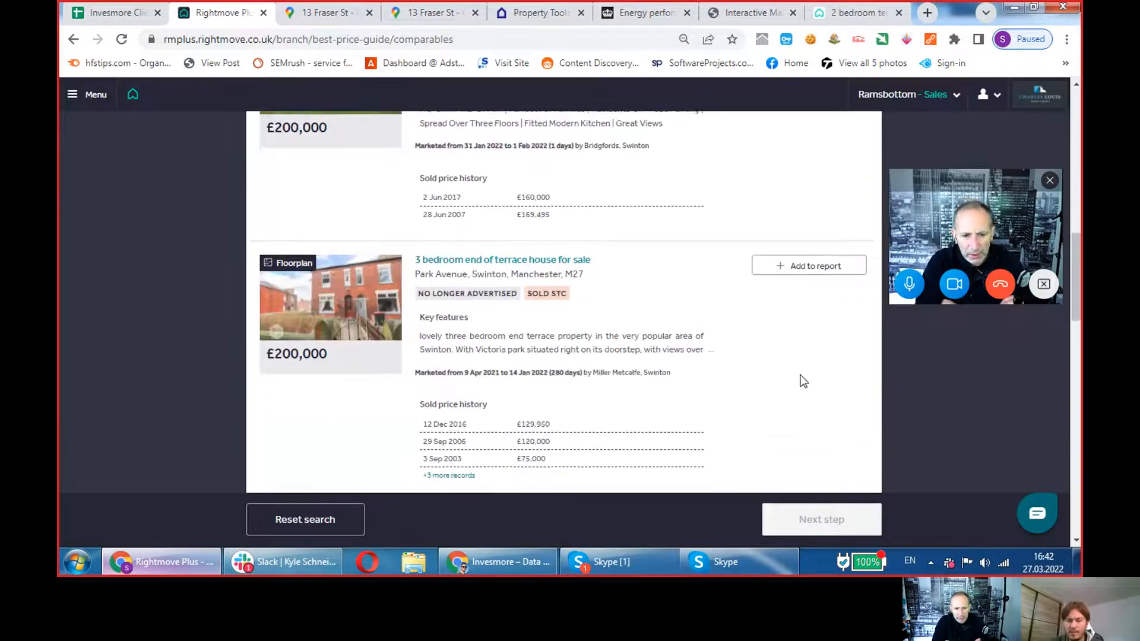
scroll("down", 3)
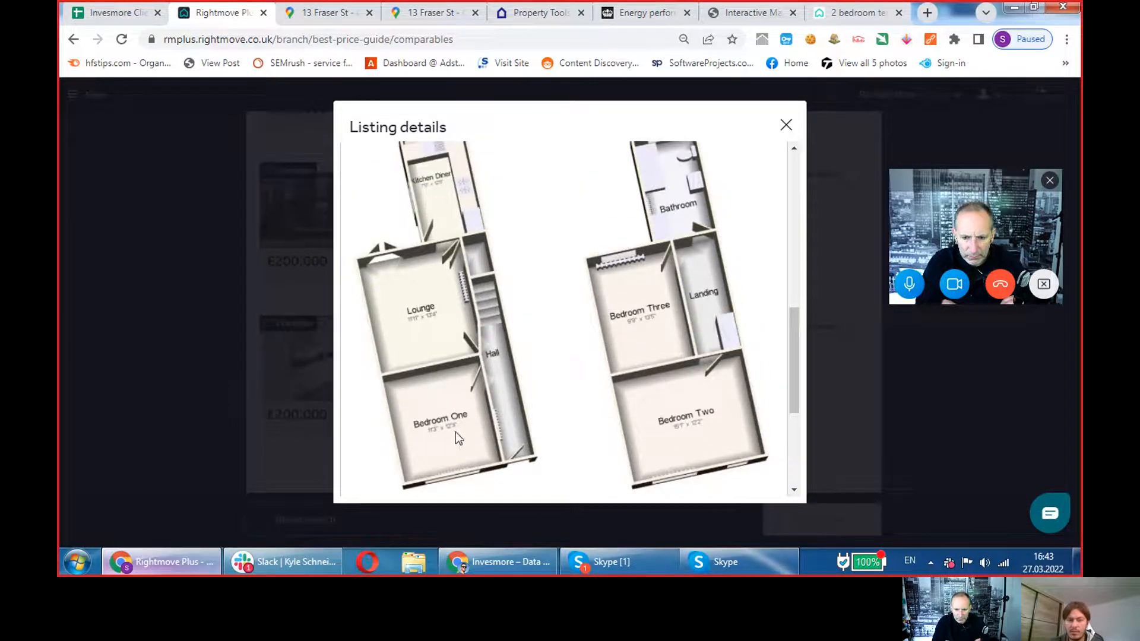
left_click(785, 125)
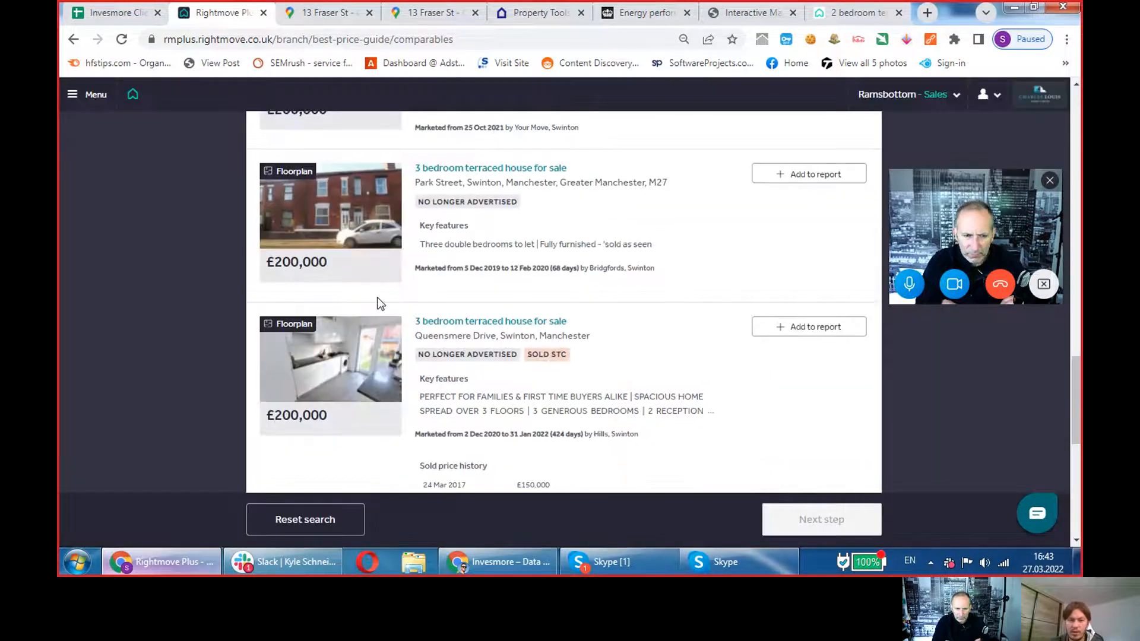
- Check the floorplans of further three-bedroom comparables and close each listing
scroll("down", 3)
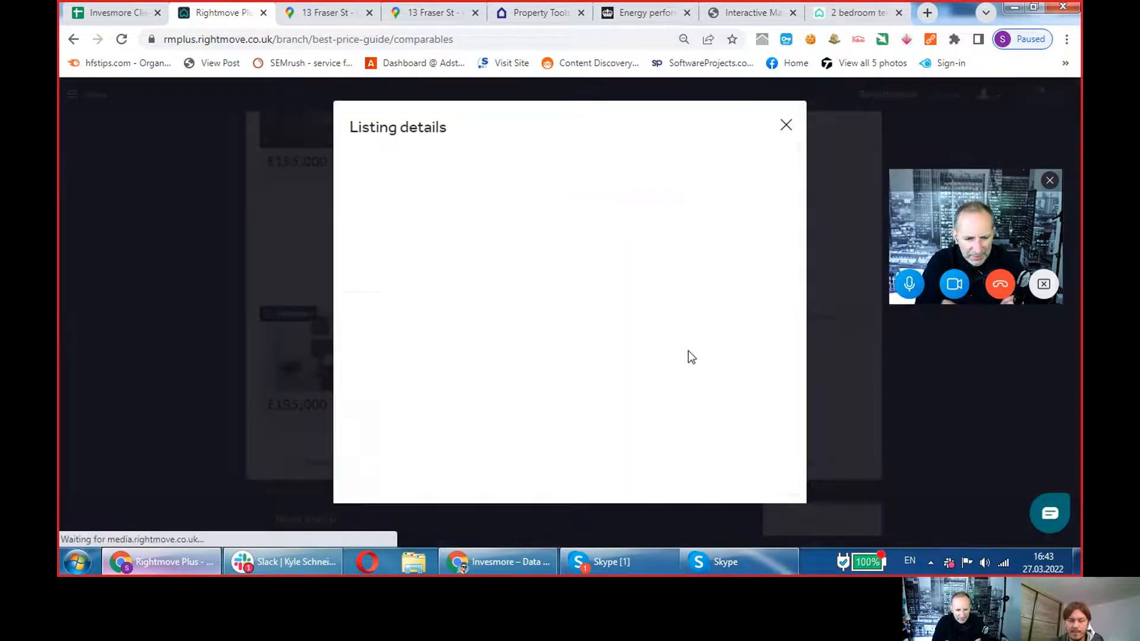
left_click(431, 290)
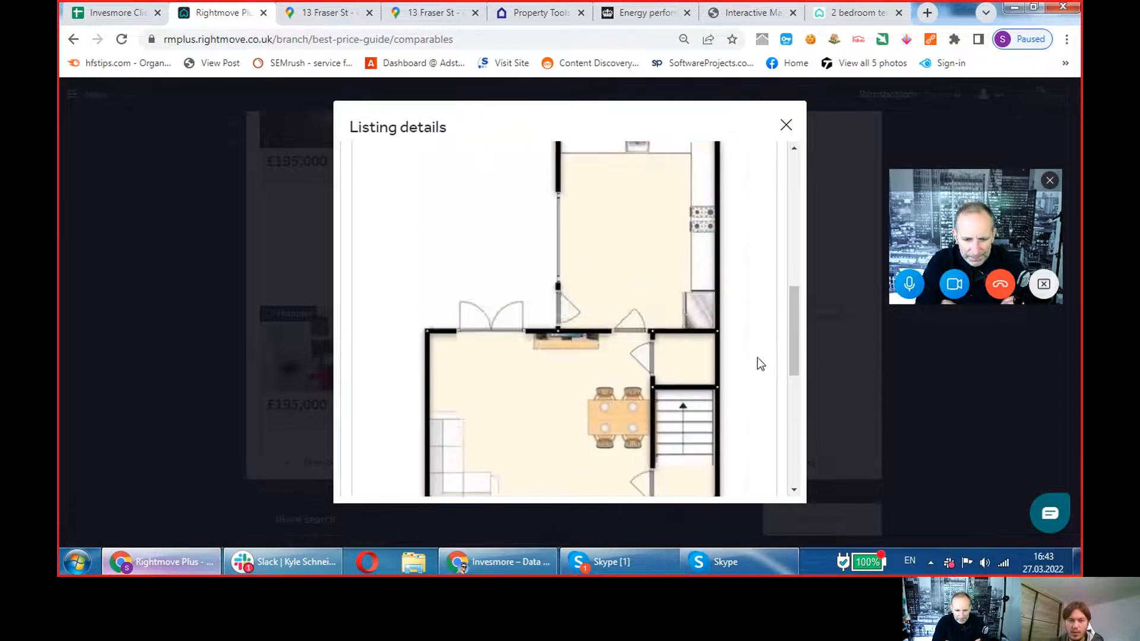
scroll("down", 3)
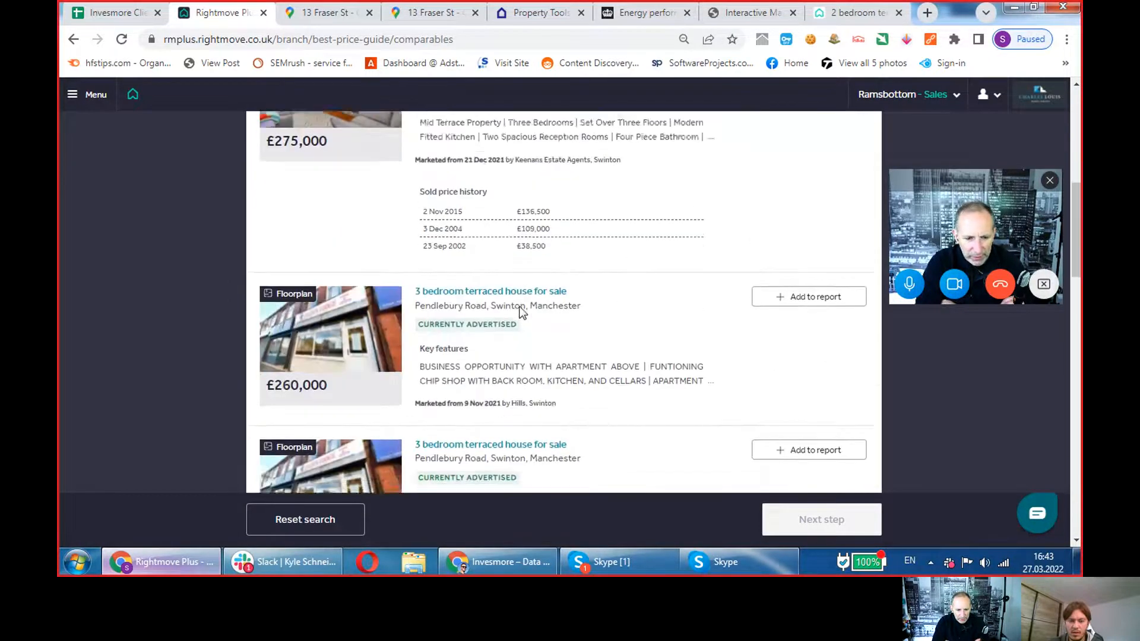
scroll("down", 3)
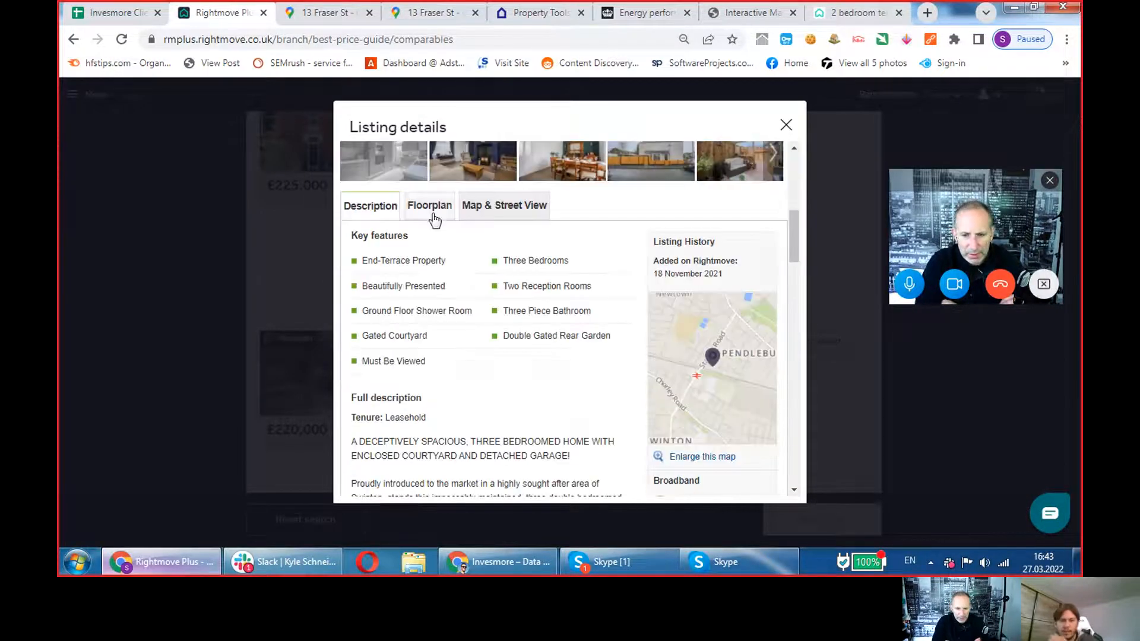
left_click(429, 205)
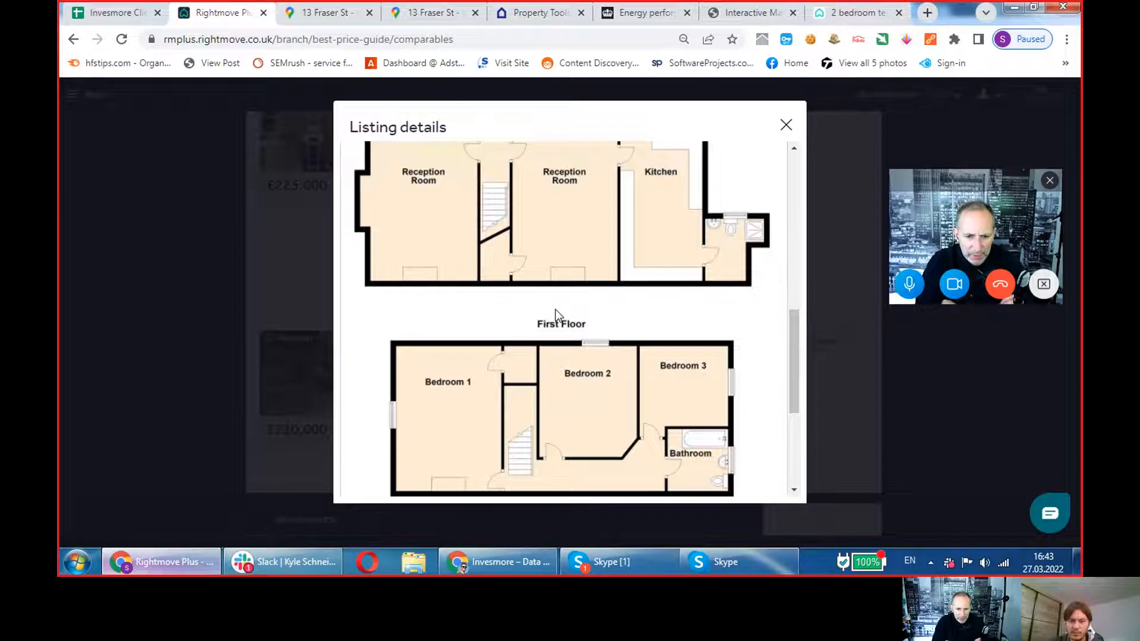
scroll("down", 3)
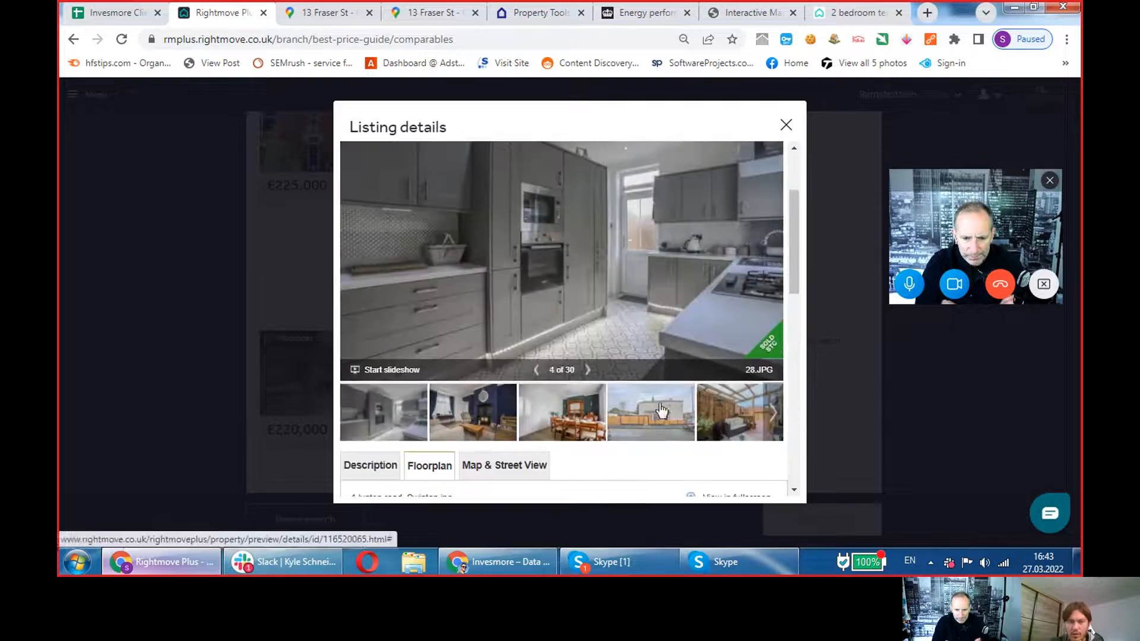
left_click(785, 124)
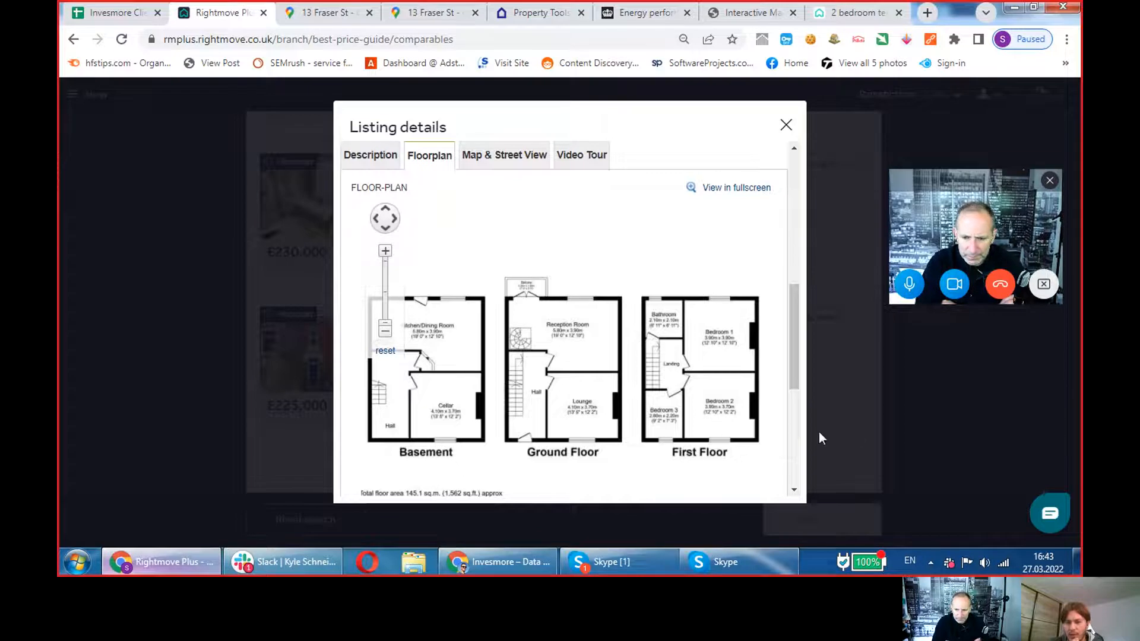
left_click(786, 124)
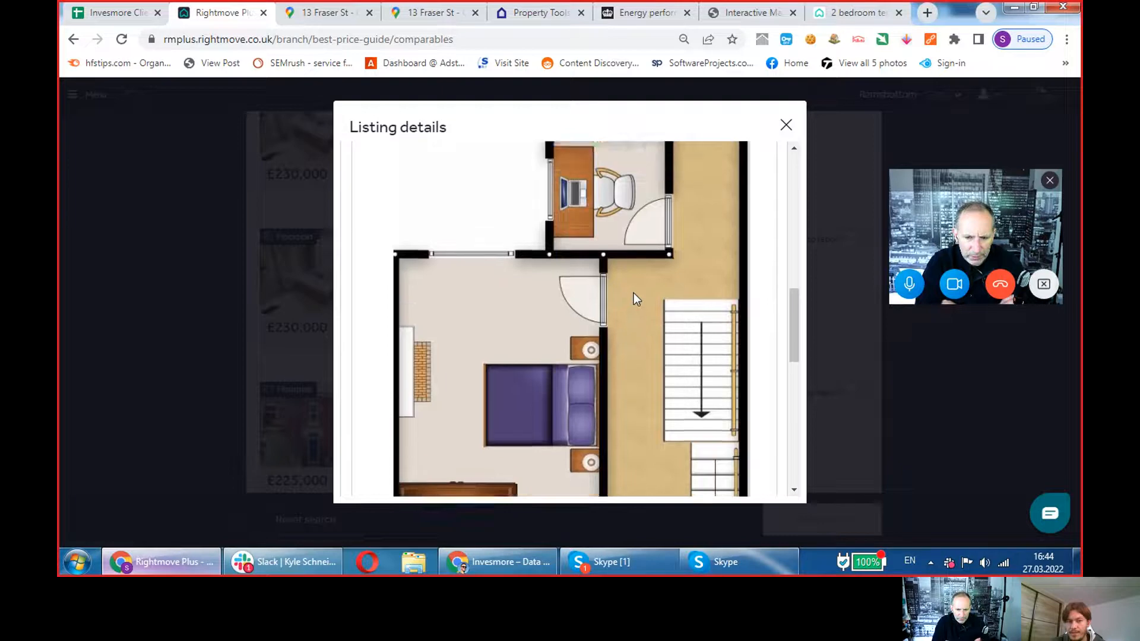
- View another floorplan image of a listing, then return to the comparables list
left_click(527, 172)
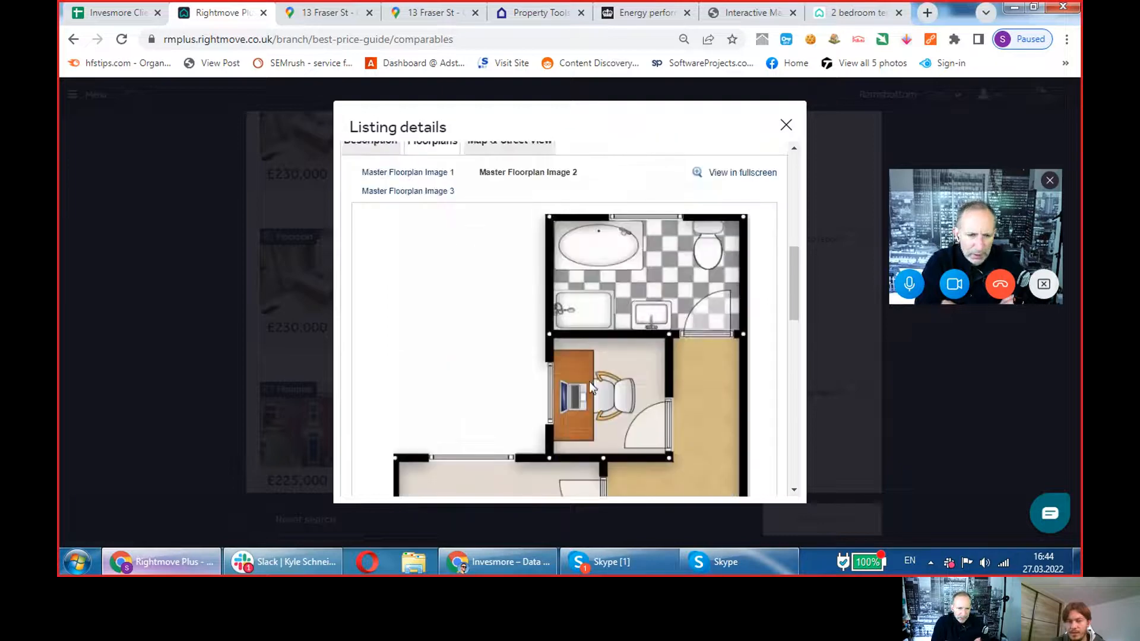
scroll("down", 3)
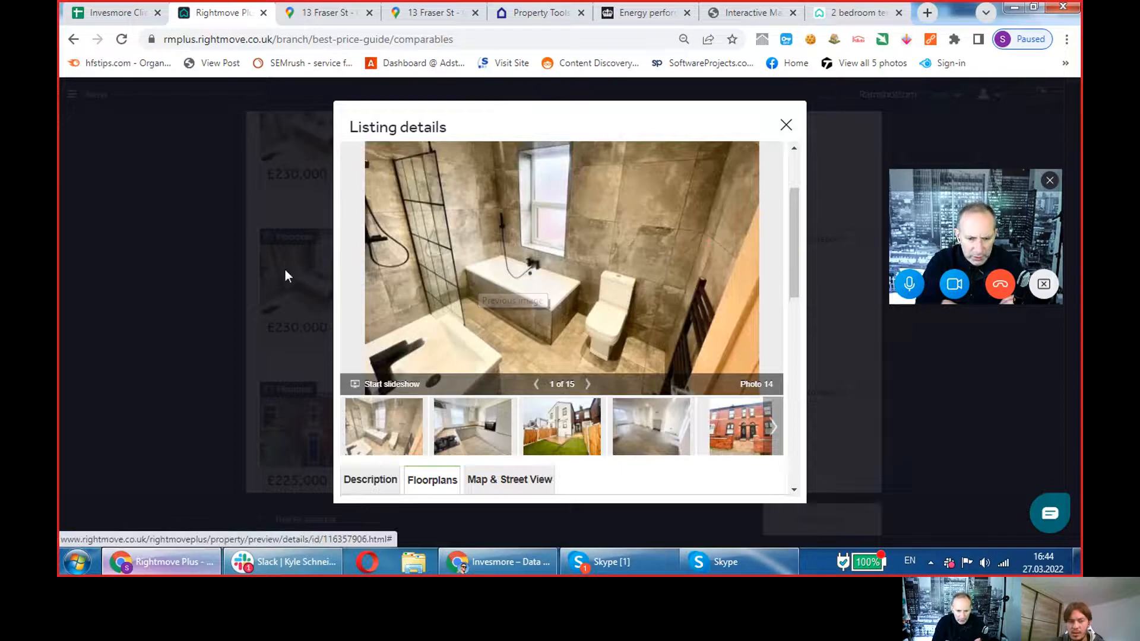
left_click(786, 124)
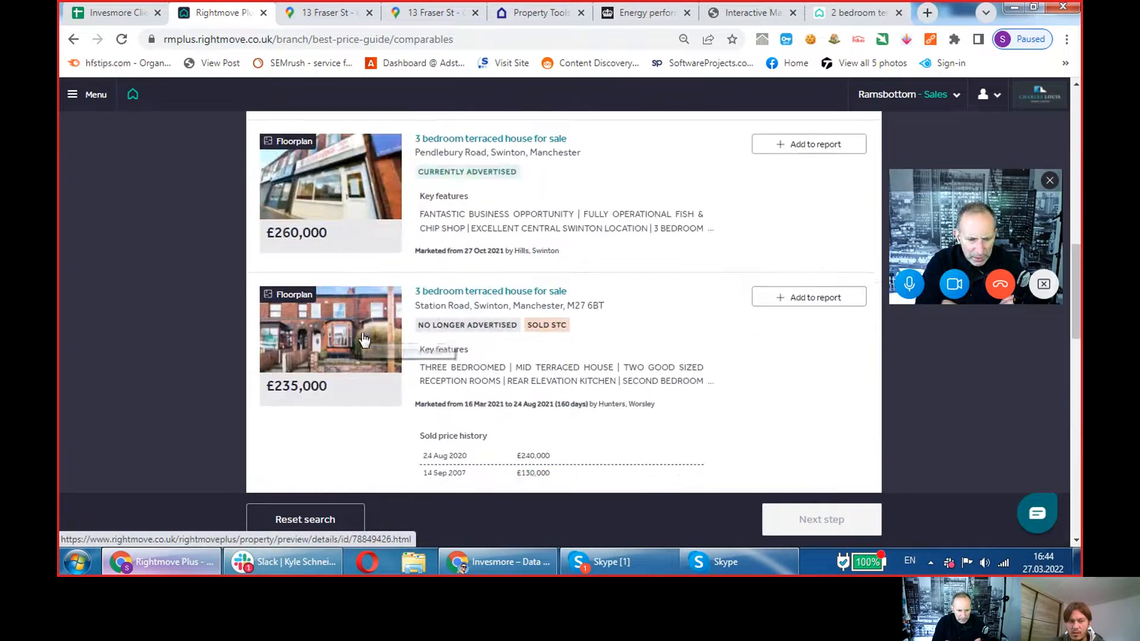
left_click(804, 462)
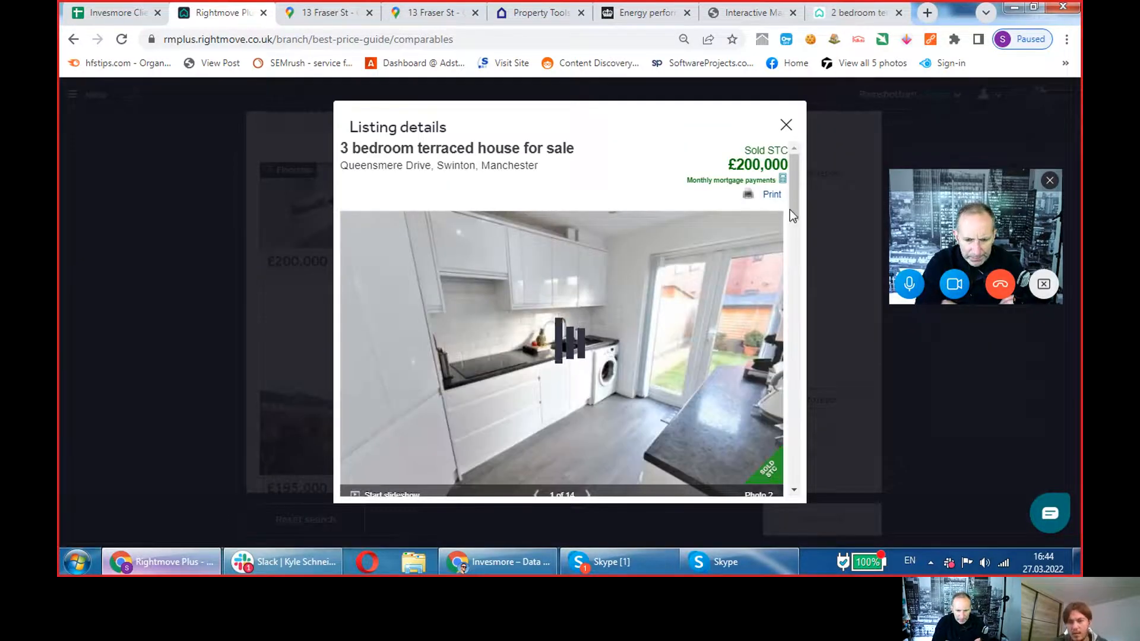
scroll("down", 3)
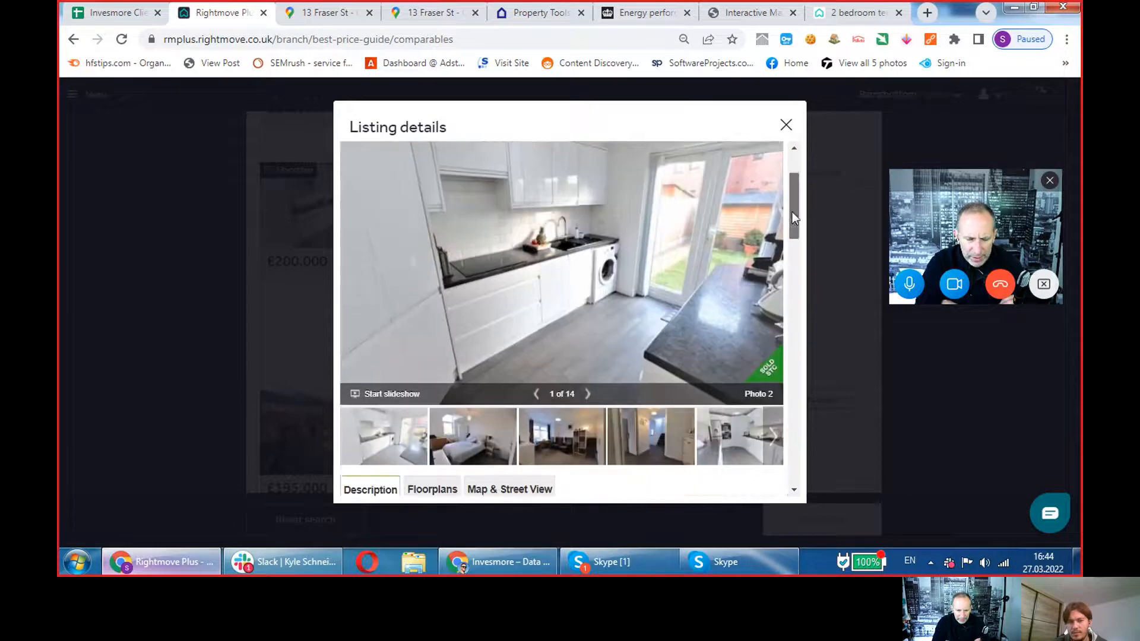
left_click(433, 488)
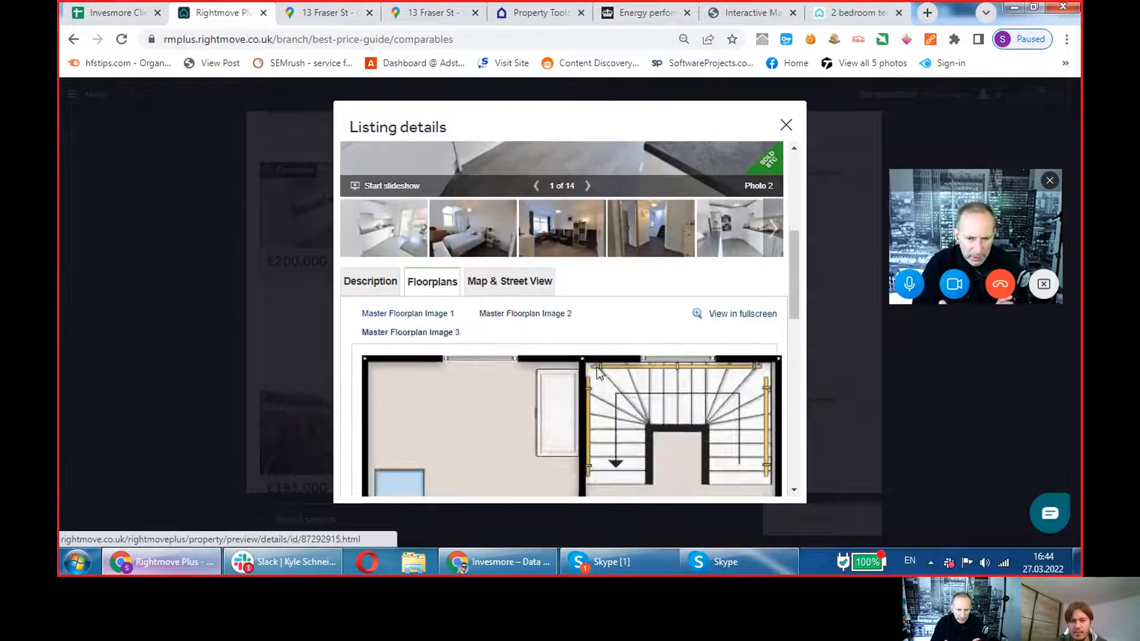
left_click(786, 124)
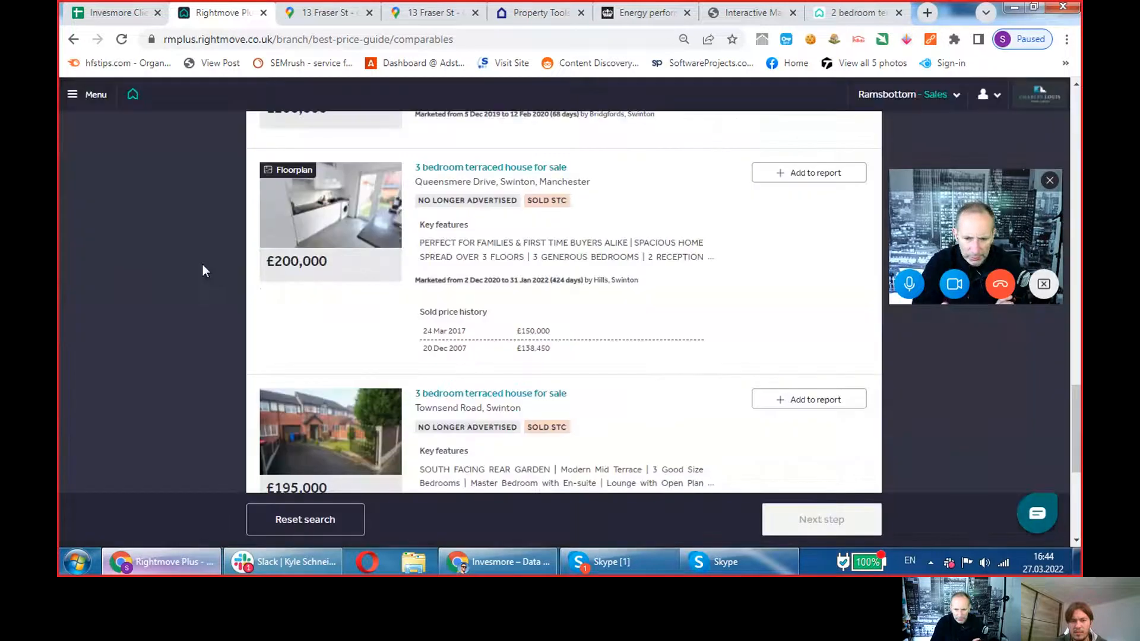
scroll("up", 3)
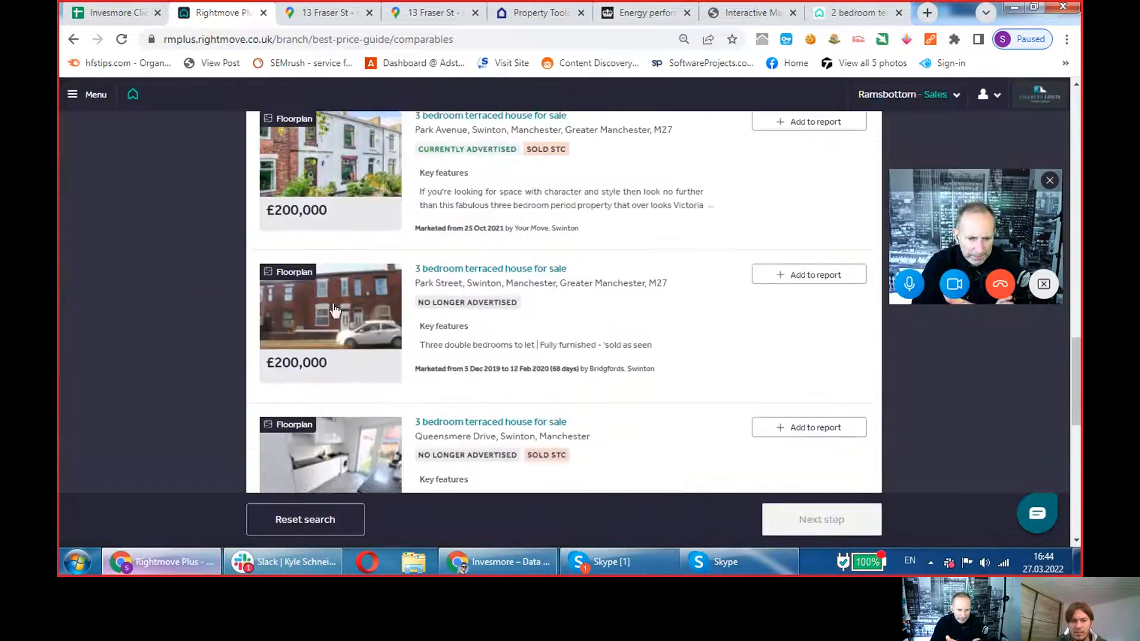
left_click(803, 462)
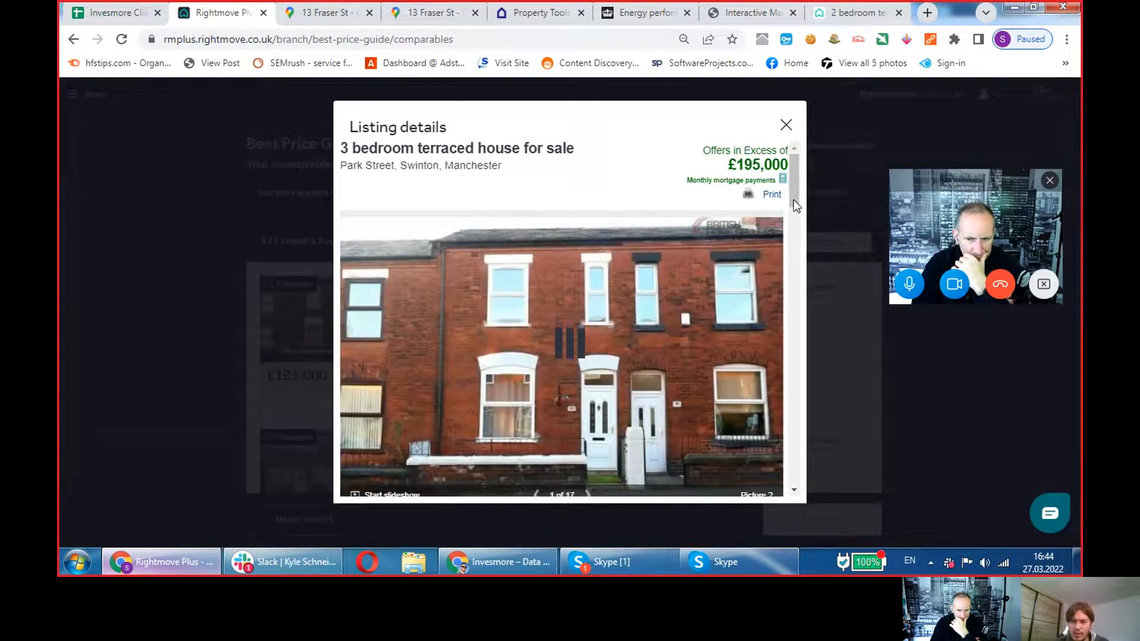
scroll("down", 3)
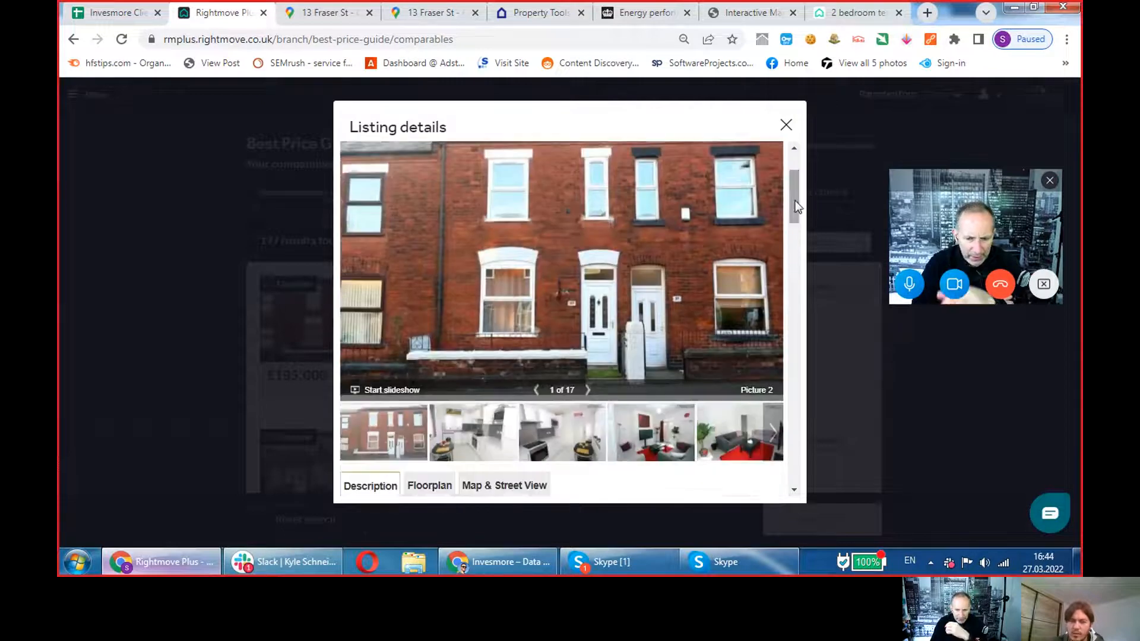
left_click(429, 486)
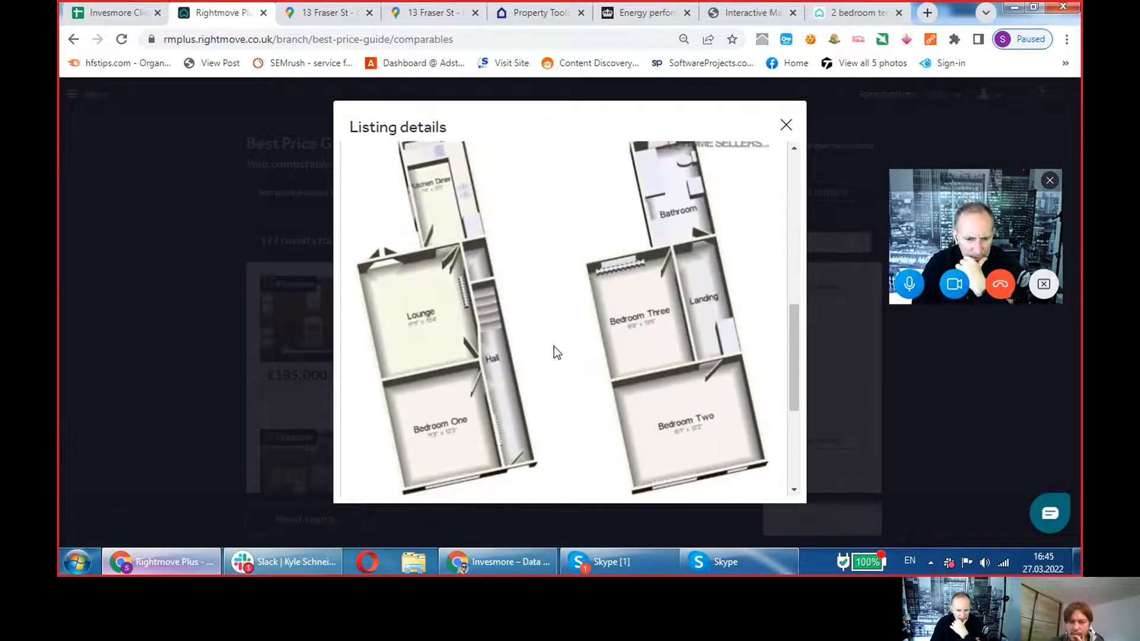
left_click(786, 125)
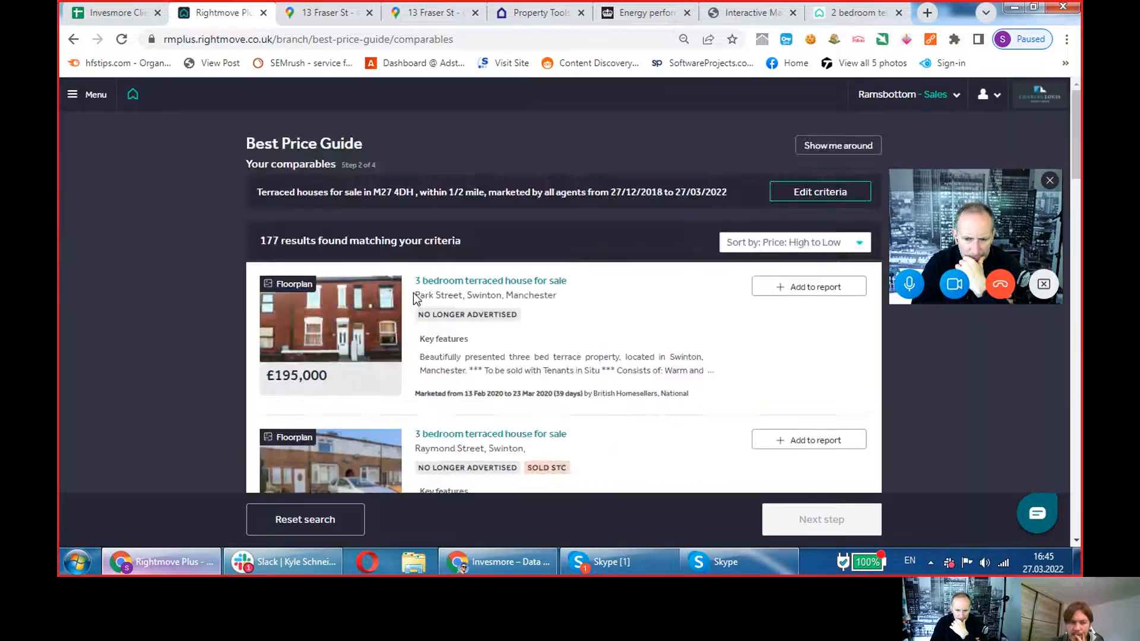
scroll("down", 3)
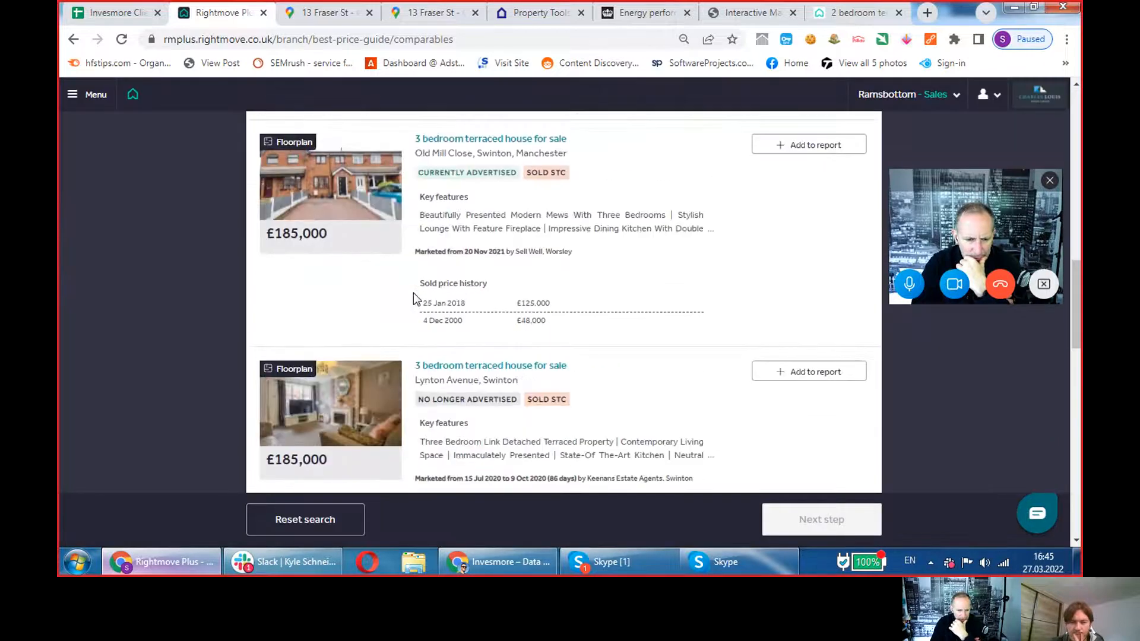
scroll("down", 3)
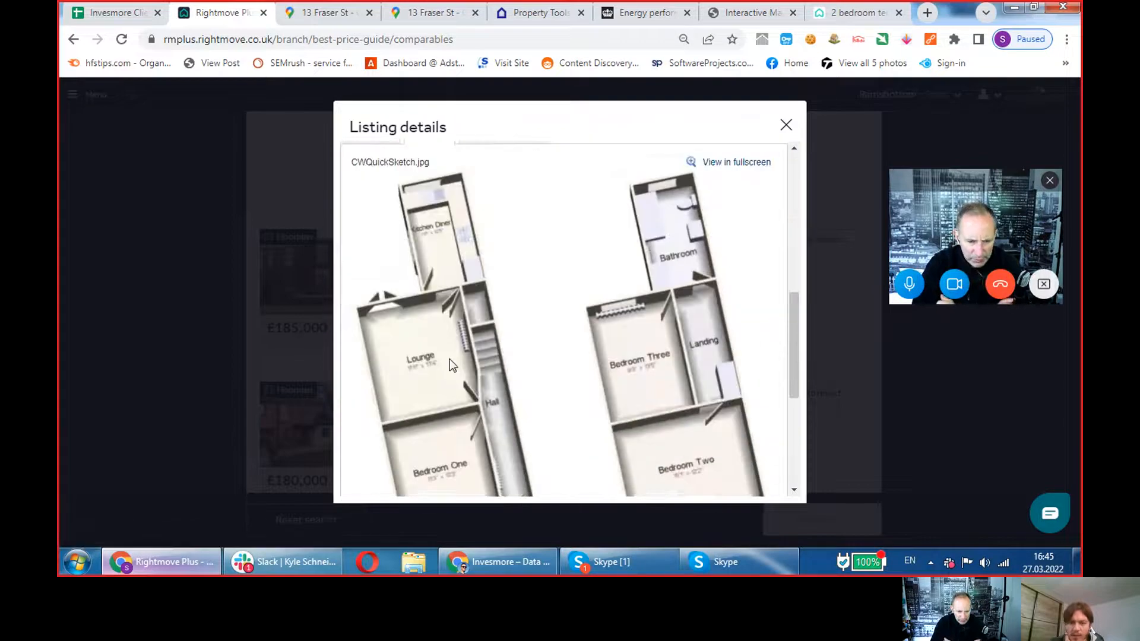
left_click(785, 125)
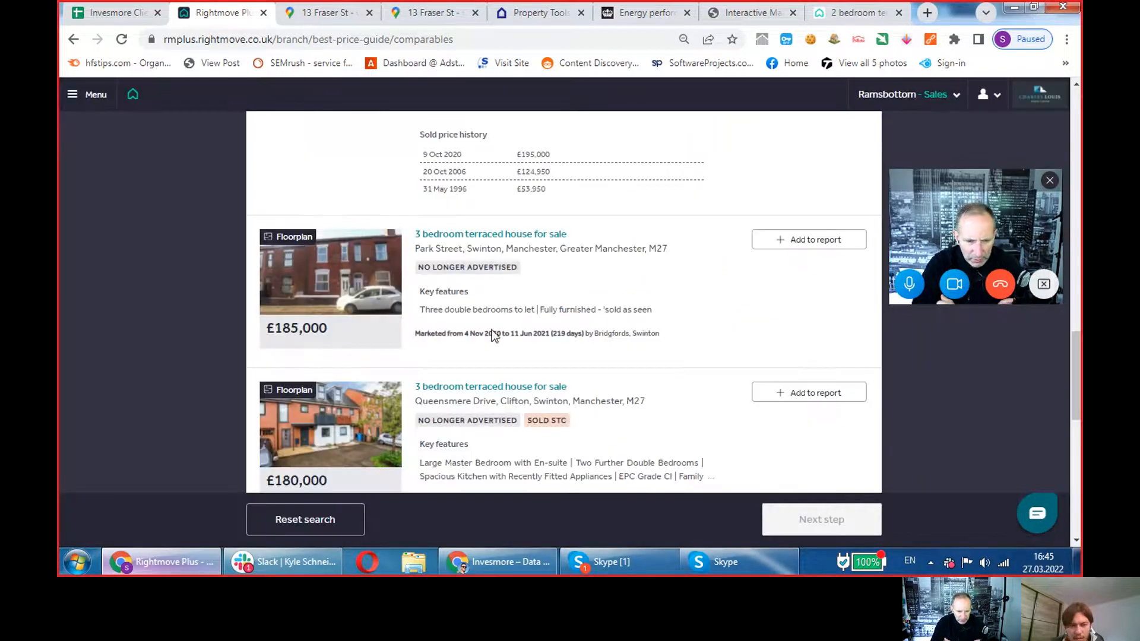
scroll("down", 3)
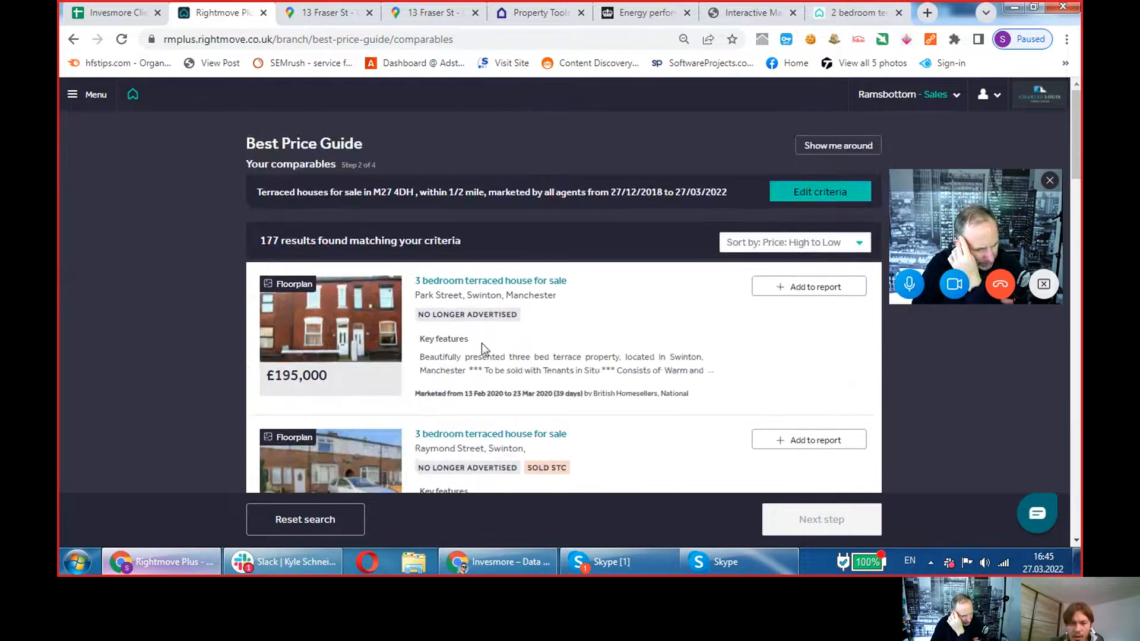
- Narrow the comparables to properties marketed from 01/01/2021, giving 81 results
left_click(819, 192)
type("27/12/2020")
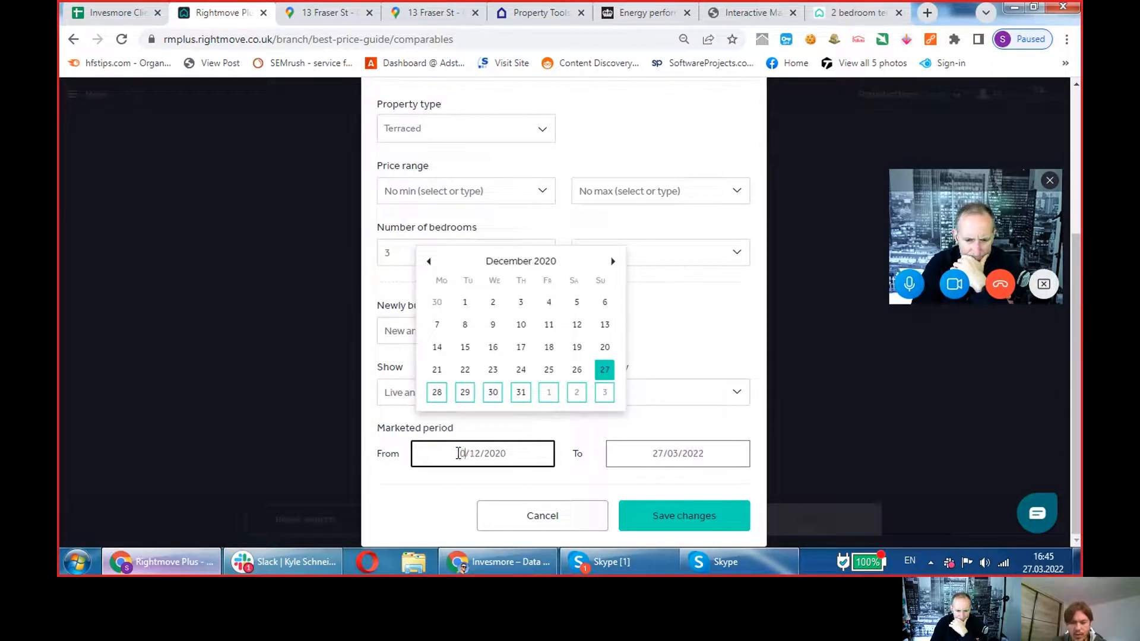
left_click(676, 452)
type("0")
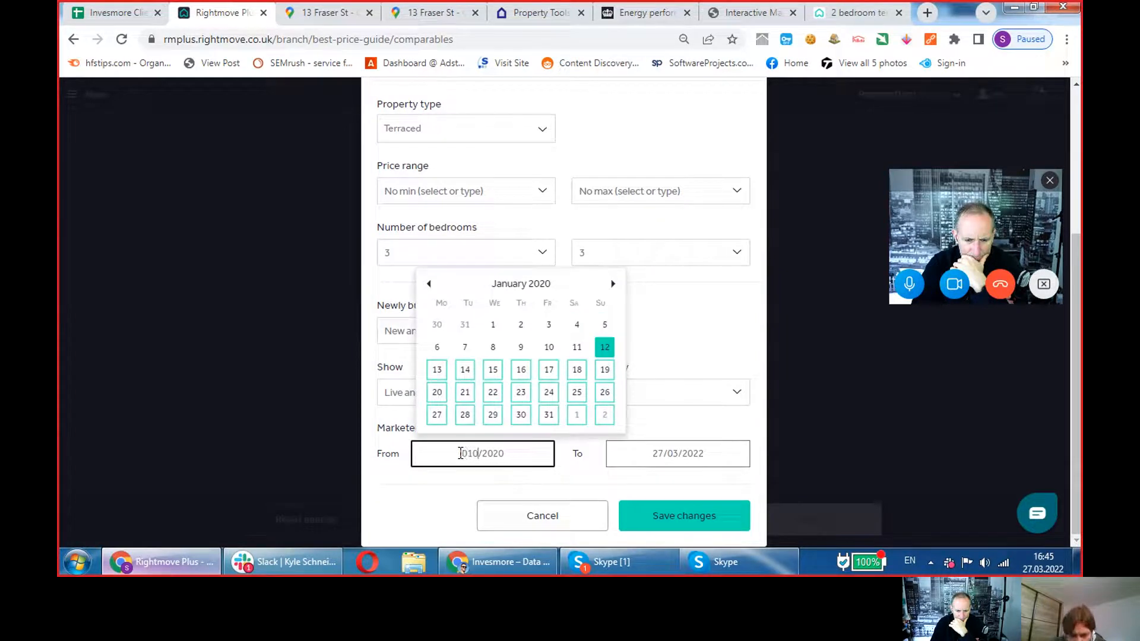
left_click(492, 324)
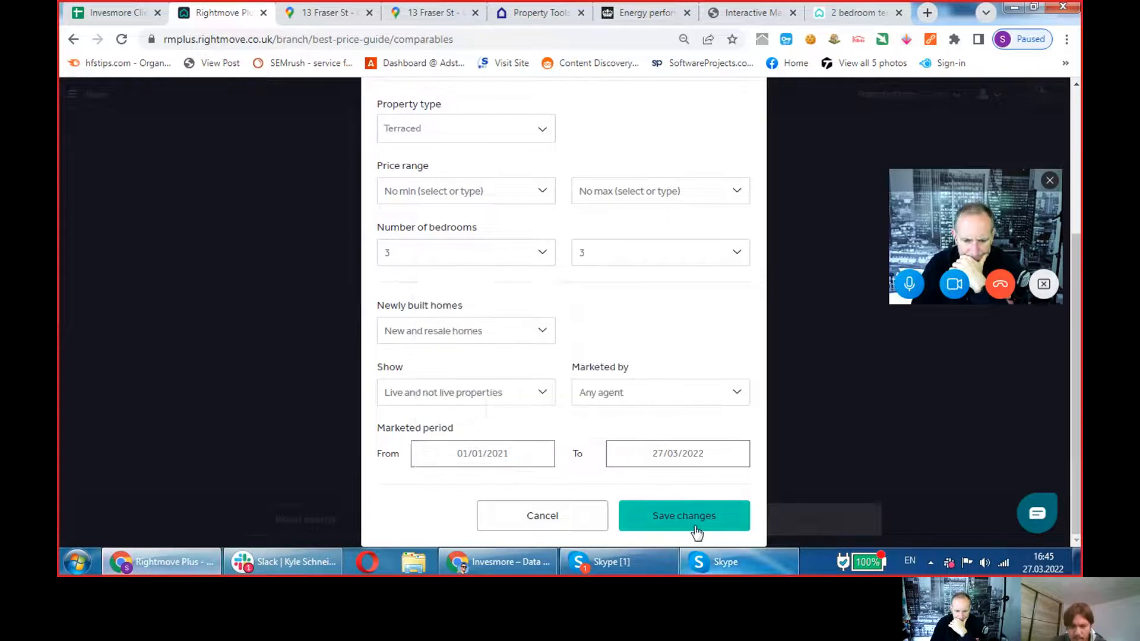
left_click(682, 515)
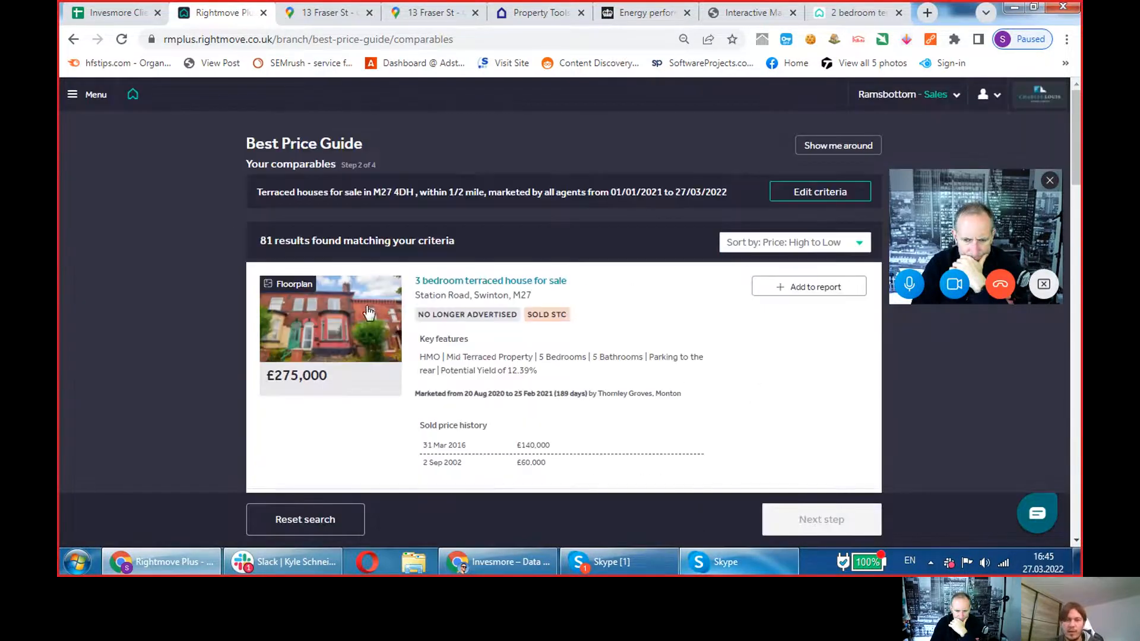
- Check the Station Road £275,000 HMO listing's floorplan, then return to the results
left_click(329, 319)
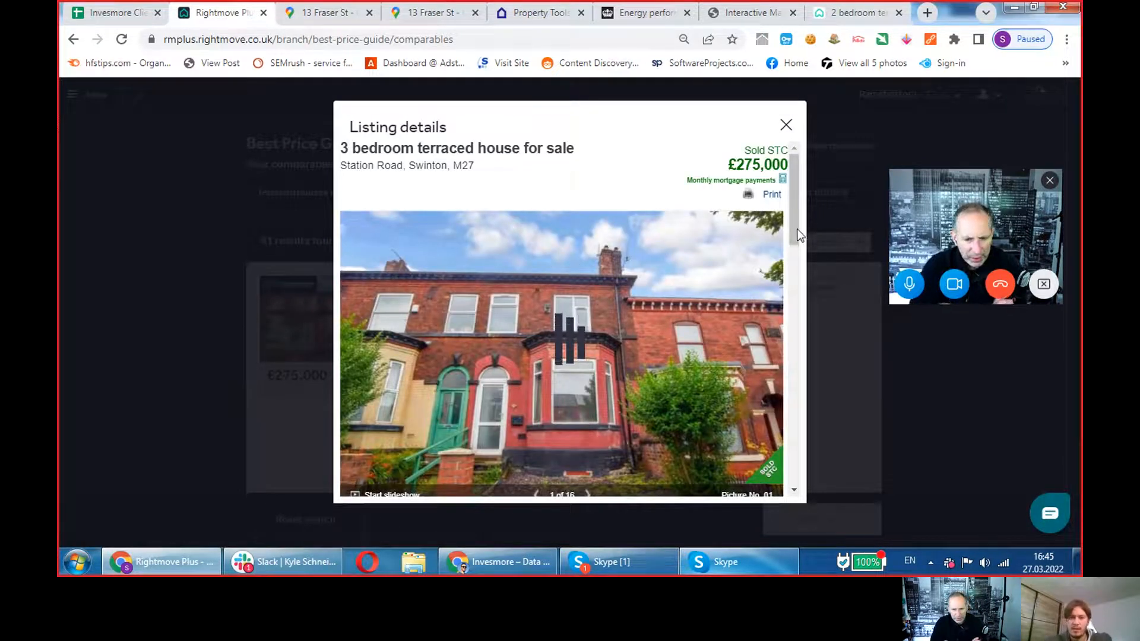
scroll("down", 3)
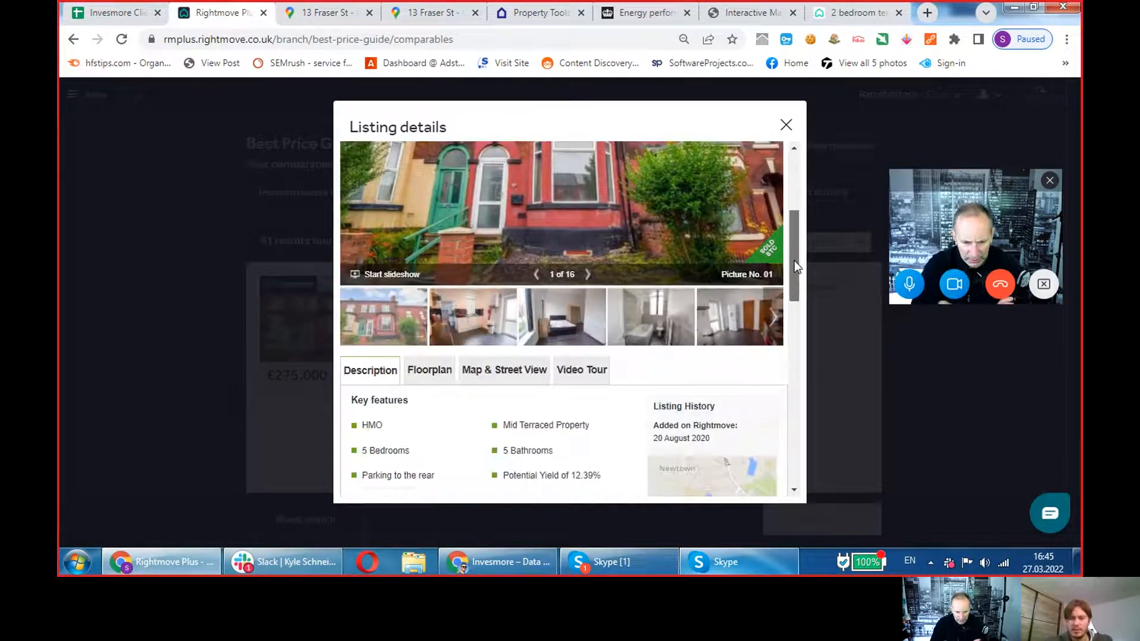
left_click(429, 370)
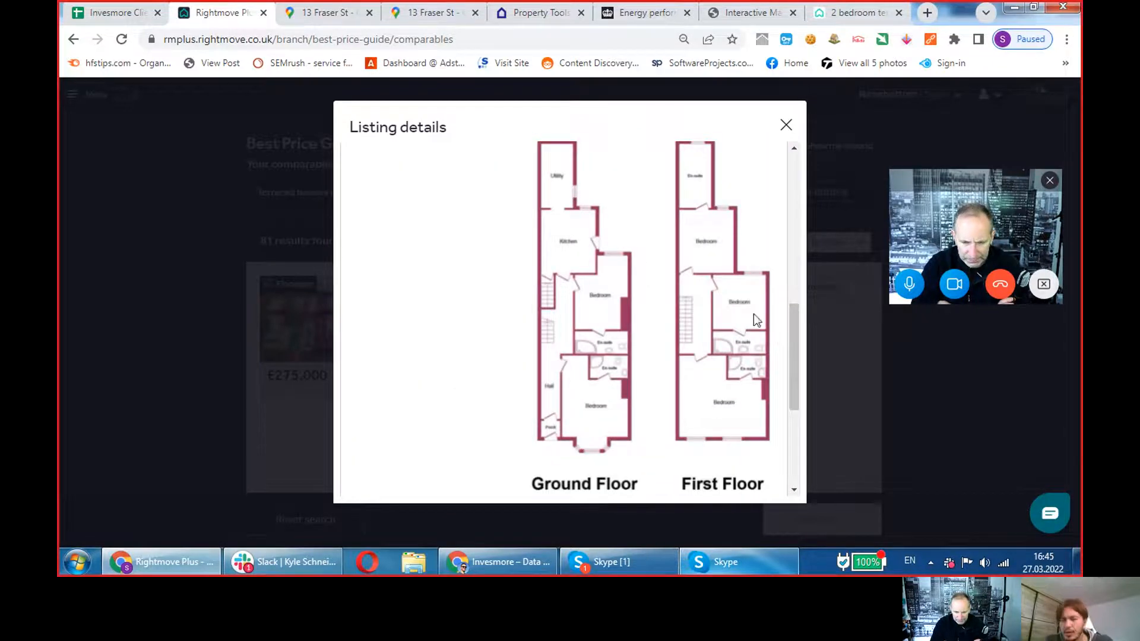
mouse_move(722, 252)
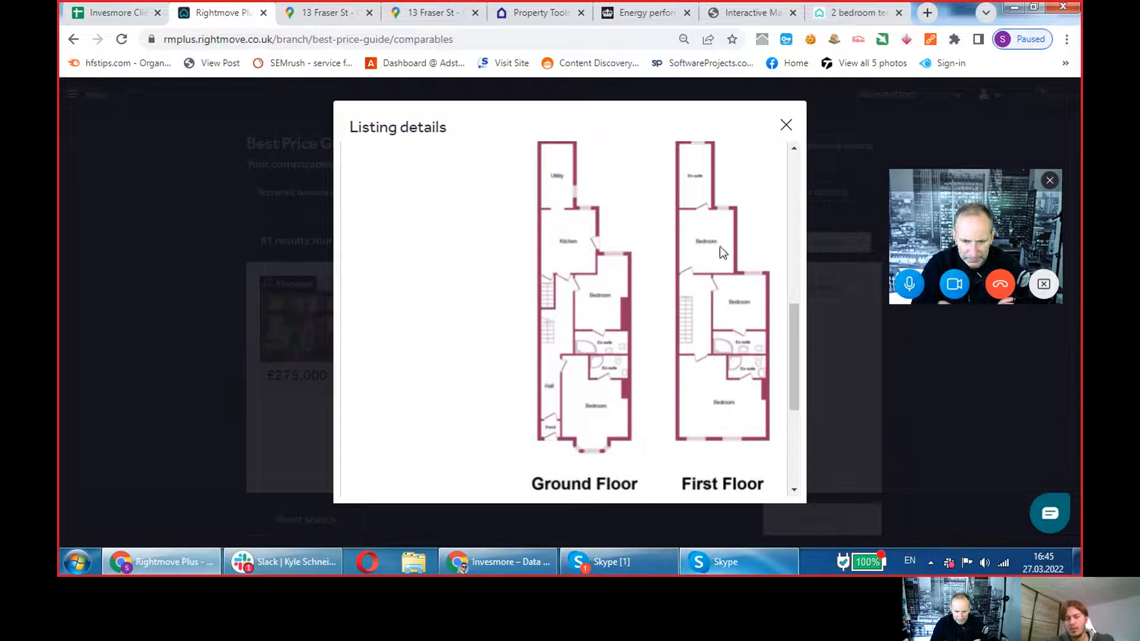
mouse_move(548, 180)
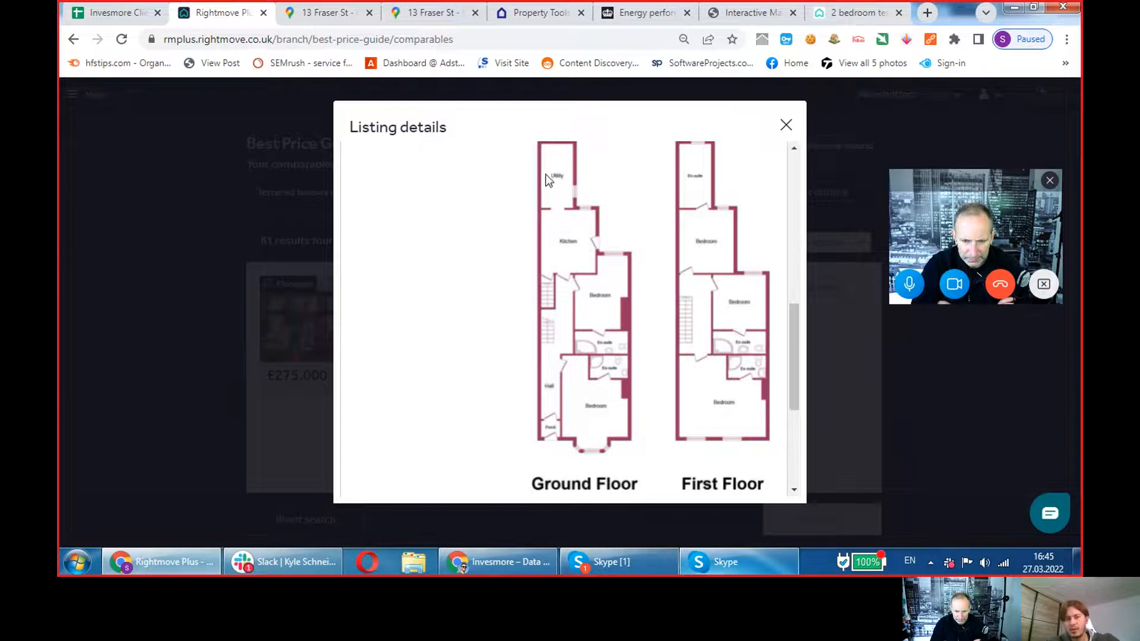
mouse_move(582, 415)
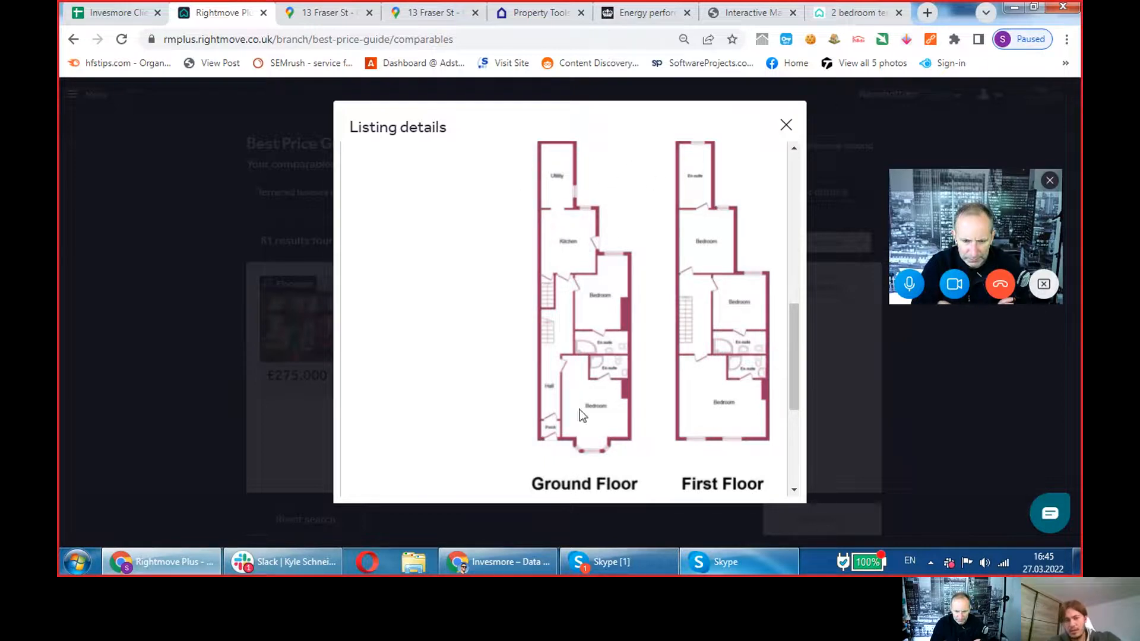
mouse_move(740, 167)
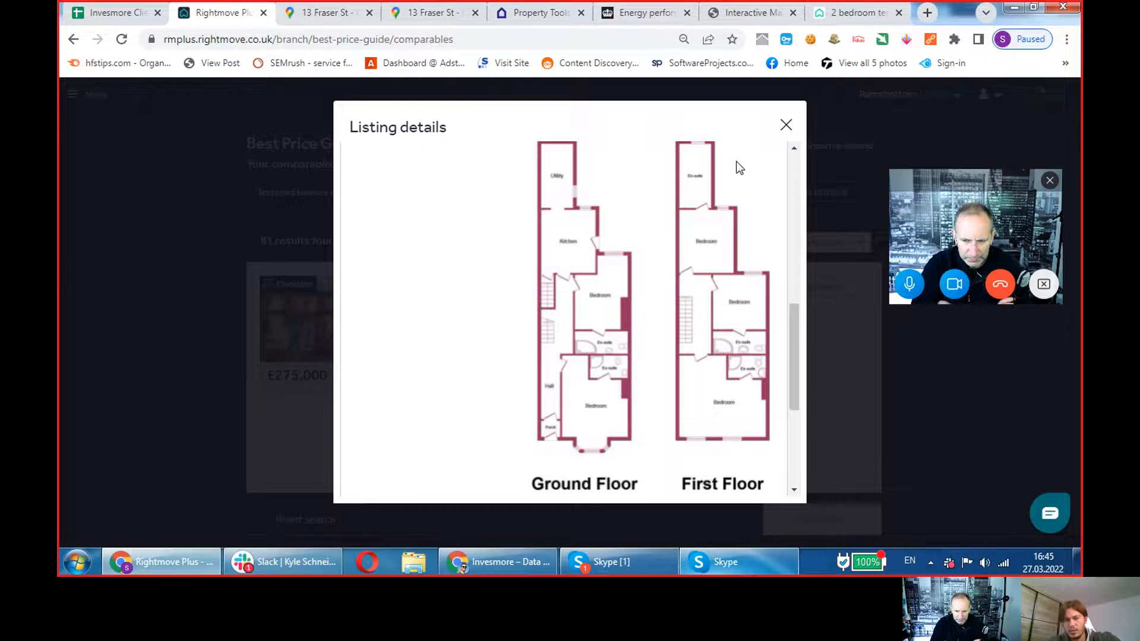
mouse_move(554, 191)
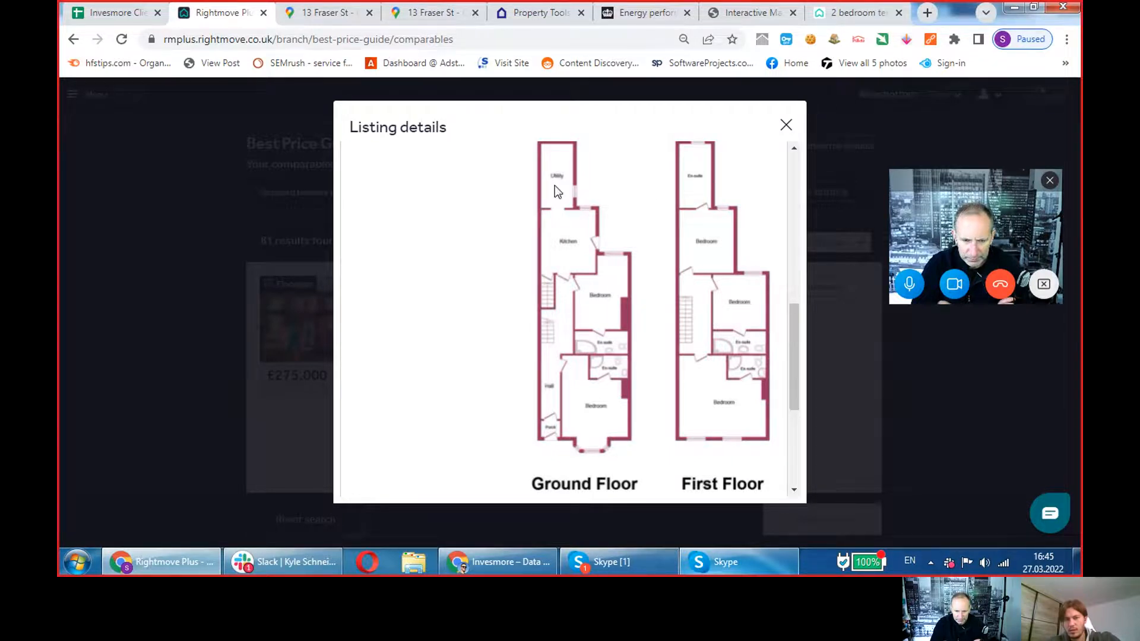
mouse_move(514, 181)
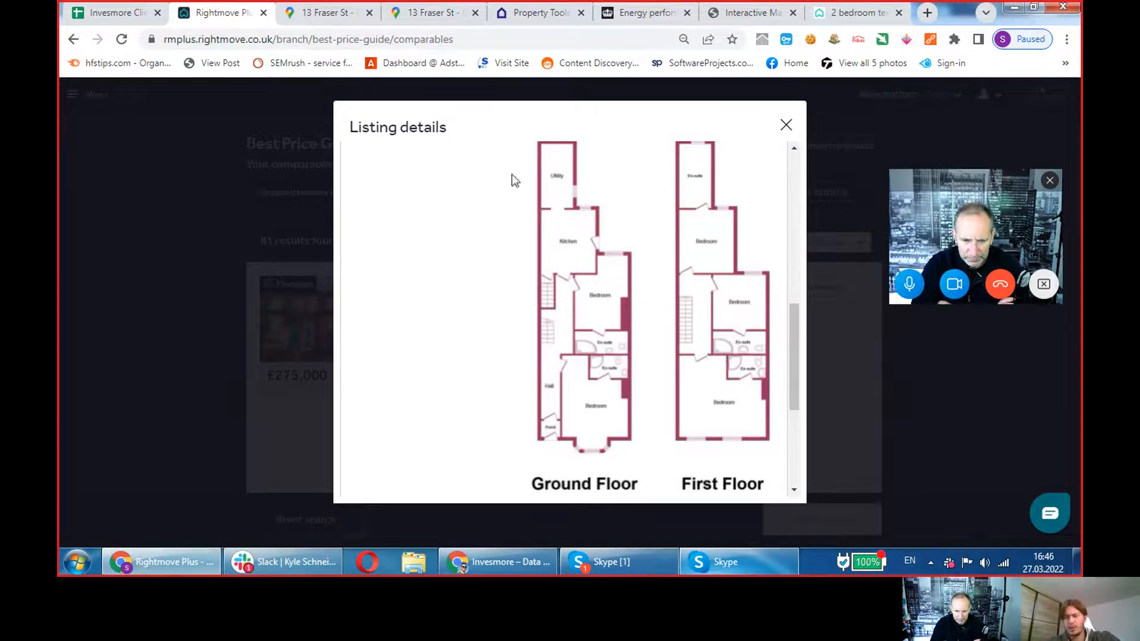
left_click(785, 125)
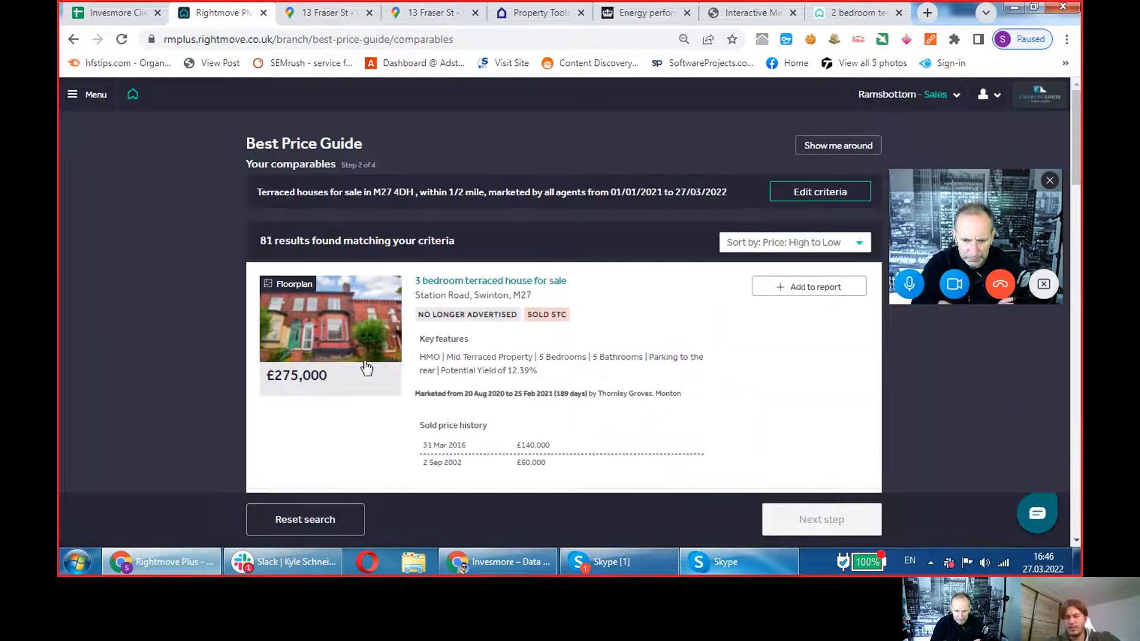
- Check another comparable's floorplan and close its listing details
left_click(329, 318)
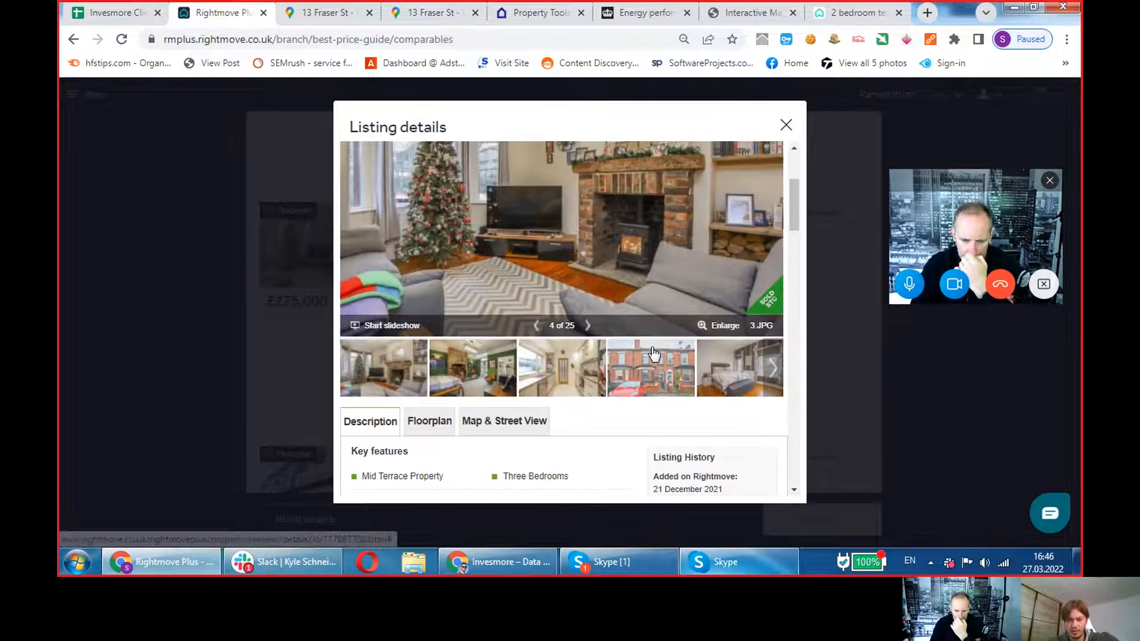
left_click(429, 420)
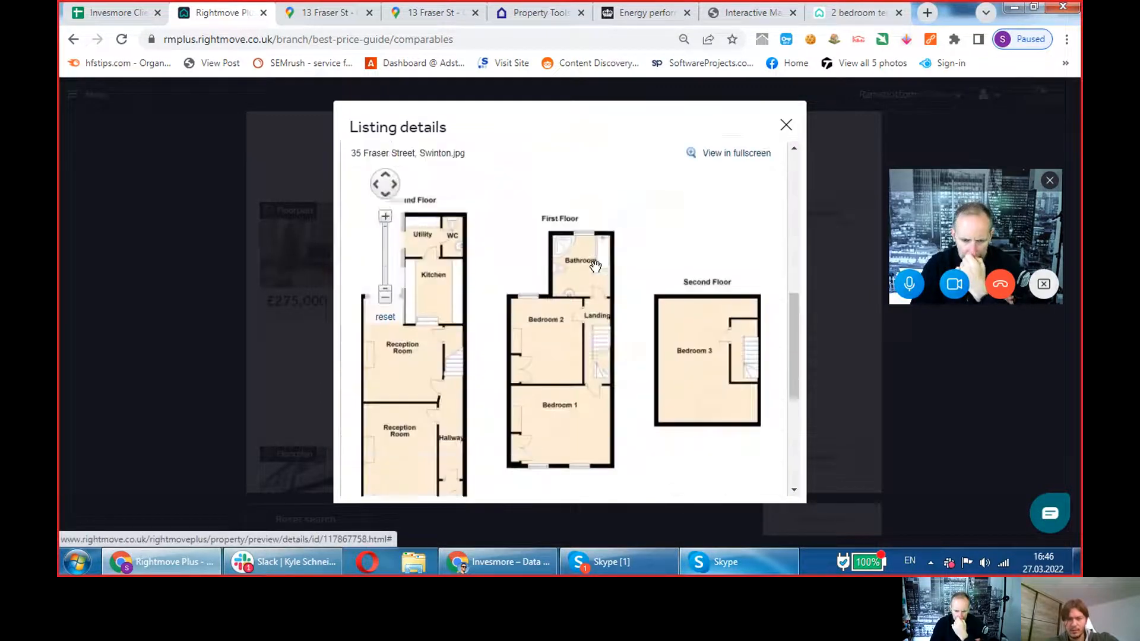
scroll("down", 3)
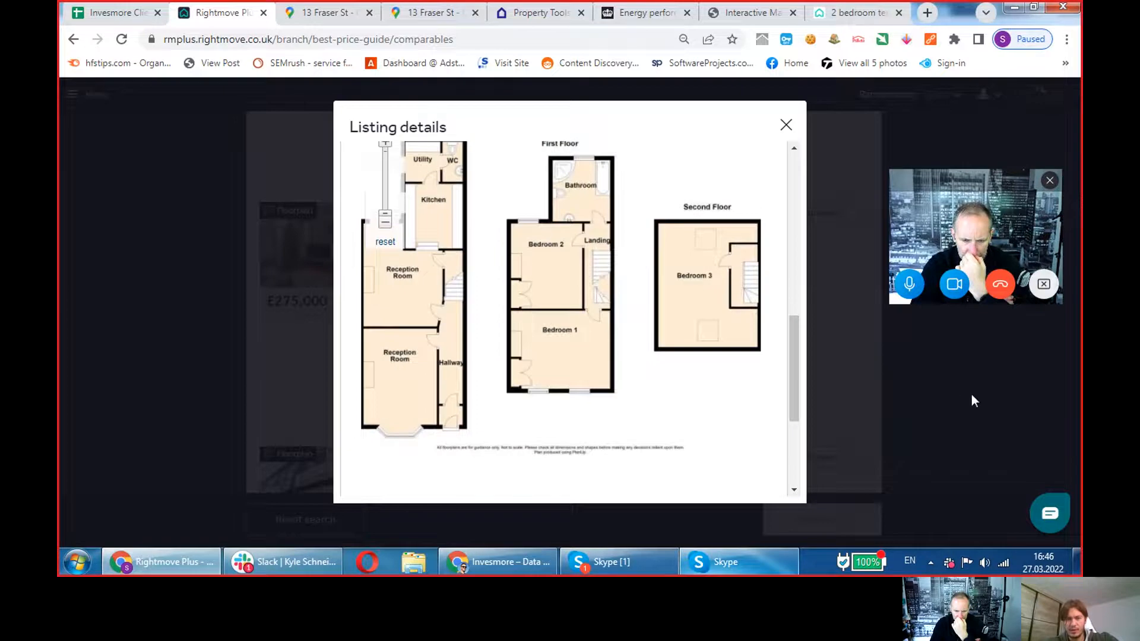
left_click(786, 125)
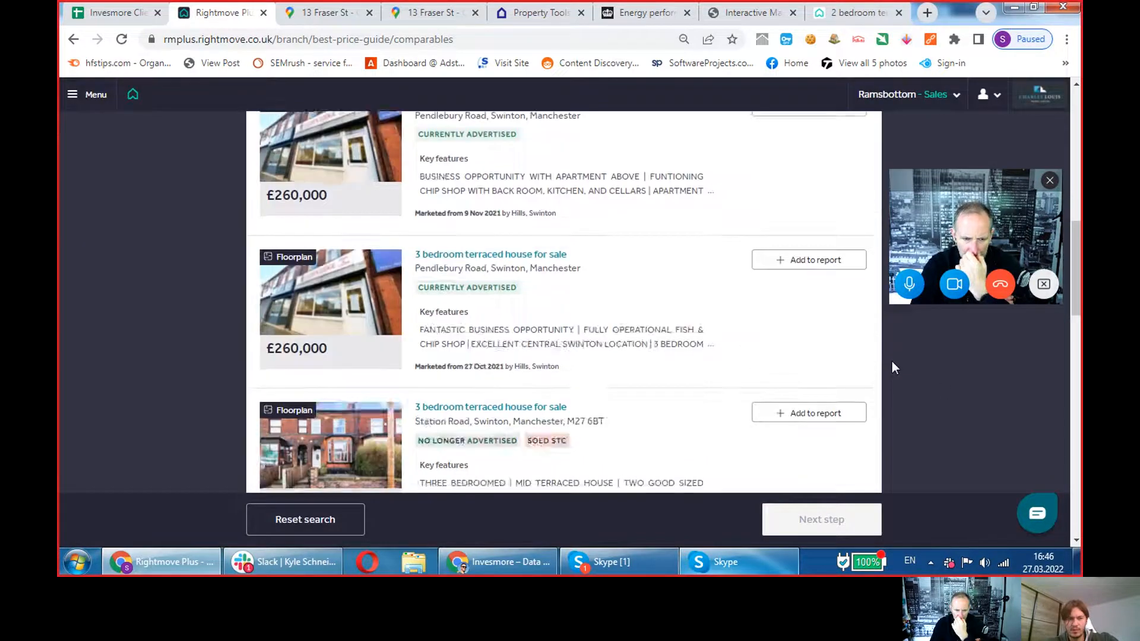
- Review the Station Road £235,000 comparable listing, then close it
left_click(491, 406)
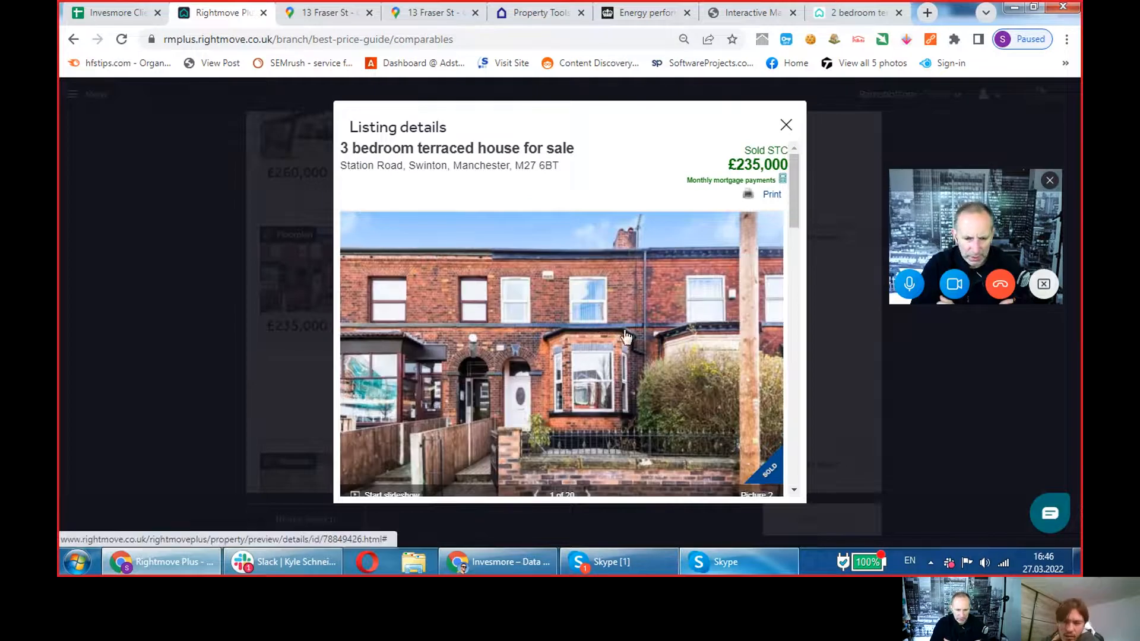
scroll("down", 3)
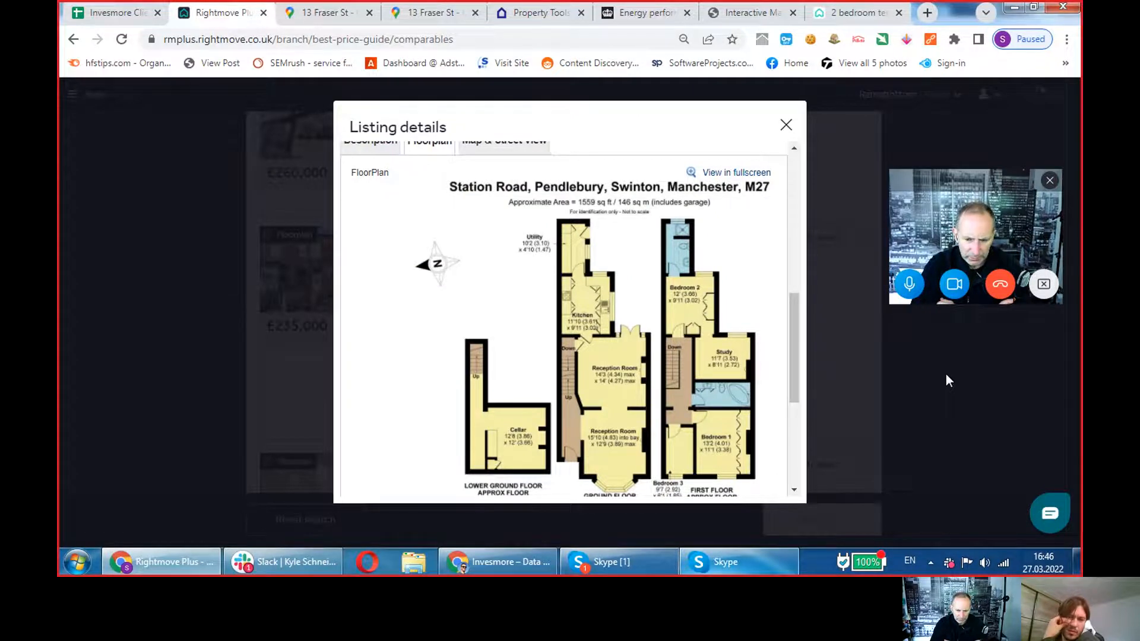
left_click(784, 125)
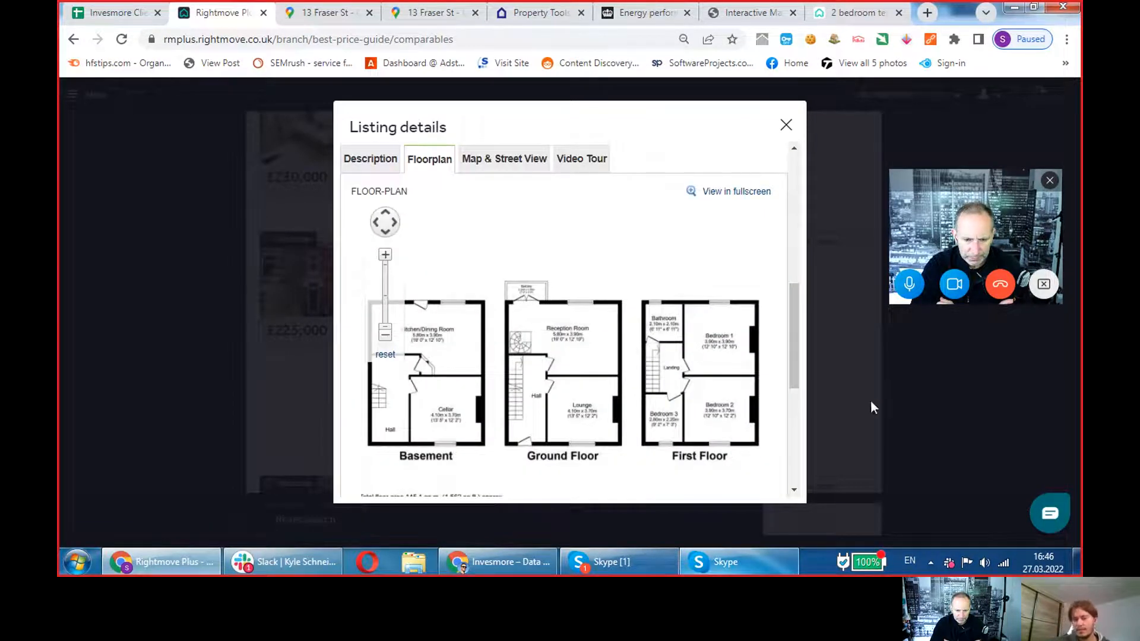
mouse_move(943, 402)
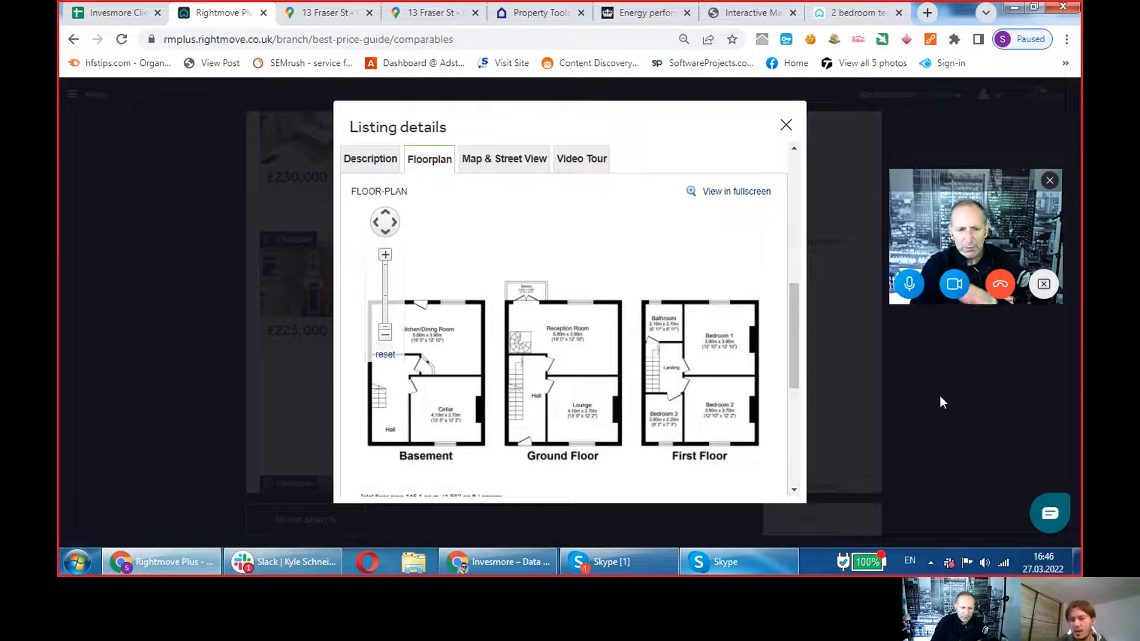
- Switch the comparables to terraced houses for rent and review the 49 results up to £1,090 pcm
left_click(784, 124)
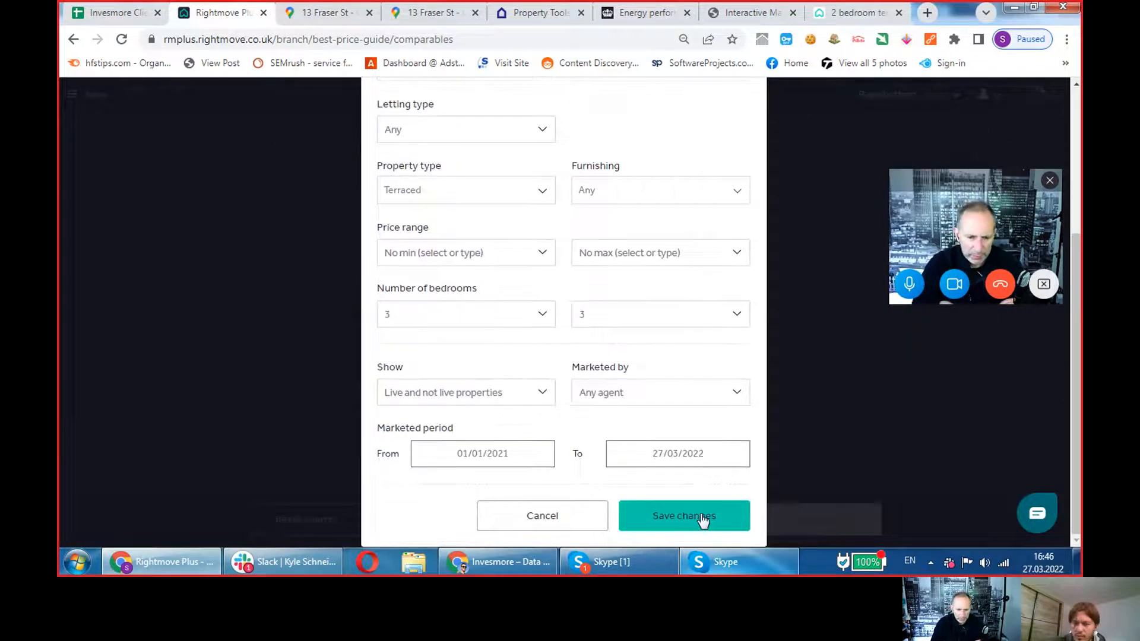
left_click(682, 515)
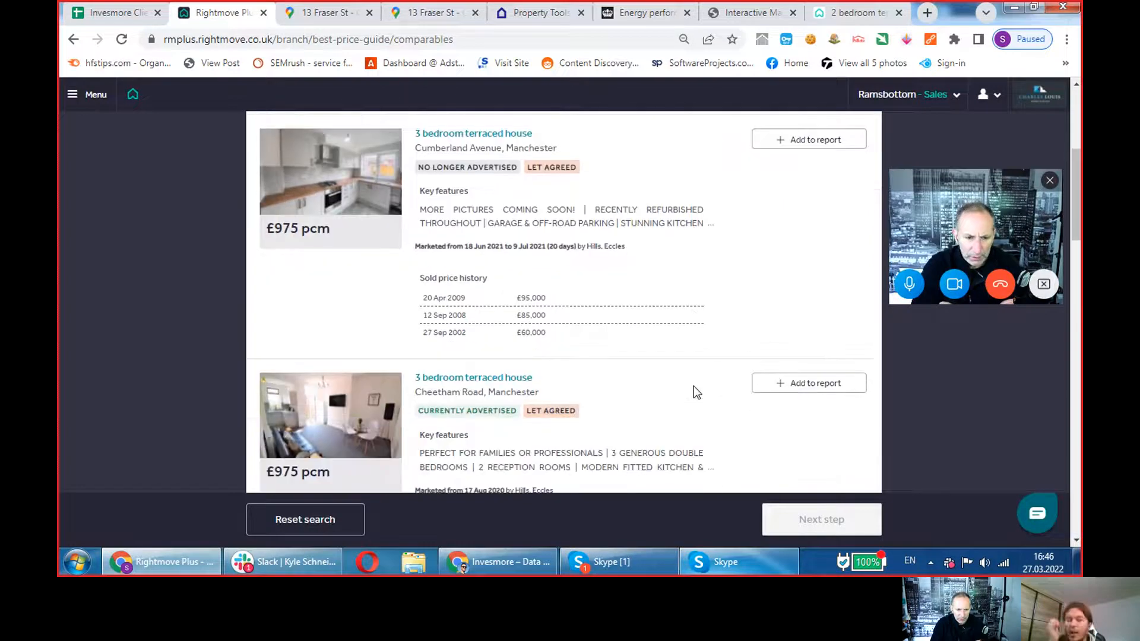
scroll("down", 3)
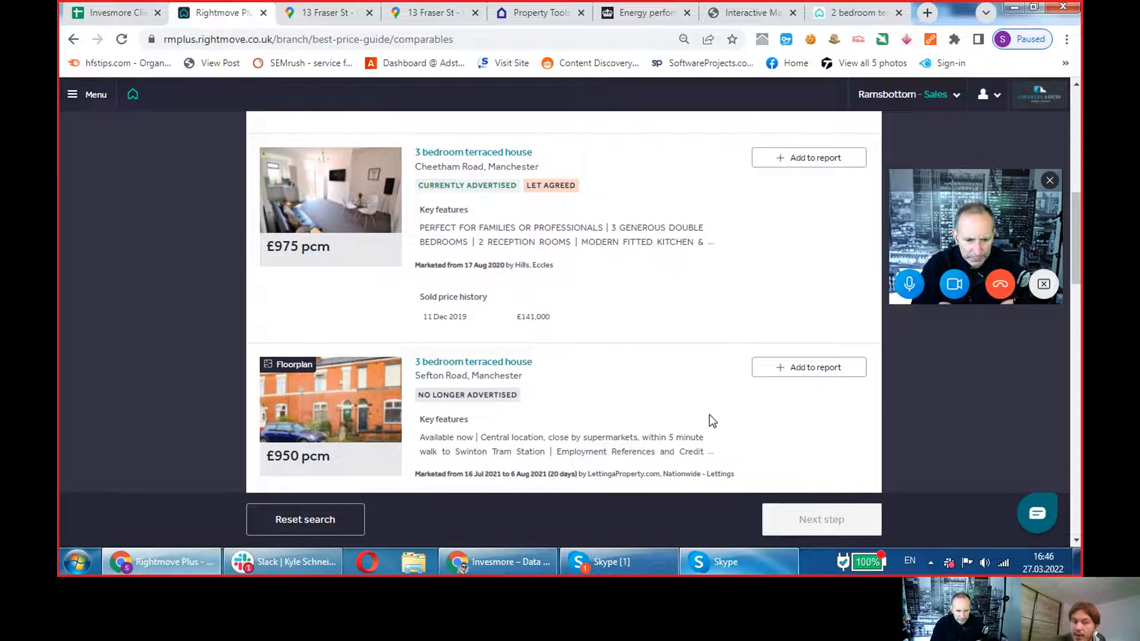
scroll("down", 3)
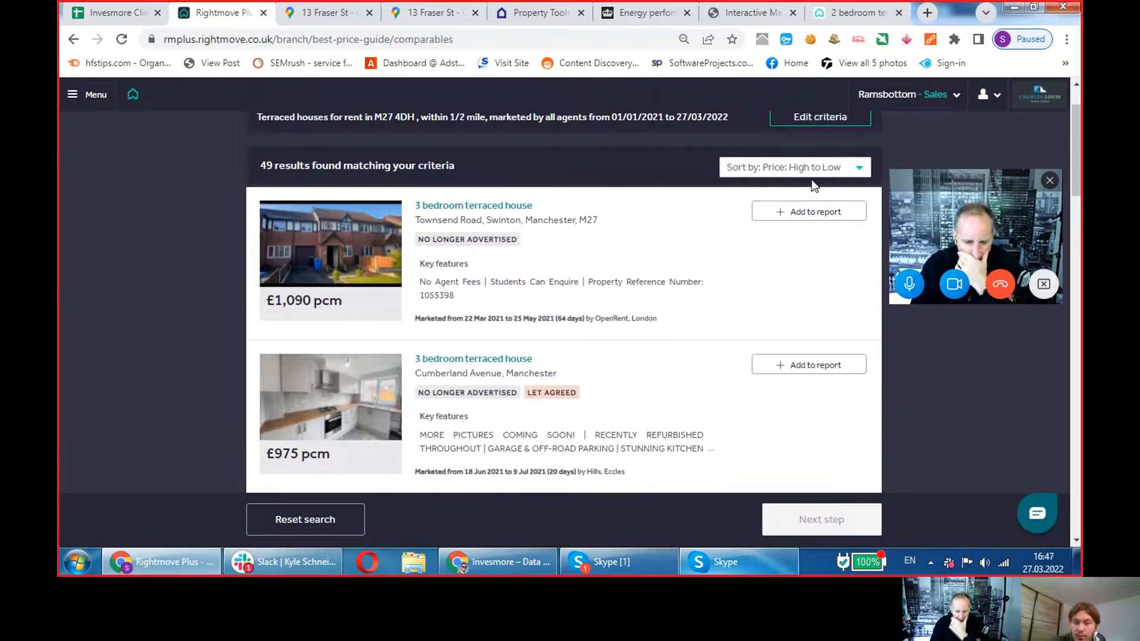
- Reopen the search criteria and save them again
left_click(819, 116)
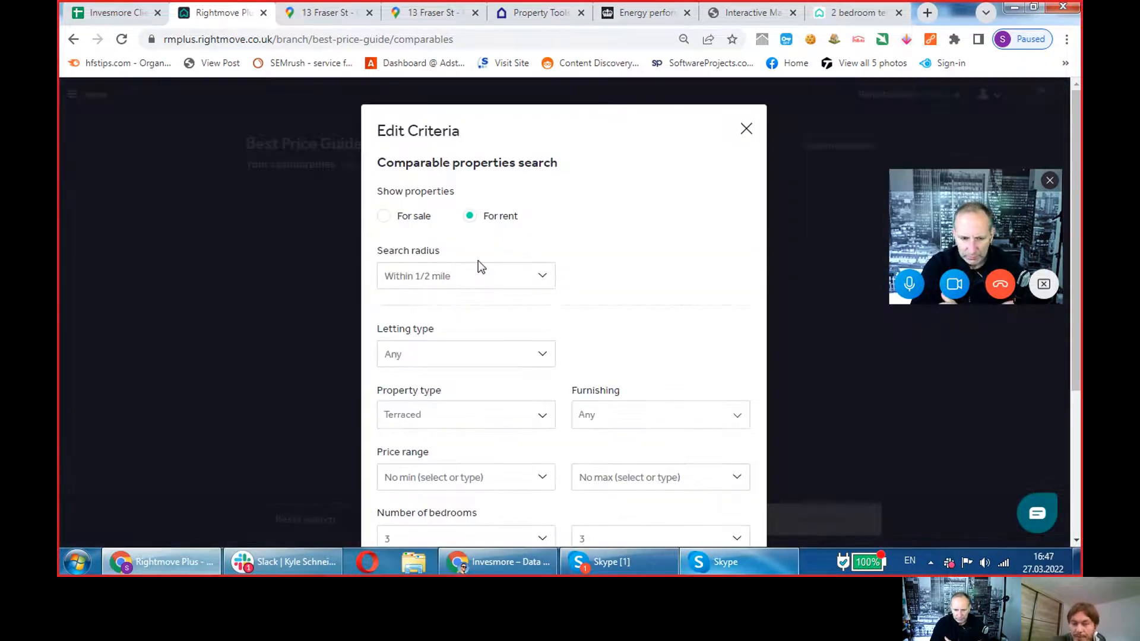
scroll("down", 3)
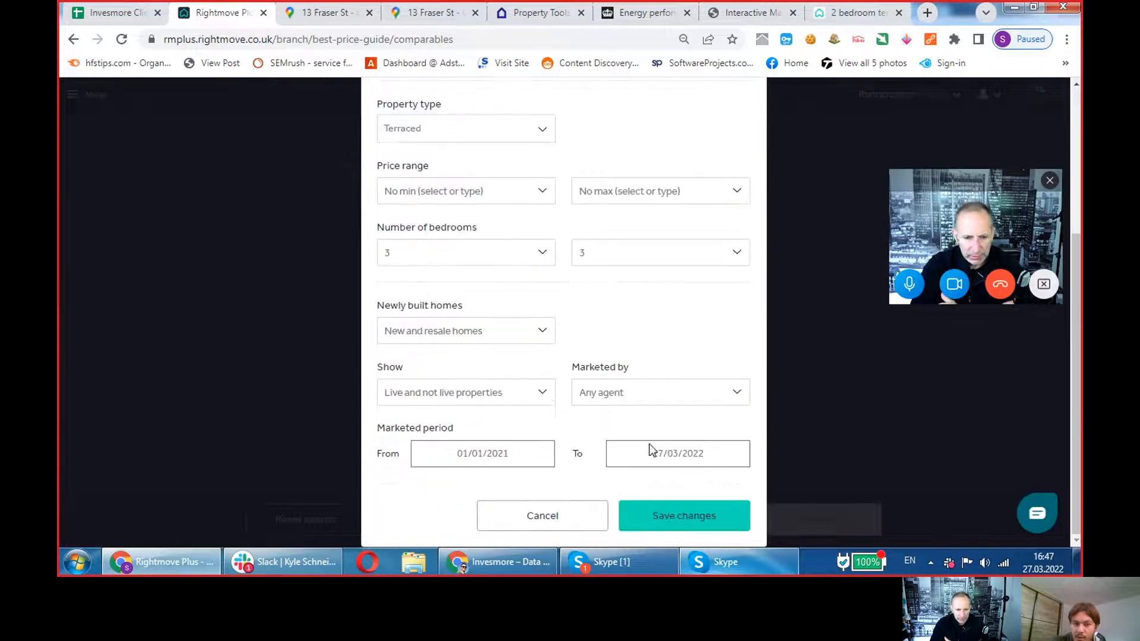
left_click(682, 515)
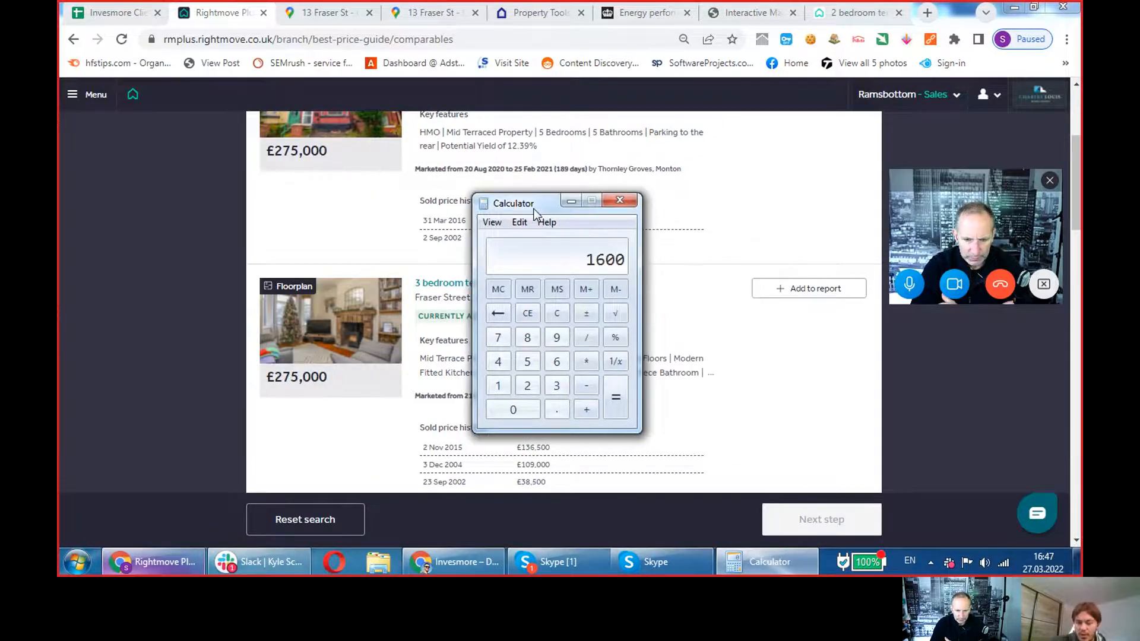
- Work through dividing 12000 in Calculator, then close it
left_click(527, 313)
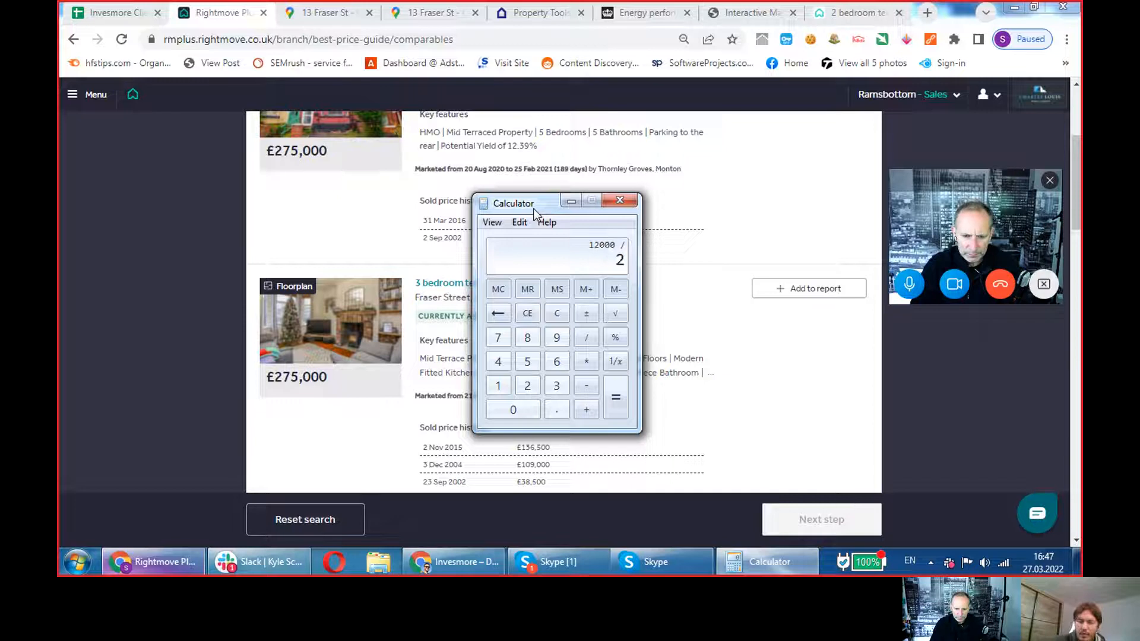
left_click(616, 397)
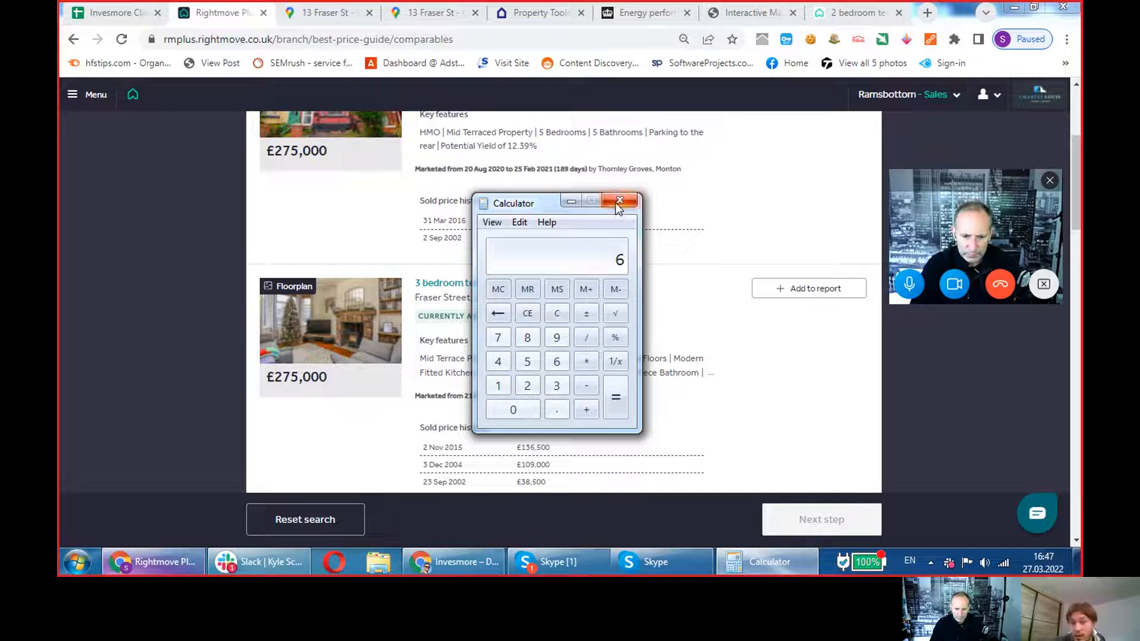
left_click(619, 200)
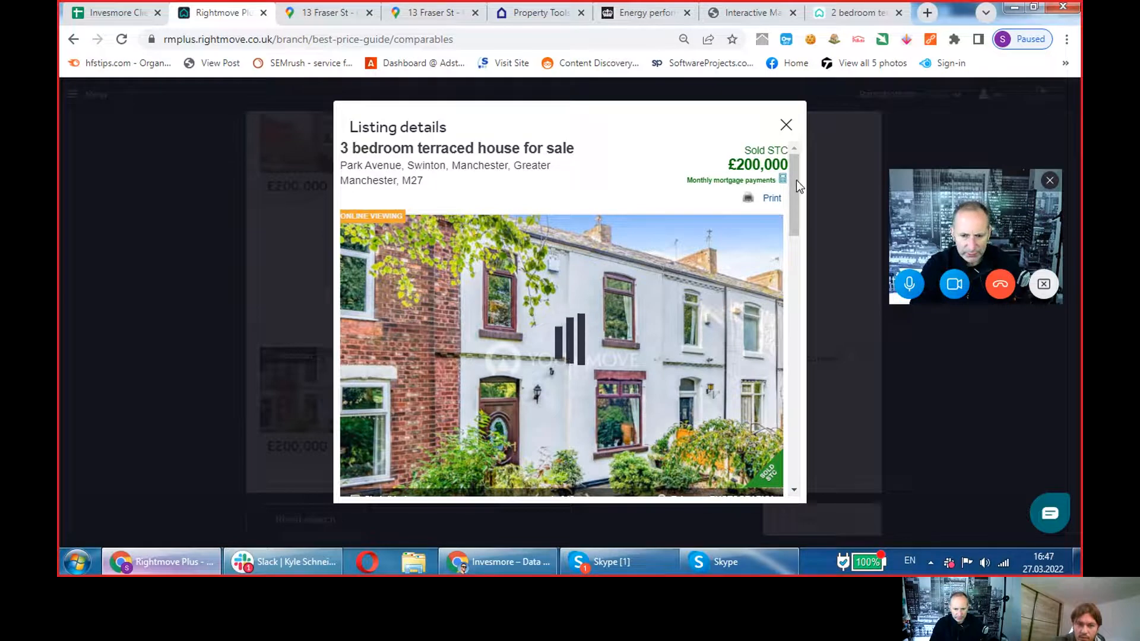
- Review the Townsend Road floorplan and the Raymond Street comparable listing details
scroll("down", 3)
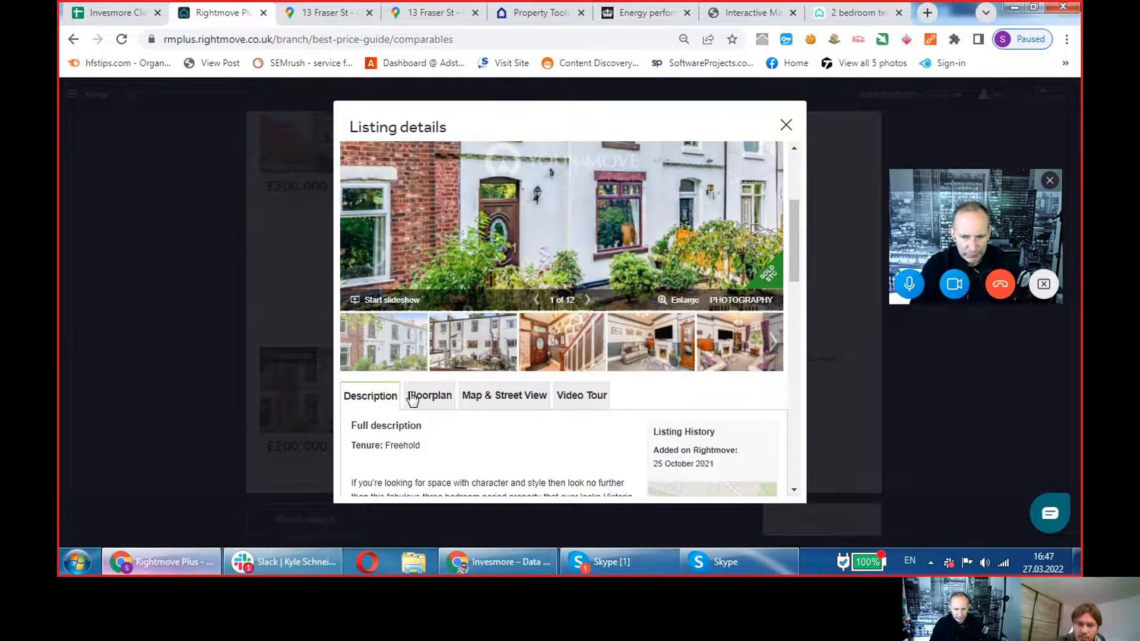
left_click(785, 124)
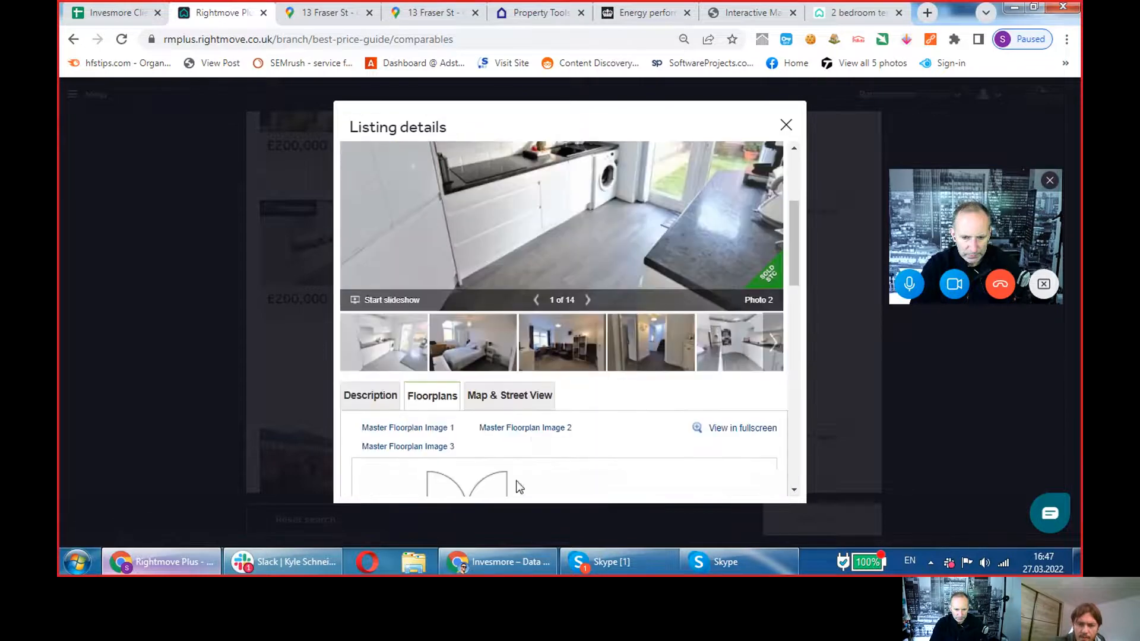
left_click(786, 124)
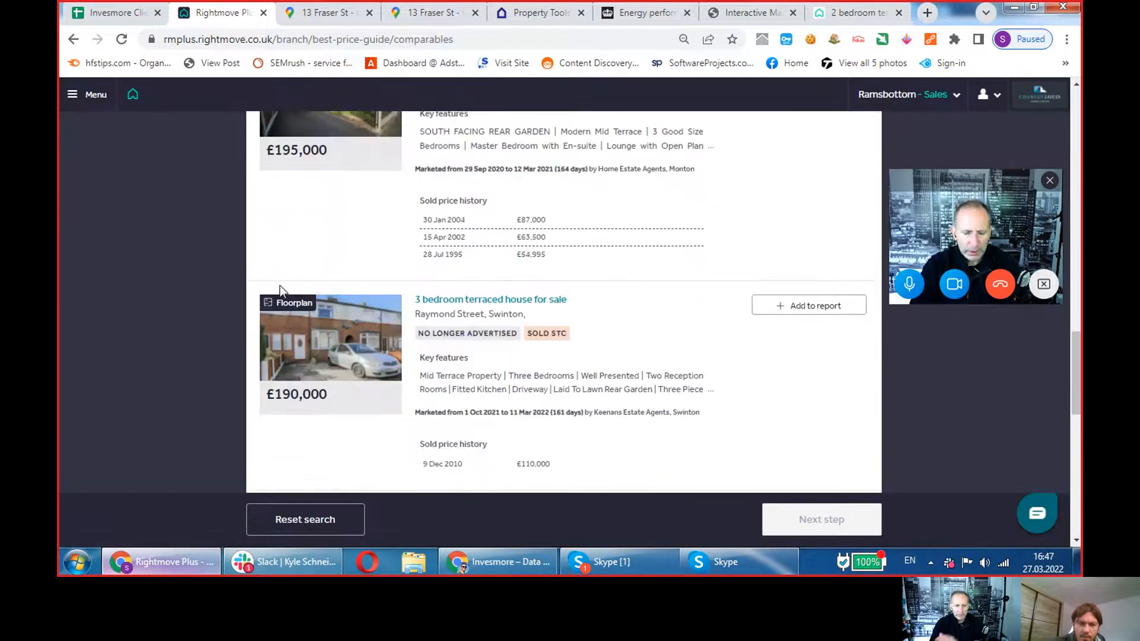
left_click(329, 338)
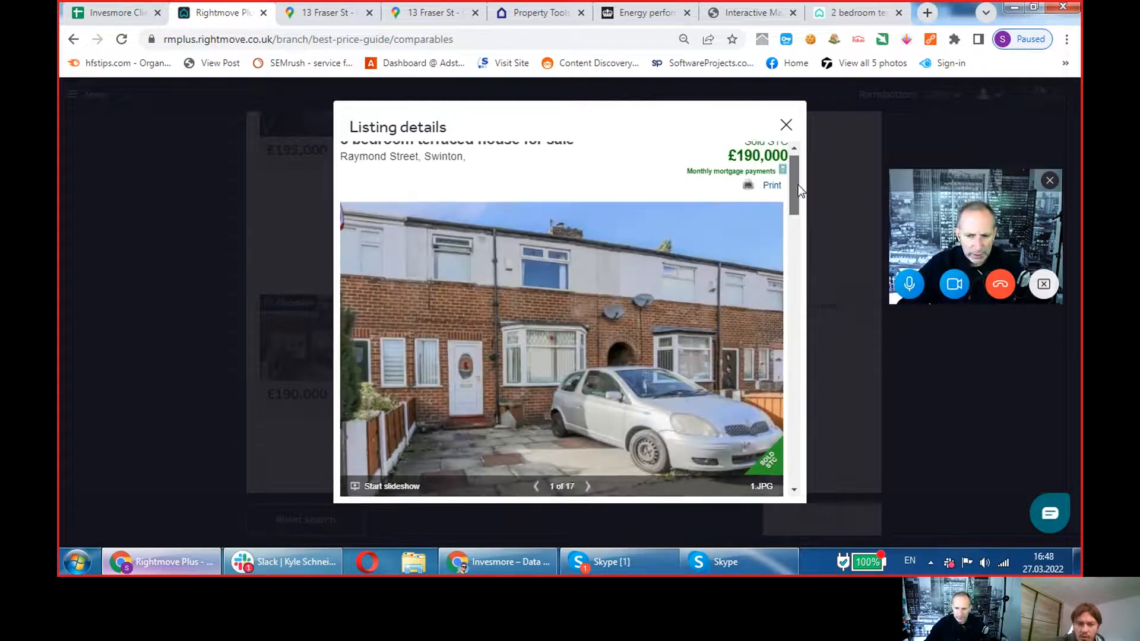
scroll("down", 3)
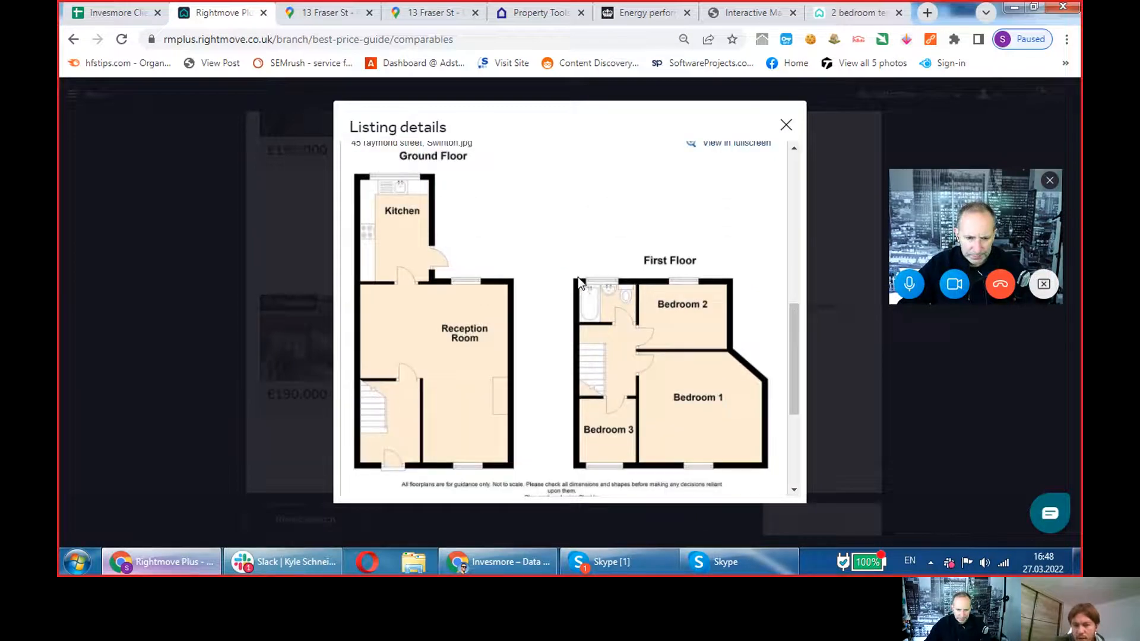
mouse_move(627, 438)
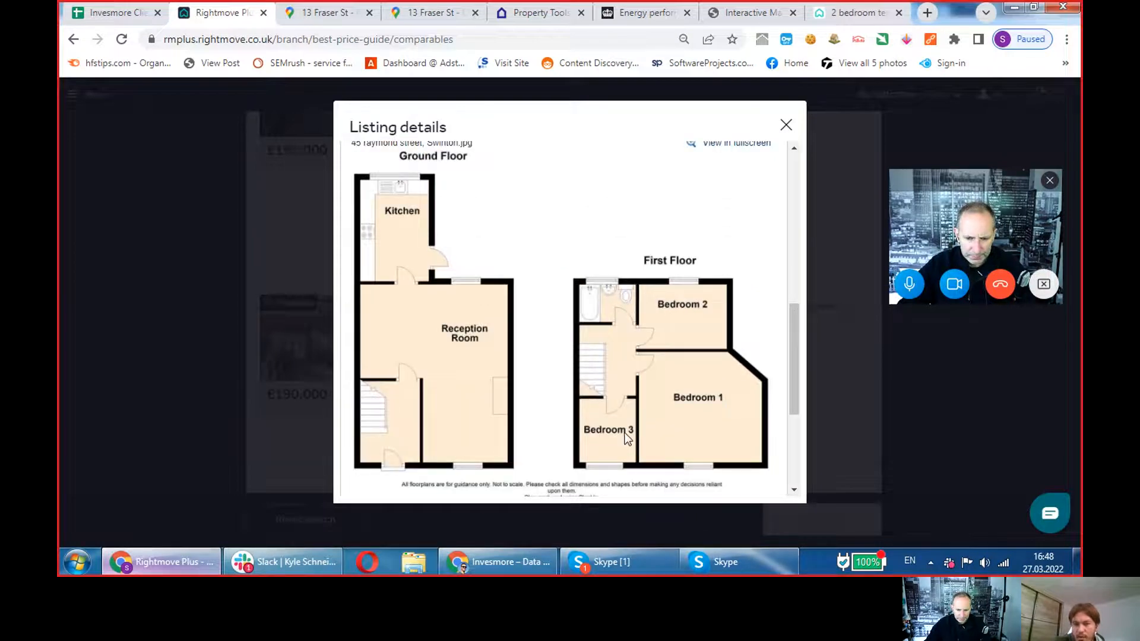
left_click(786, 125)
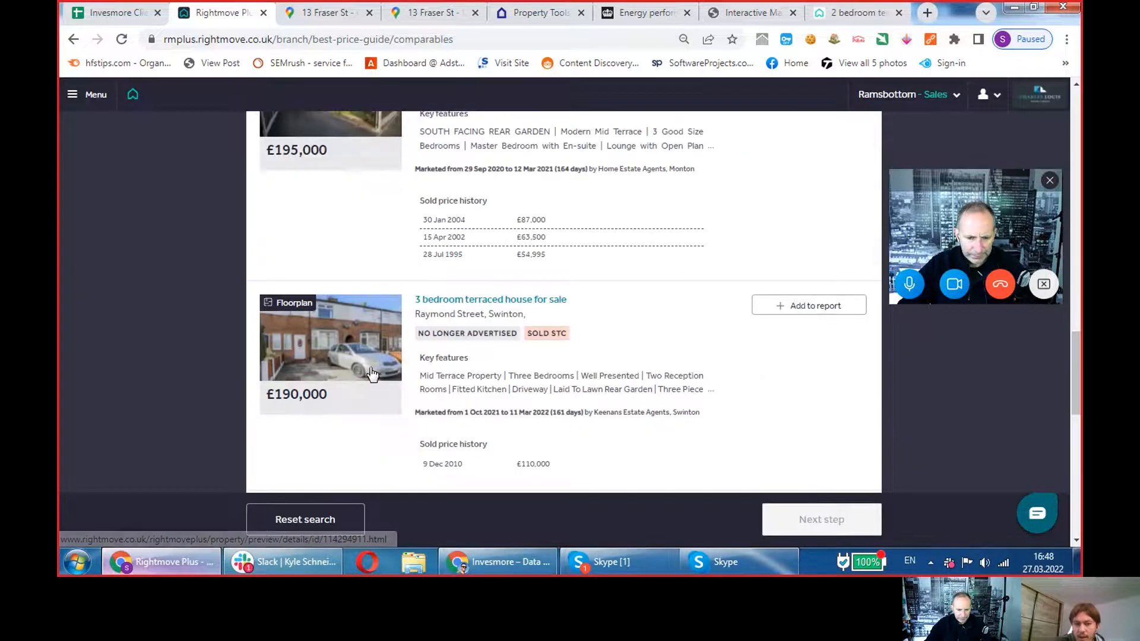
- Check another comparable's floorplans, then view the £185,000 Park Street listing's floorplan
left_click(329, 337)
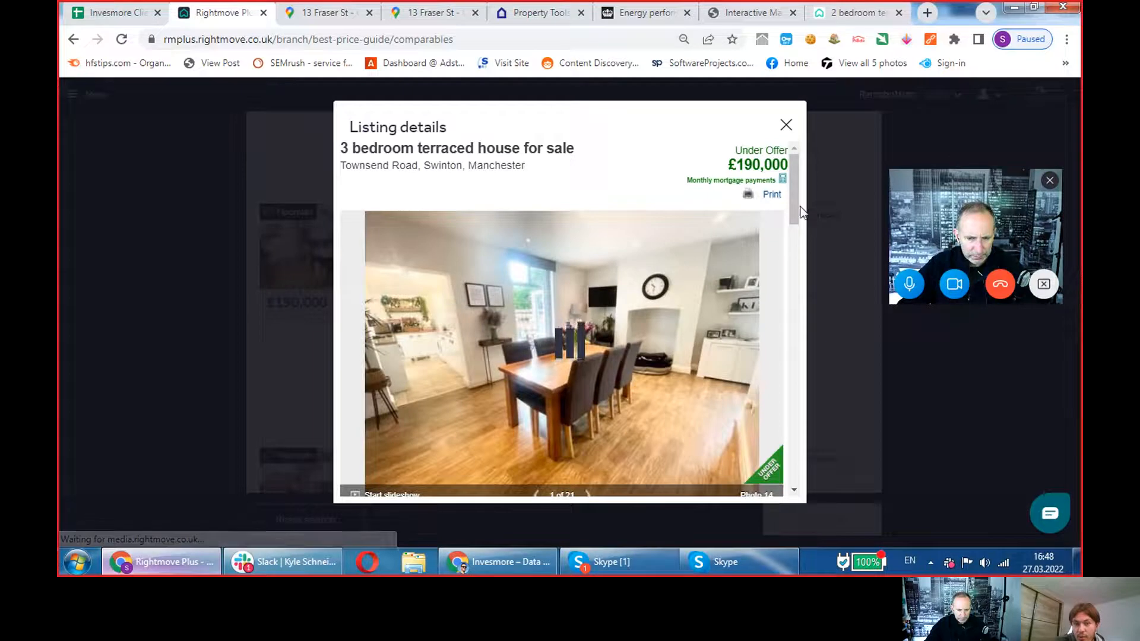
scroll("down", 3)
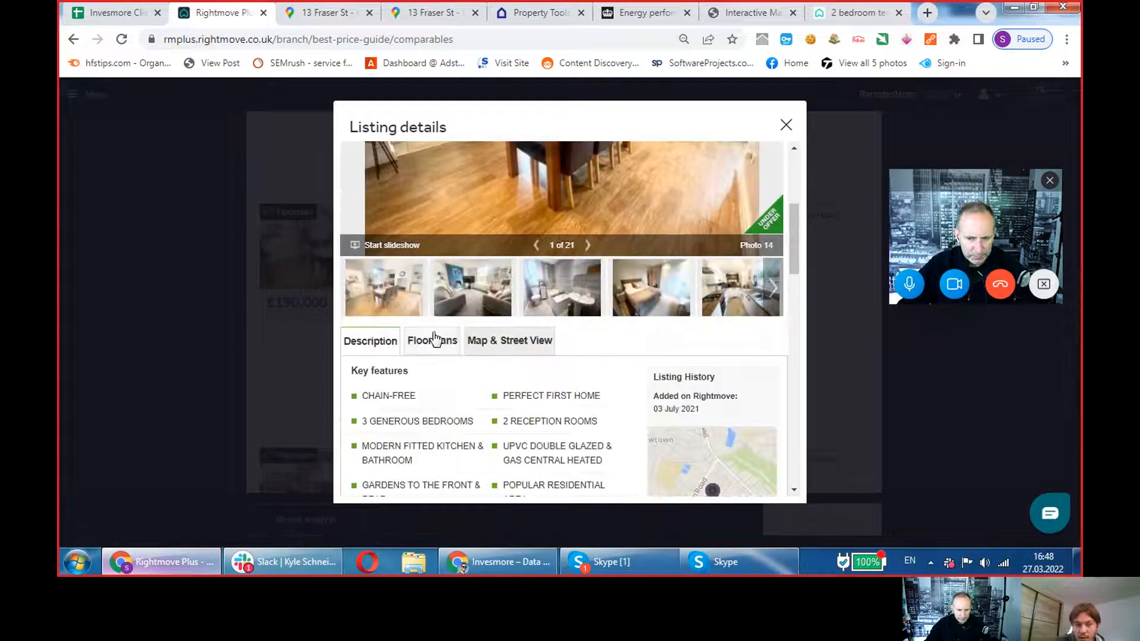
left_click(430, 341)
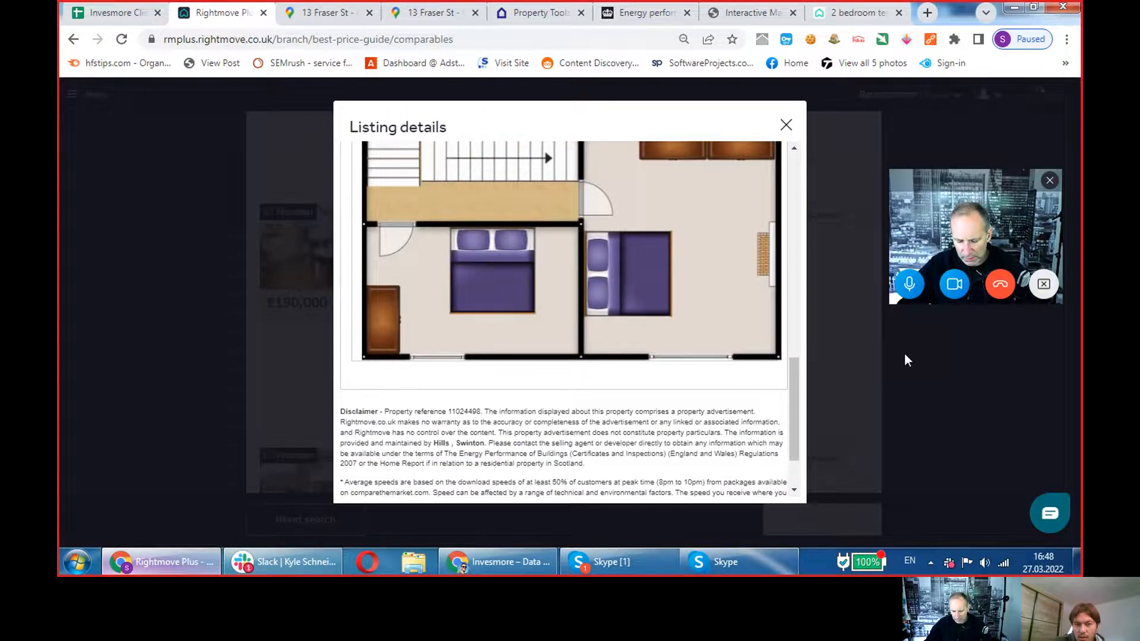
left_click(786, 124)
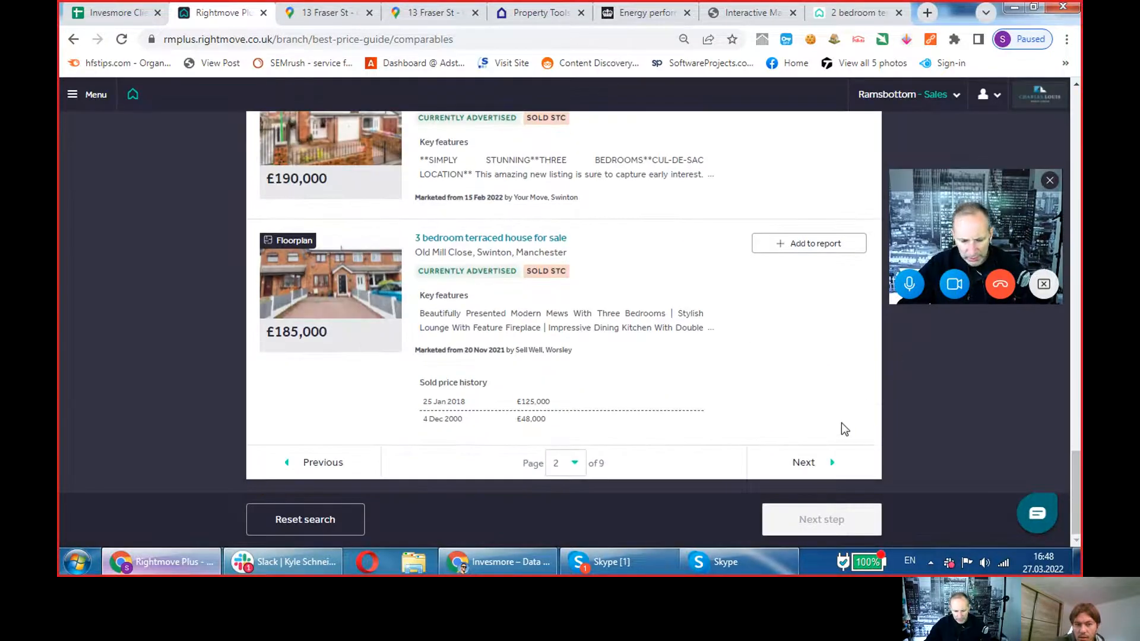
scroll("down", 3)
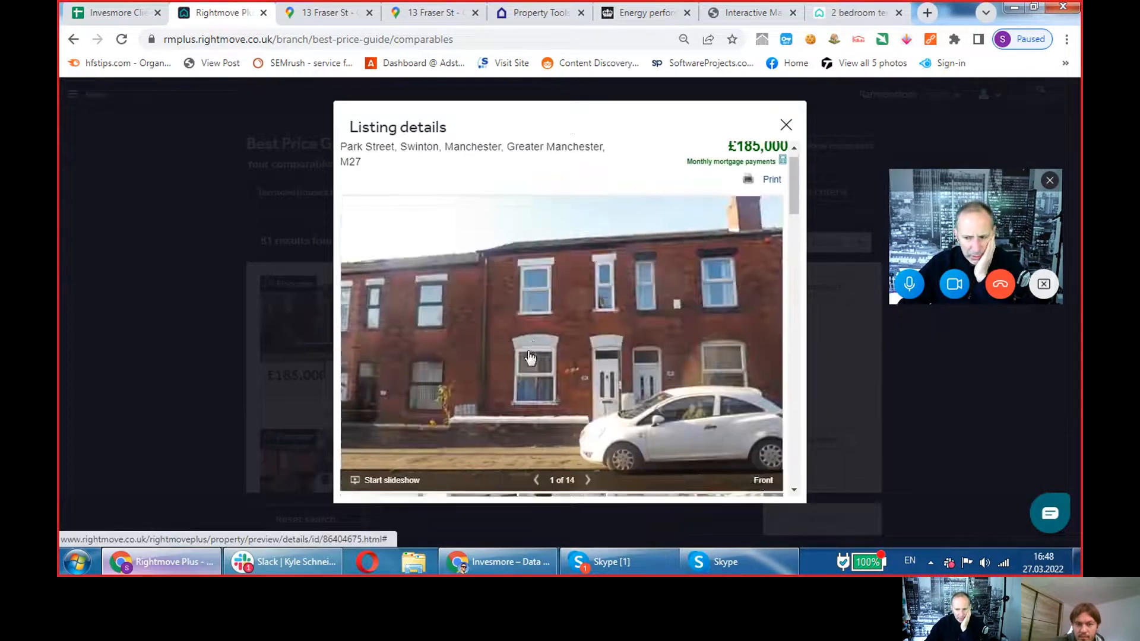
left_click(429, 144)
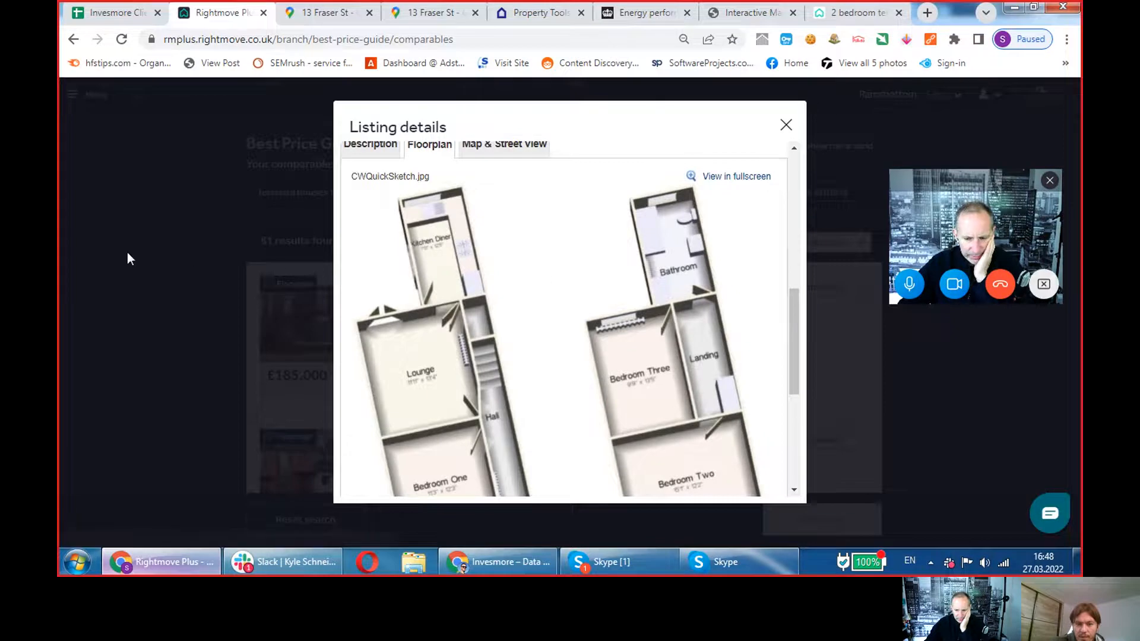
left_click(786, 125)
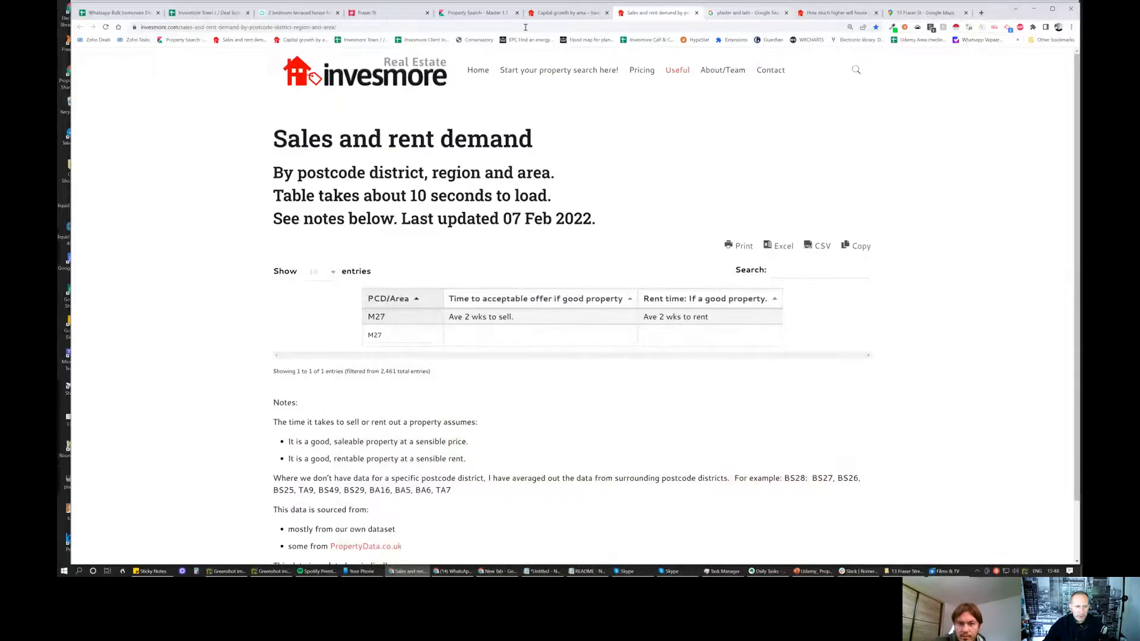
- View Fraser St in Google Maps Street View, then return to the Invesmore house-prices article
left_click(923, 12)
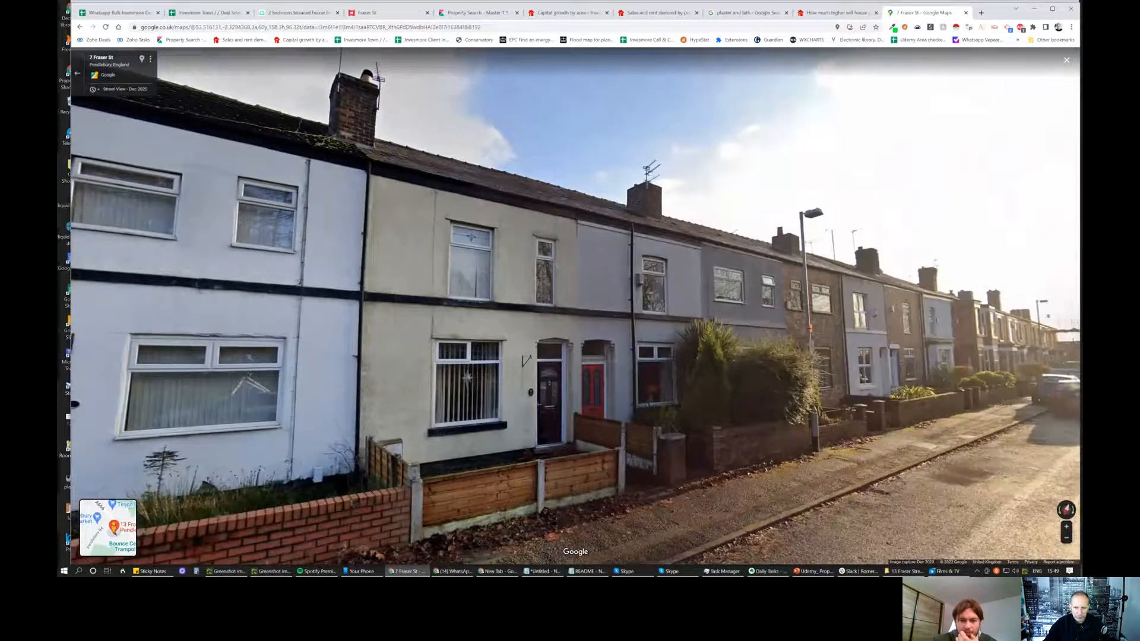
mouse_move(836, 12)
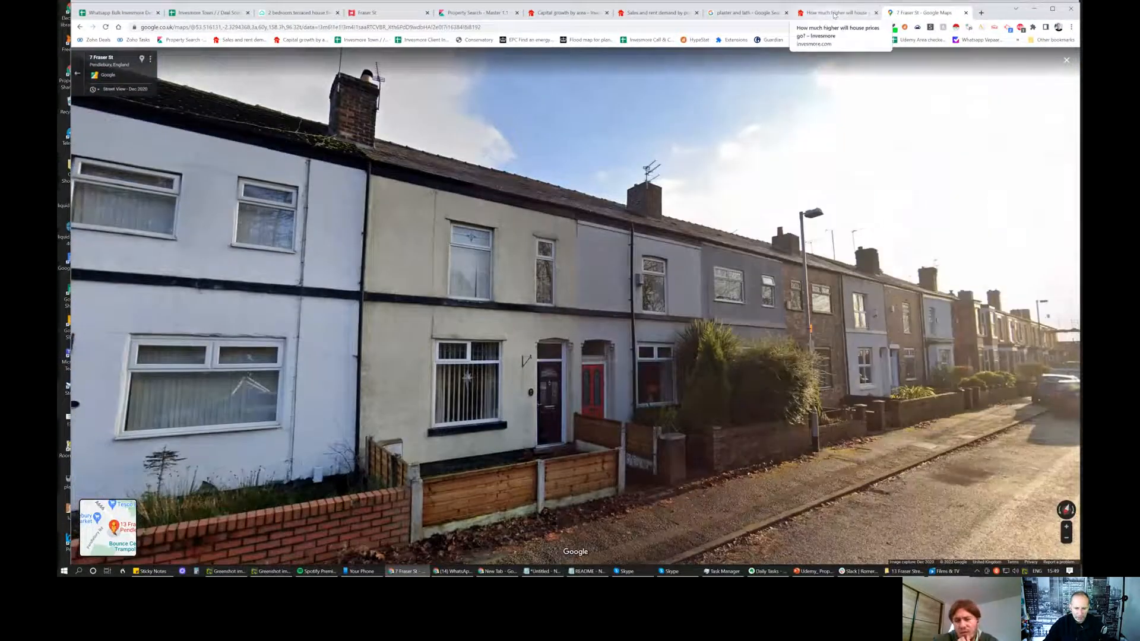
left_click(836, 12)
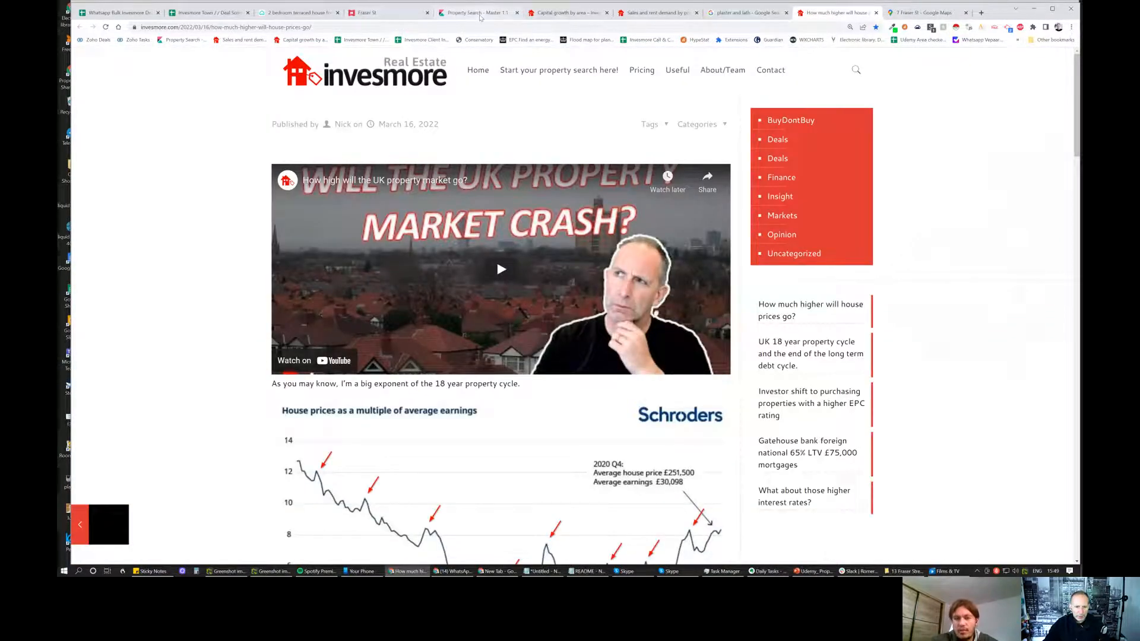
- View the Kibana property search map, then return to the Deal Scores spreadsheet
left_click(477, 12)
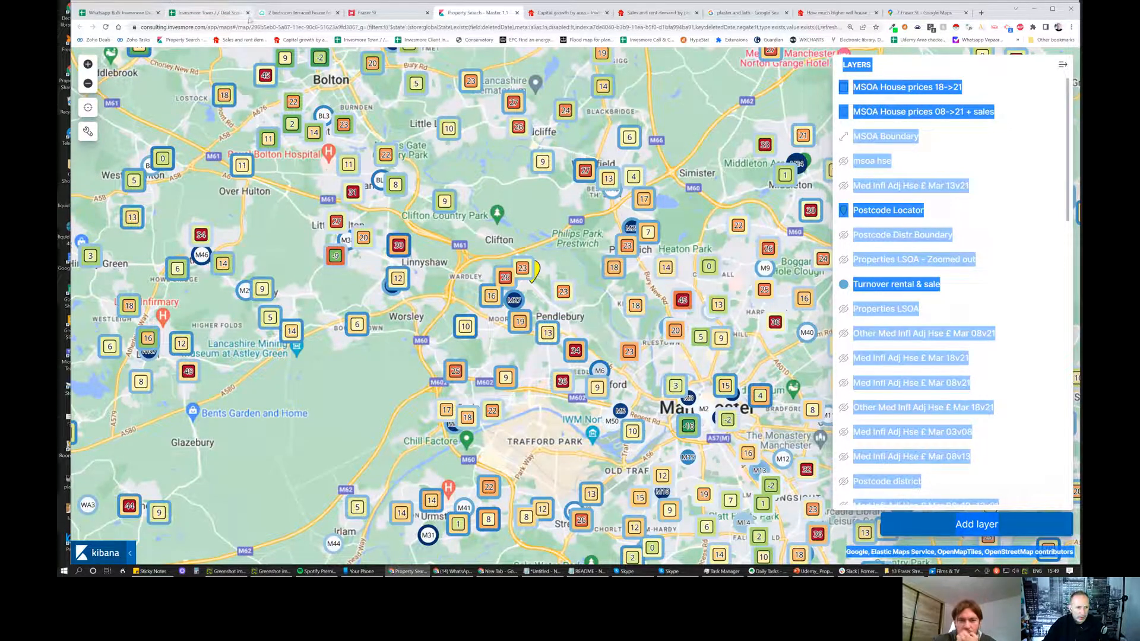
left_click(116, 12)
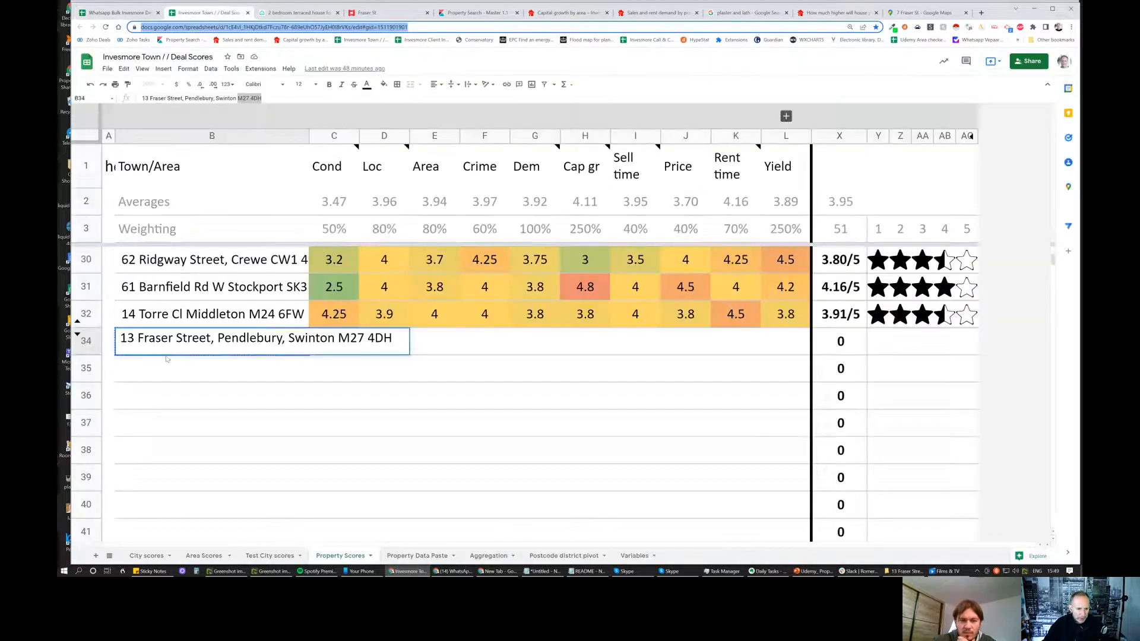
- Score row 34 from Cond onward: 2.5, 2, 4.25, 4, 4, 4, 4.2
left_click(333, 341)
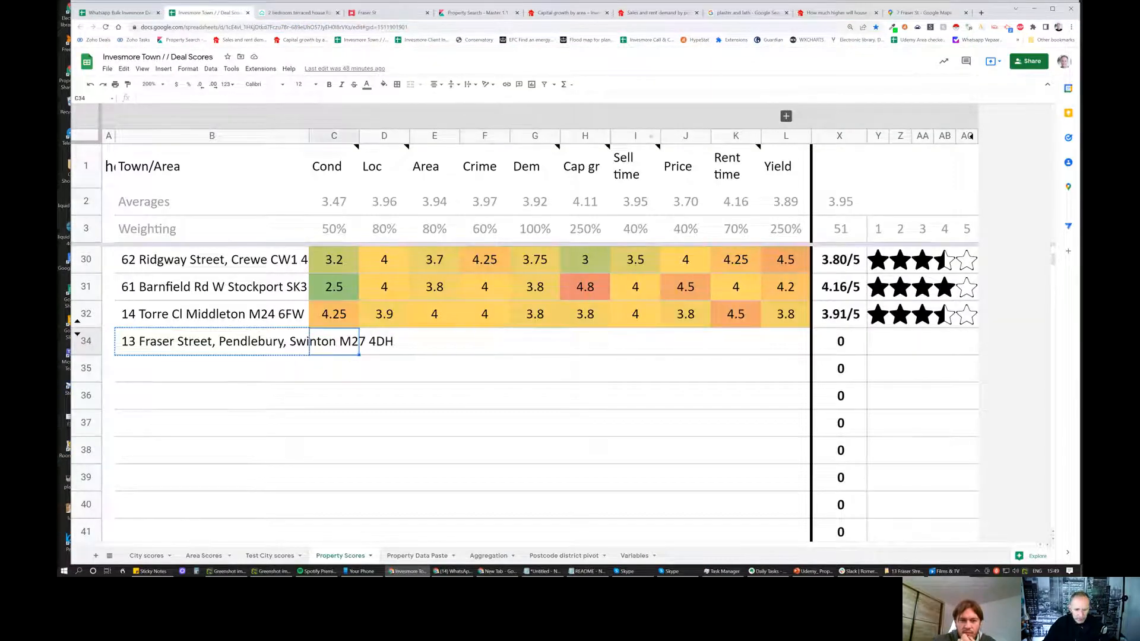
type("2.5")
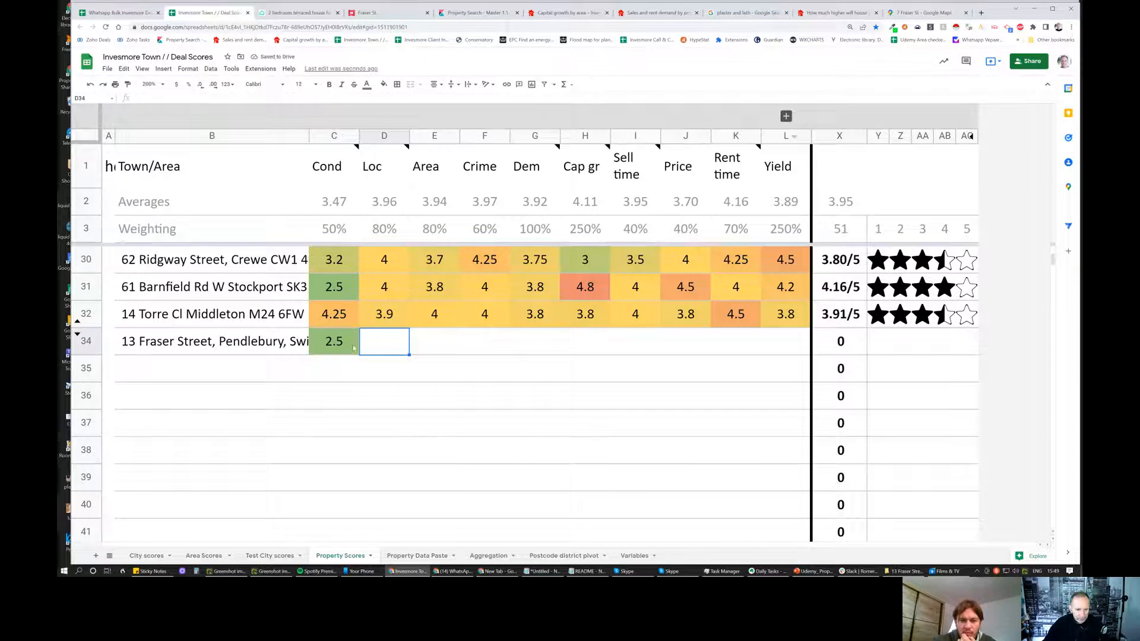
type("2")
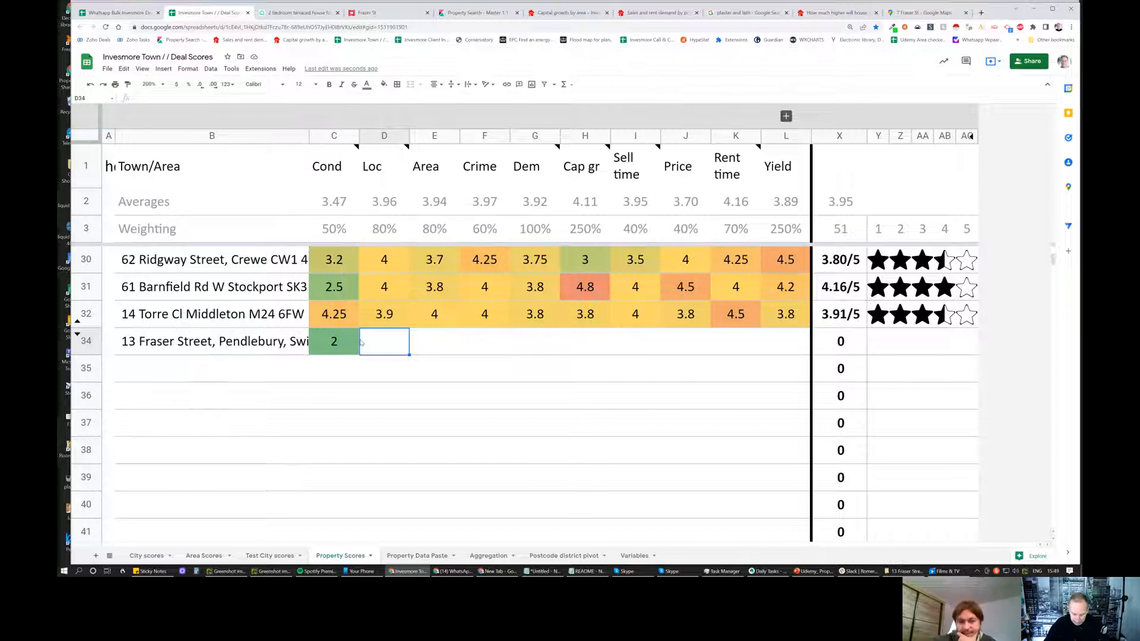
type("4.25")
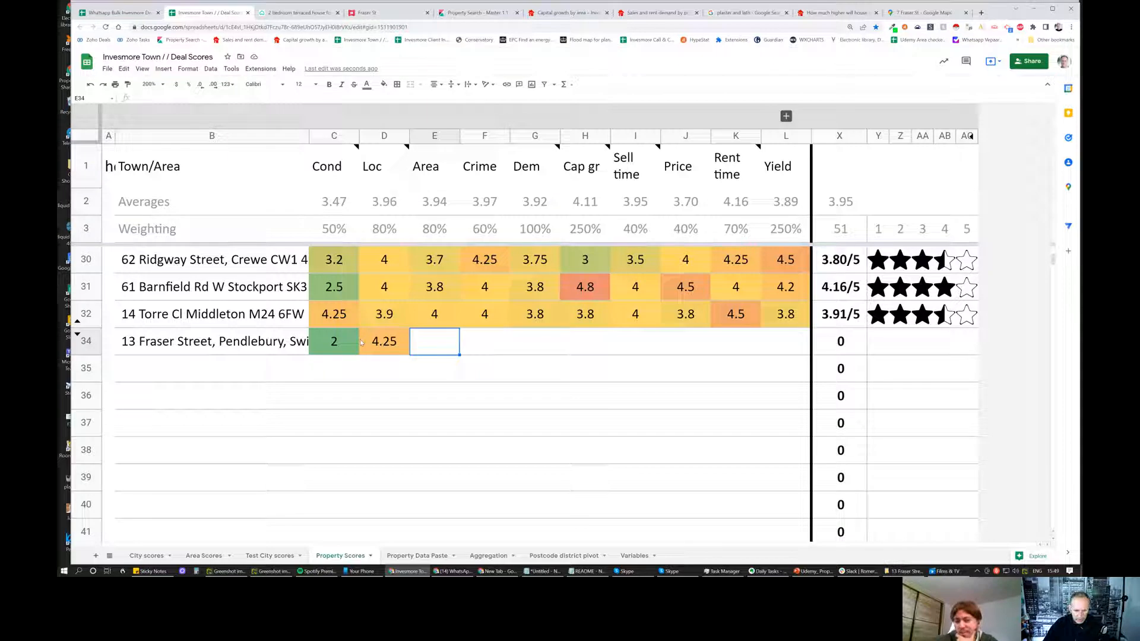
type("4")
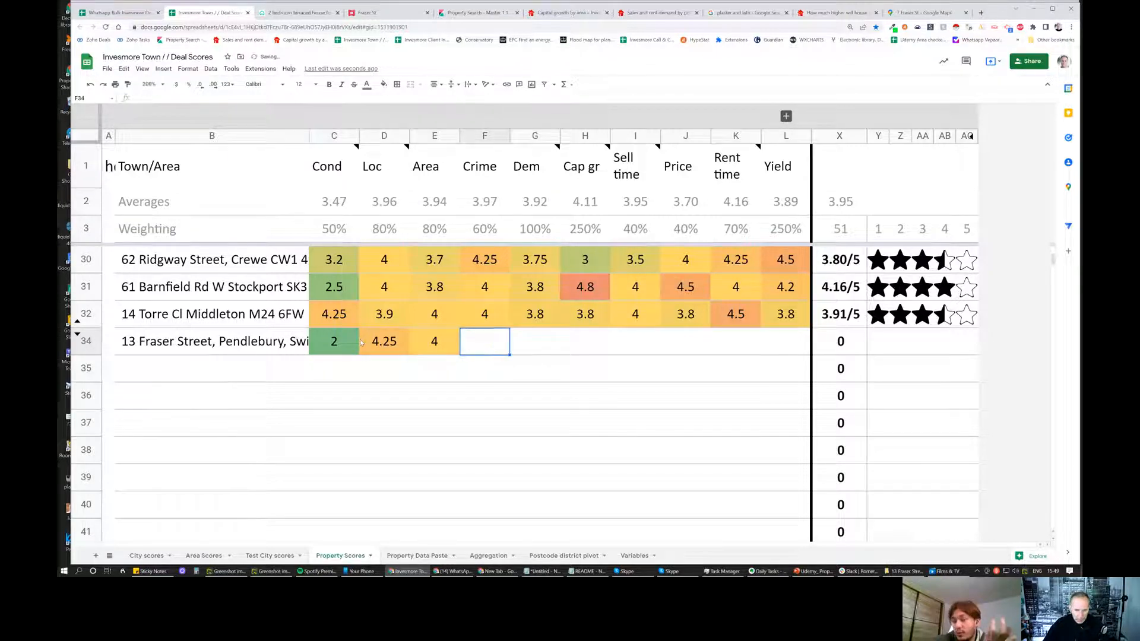
type("4")
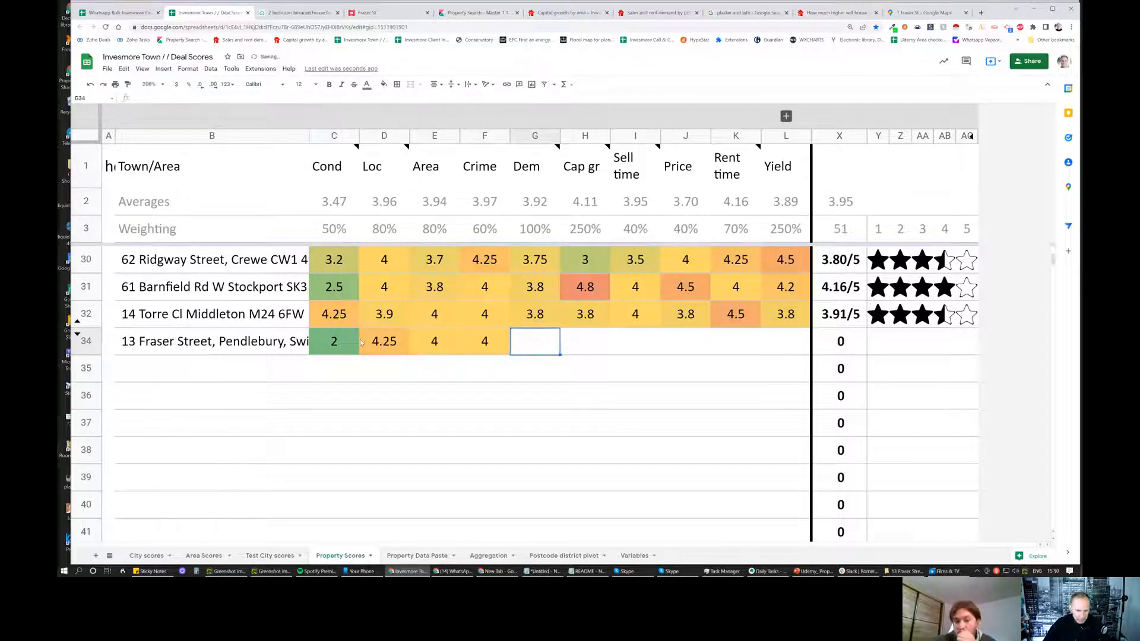
type("4")
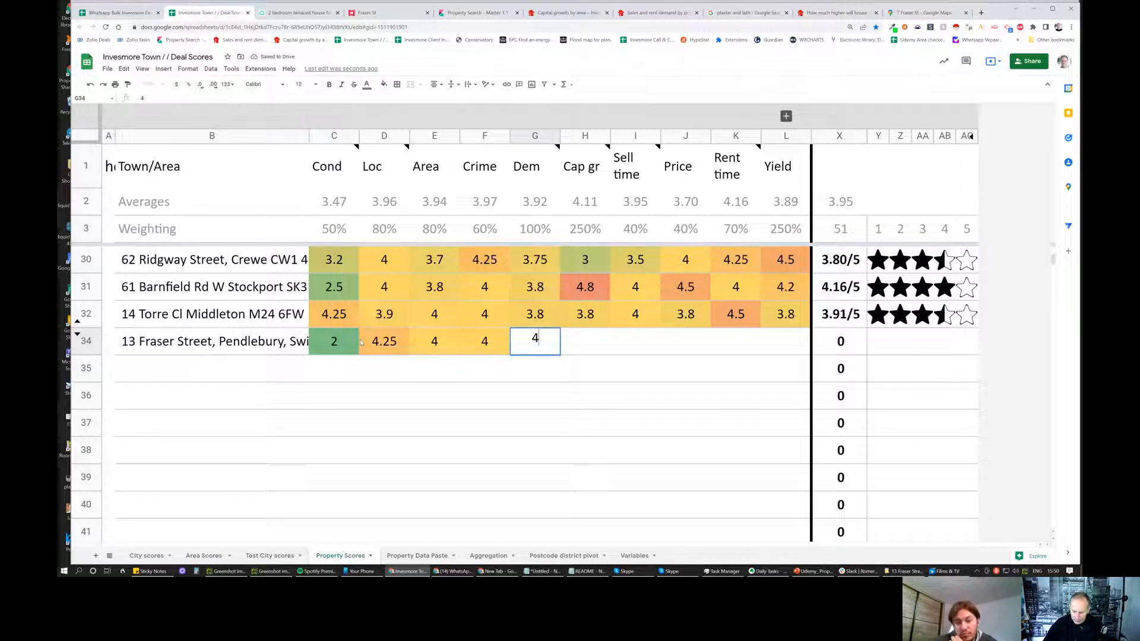
type("4.2")
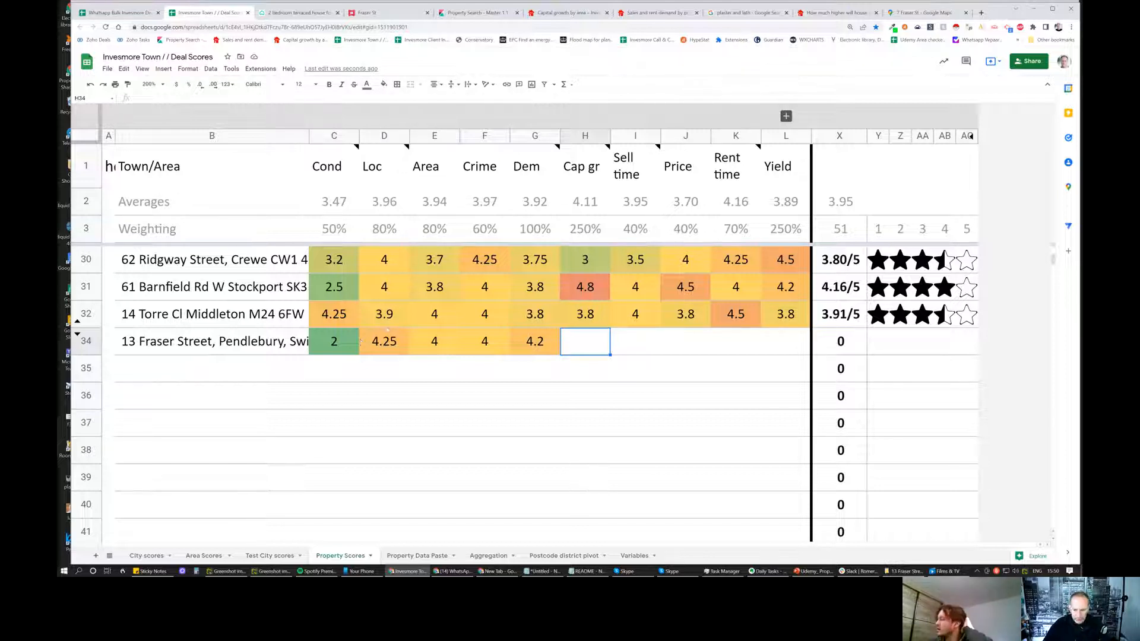
- Finish the row with 4.5 capital growth, 4, 3.5, 4.5 and Yield 4, giving 4.08/5 with four stars
type("4.5")
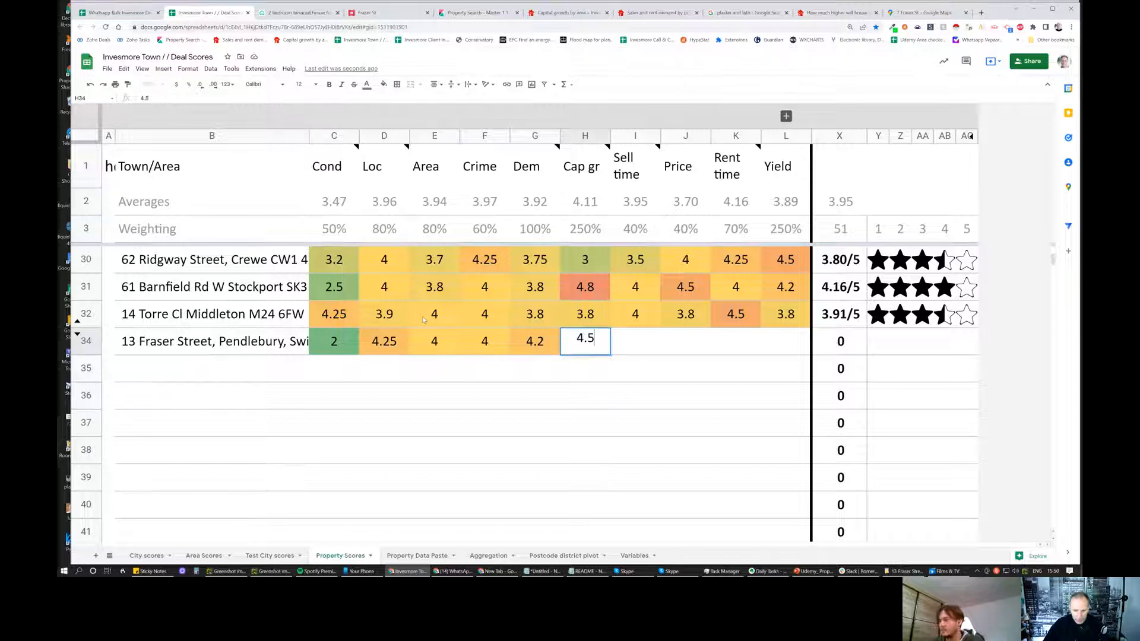
key("Enter")
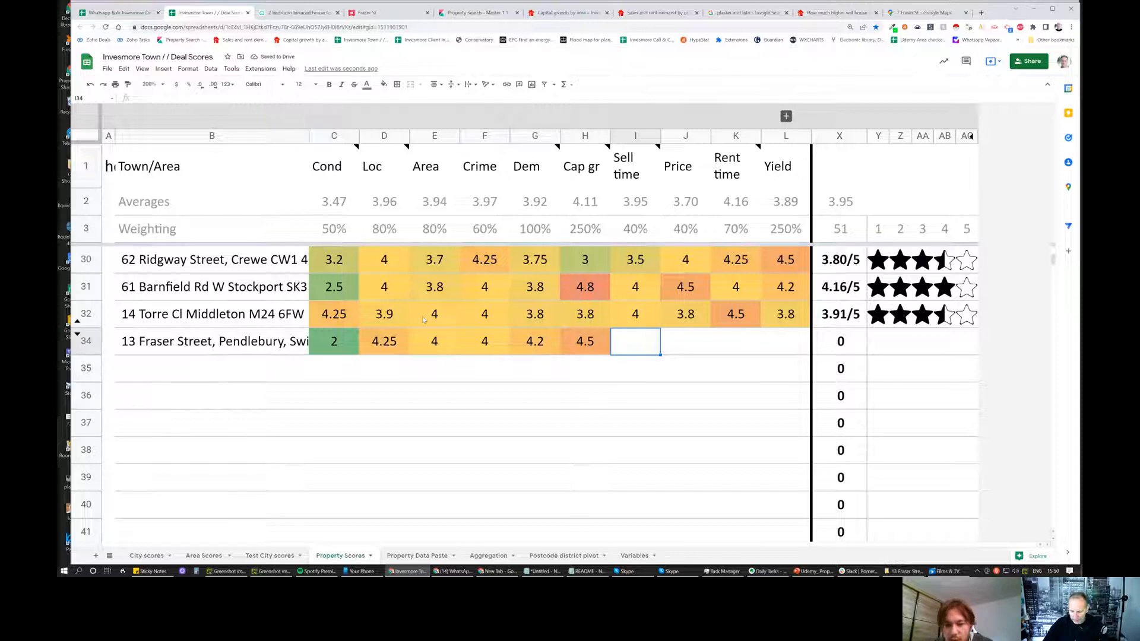
type("4")
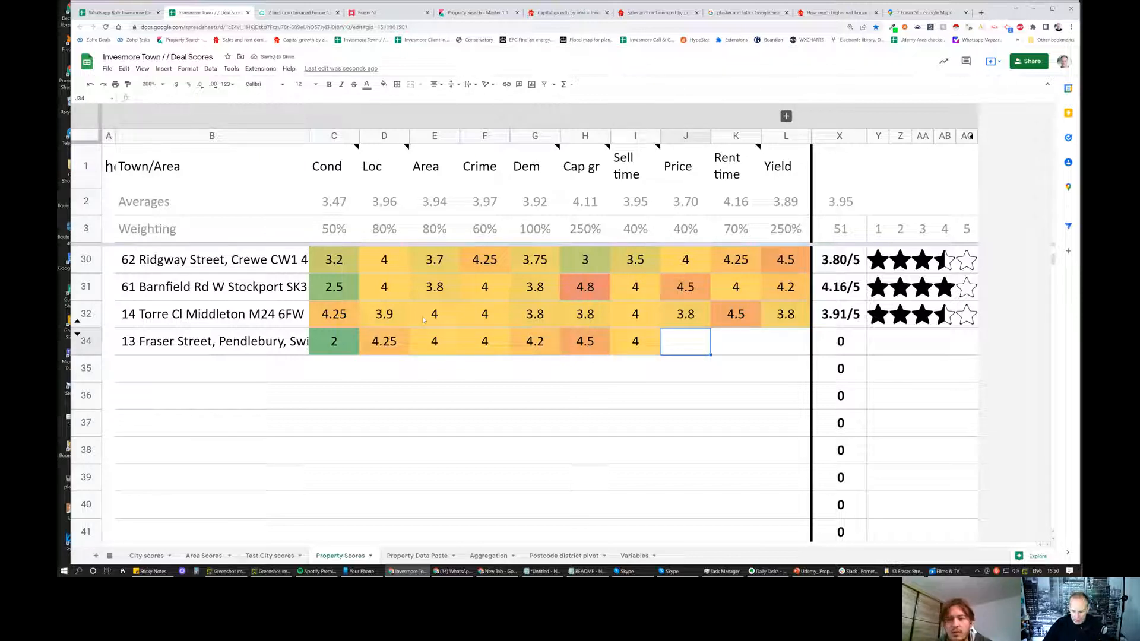
type("3.5")
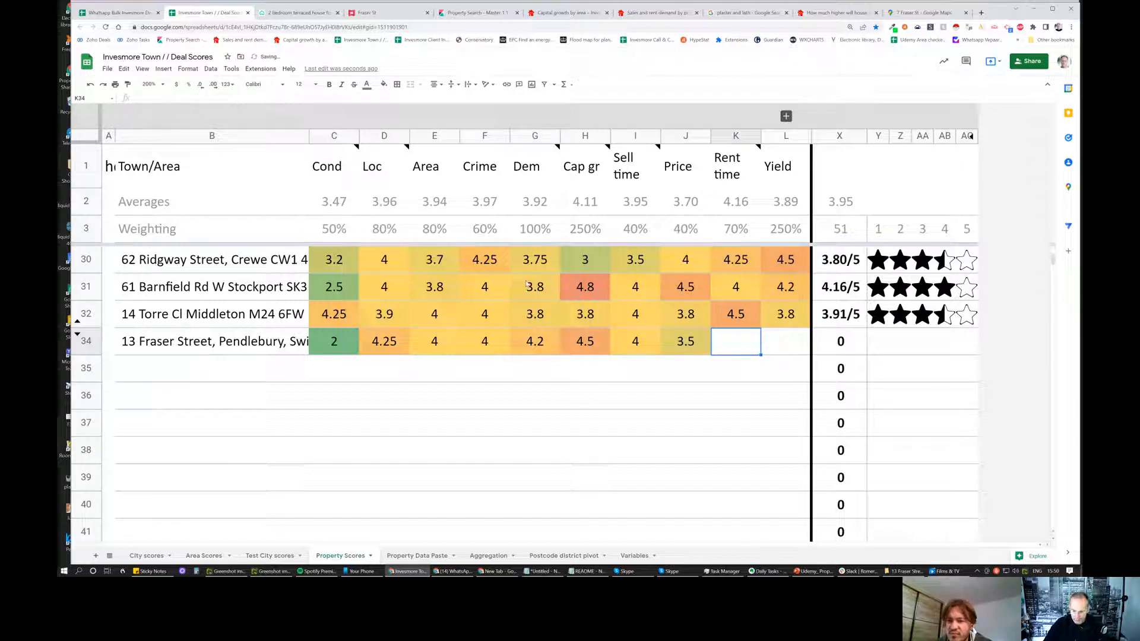
type("4.5")
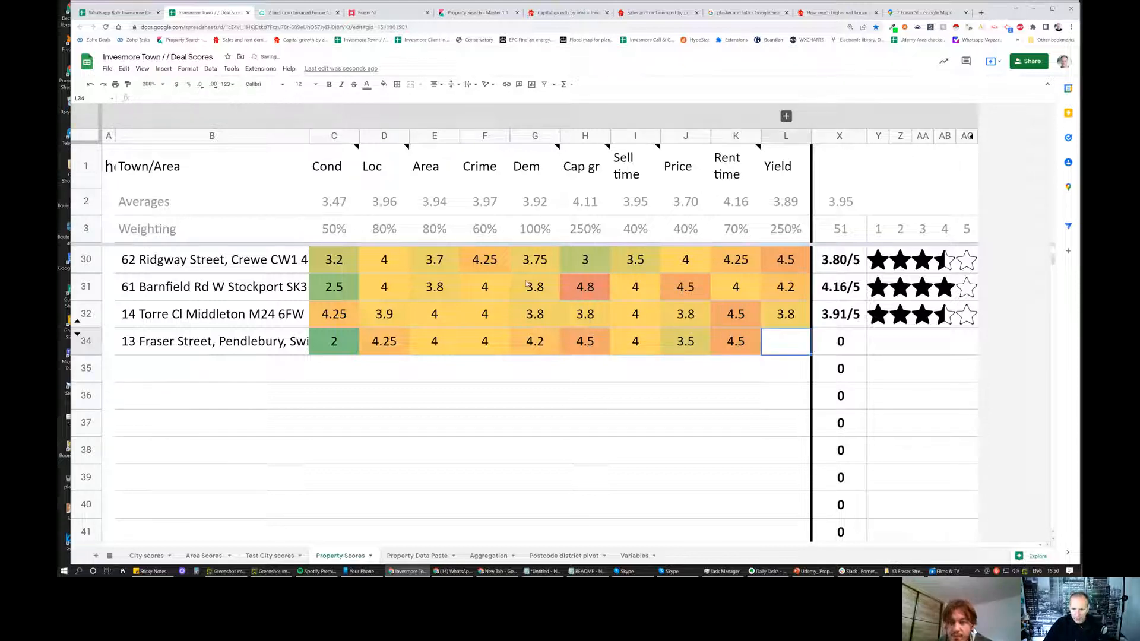
type("4")
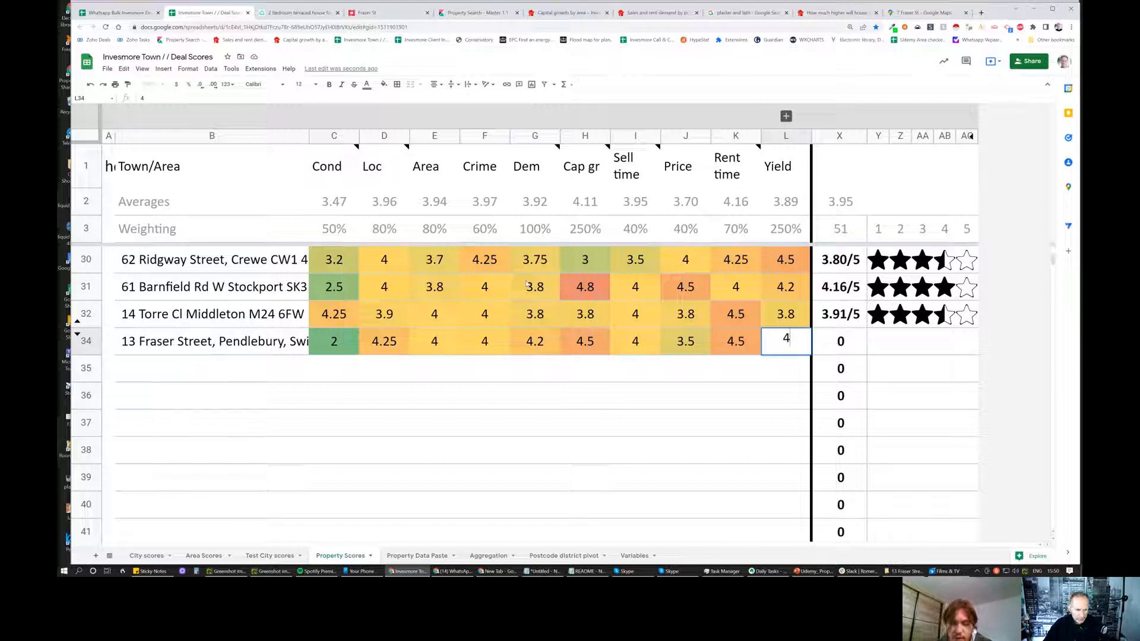
key("enter")
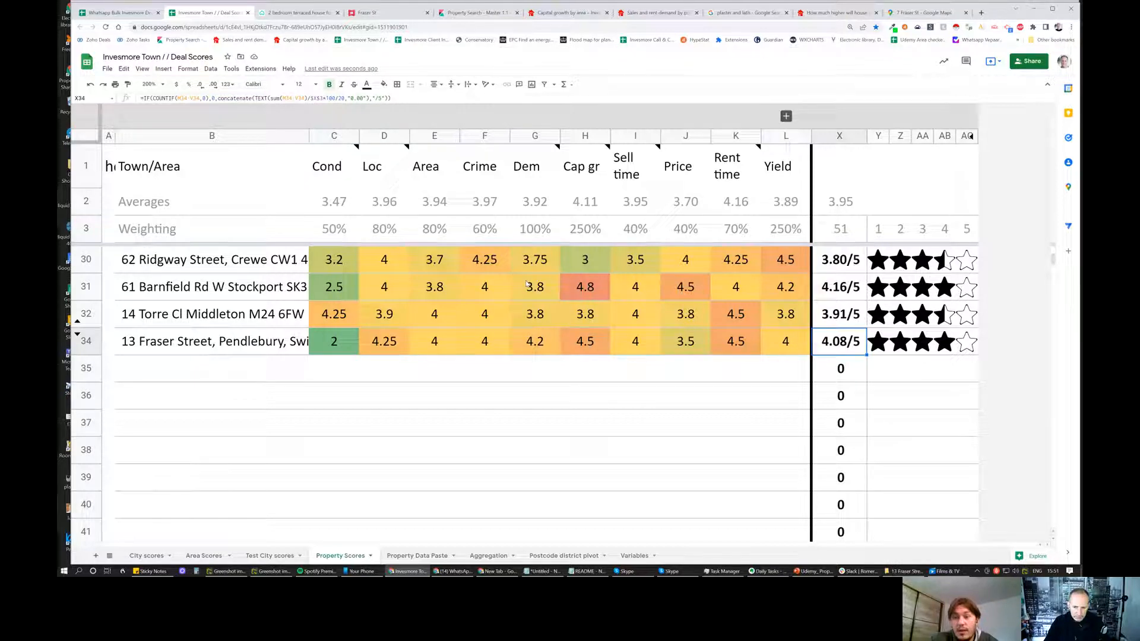
left_click(785, 341)
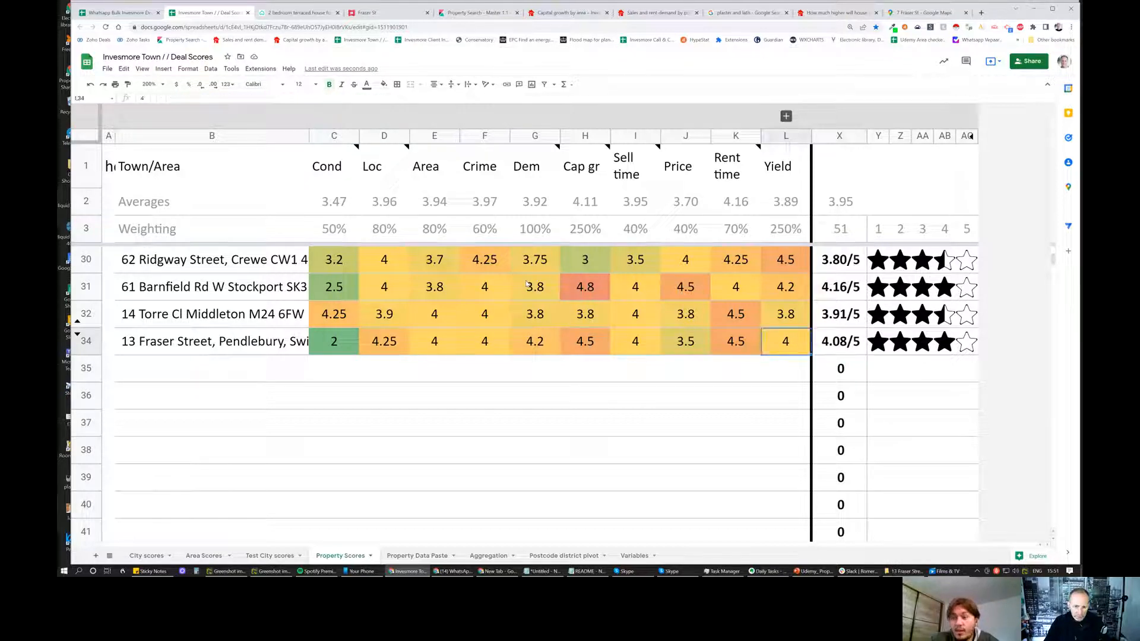